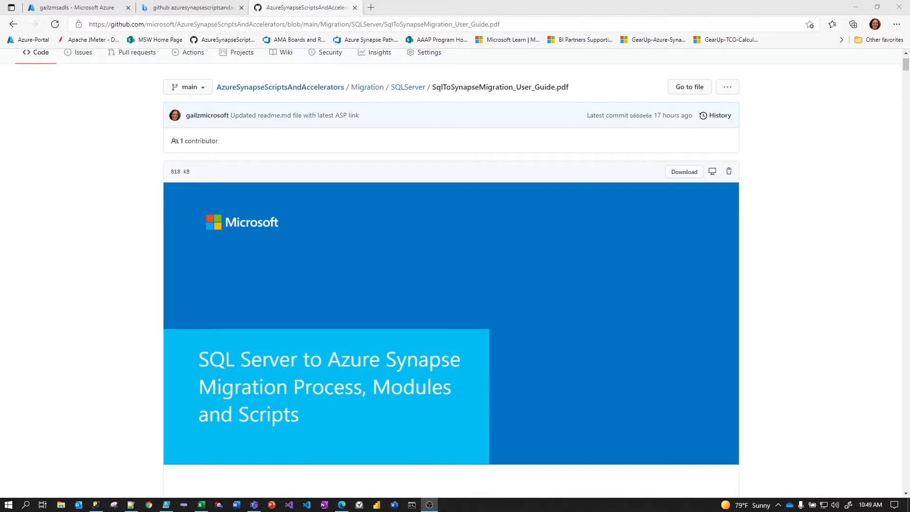
mouse_move(199, 20)
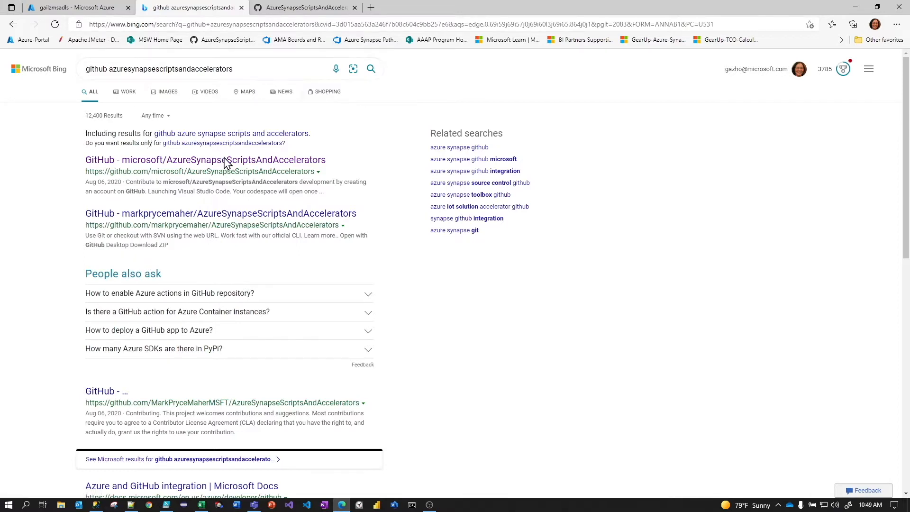
mouse_move(204, 160)
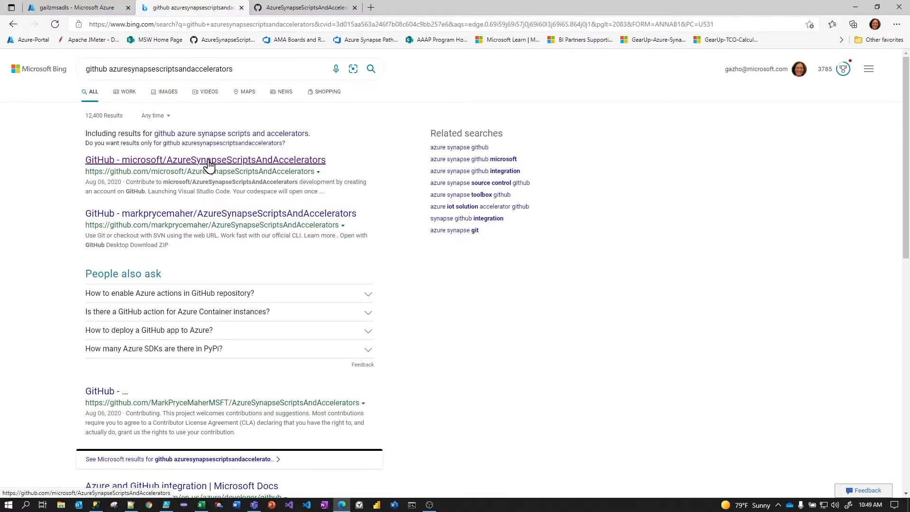
mouse_move(230, 166)
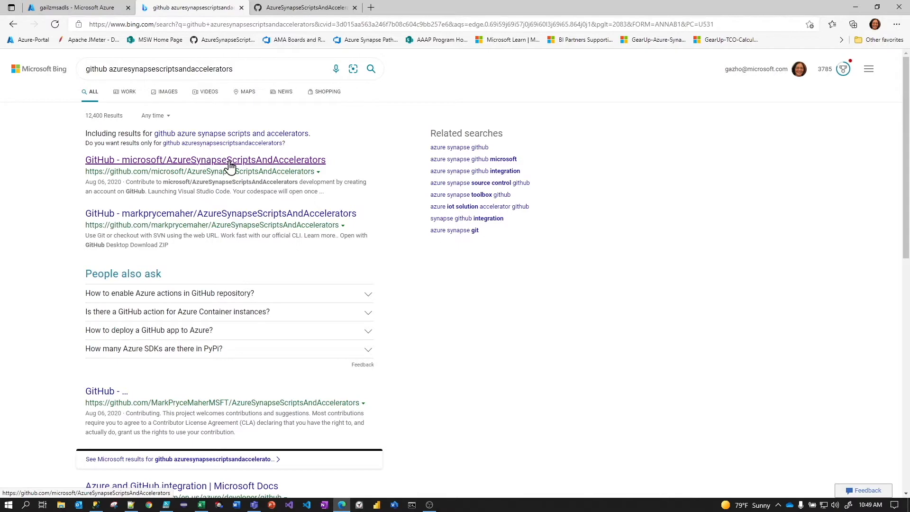
mouse_move(225, 161)
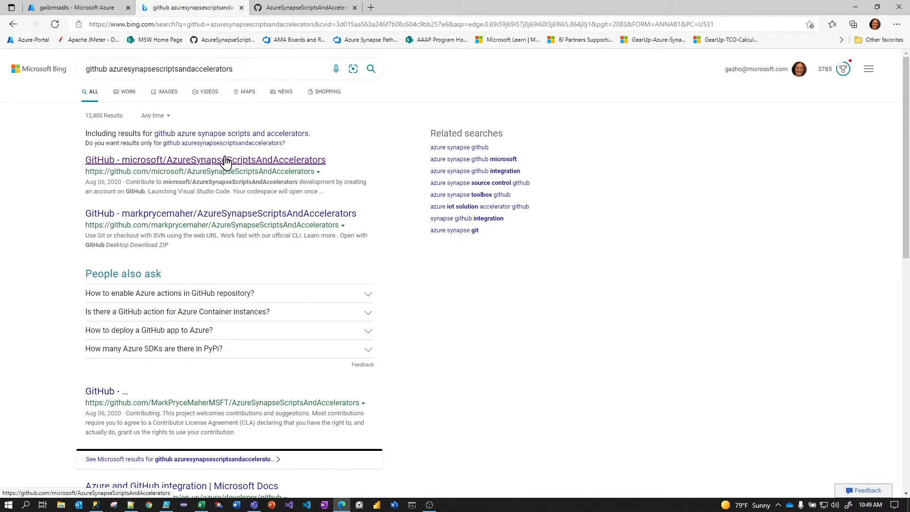
- Switch to the Bing results for 'github azuresynapsescriptsandaccelerators' and review the microsoft result
left_click(158, 68)
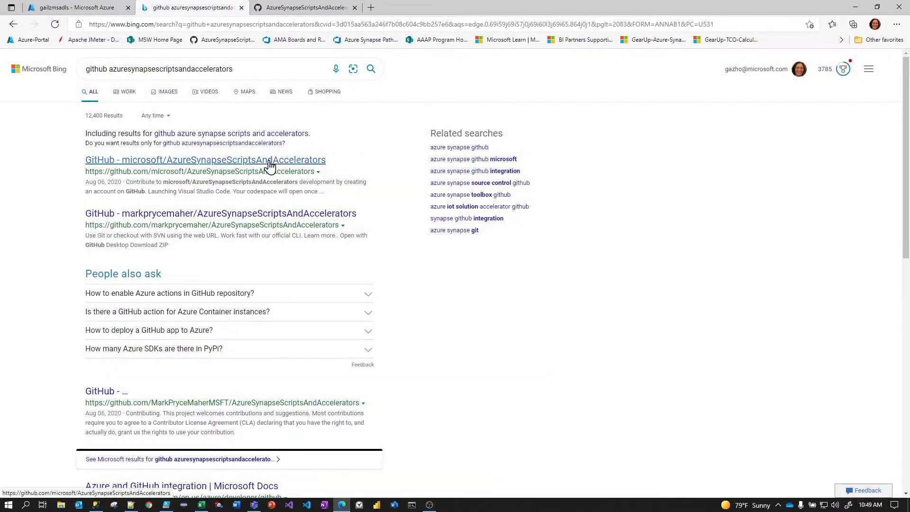
- Open the microsoft/AzureSynapseScriptsAndAccelerators repository and view its Code clone and download options
left_click(205, 160)
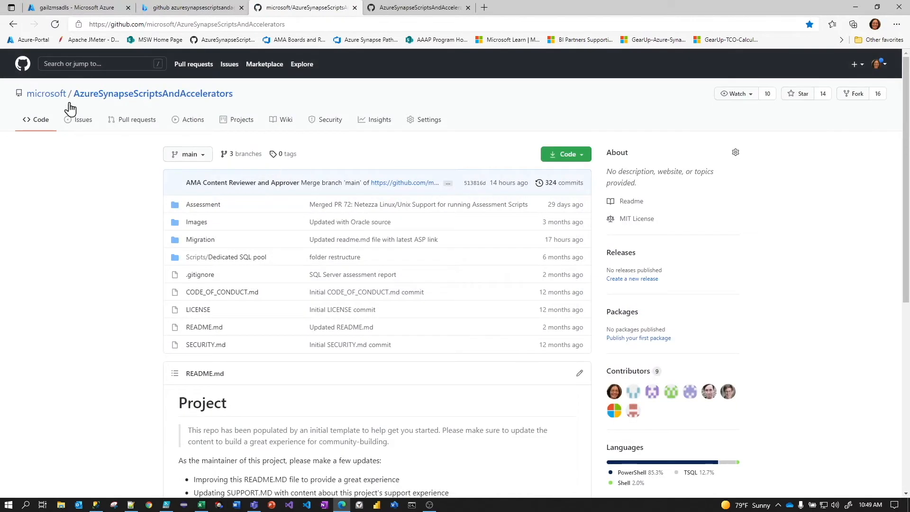
mouse_move(589, 169)
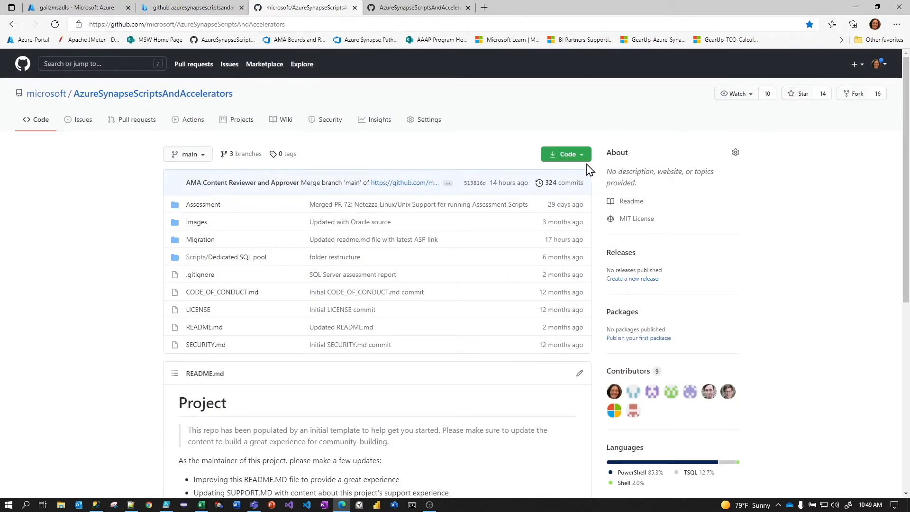
left_click(562, 154)
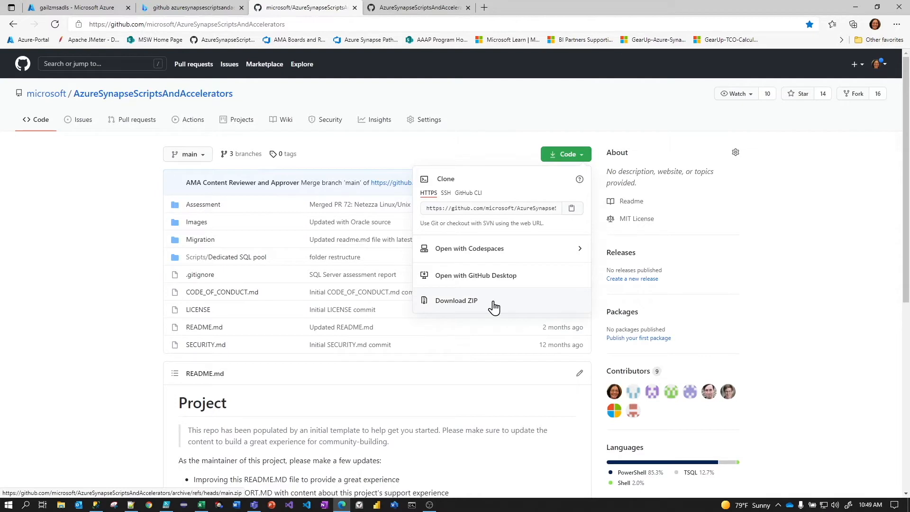
mouse_move(505, 153)
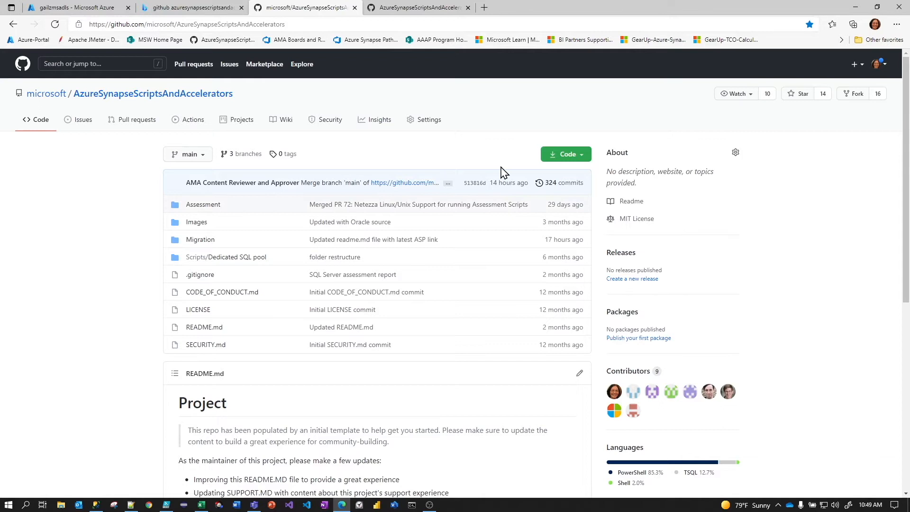
mouse_move(200, 239)
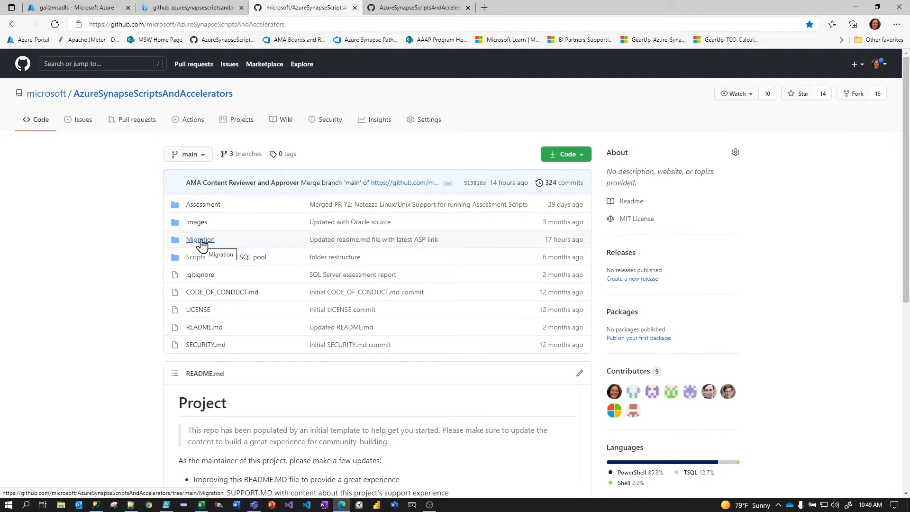
- Open Migration > SQLServer and scroll through the README describing six migration modules
left_click(200, 239)
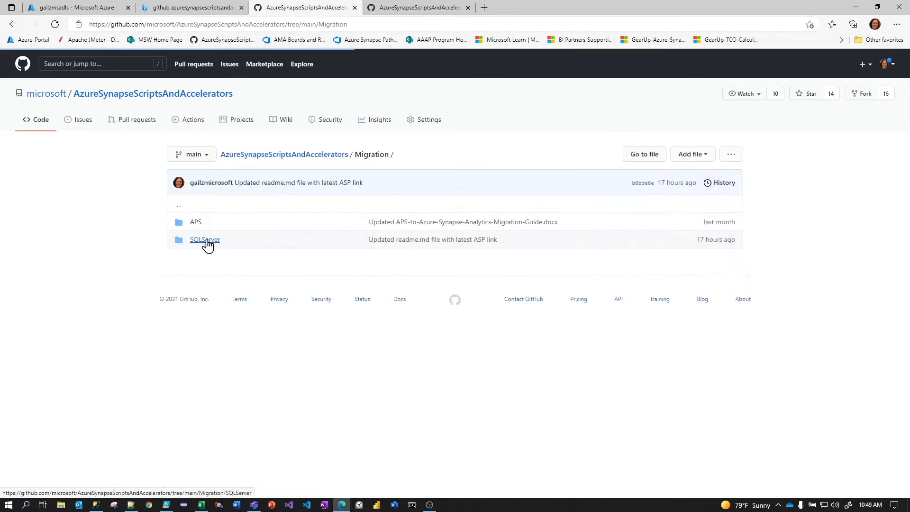
left_click(204, 239)
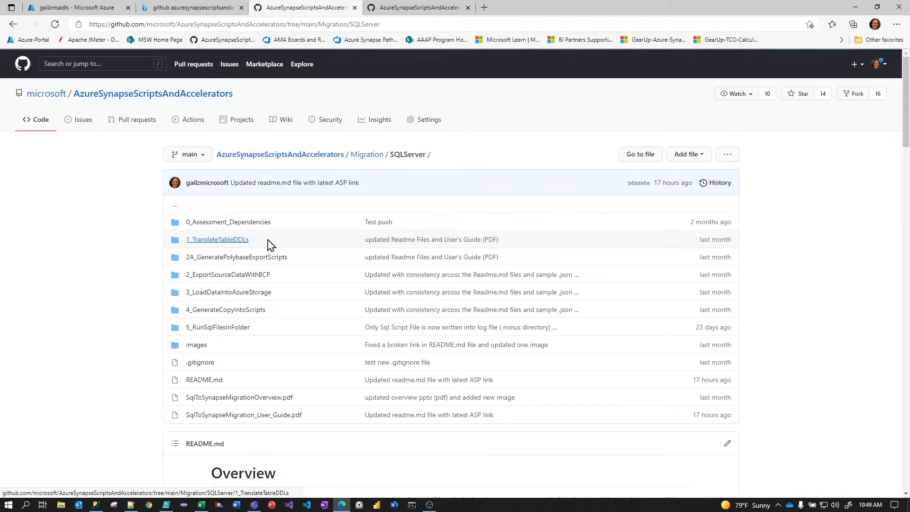
mouse_move(589, 296)
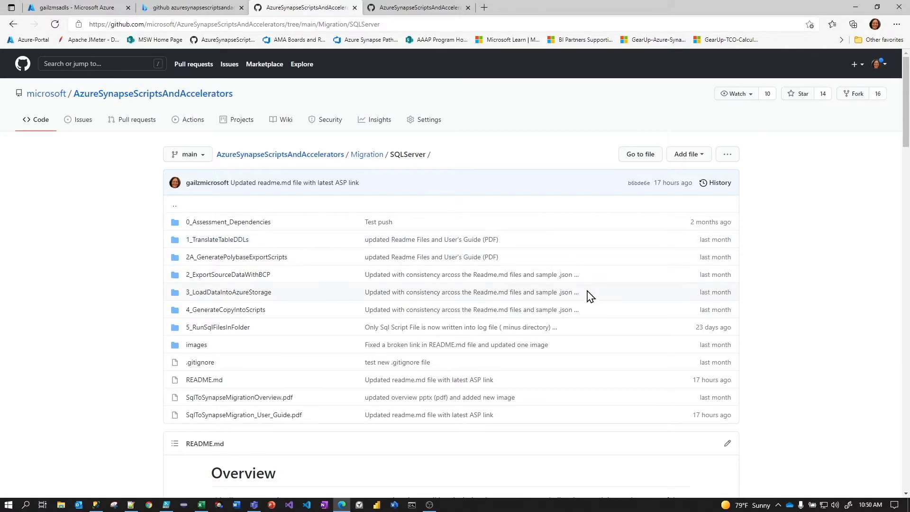
scroll("down", 3)
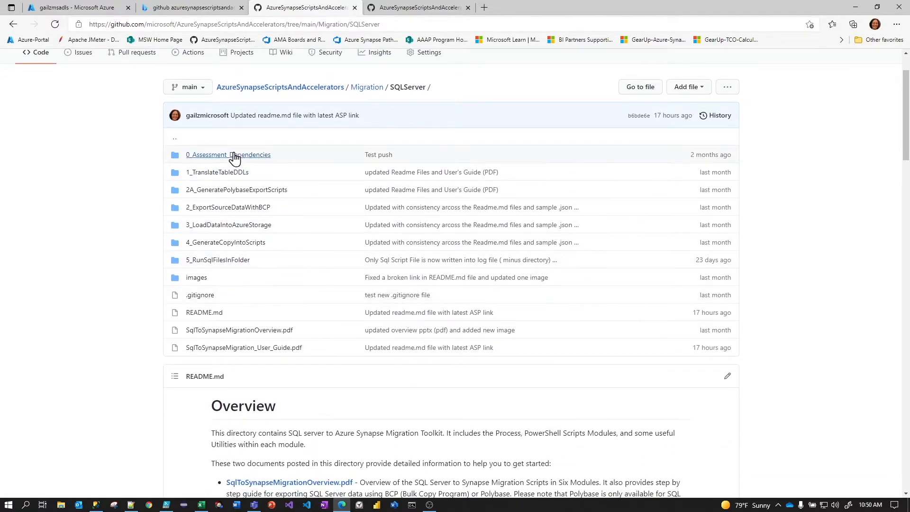
mouse_move(258, 282)
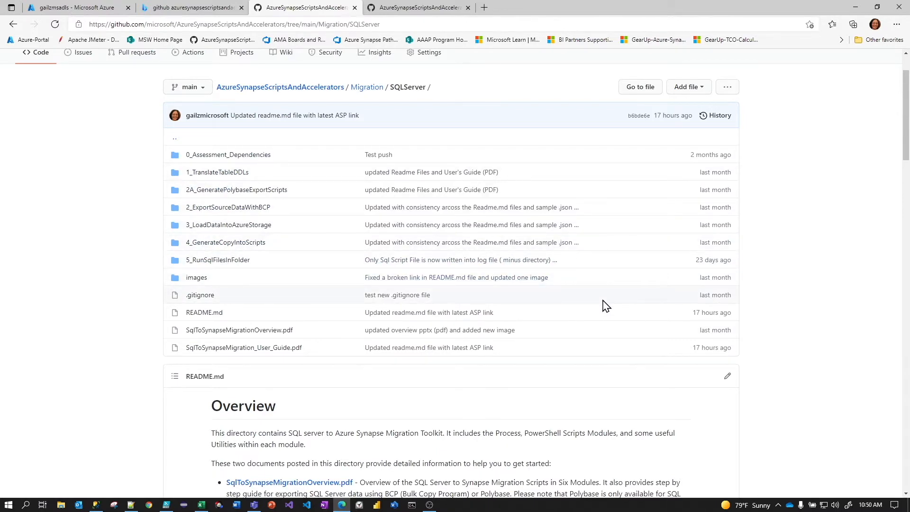
scroll("down", 3)
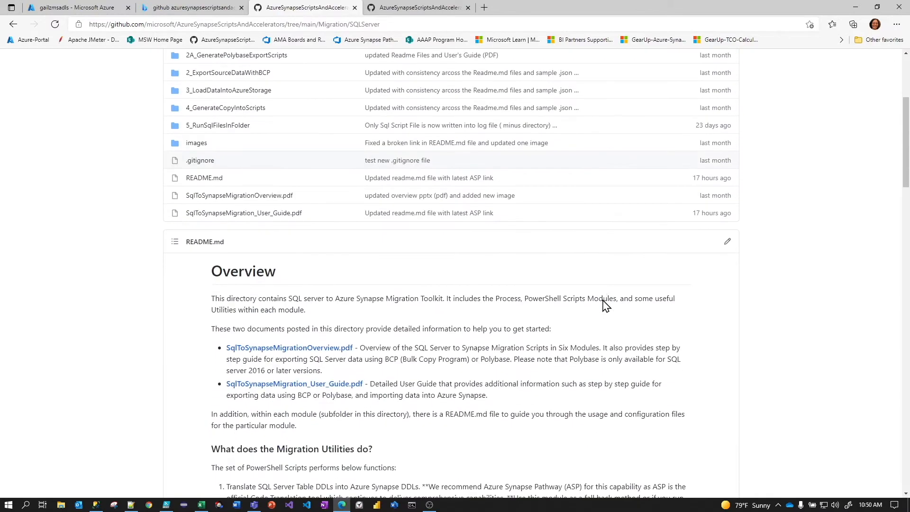
scroll("down", 3)
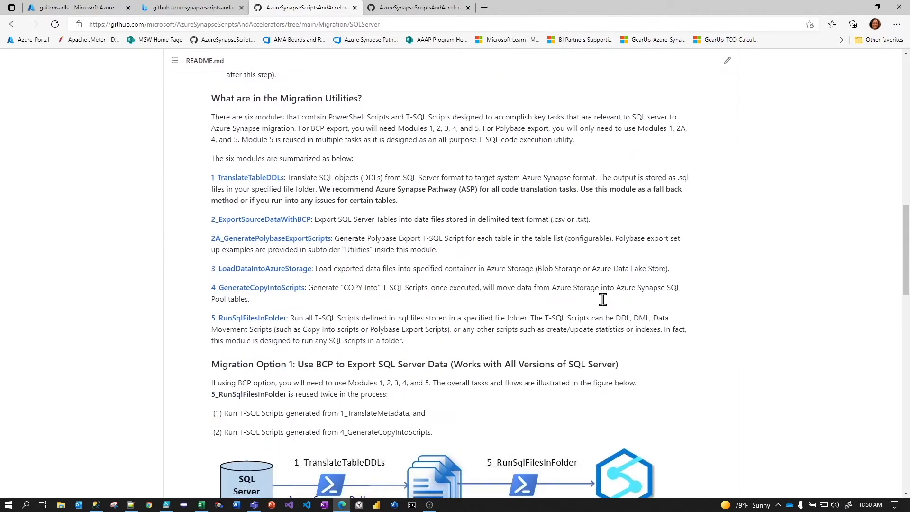
- Scroll to the Migration Option 1 BCP diagram showing the LoadDataIntoAzureStorage step
scroll("down", 3)
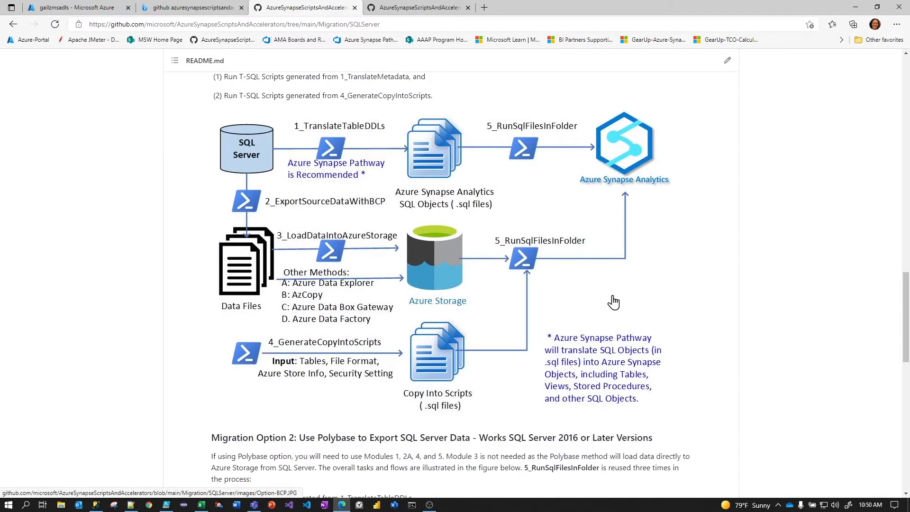
mouse_move(232, 147)
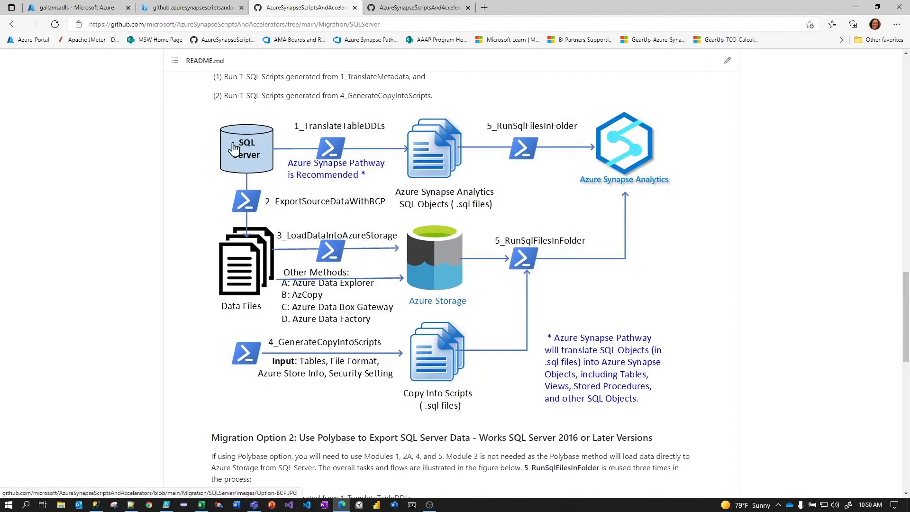
mouse_move(220, 142)
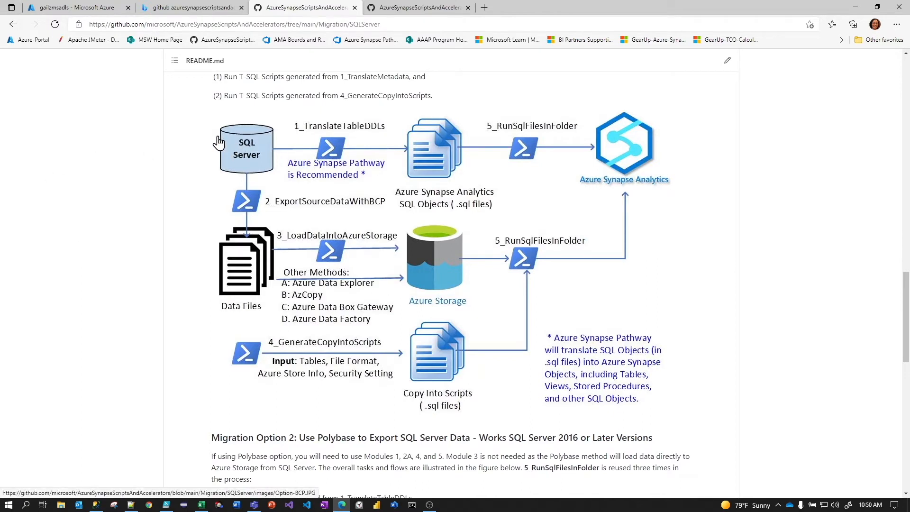
scroll("up", 3)
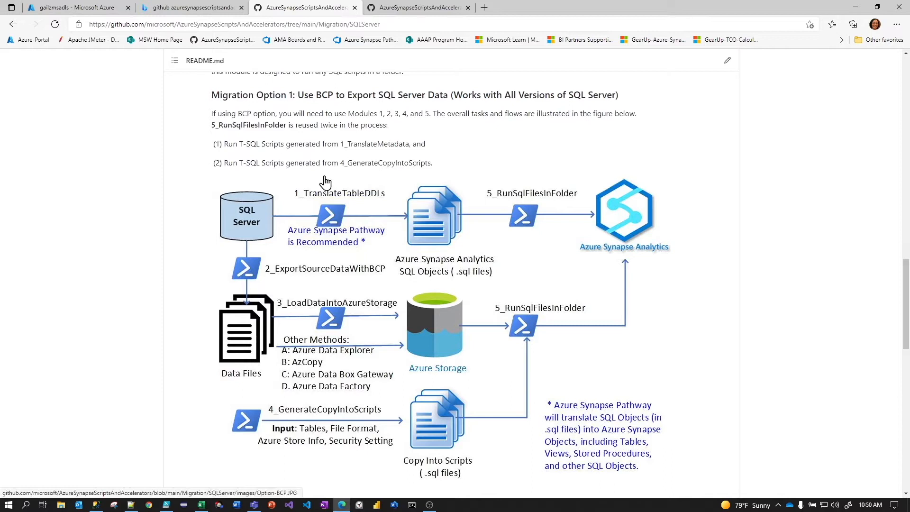
mouse_move(3, 376)
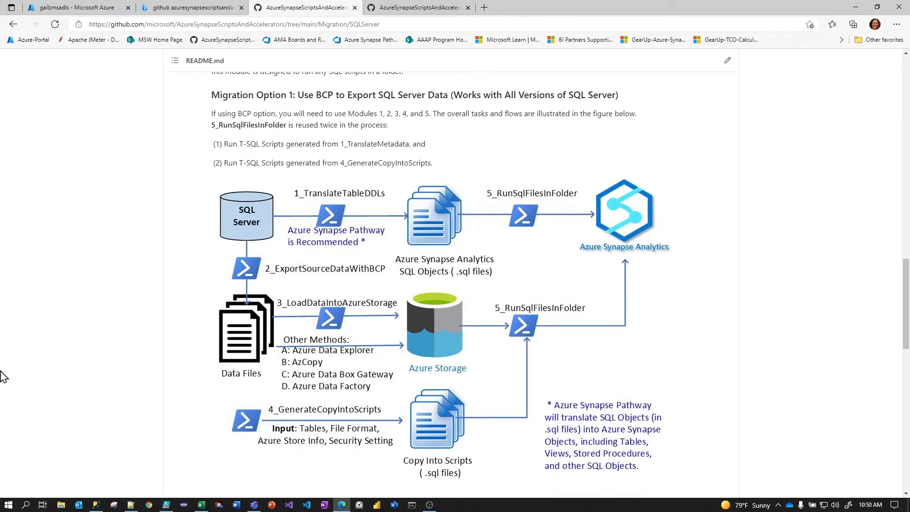
mouse_move(276, 216)
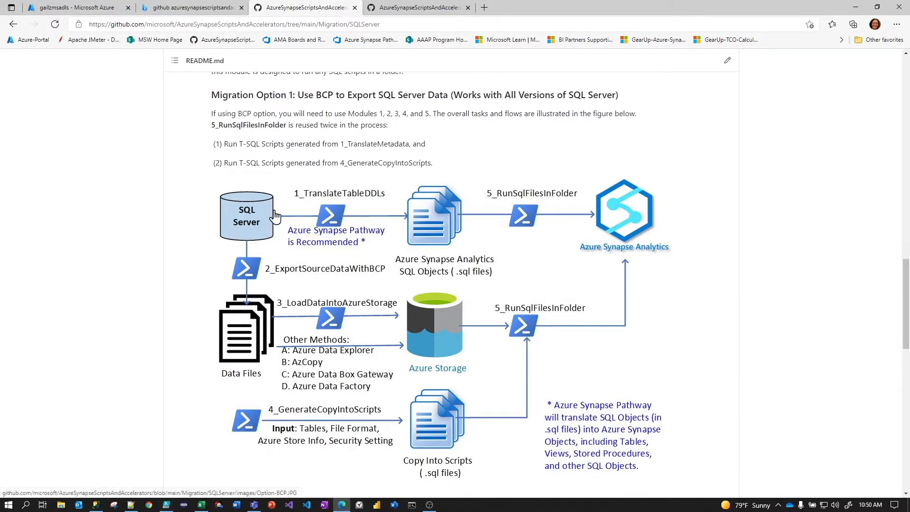
mouse_move(376, 206)
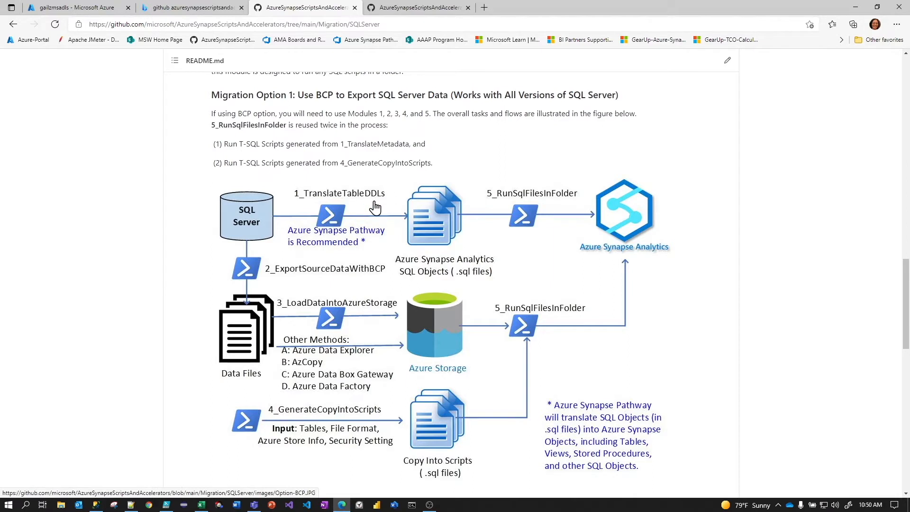
mouse_move(454, 207)
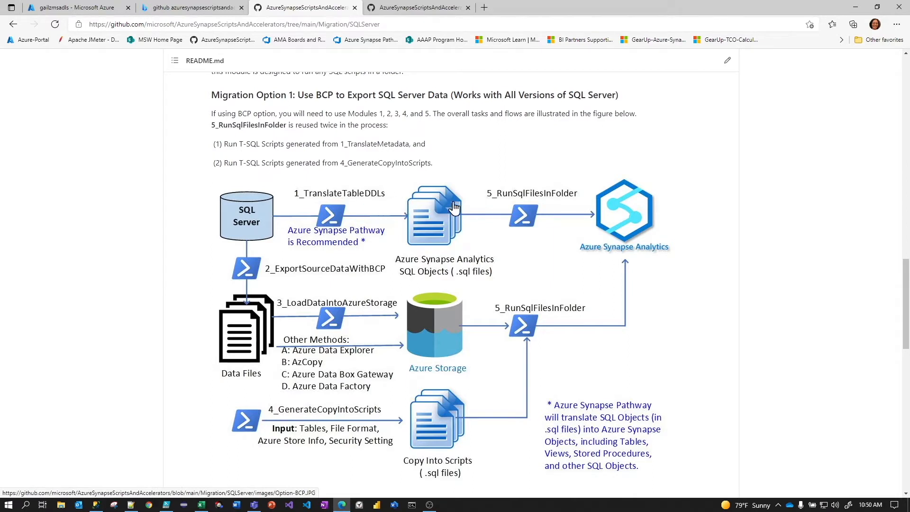
mouse_move(520, 200)
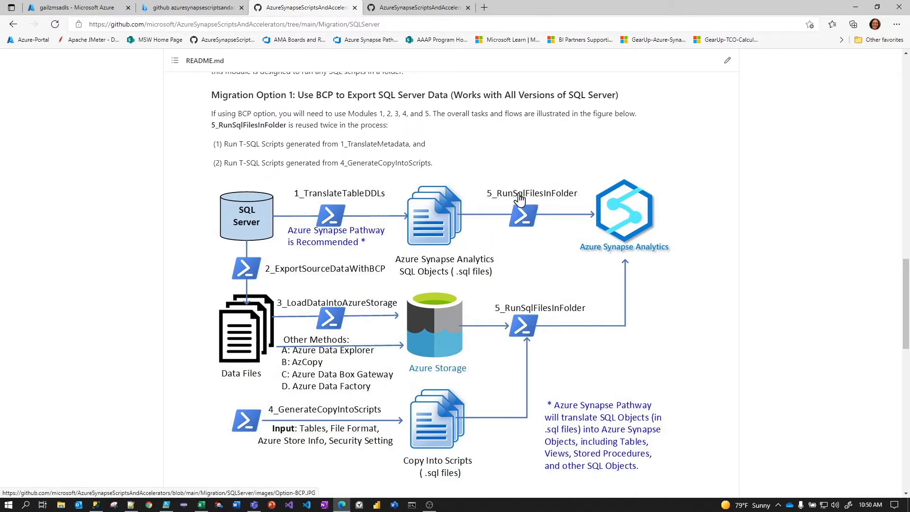
mouse_move(553, 200)
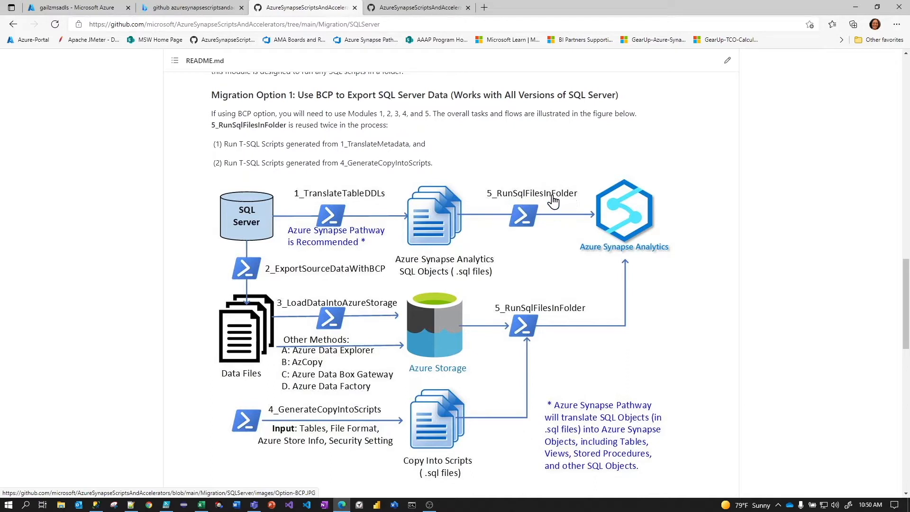
mouse_move(627, 209)
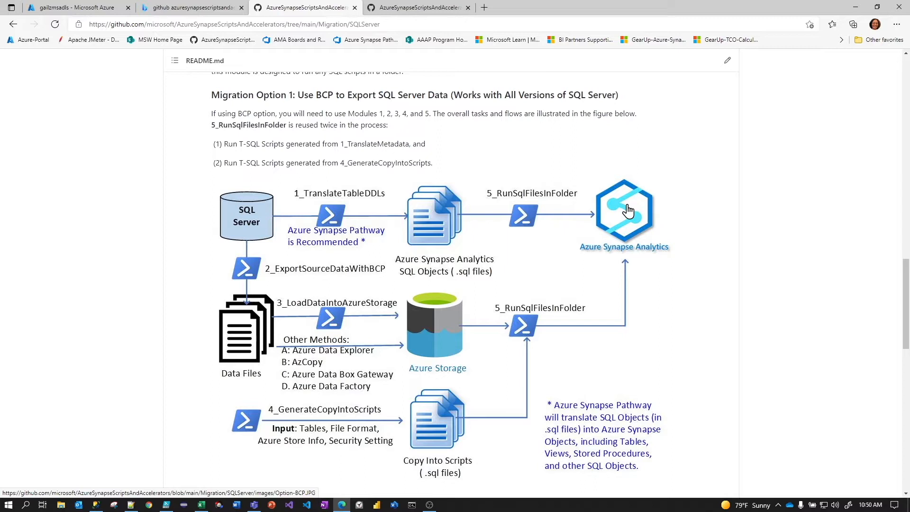
mouse_move(273, 219)
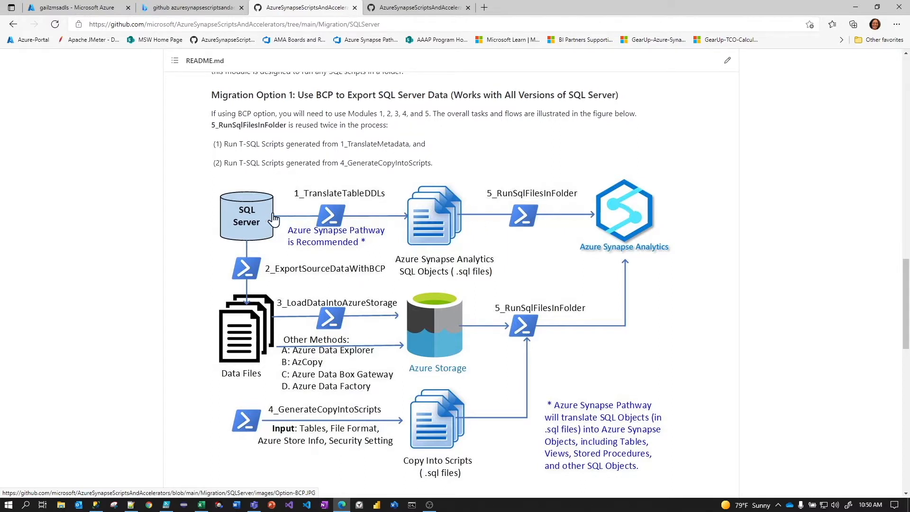
mouse_move(635, 217)
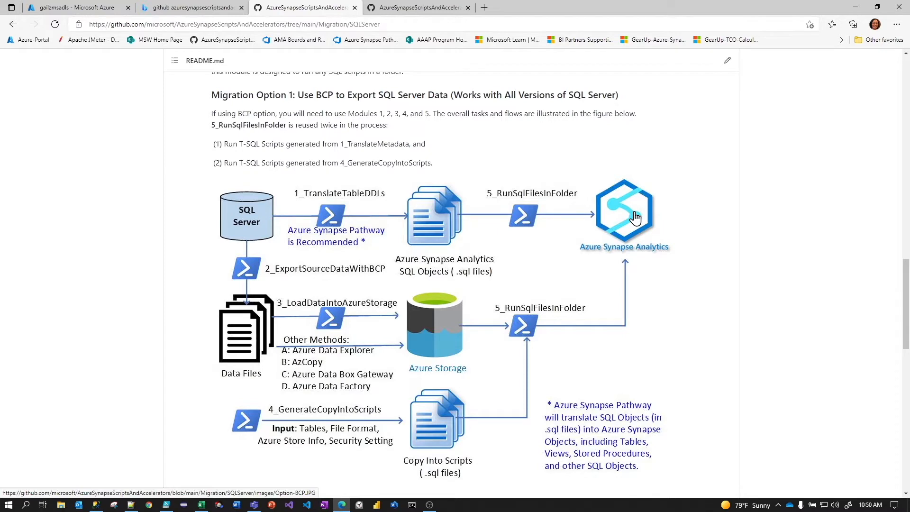
mouse_move(554, 217)
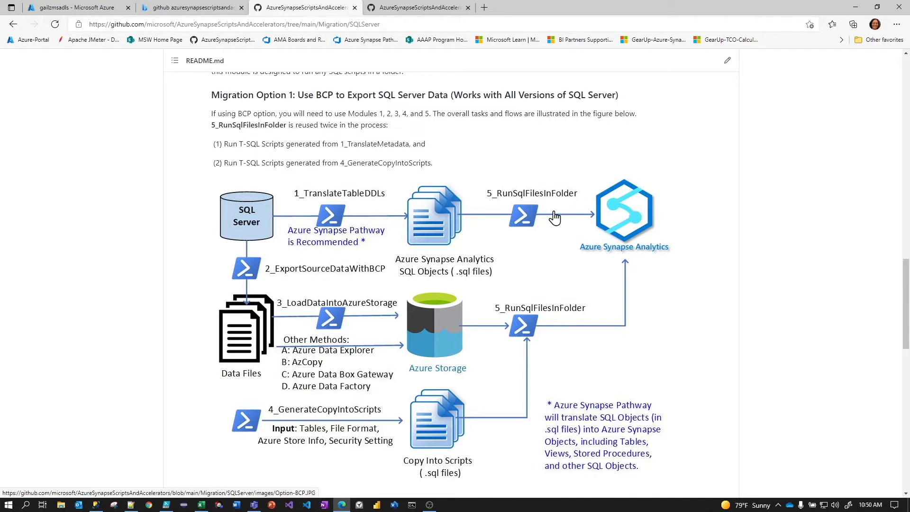
mouse_move(393, 379)
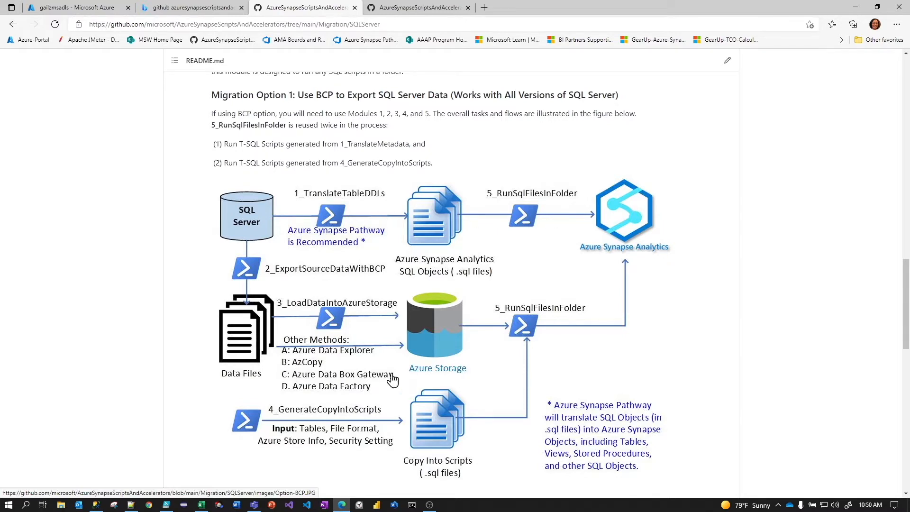
mouse_move(248, 235)
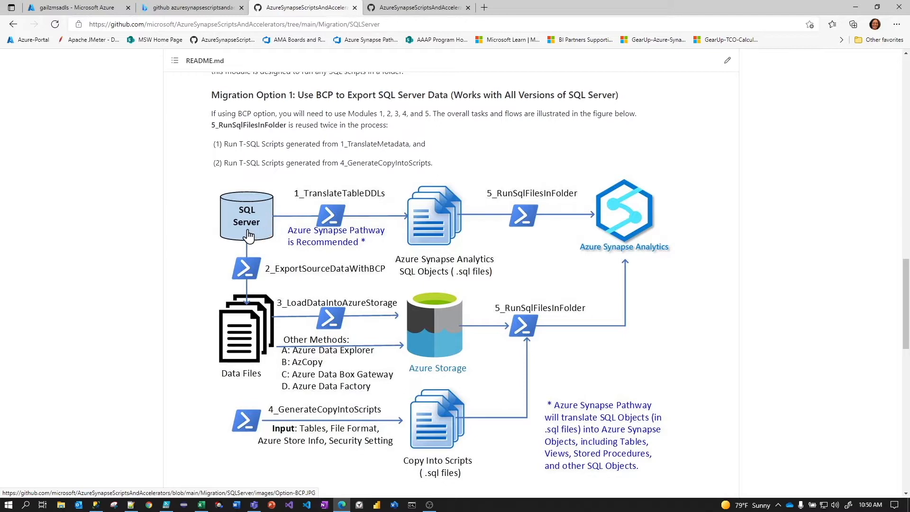
mouse_move(246, 225)
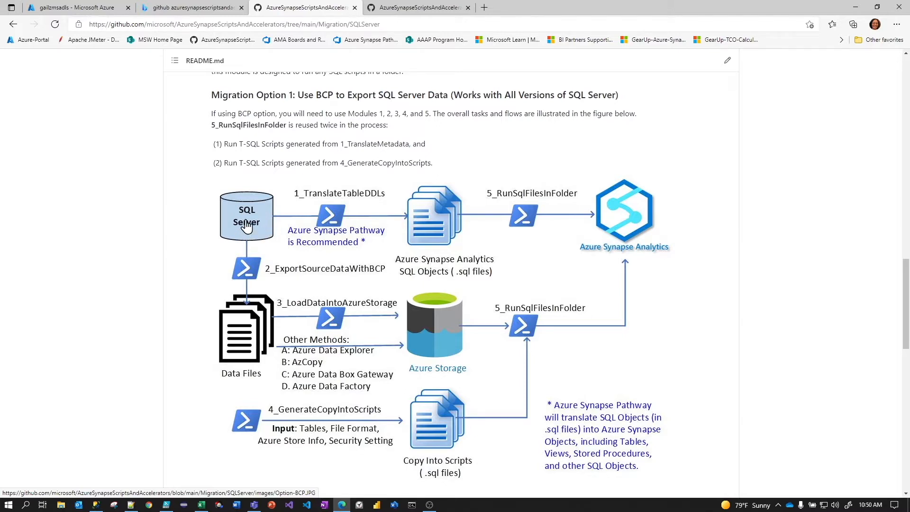
mouse_move(341, 275)
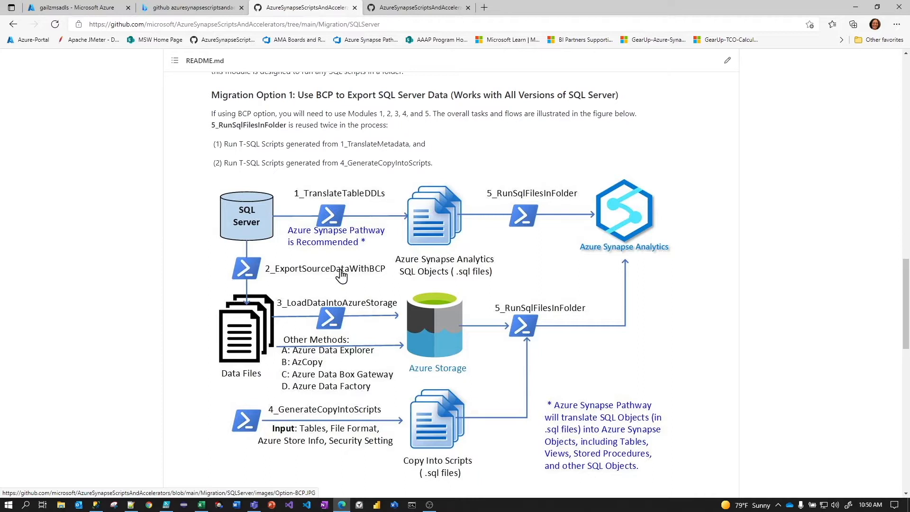
mouse_move(381, 276)
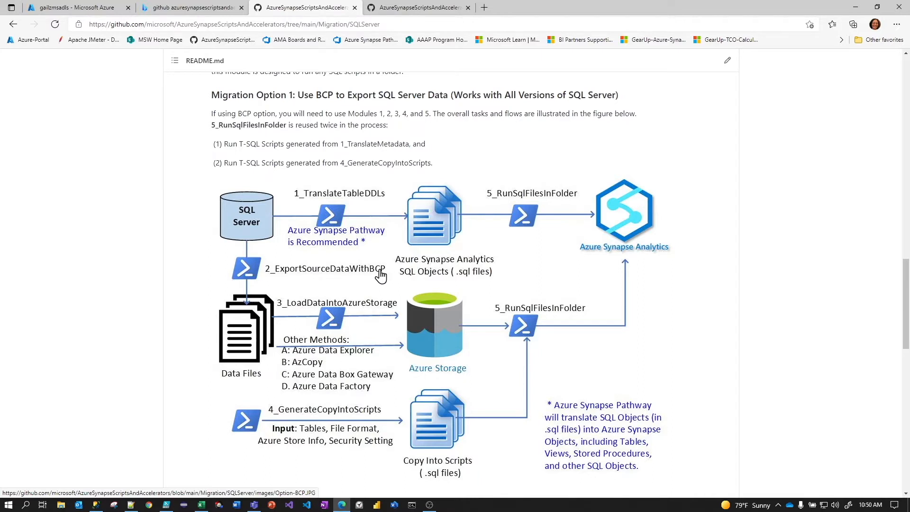
mouse_move(252, 232)
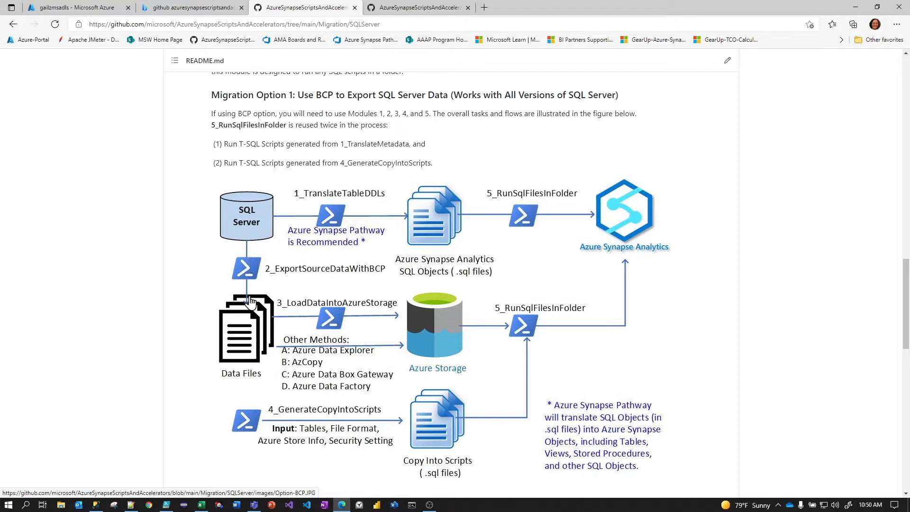
mouse_move(250, 325)
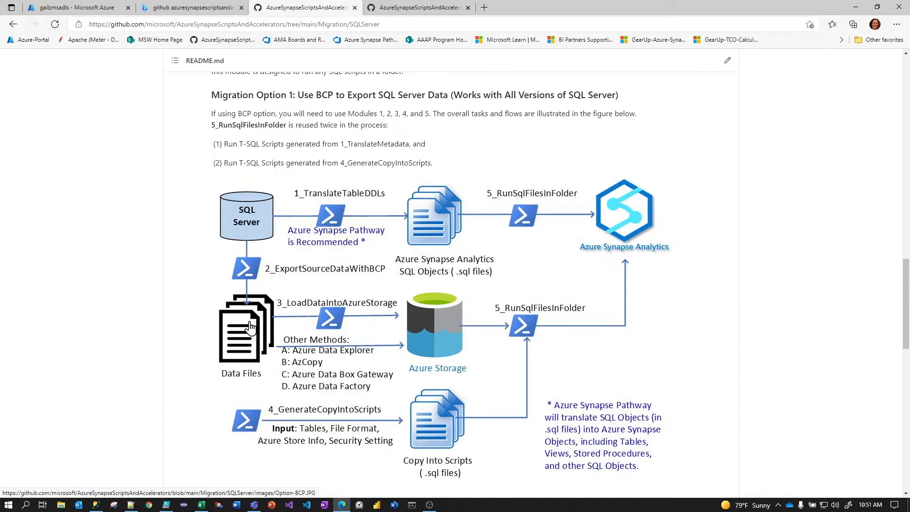
mouse_move(235, 279)
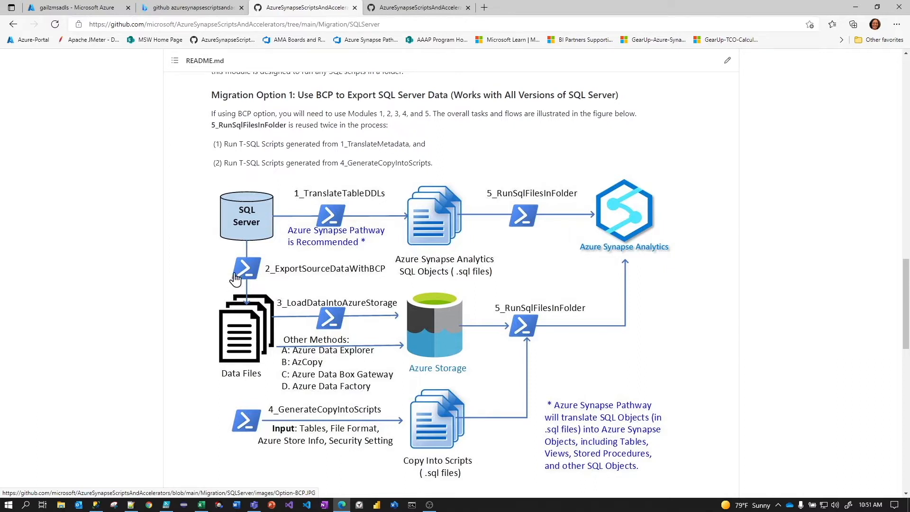
mouse_move(248, 261)
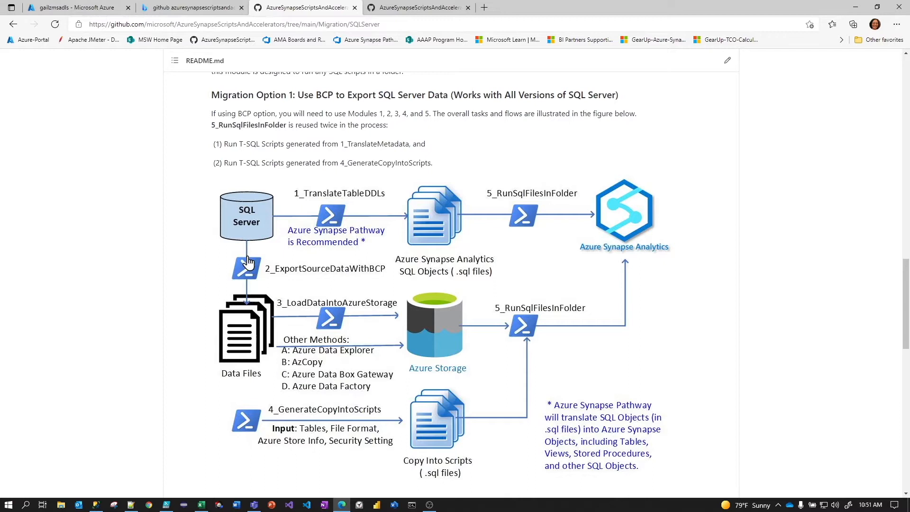
mouse_move(258, 319)
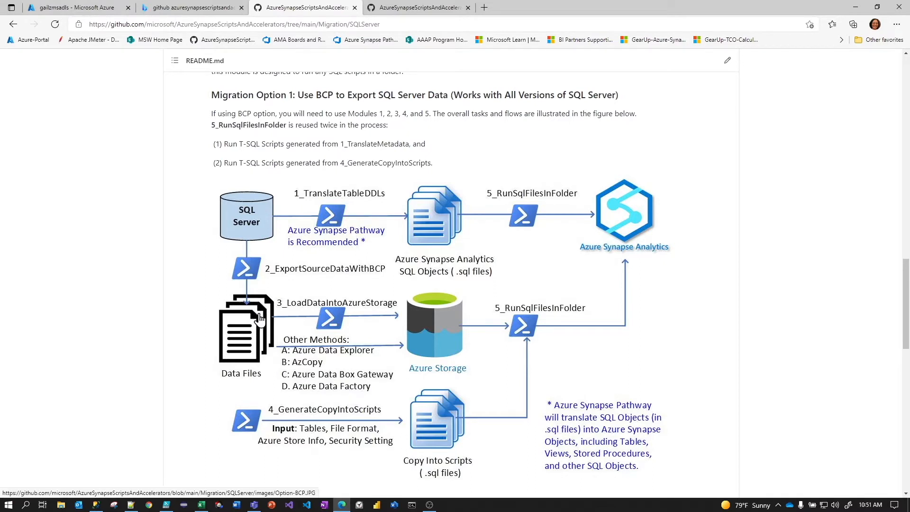
mouse_move(289, 315)
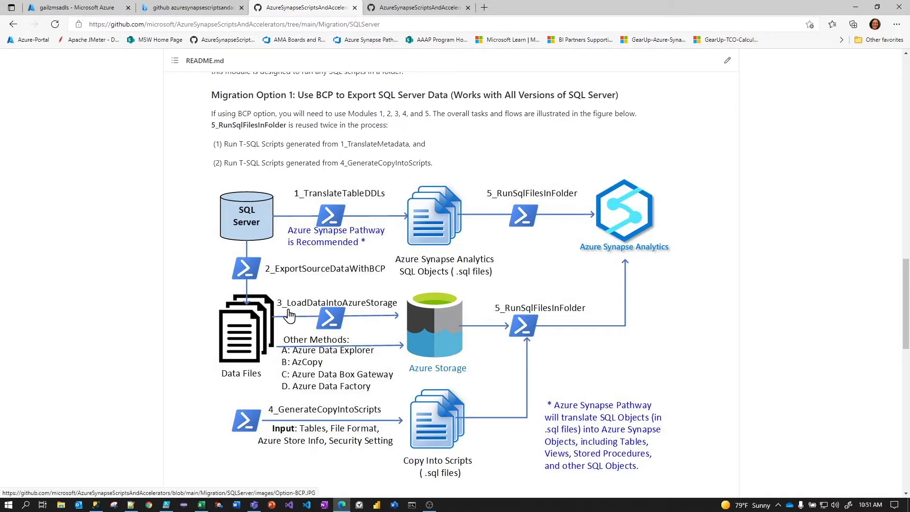
mouse_move(303, 312)
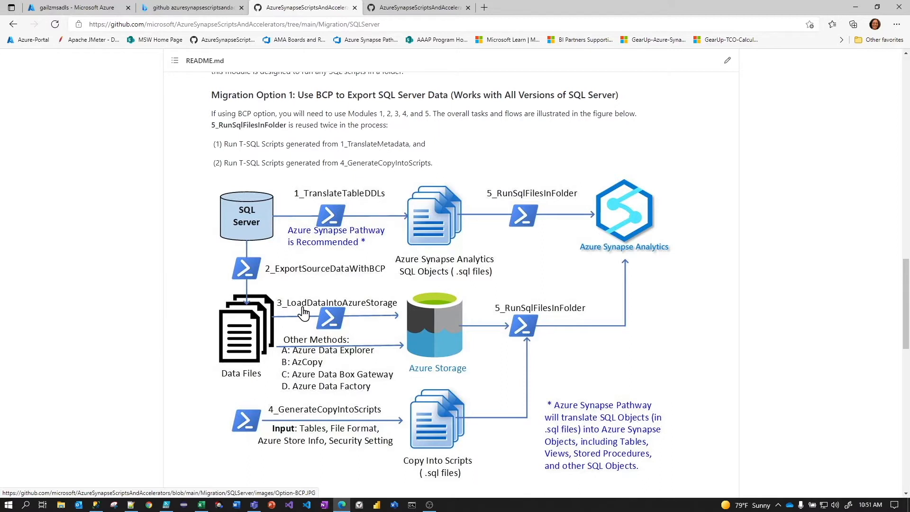
mouse_move(377, 310)
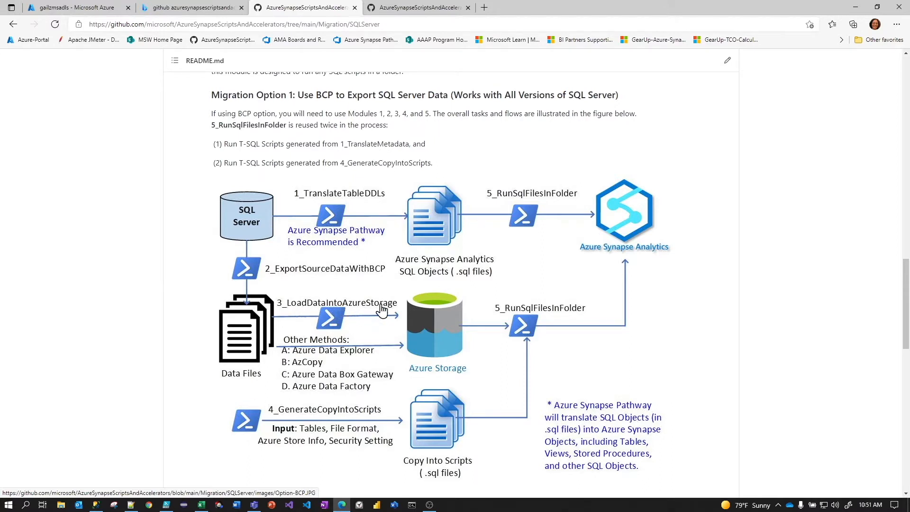
mouse_move(331, 316)
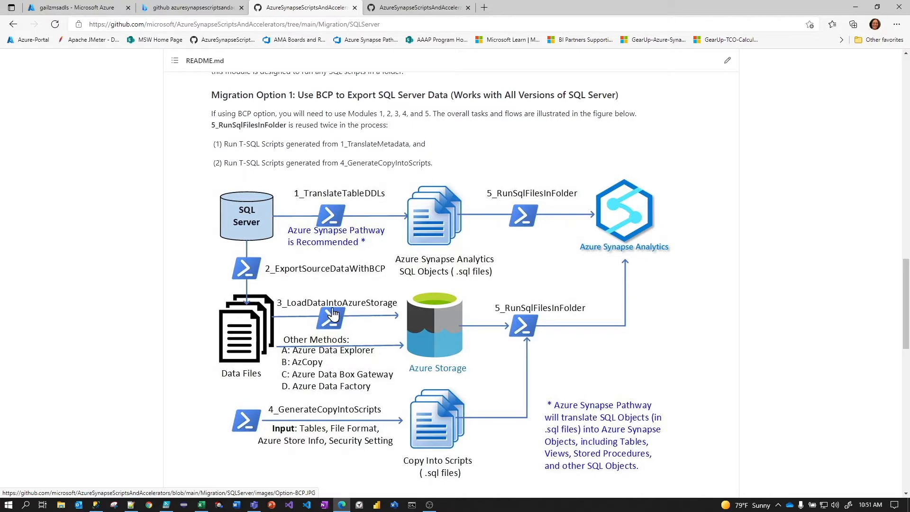
mouse_move(439, 313)
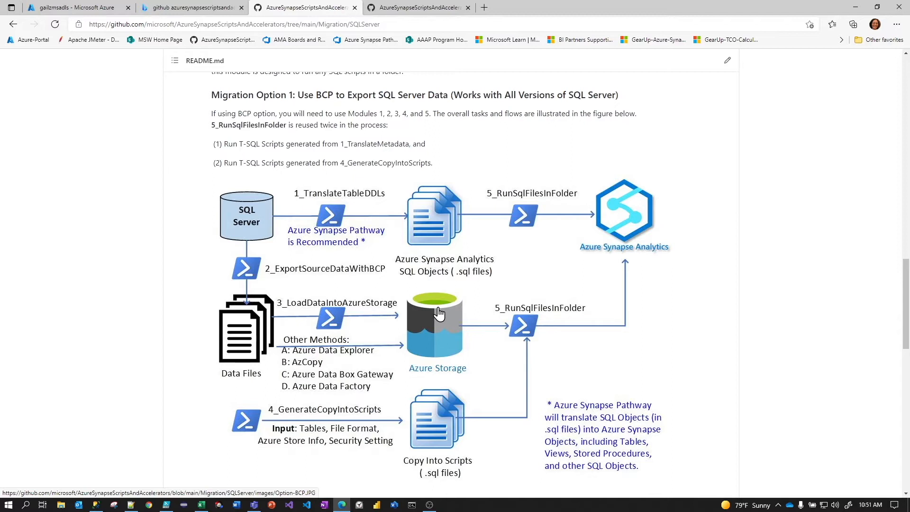
mouse_move(380, 87)
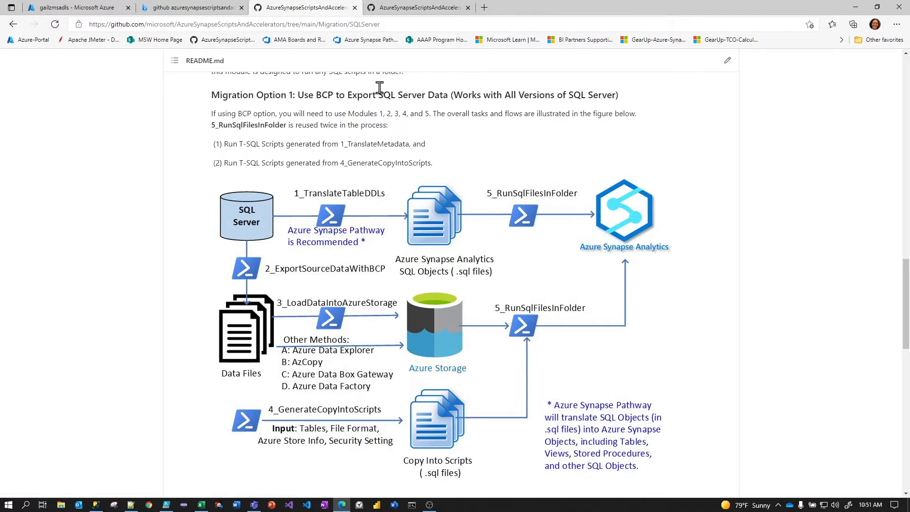
mouse_move(355, 359)
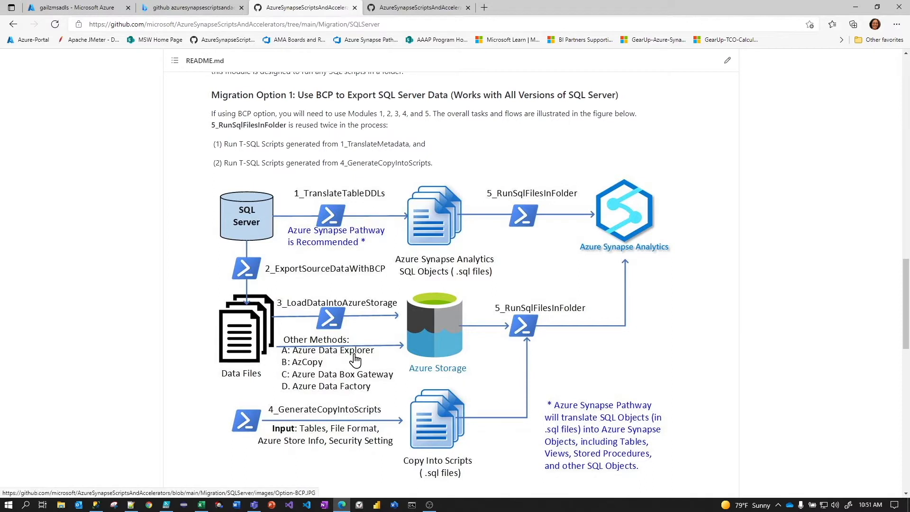
mouse_move(328, 394)
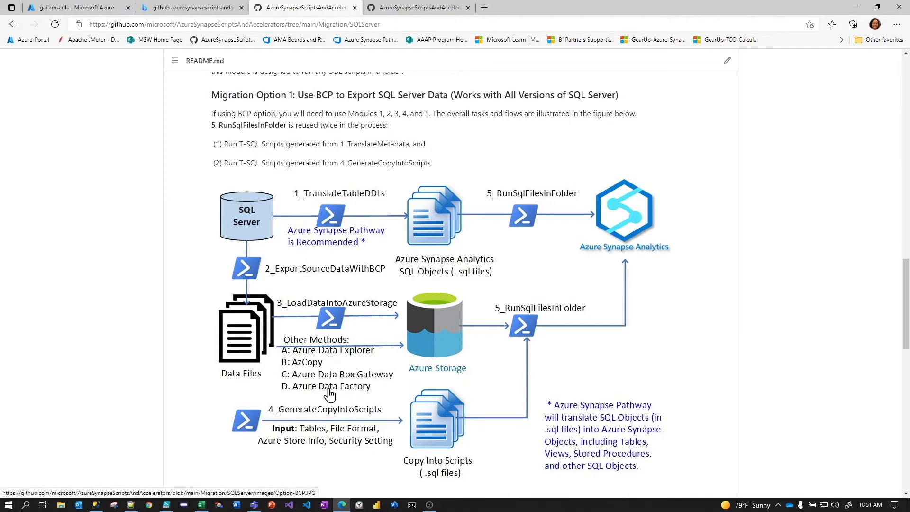
mouse_move(351, 354)
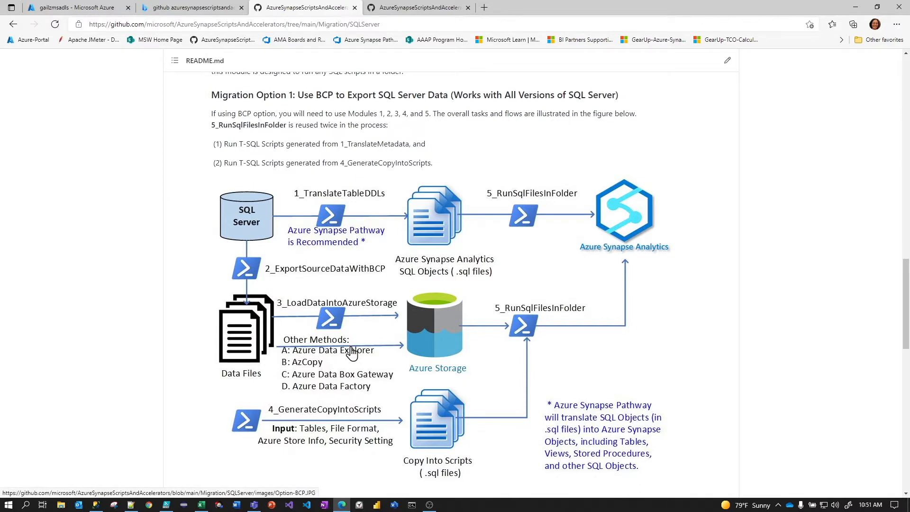
mouse_move(346, 356)
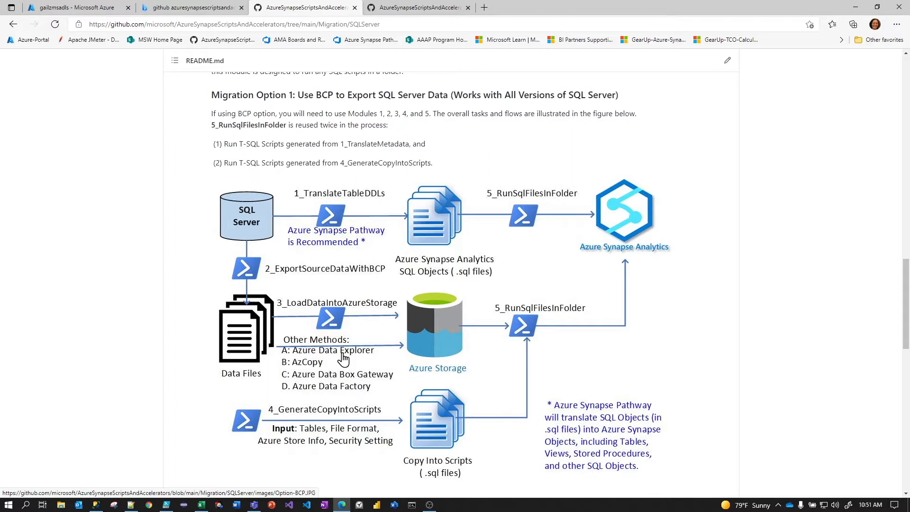
mouse_move(304, 367)
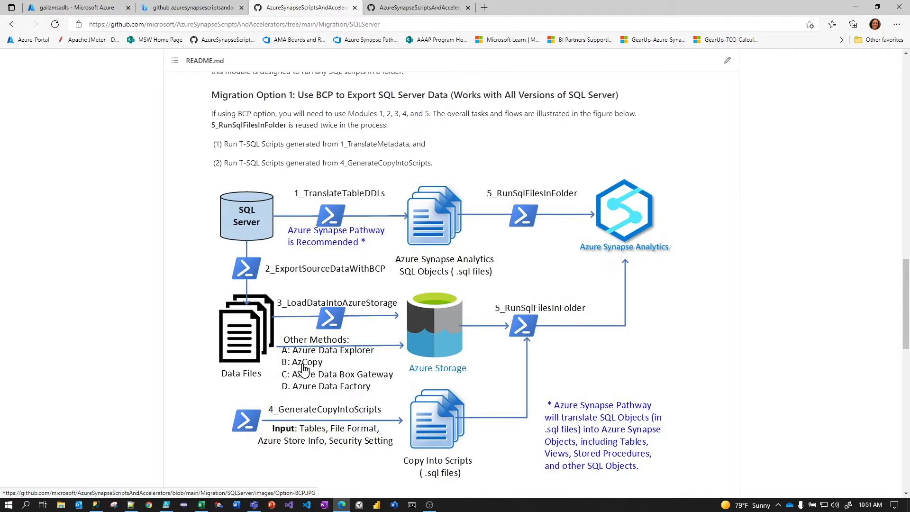
mouse_move(306, 367)
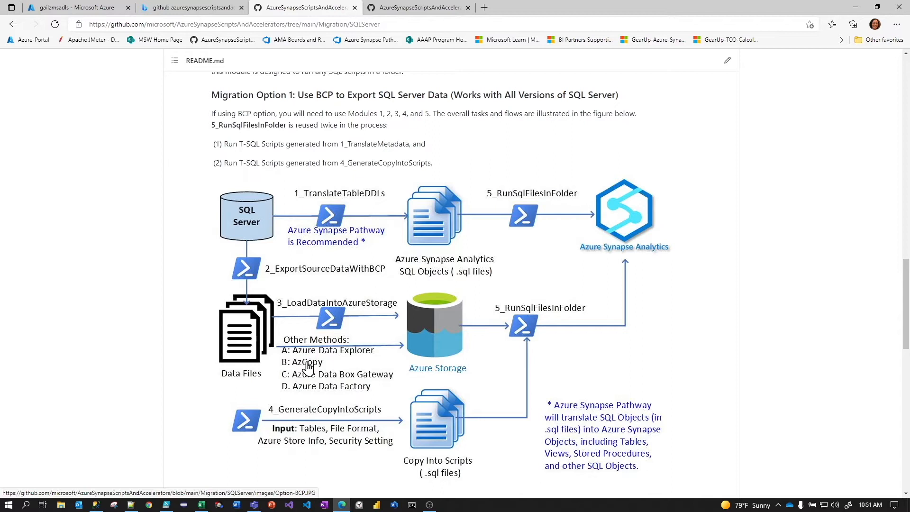
mouse_move(328, 367)
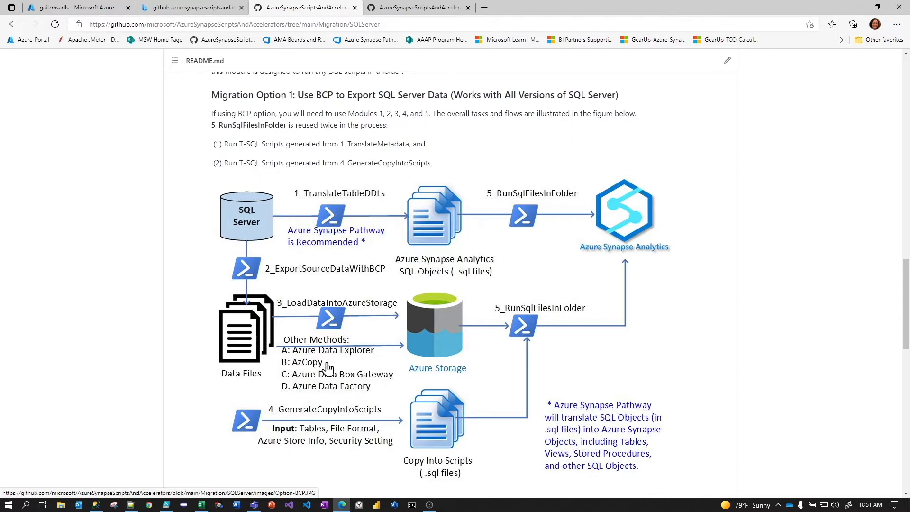
mouse_move(295, 382)
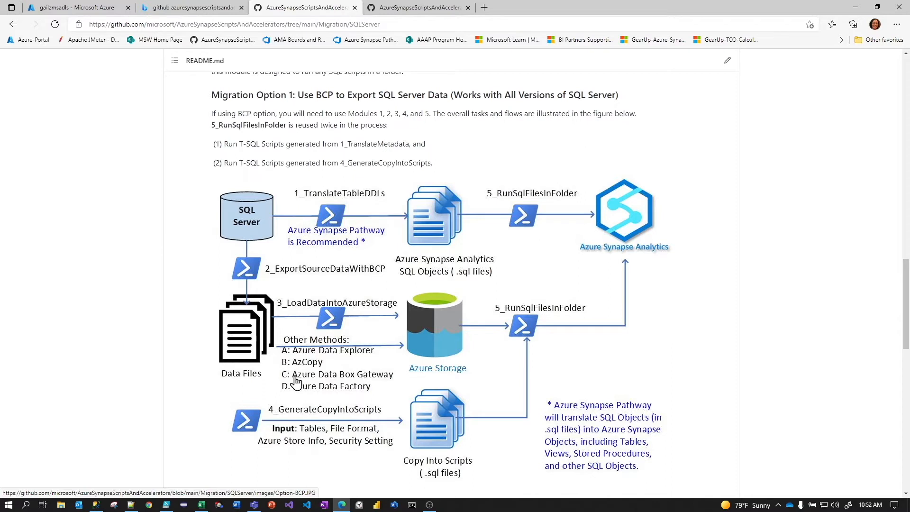
mouse_move(345, 381)
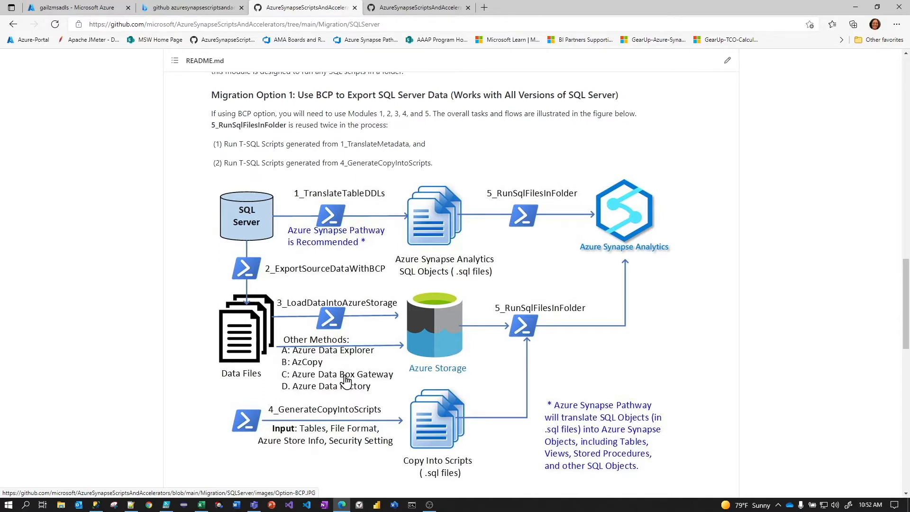
mouse_move(392, 378)
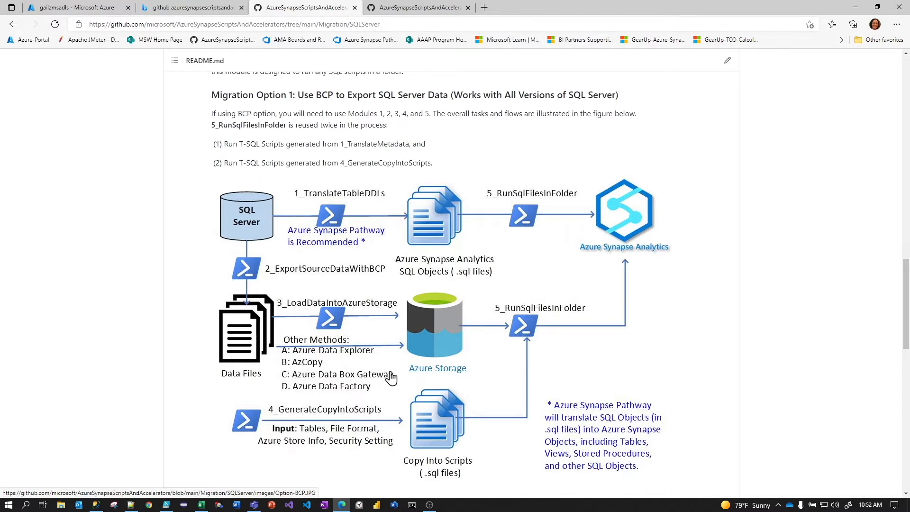
mouse_move(289, 394)
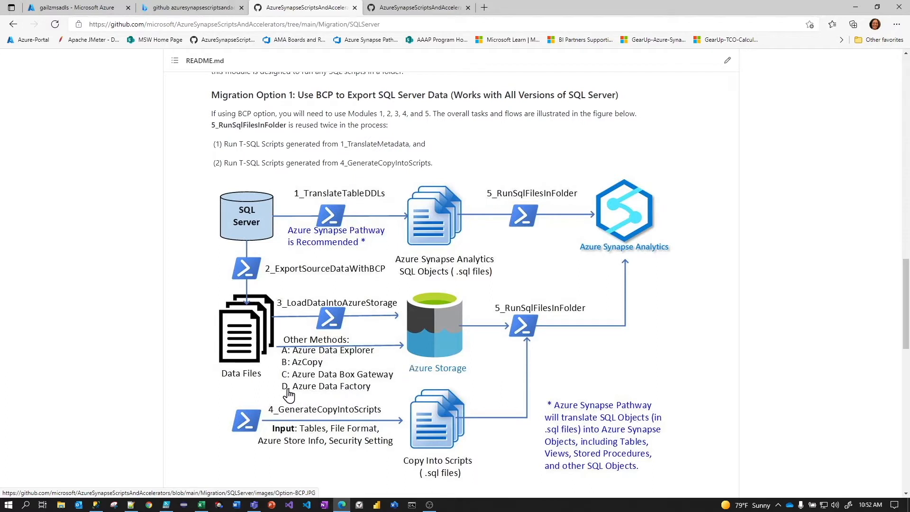
mouse_move(334, 391)
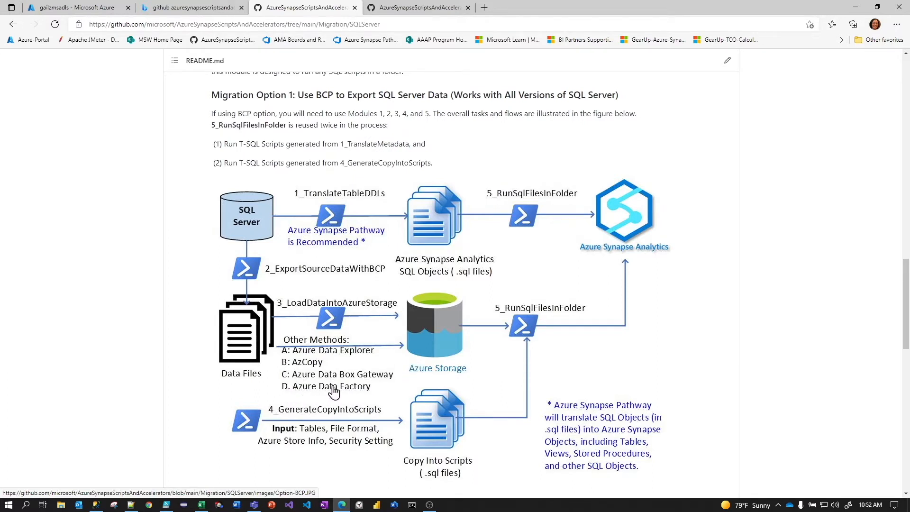
mouse_move(363, 390)
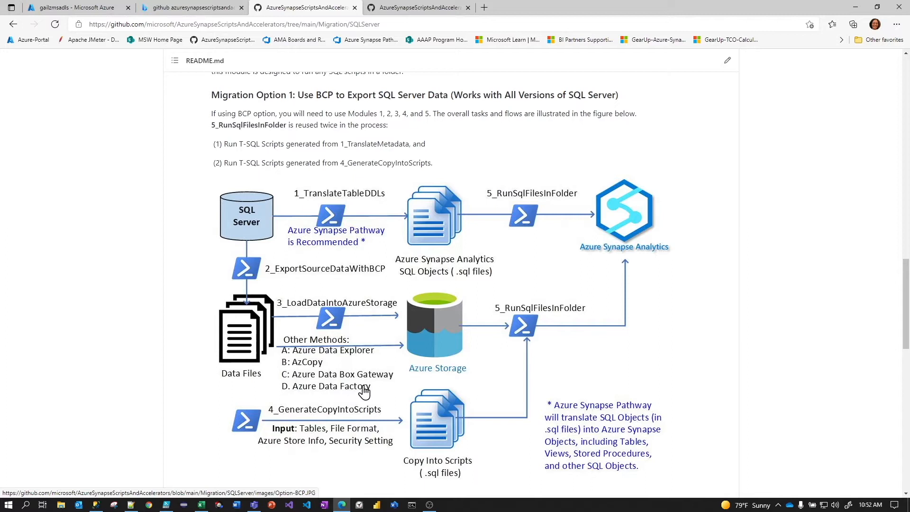
mouse_move(281, 314)
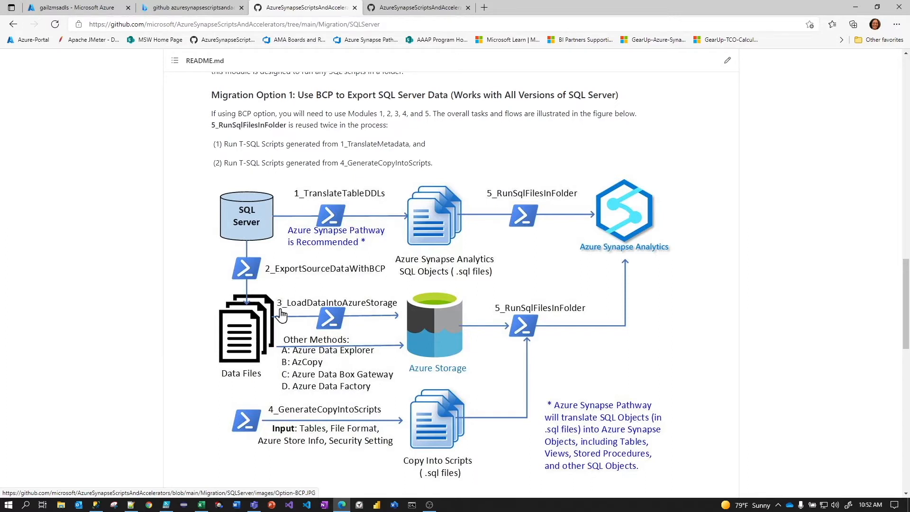
mouse_move(315, 395)
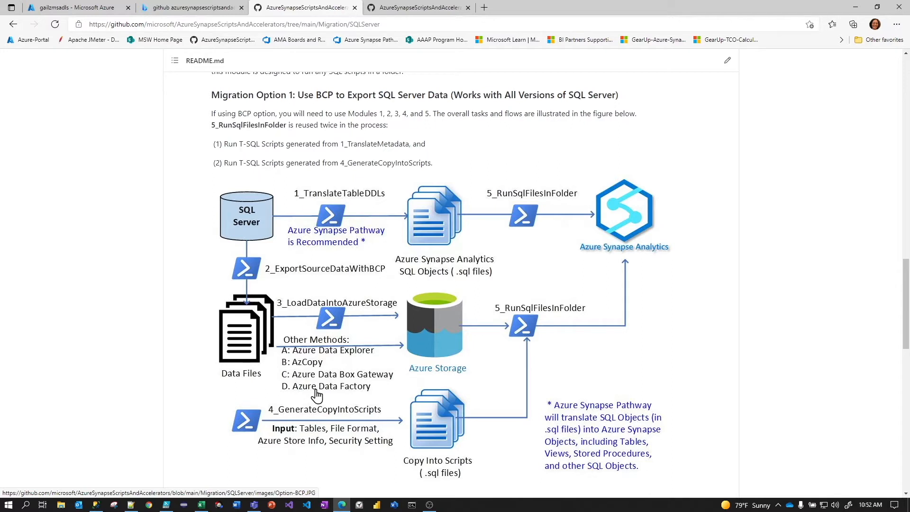
mouse_move(360, 393)
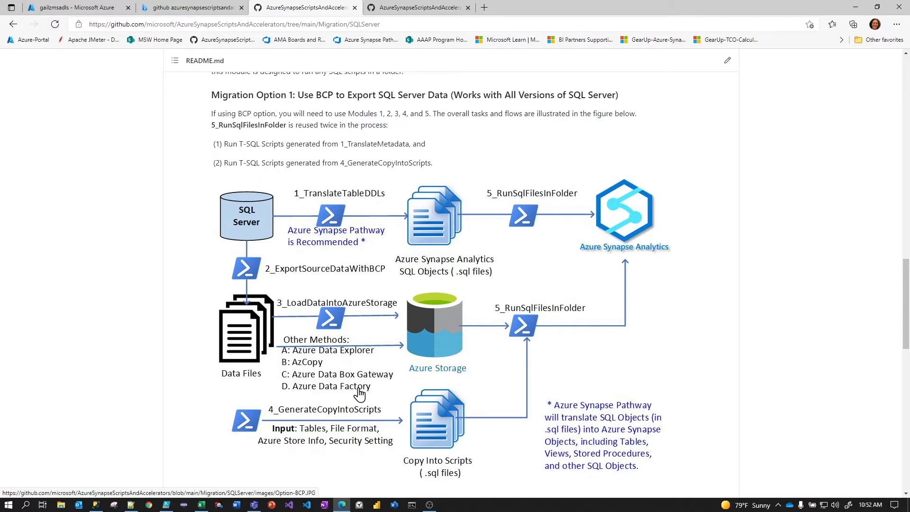
mouse_move(352, 335)
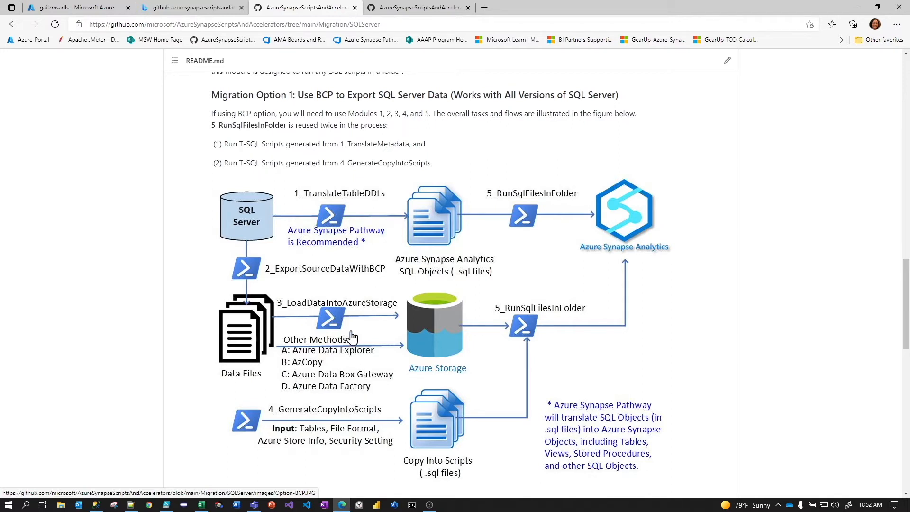
mouse_move(279, 329)
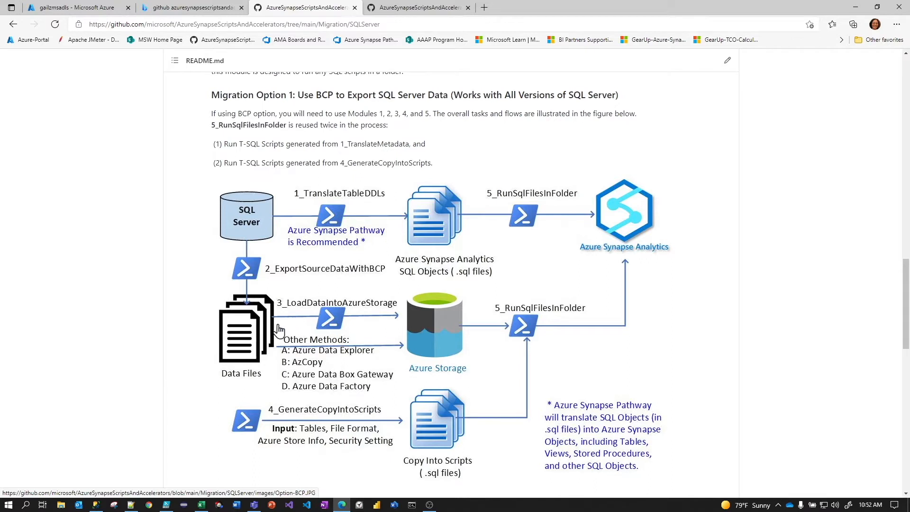
mouse_move(427, 335)
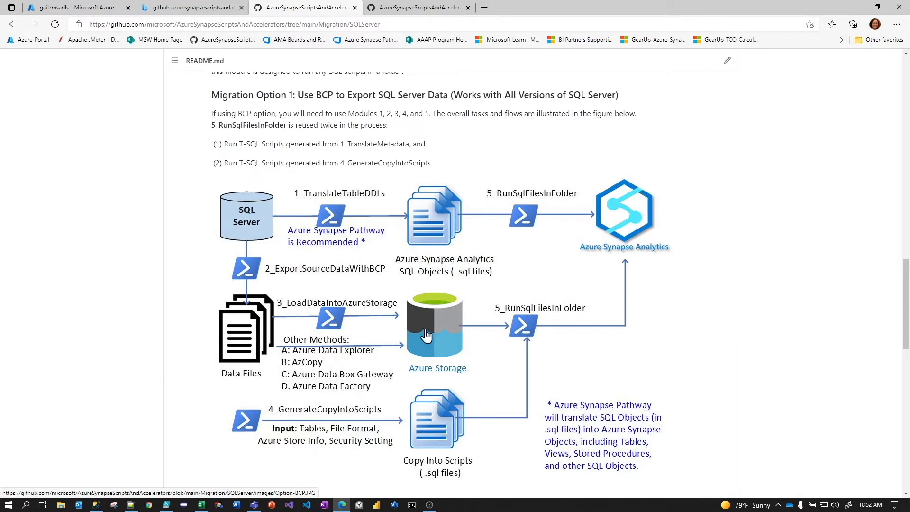
mouse_move(284, 325)
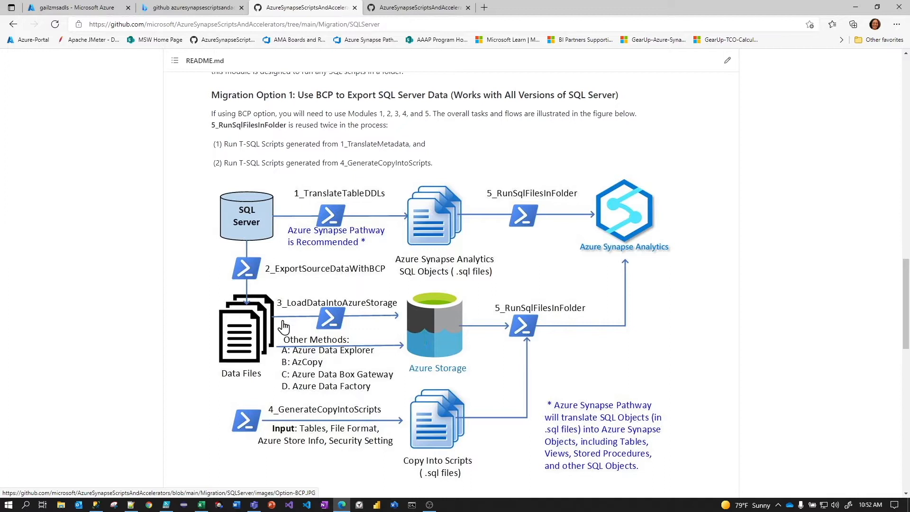
mouse_move(291, 308)
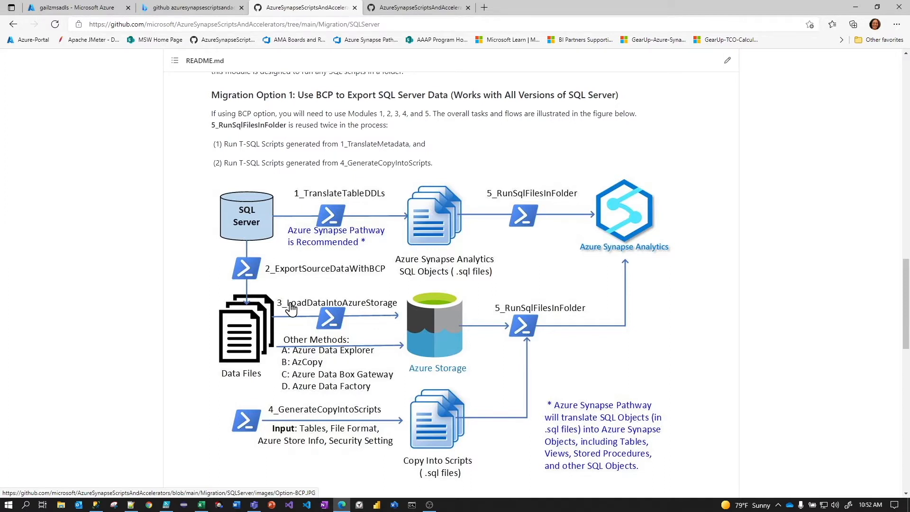
mouse_move(390, 312)
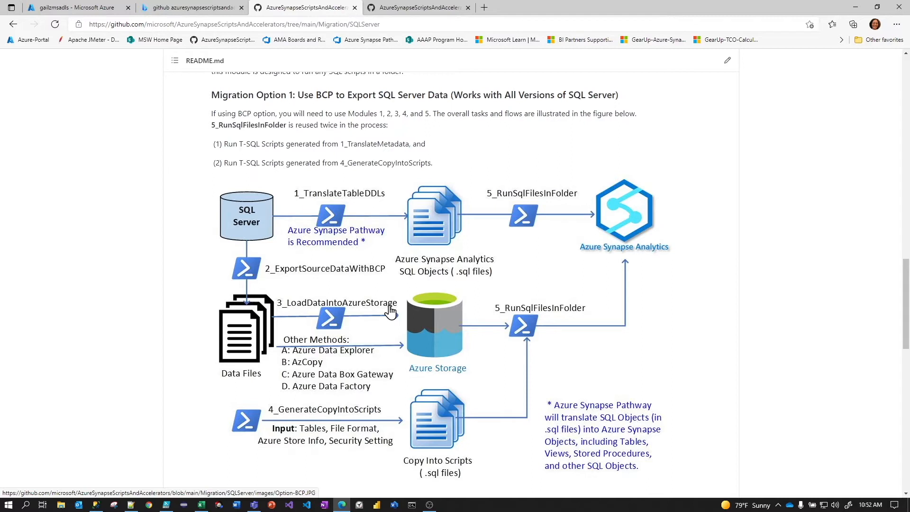
mouse_move(458, 473)
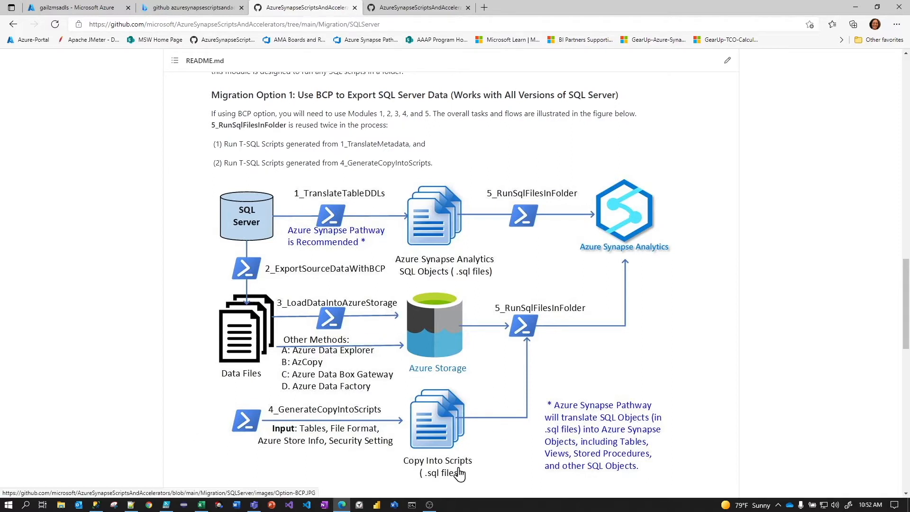
mouse_move(374, 395)
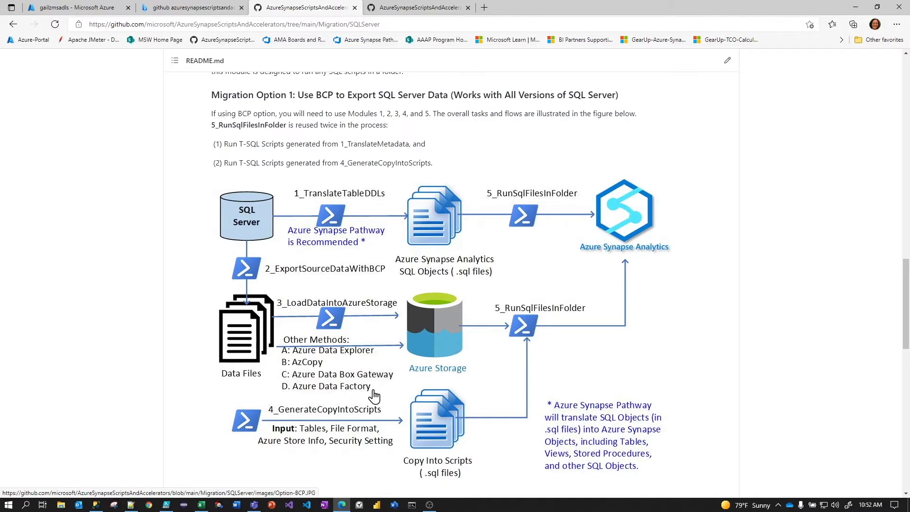
- Open 2_ExportSourceDataWithBCP > Utilities, which contains GenerateExportTablesConfig.sql
scroll("up", 3)
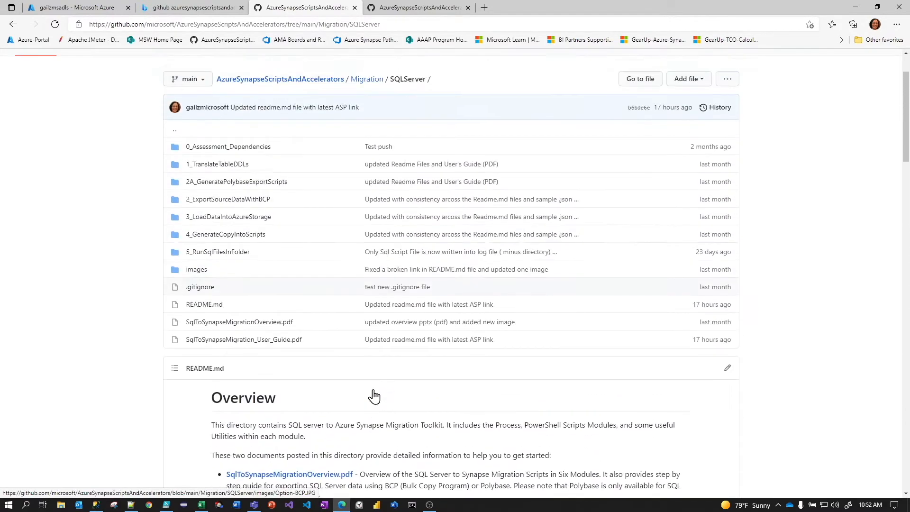
scroll("up", 3)
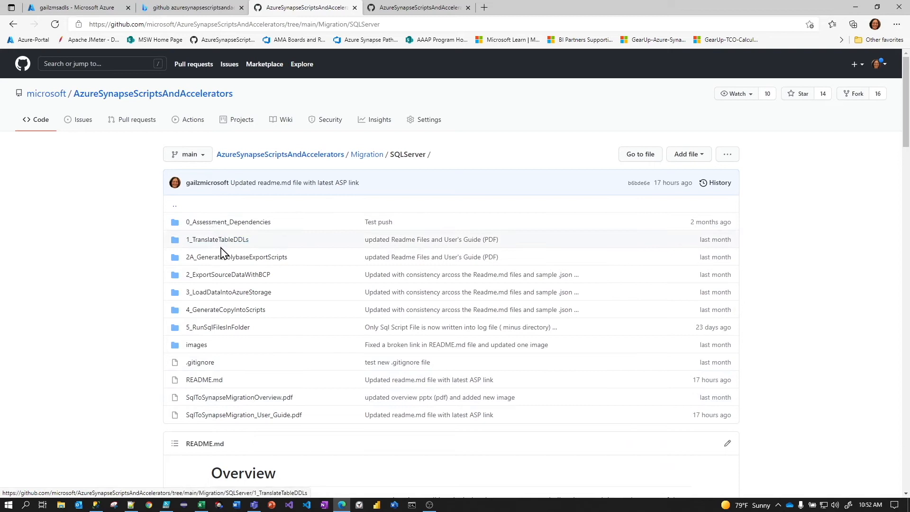
mouse_move(217, 327)
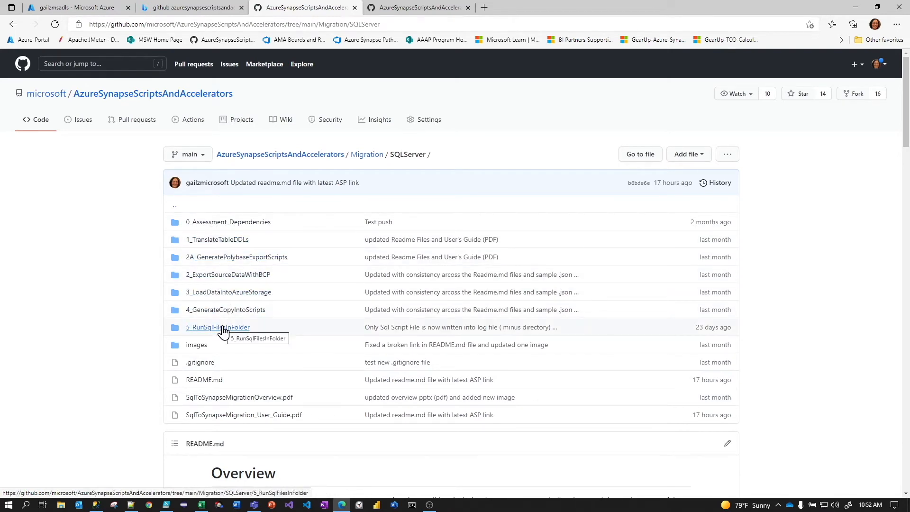
mouse_move(228, 274)
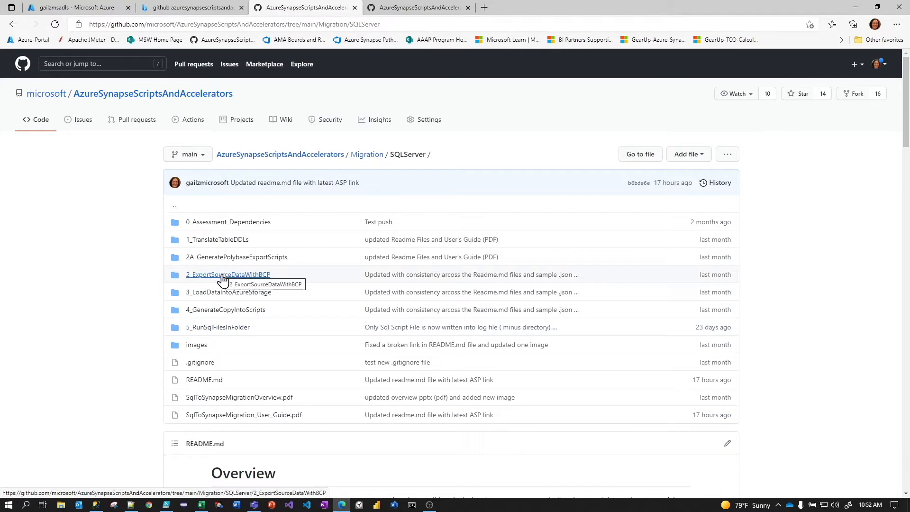
left_click(228, 274)
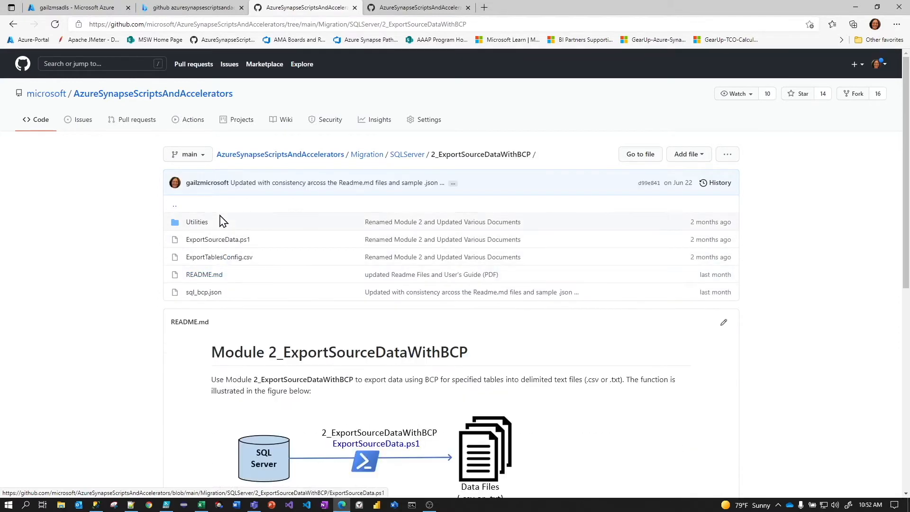
left_click(196, 222)
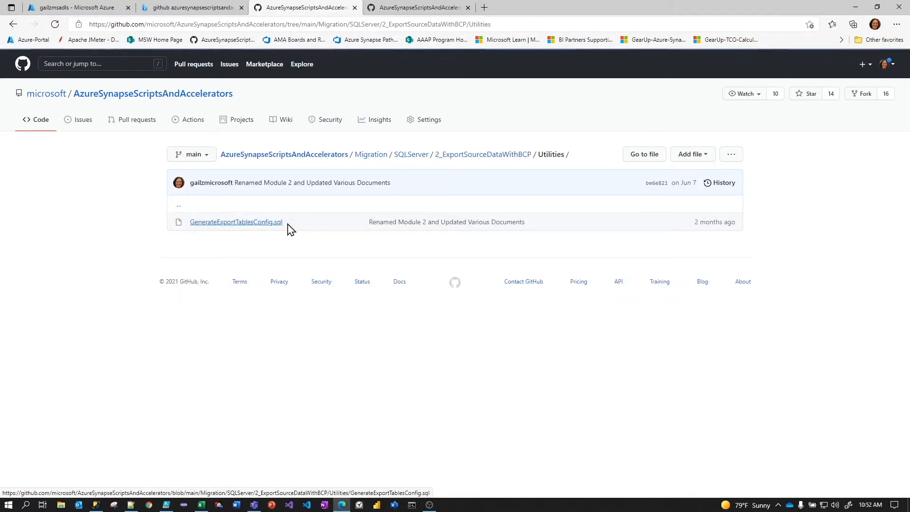
mouse_move(235, 222)
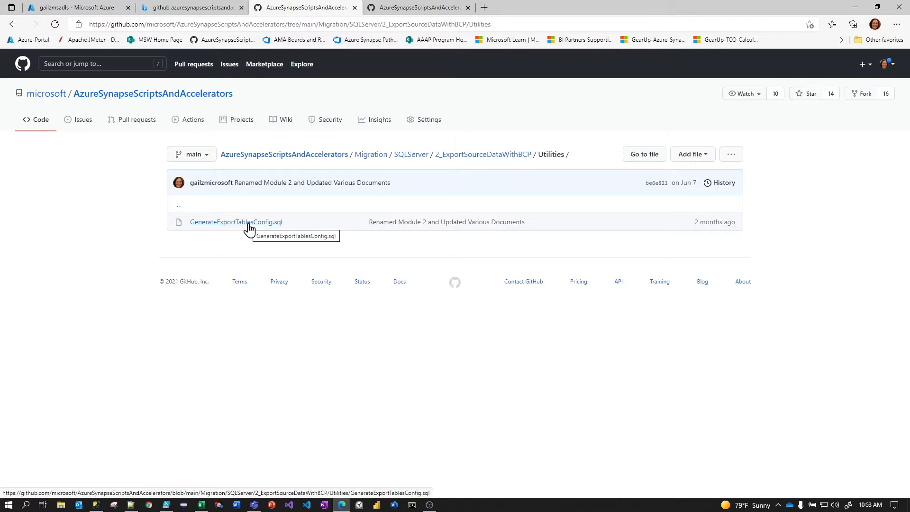
mouse_move(357, 354)
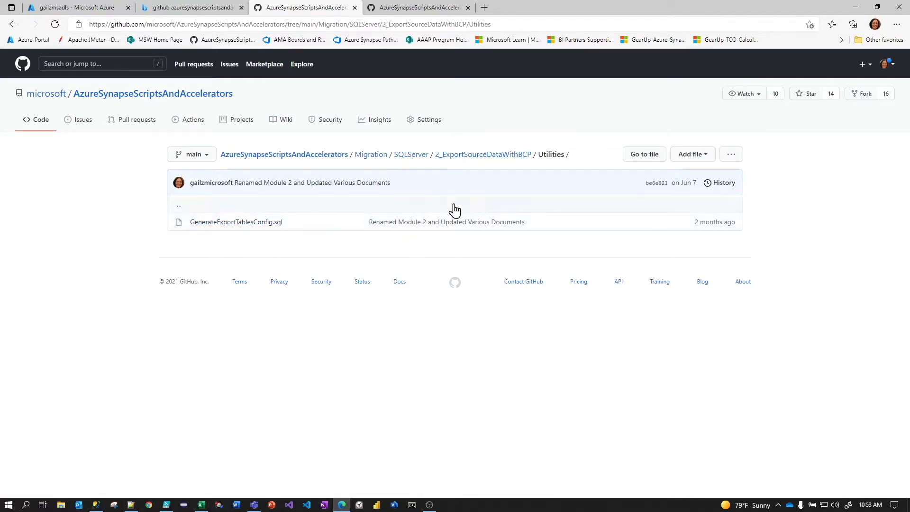
mouse_move(64, 504)
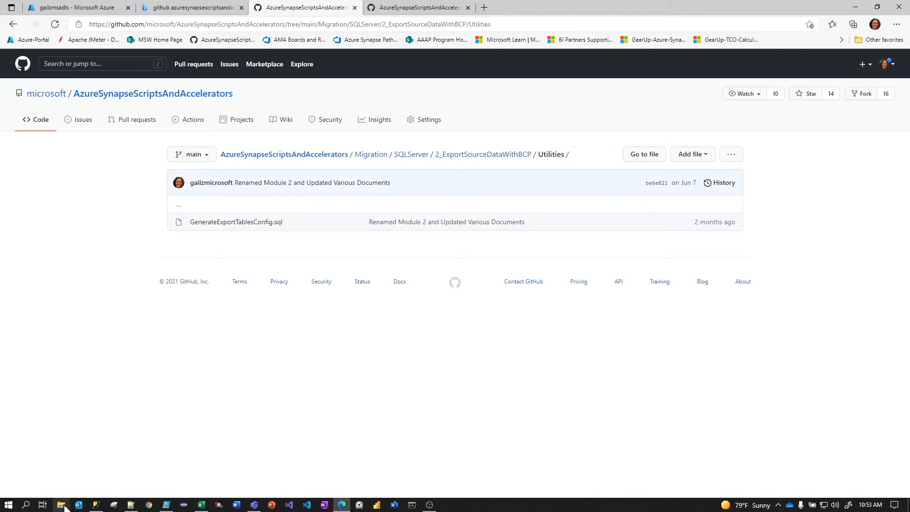
- Browse File Explorer to C:\migratemaster\modules and select the 2_ExportSourceDataWithBCP folder
left_click(60, 504)
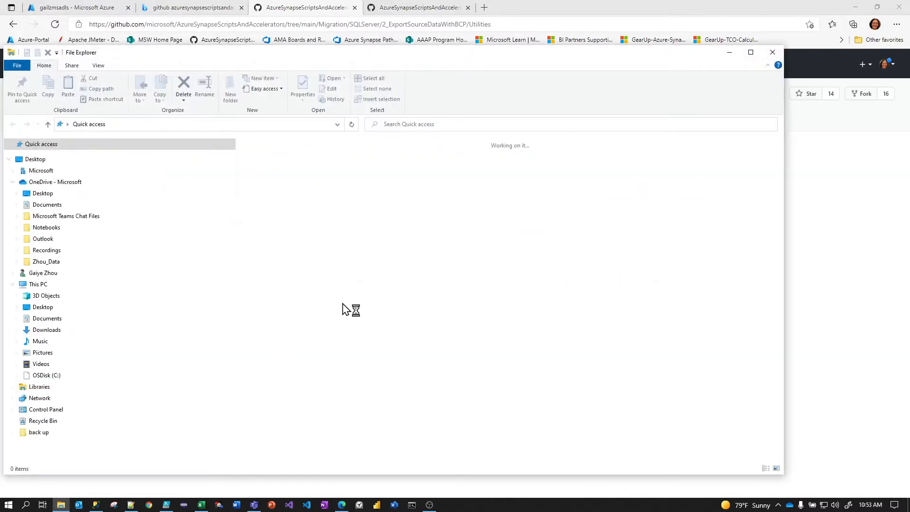
left_click(37, 284)
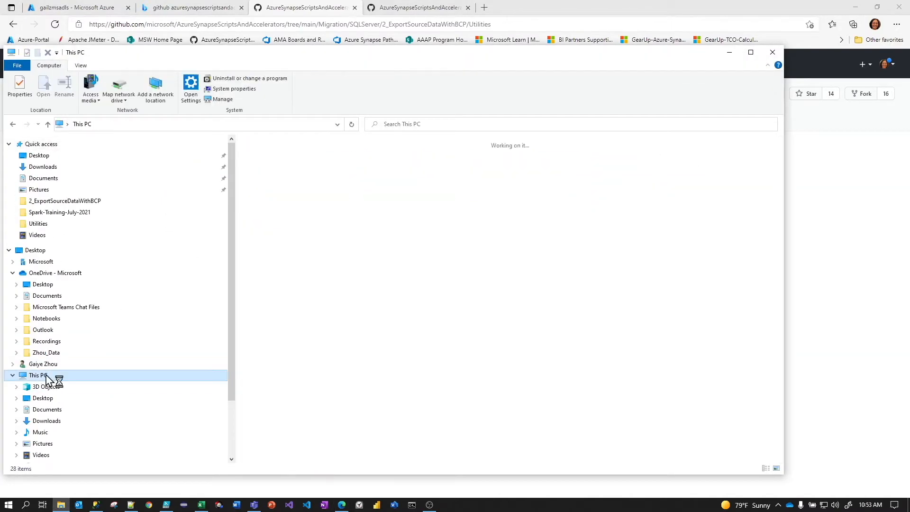
left_click(37, 375)
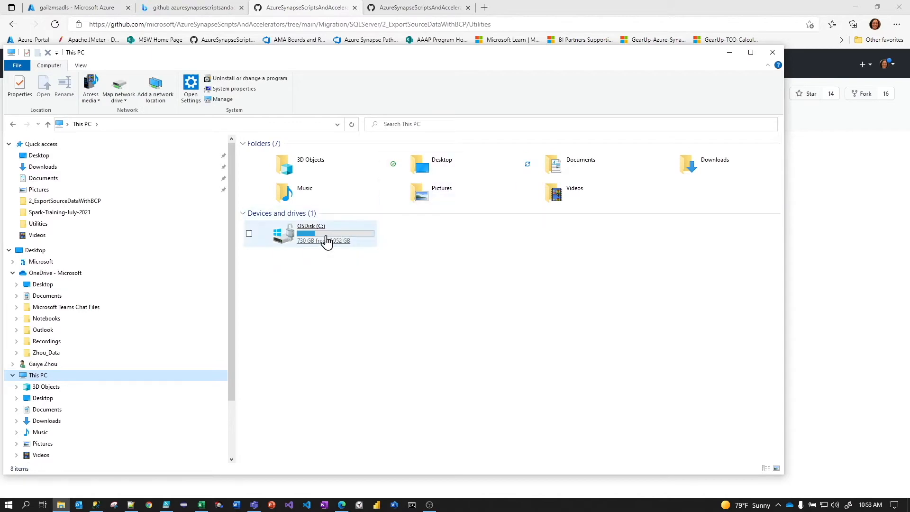
double_click(327, 232)
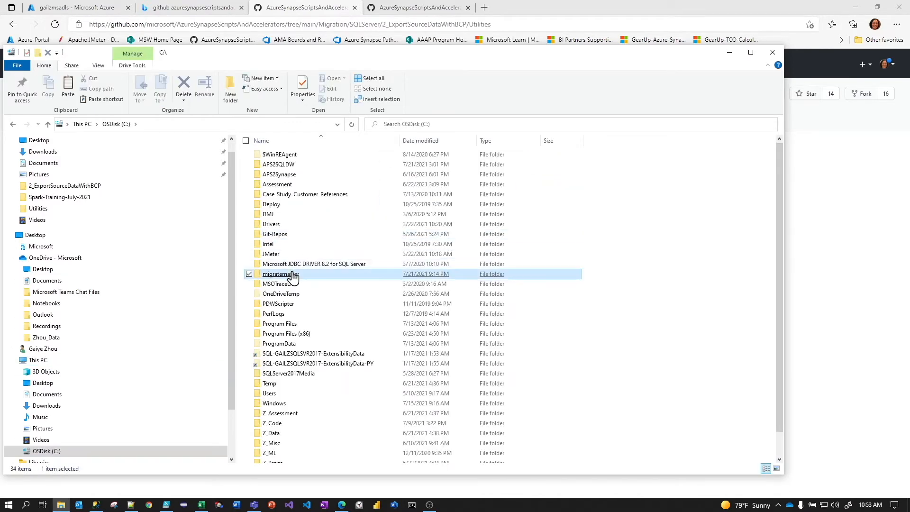
double_click(280, 273)
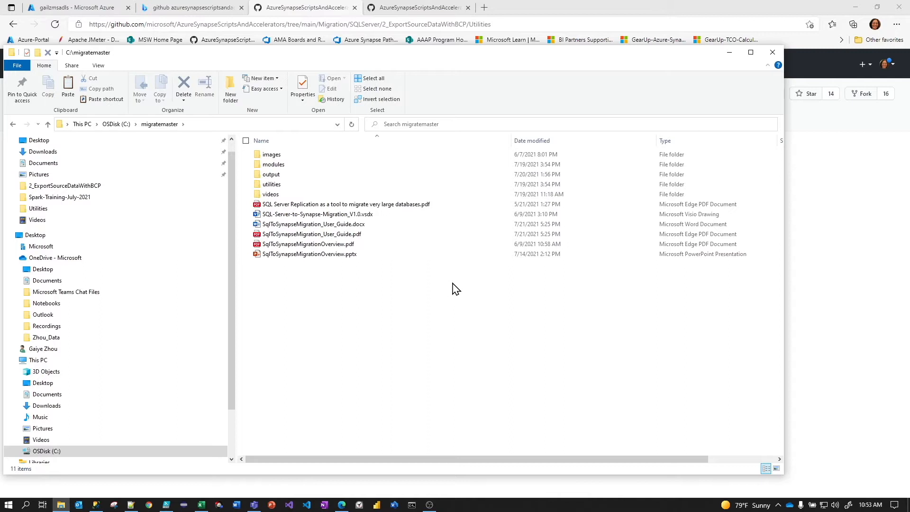
left_click(273, 164)
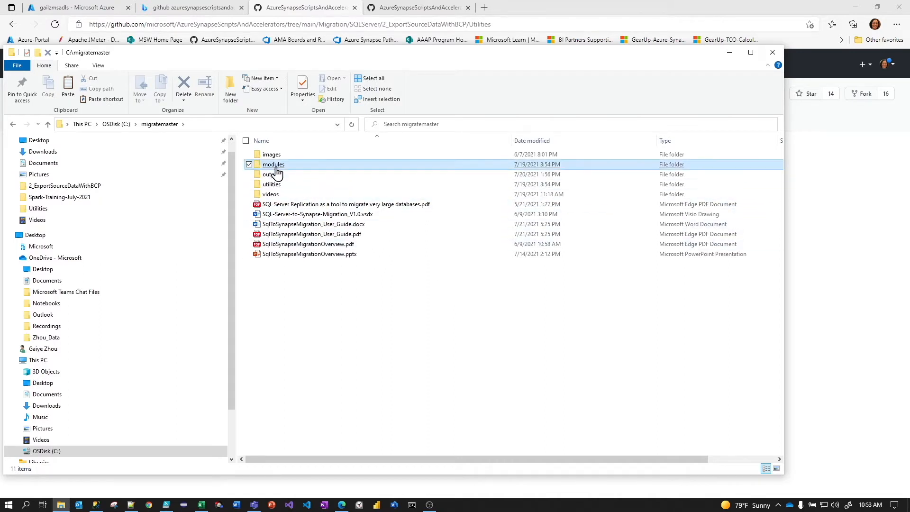
double_click(273, 165)
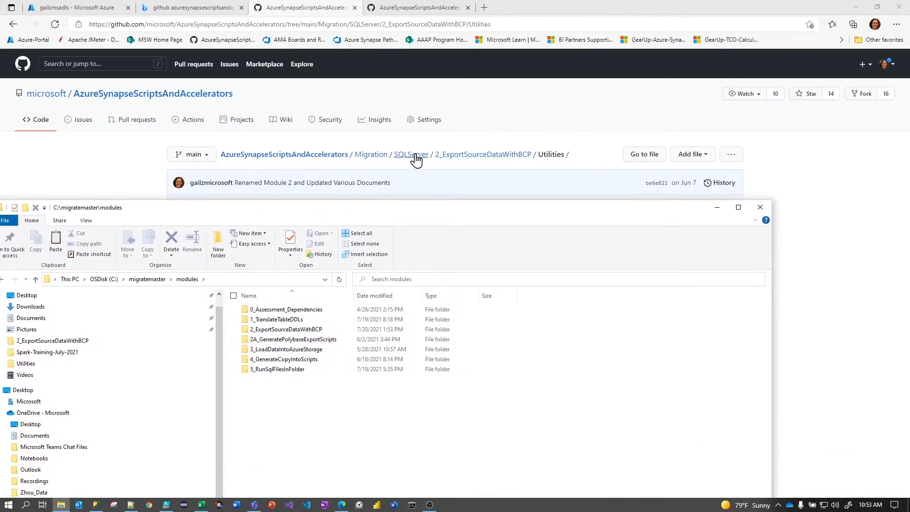
left_click(411, 154)
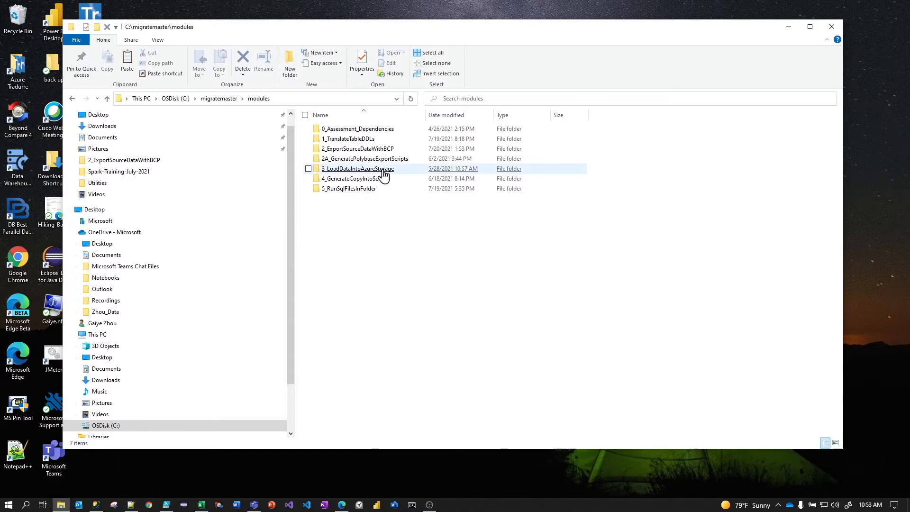
mouse_move(357, 148)
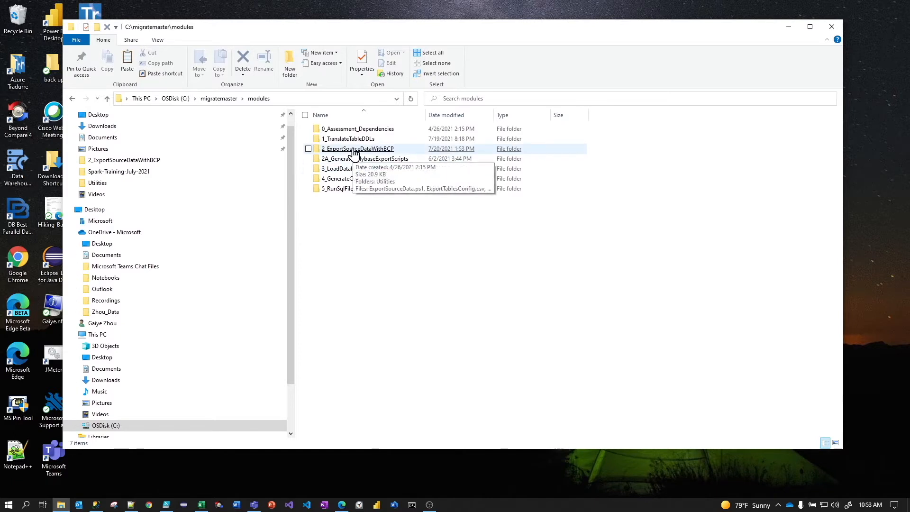
left_click(358, 148)
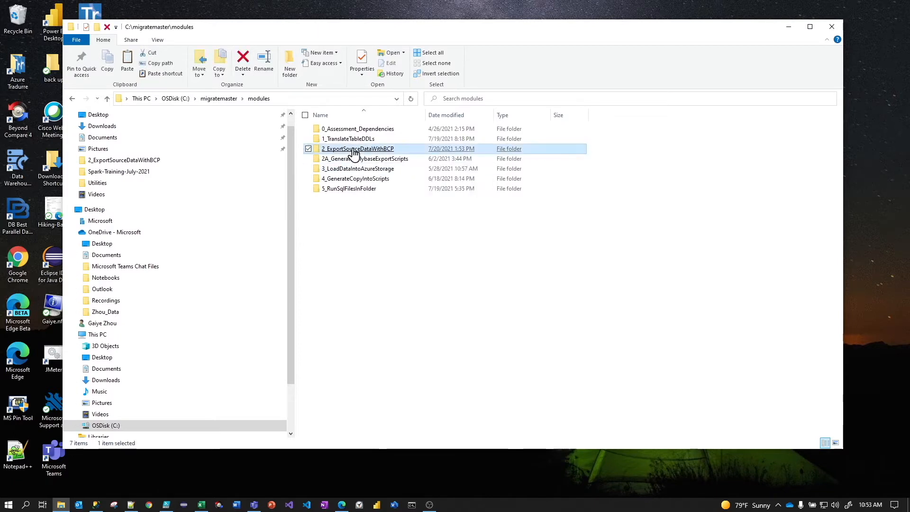
- Open the 2_ExportSourceDataWithBCP folder maximised and open sql_bcp_azure_vm.json in Notepad++
double_click(359, 148)
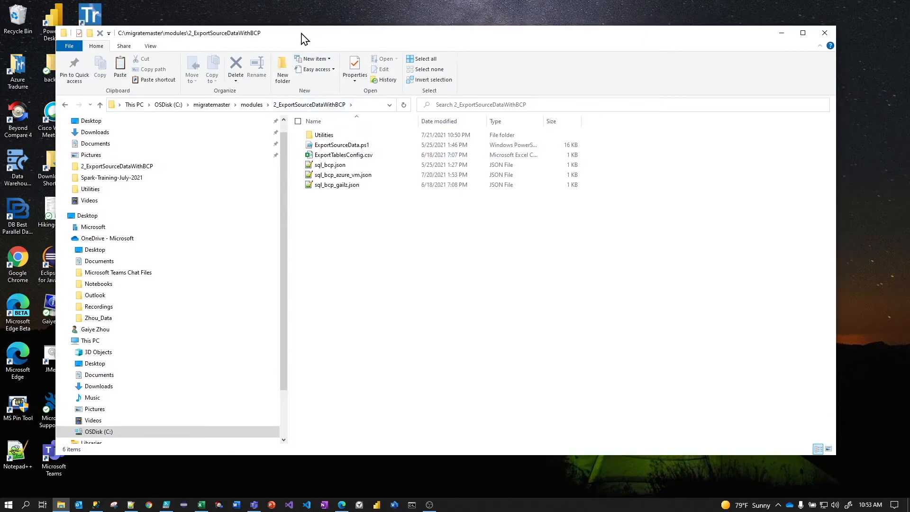
left_click(802, 33)
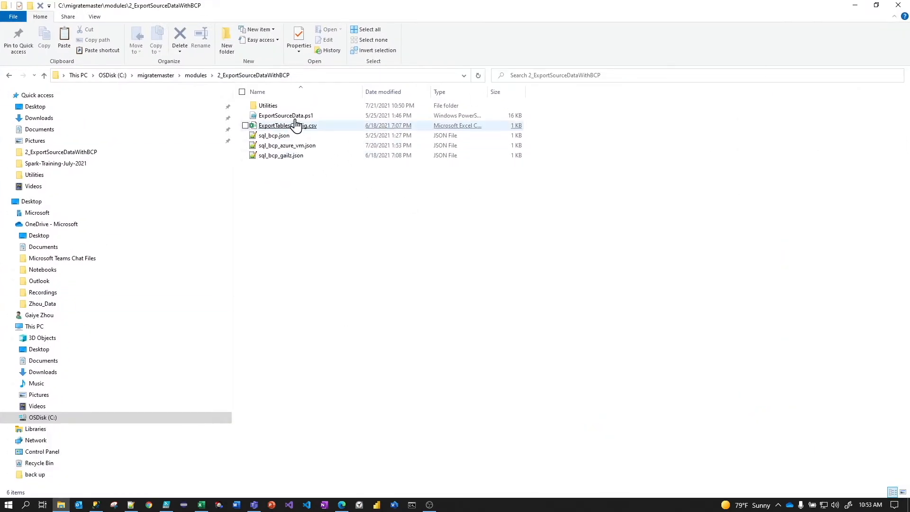
mouse_move(288, 126)
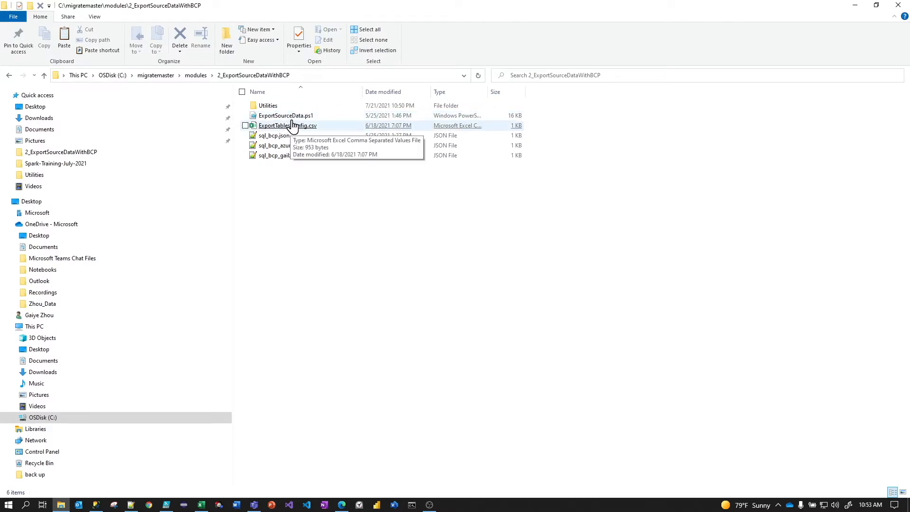
mouse_move(286, 114)
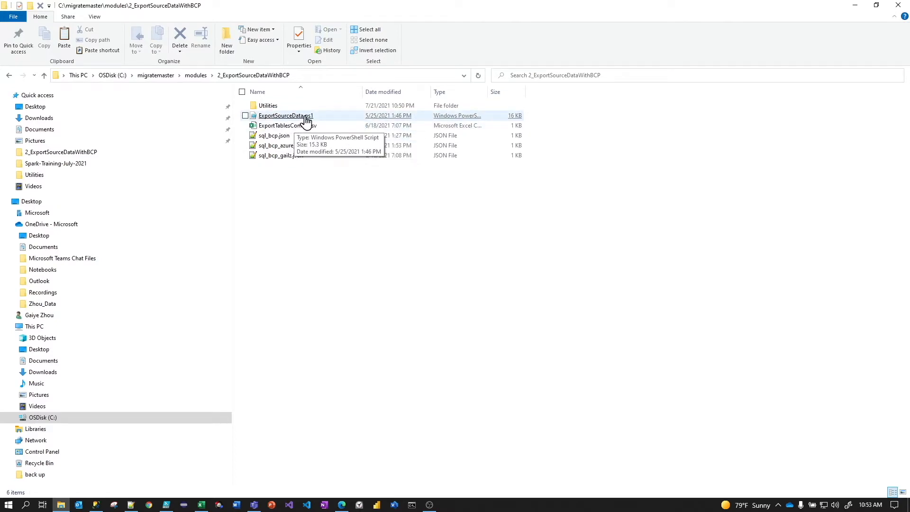
mouse_move(287, 125)
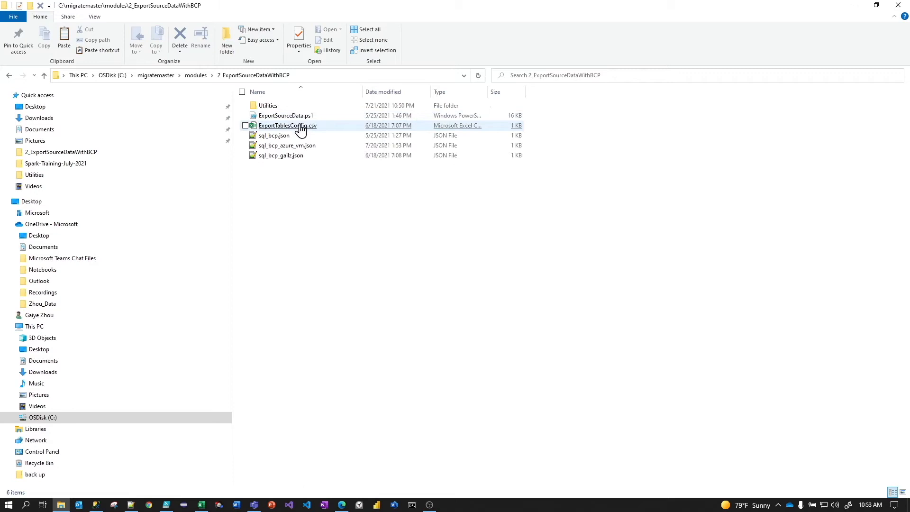
mouse_move(300, 129)
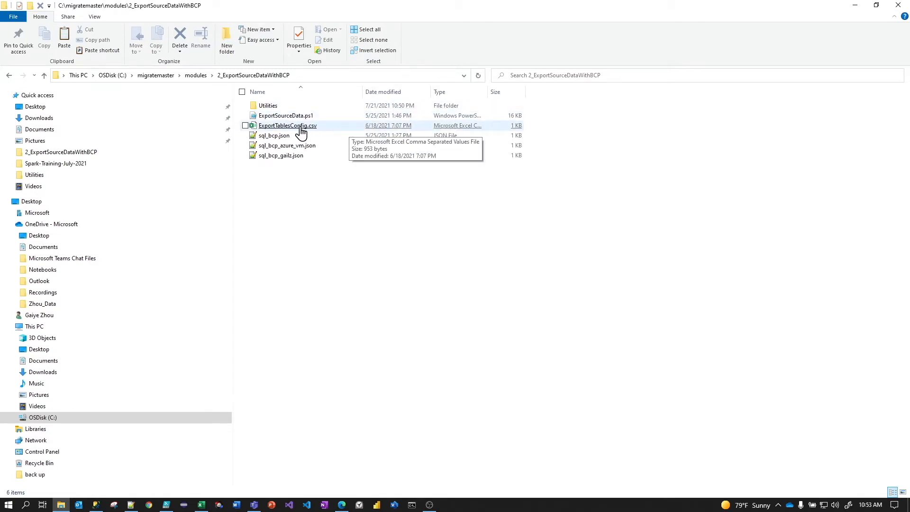
mouse_move(306, 129)
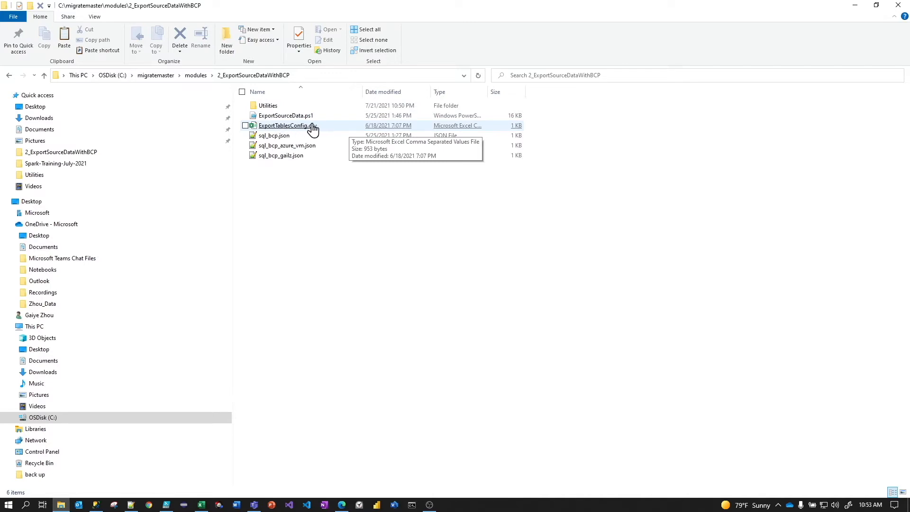
mouse_move(319, 129)
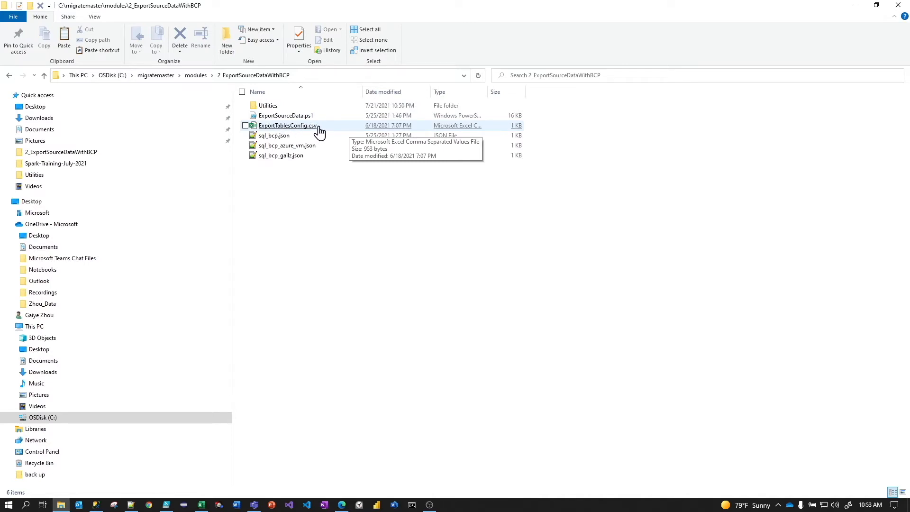
mouse_move(285, 135)
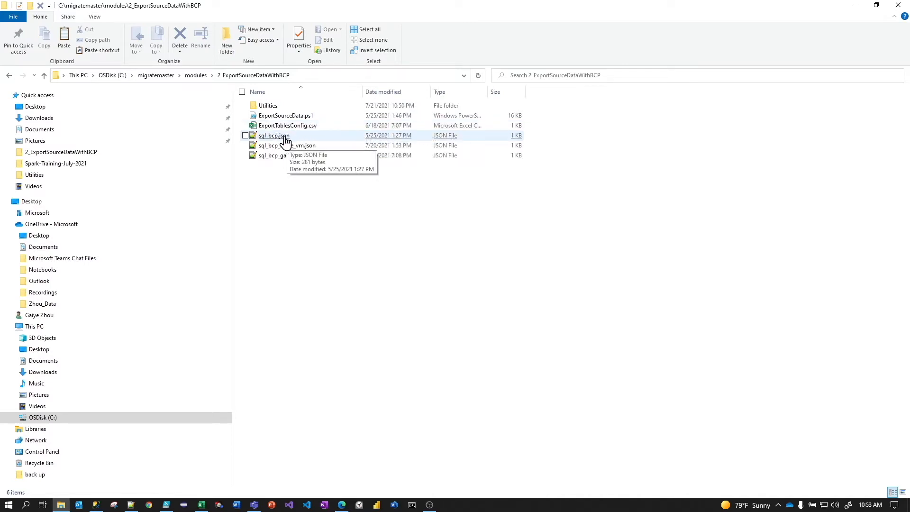
mouse_move(280, 155)
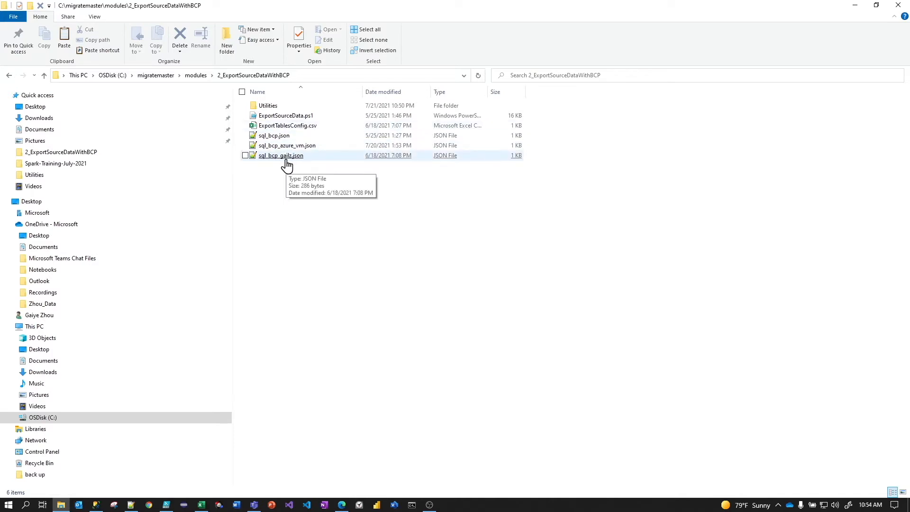
left_click(286, 145)
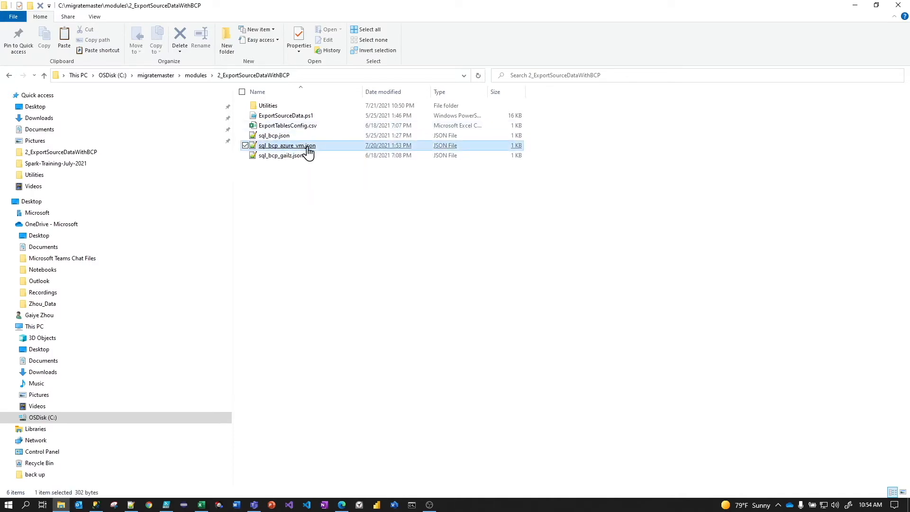
double_click(286, 145)
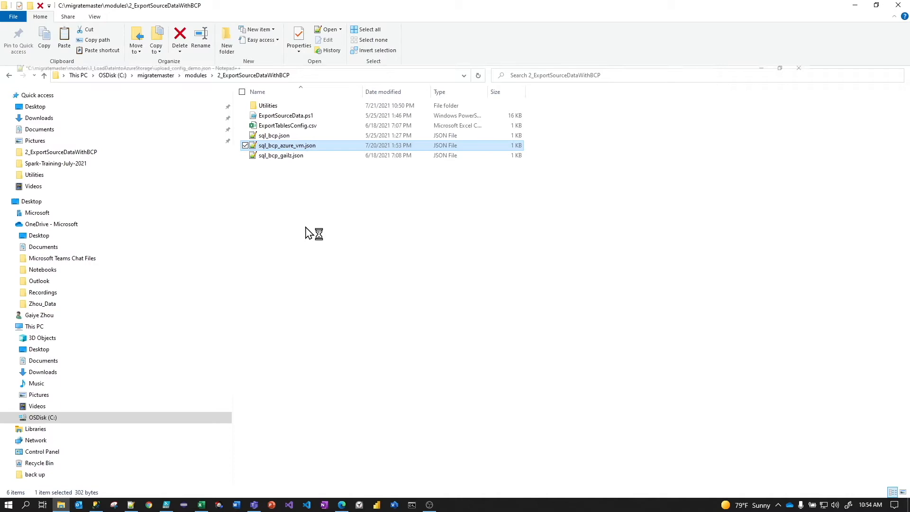
- Review the ServerName host value and the SQL ServerType in sql_bcp_azure_vm.json
double_click(288, 145)
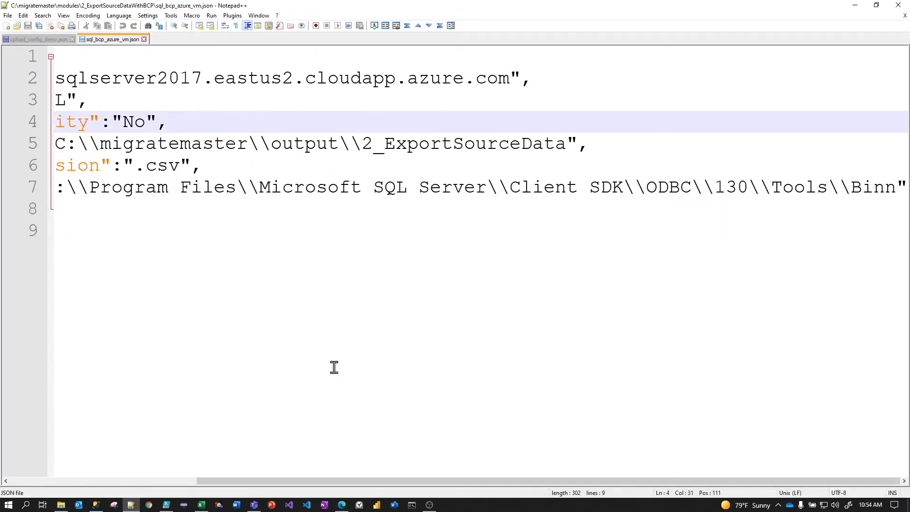
scroll("left", 3)
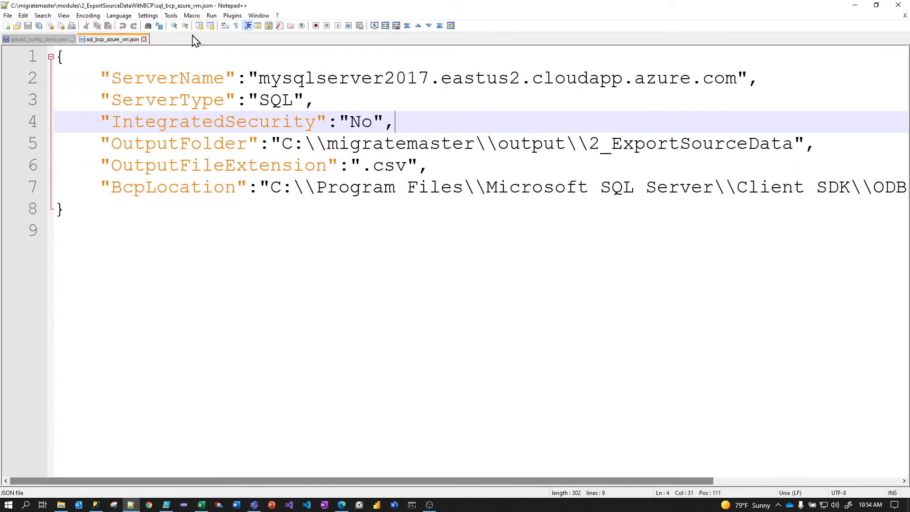
left_click(149, 78)
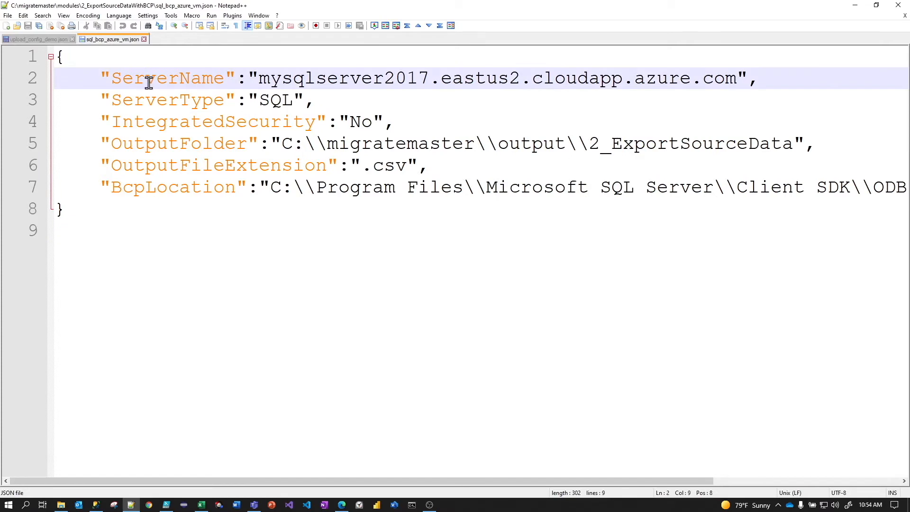
left_click(322, 78)
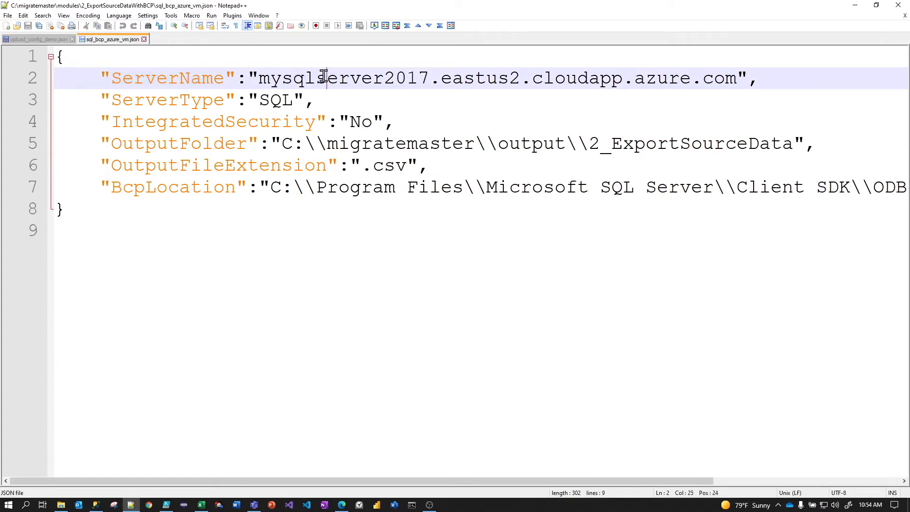
left_click(177, 100)
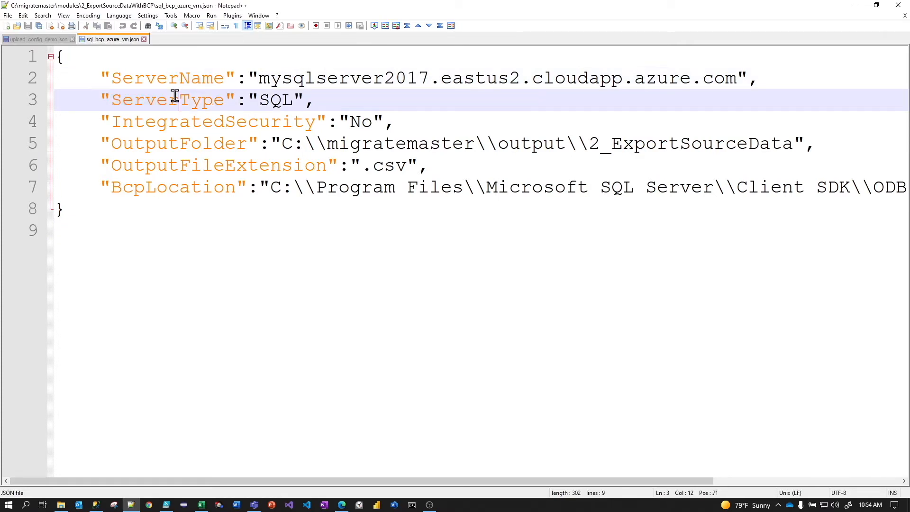
double_click(277, 99)
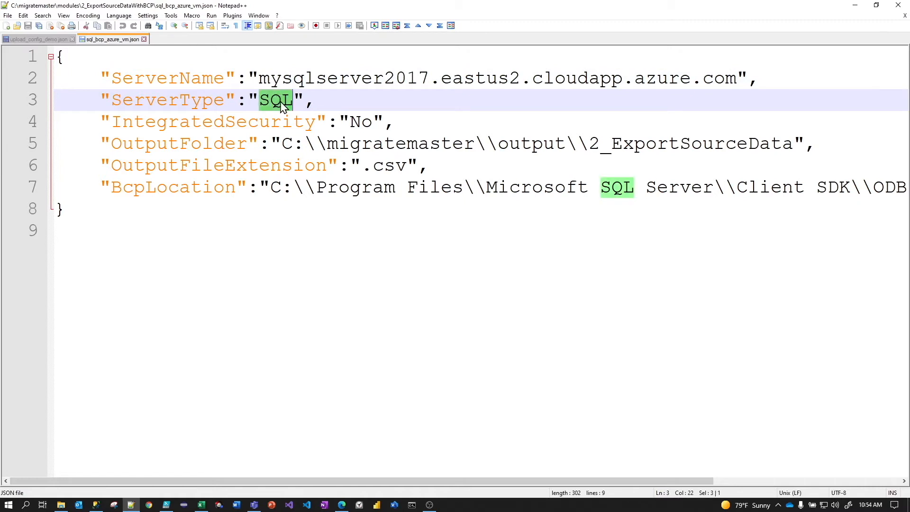
- Review IntegratedSecurity 'No', the OutputFolder path, .csv extension and the BcpLocation setting
left_click(376, 121)
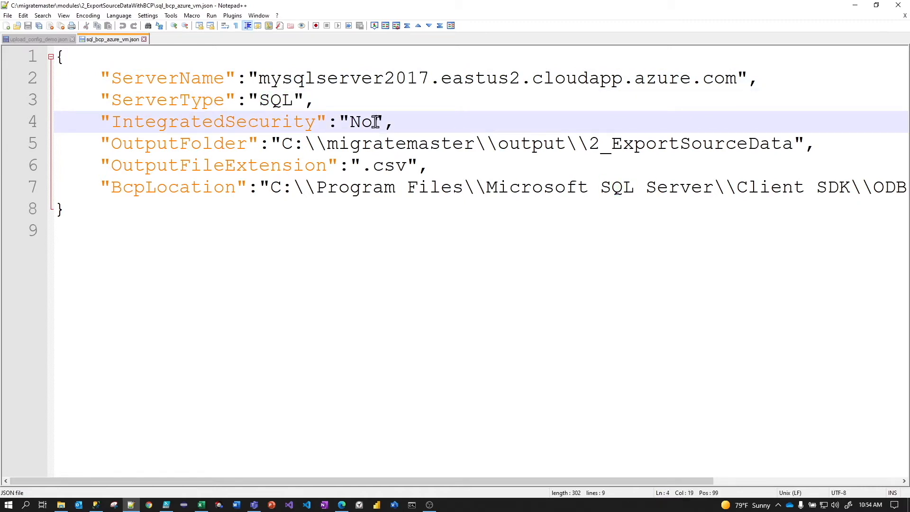
double_click(359, 122)
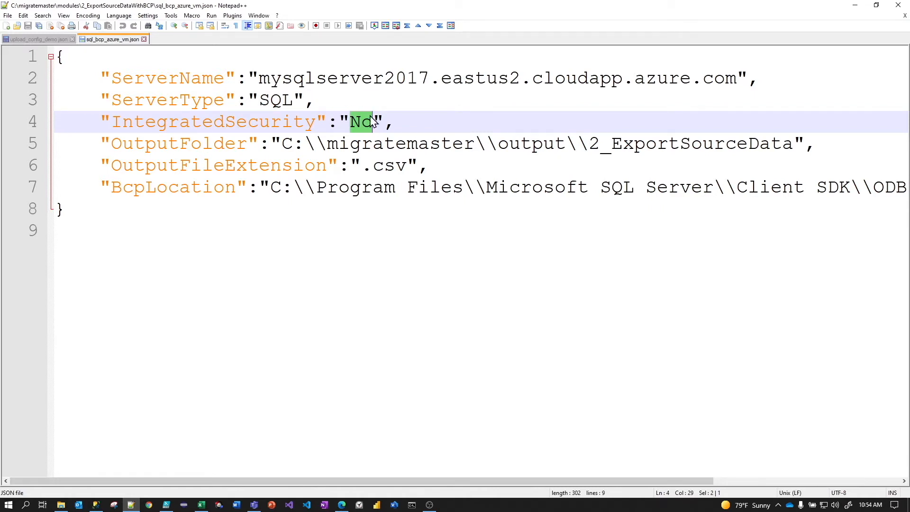
left_click(363, 121)
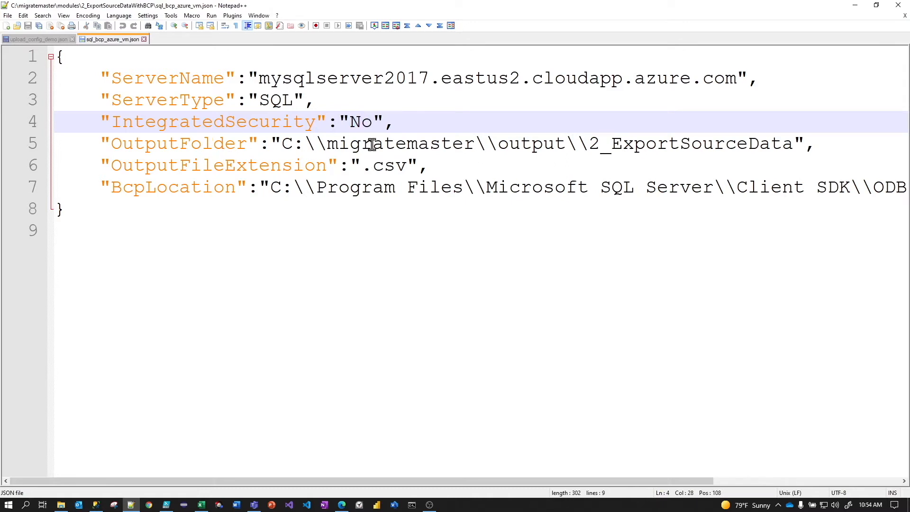
left_click(542, 143)
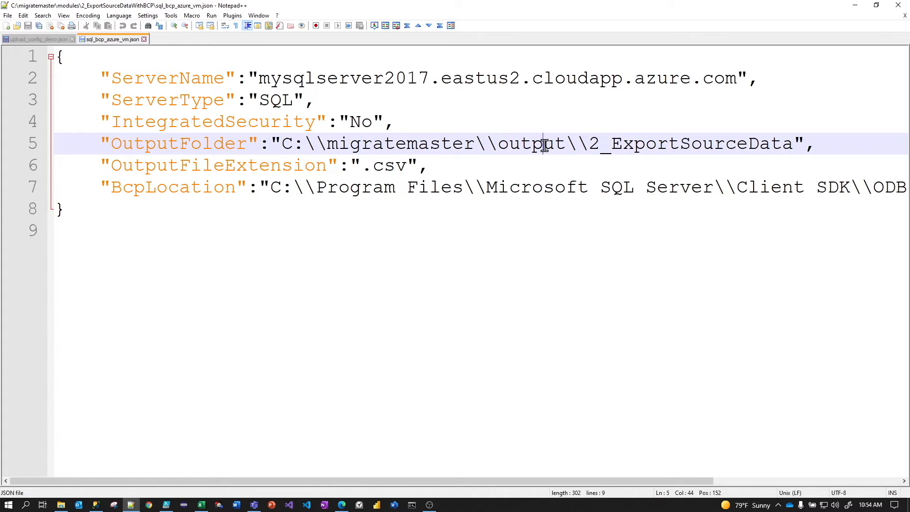
double_click(530, 143)
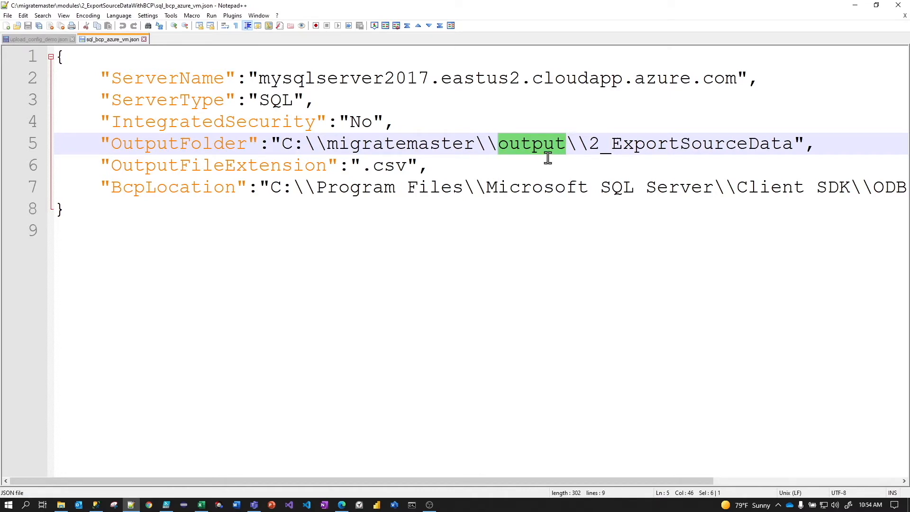
mouse_move(545, 149)
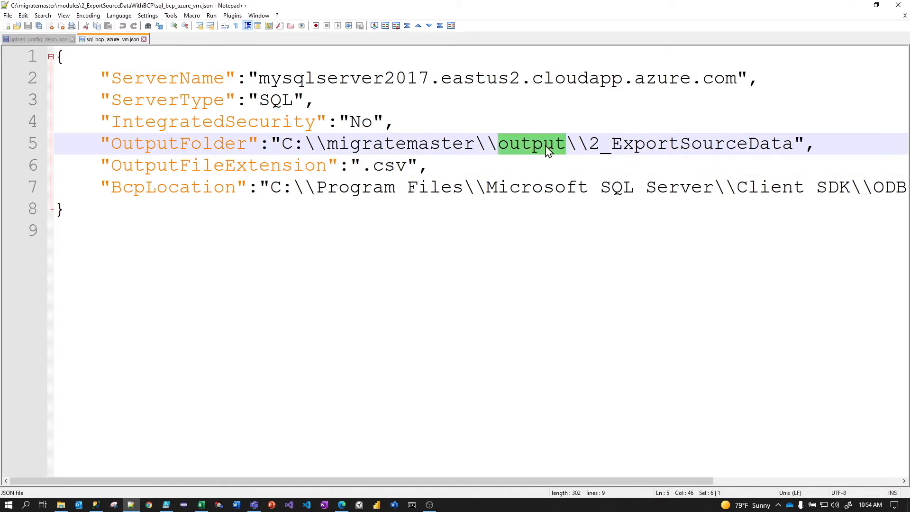
left_click(530, 144)
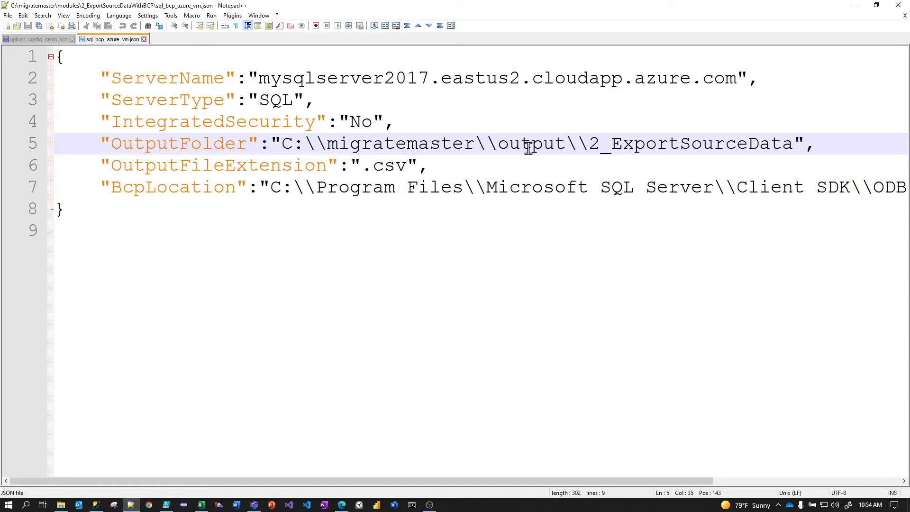
double_click(530, 143)
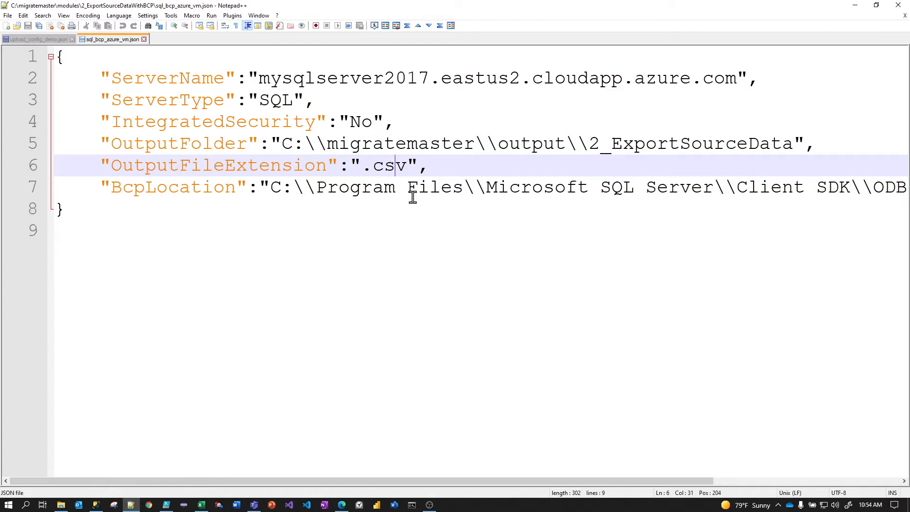
left_click(65, 209)
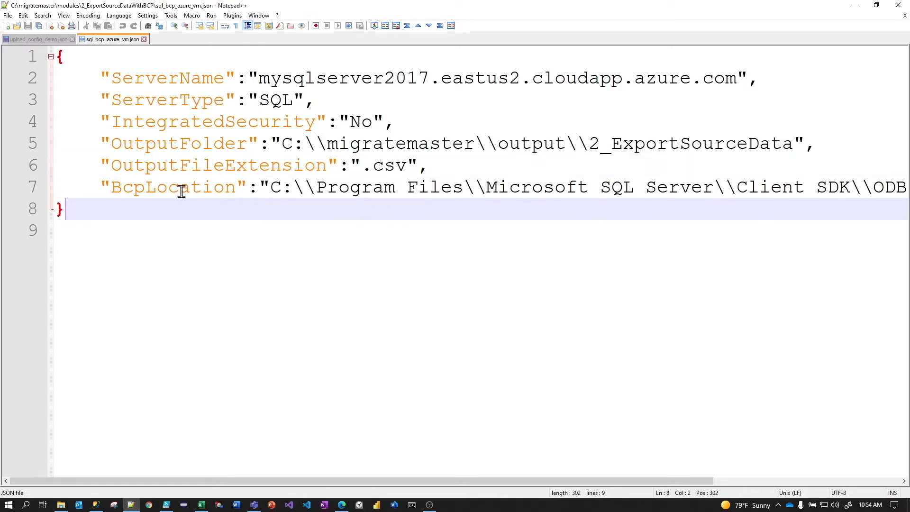
double_click(172, 186)
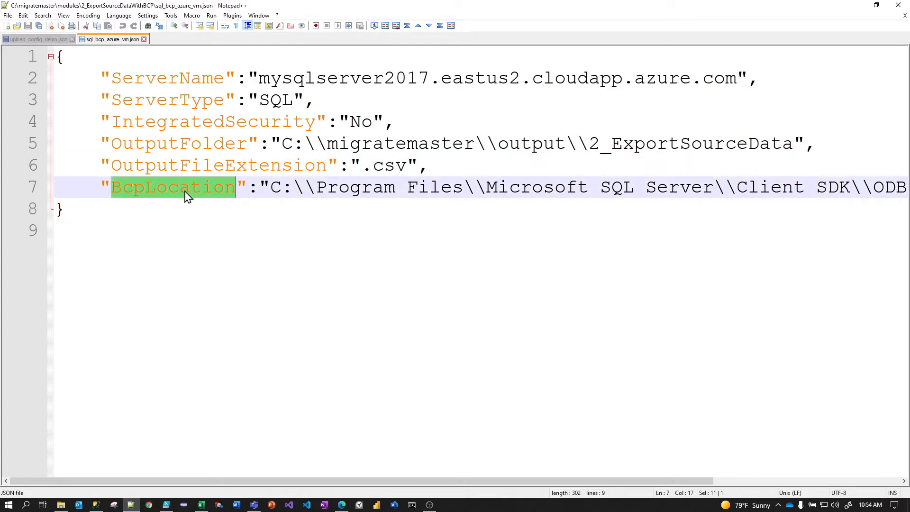
mouse_move(367, 261)
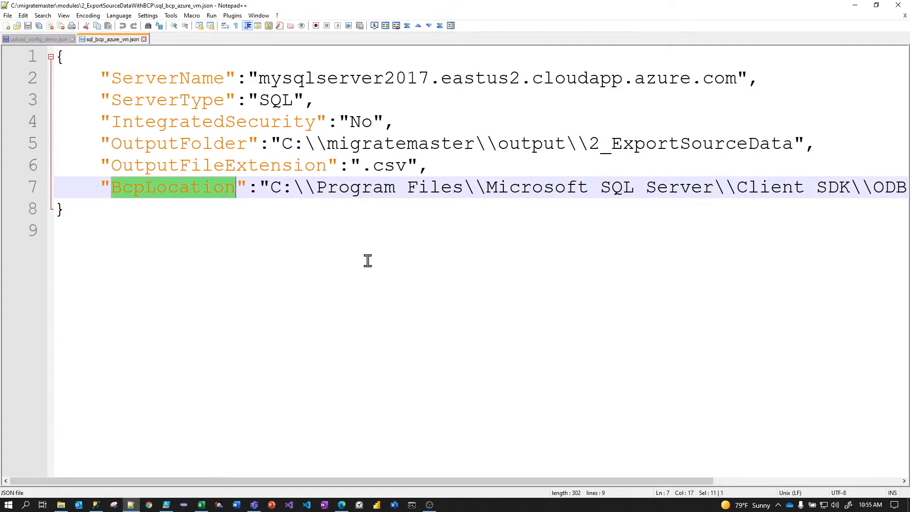
mouse_move(416, 483)
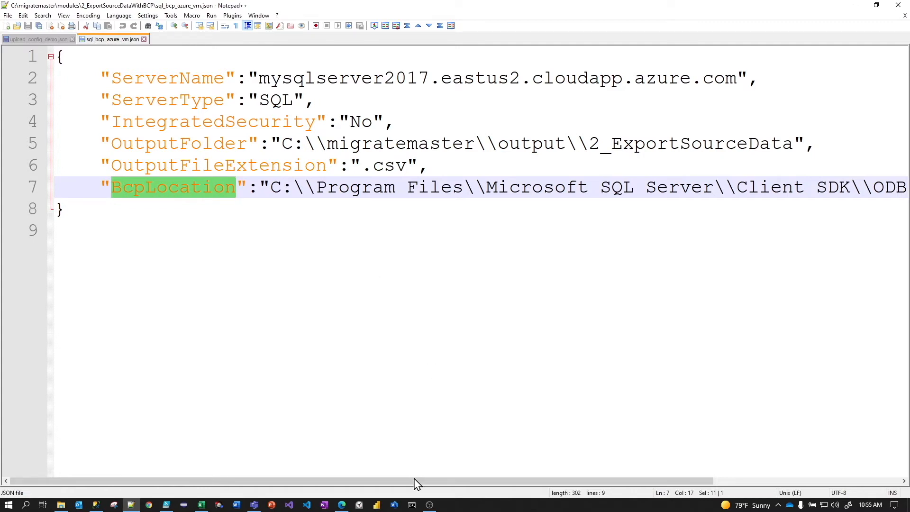
mouse_move(405, 484)
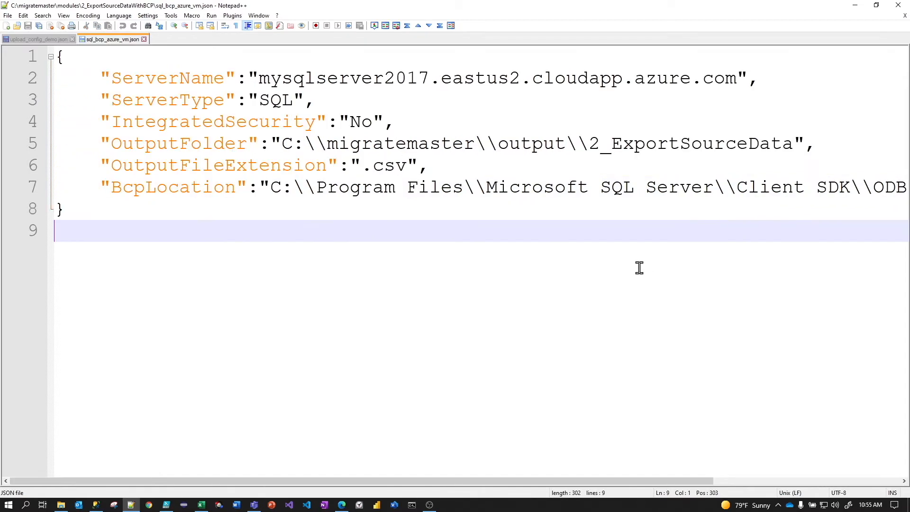
mouse_move(440, 385)
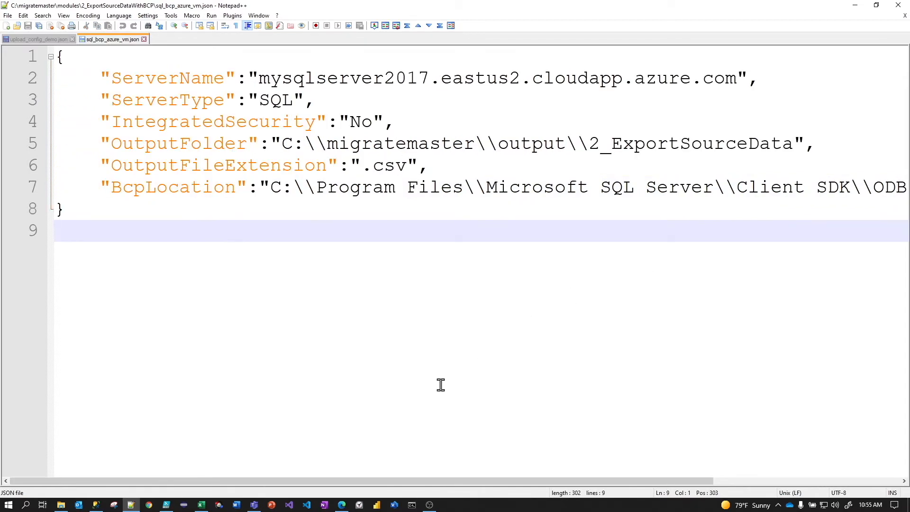
mouse_move(475, 109)
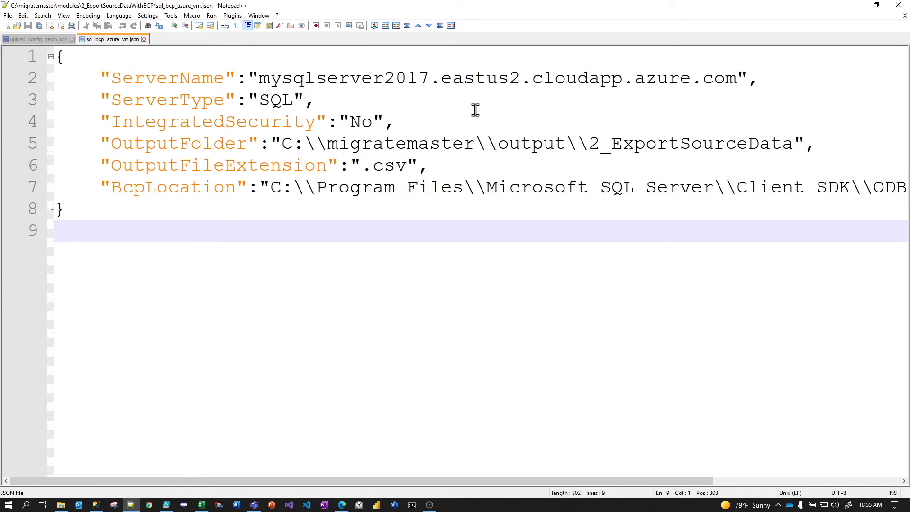
mouse_move(545, 7)
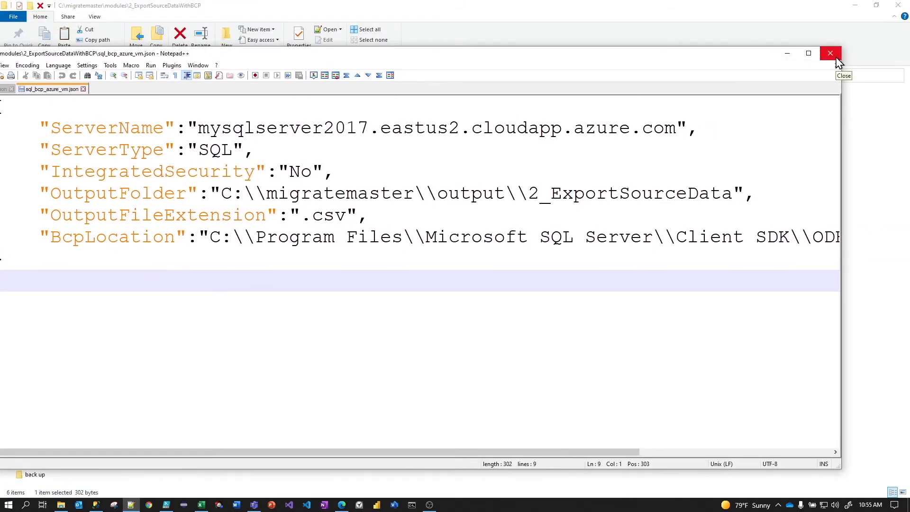
- Close Notepad++ and delete the old 2_ExportSourceDataWithBCP folder in migratemaster\output
left_click(830, 53)
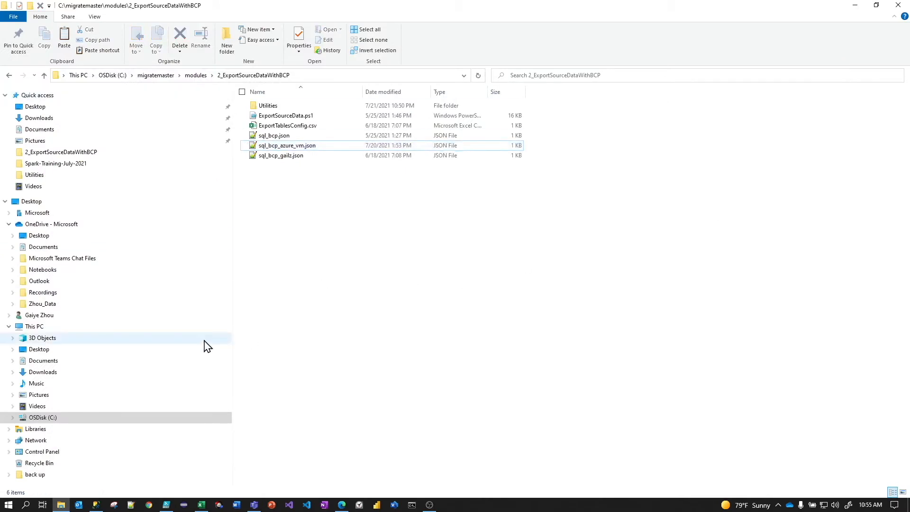
left_click(155, 75)
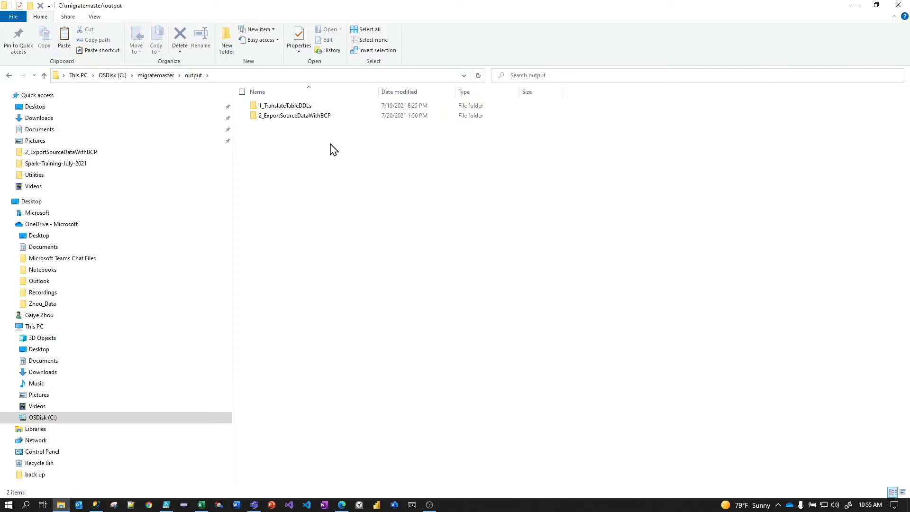
mouse_move(342, 119)
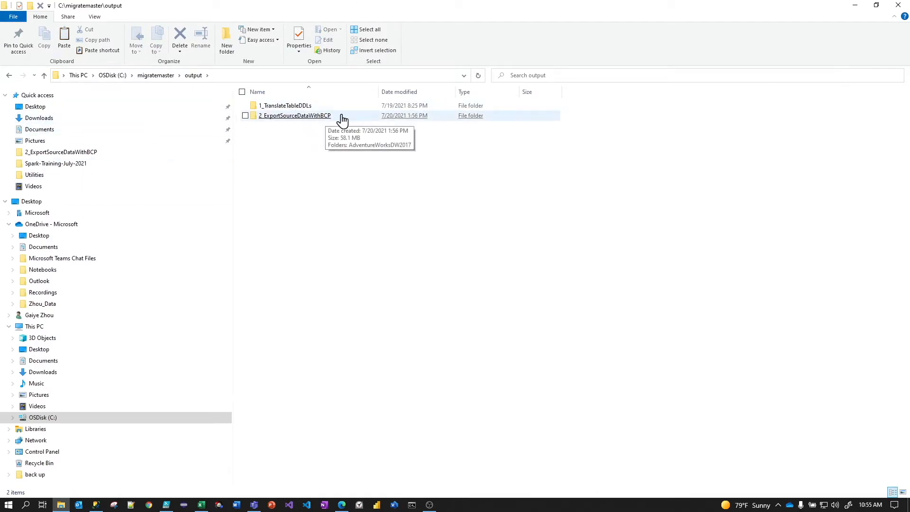
right_click(295, 116)
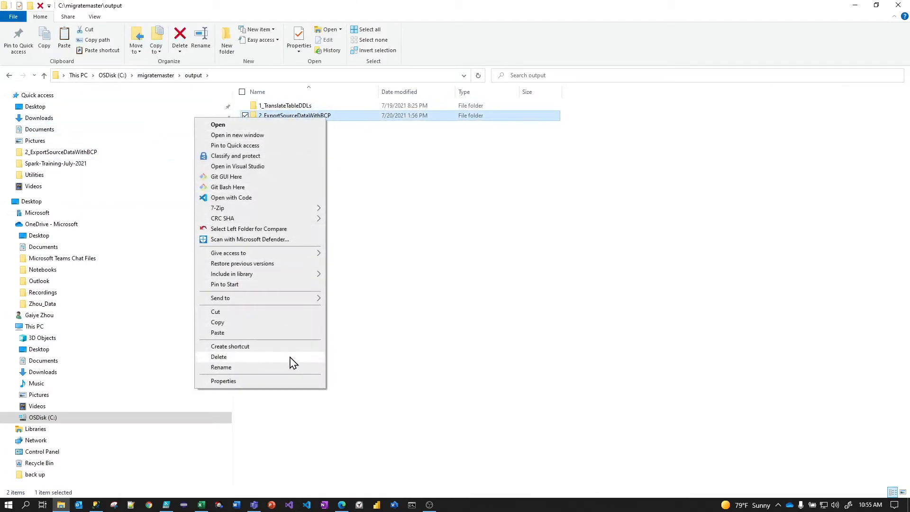
left_click(219, 357)
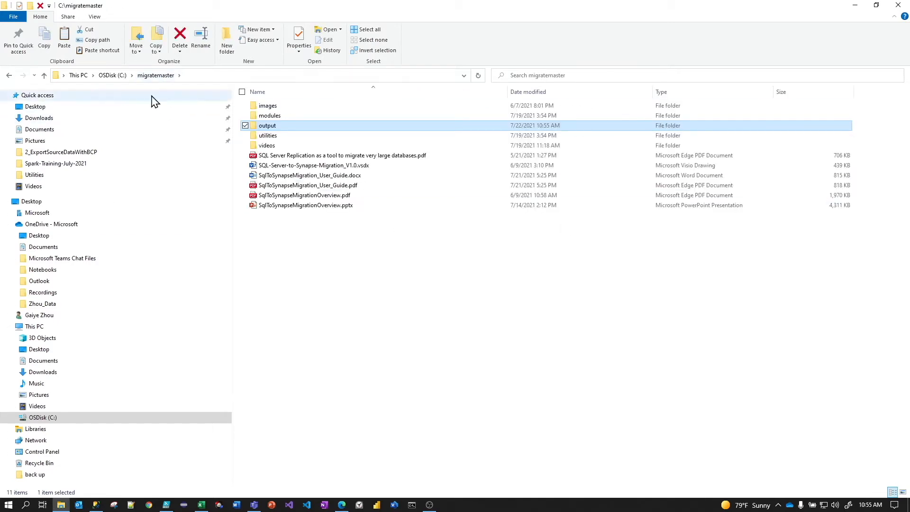
mouse_move(291, 93)
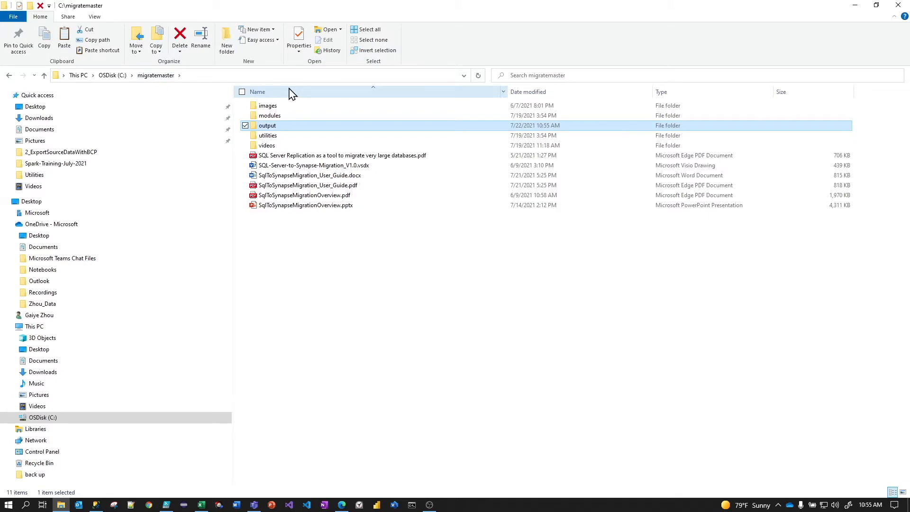
mouse_move(412, 315)
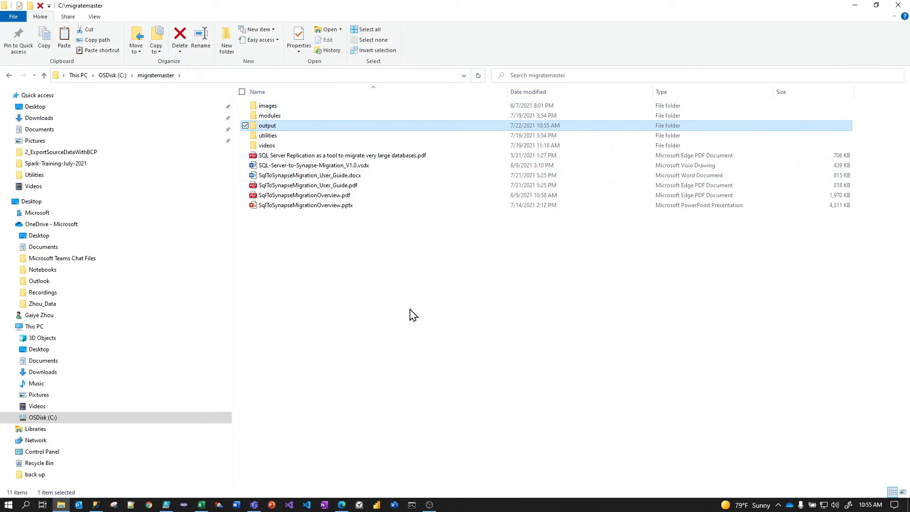
mouse_move(268, 135)
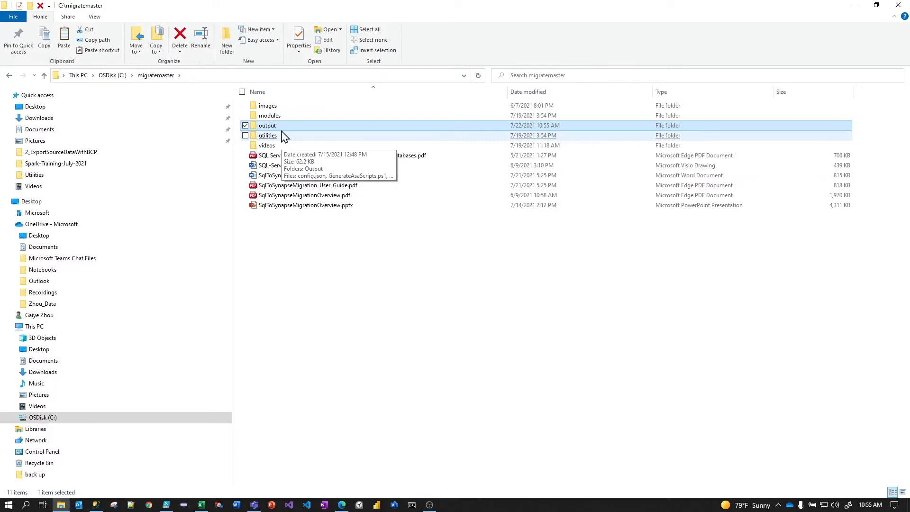
- Open modules\2_ExportSourceDataWithBCP\ExportTablesConfig.csv in Excel
double_click(269, 114)
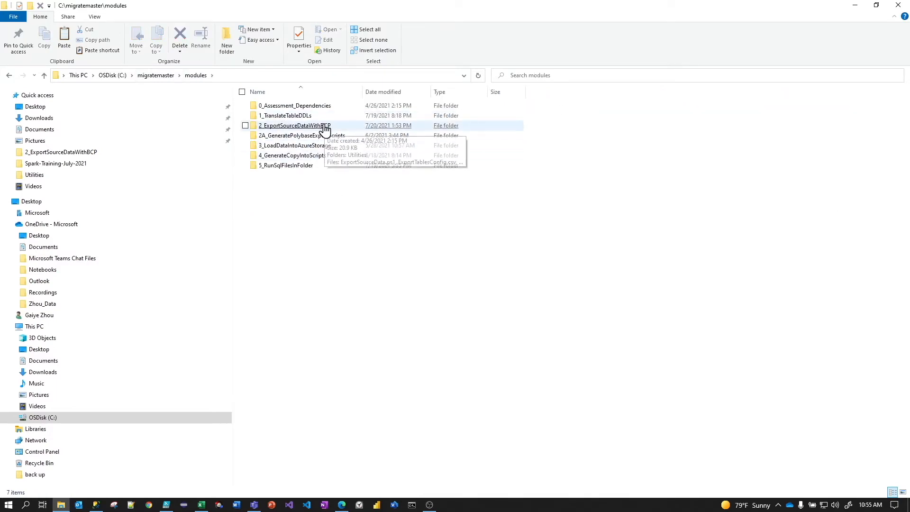
double_click(293, 125)
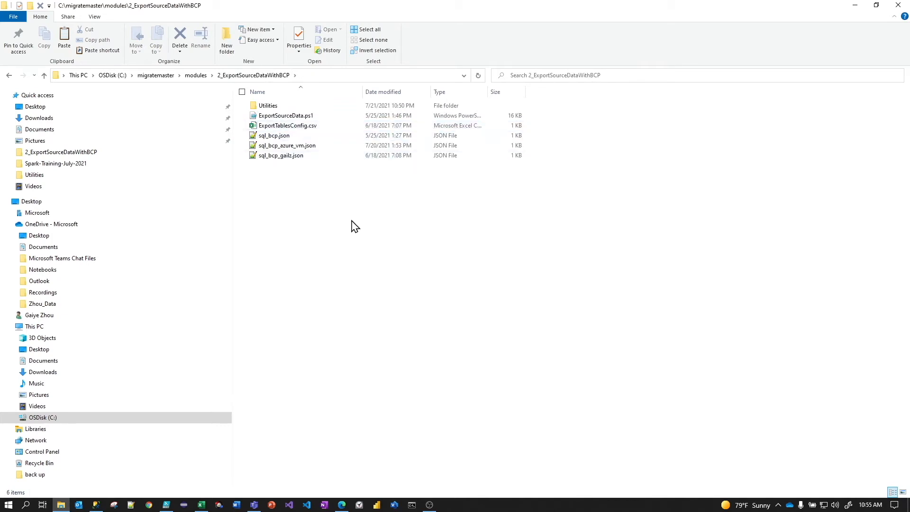
mouse_move(287, 125)
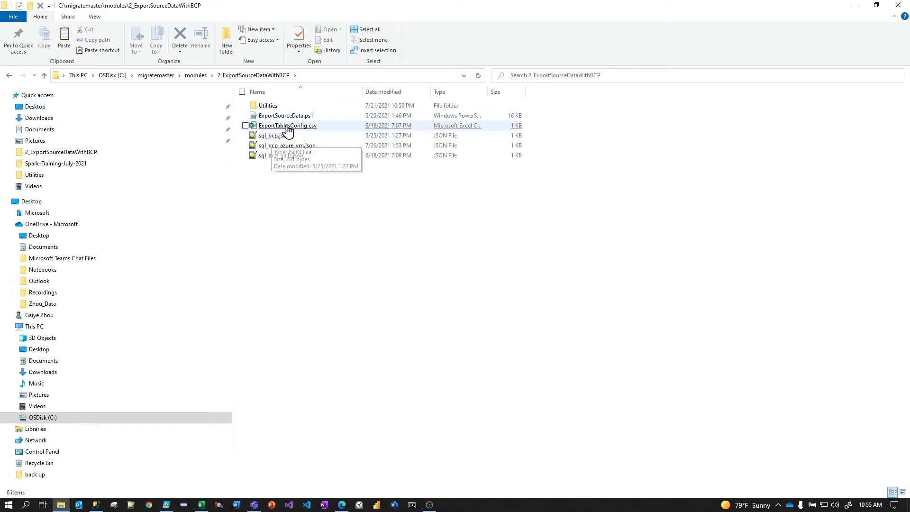
mouse_move(296, 129)
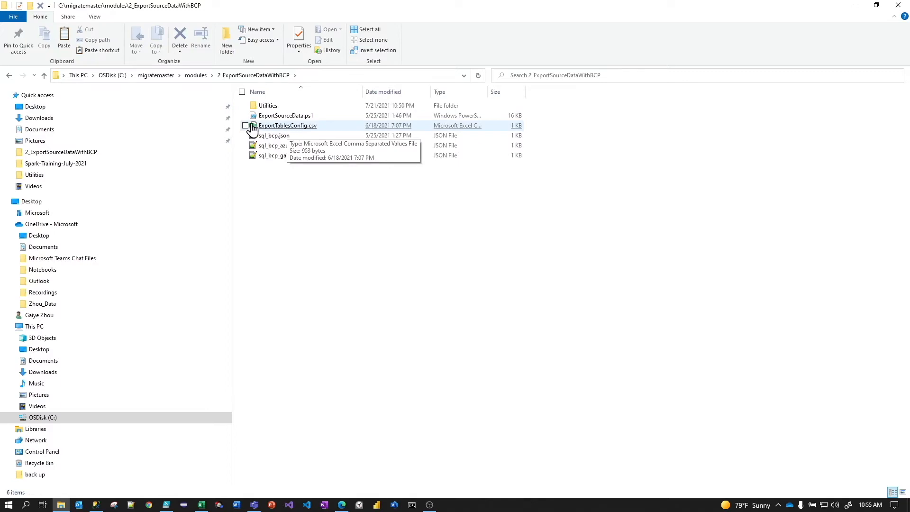
left_click(245, 125)
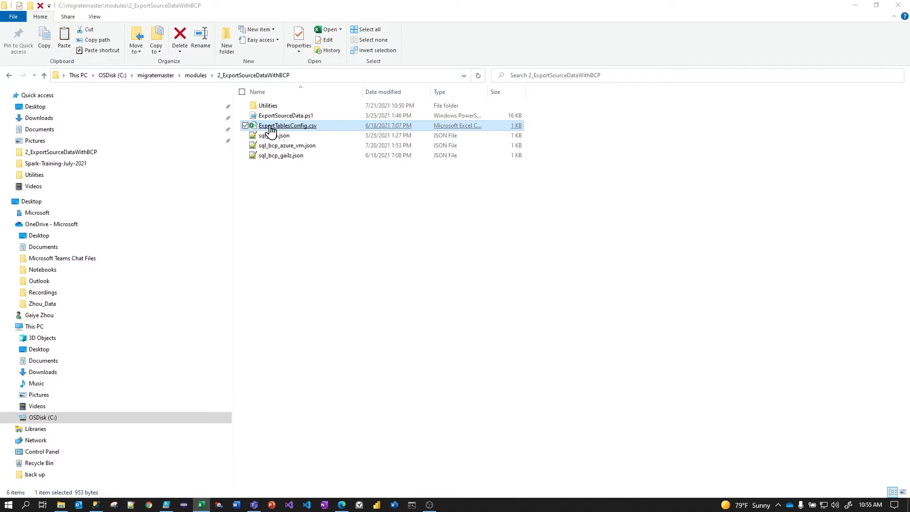
double_click(288, 125)
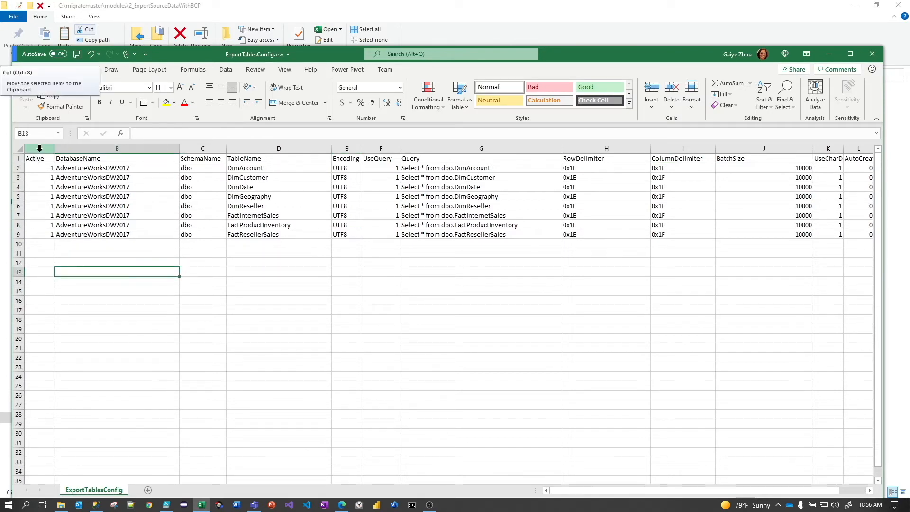
- Keep Active 1 for DimAccount and DimCustomer, and set A4 through A9 to 0
left_click(40, 177)
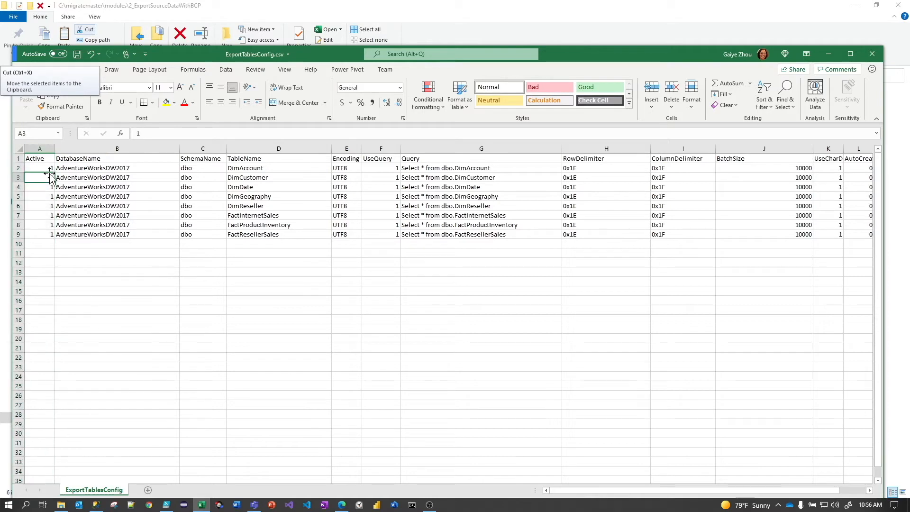
left_click(39, 168)
type("0")
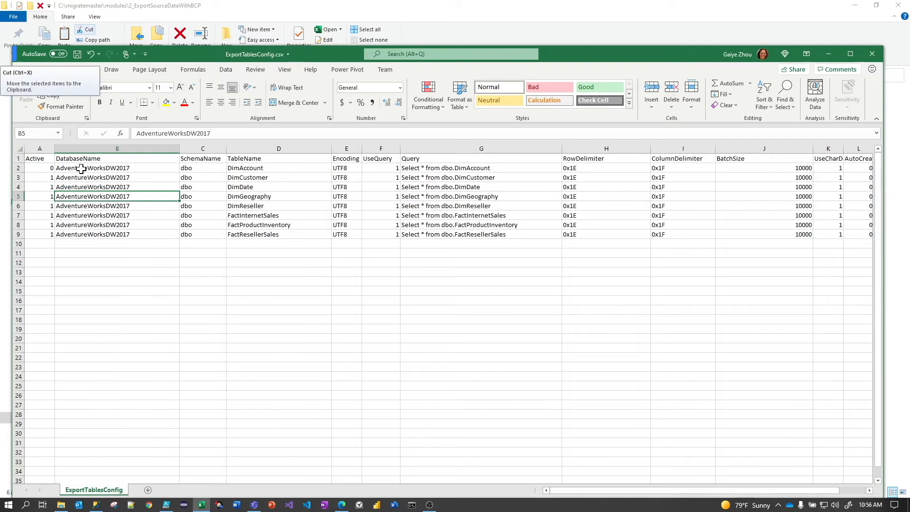
left_click(40, 168)
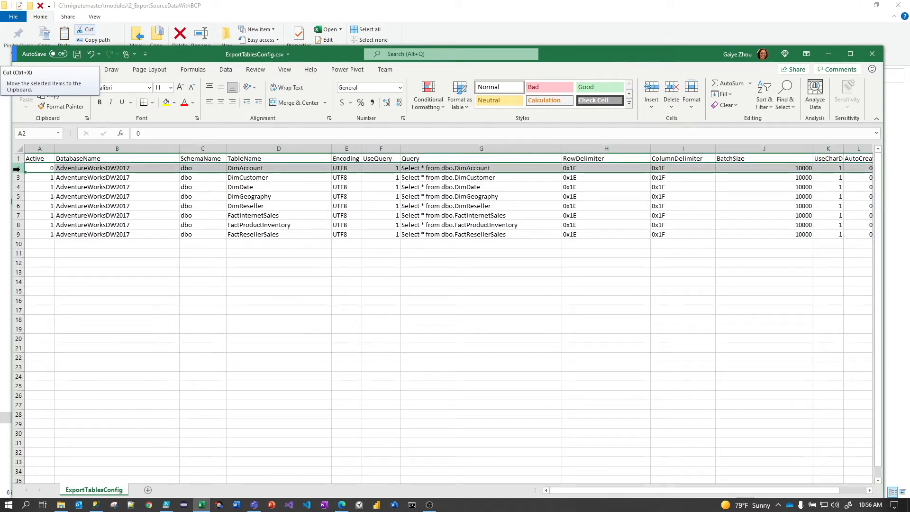
left_click(117, 196)
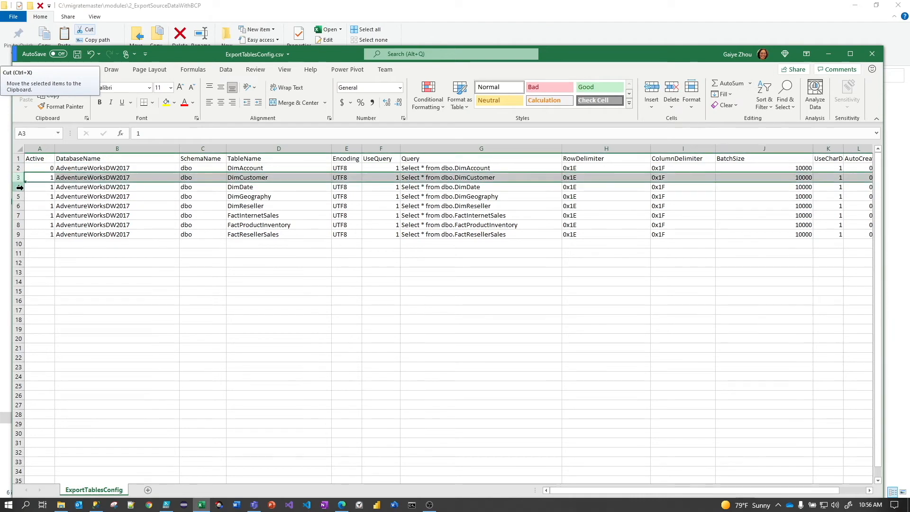
left_click(39, 168)
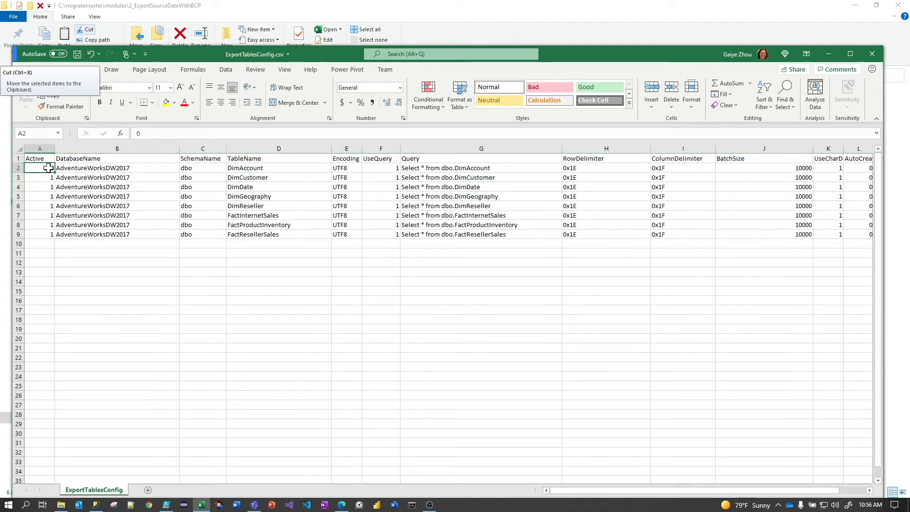
left_click(202, 234)
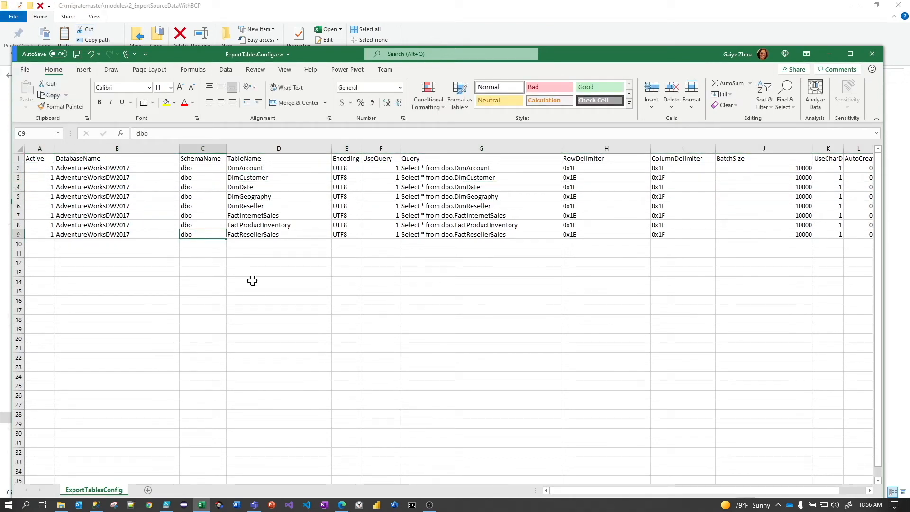
left_click(117, 167)
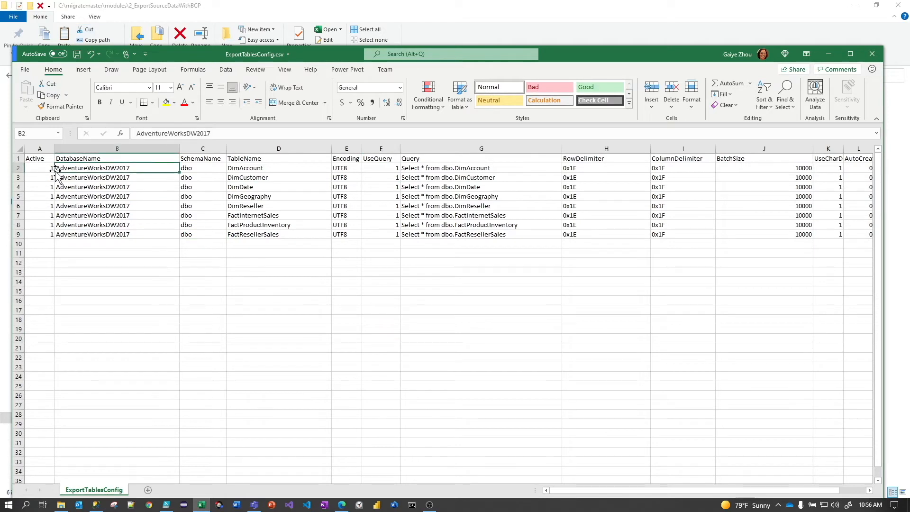
left_click(39, 168)
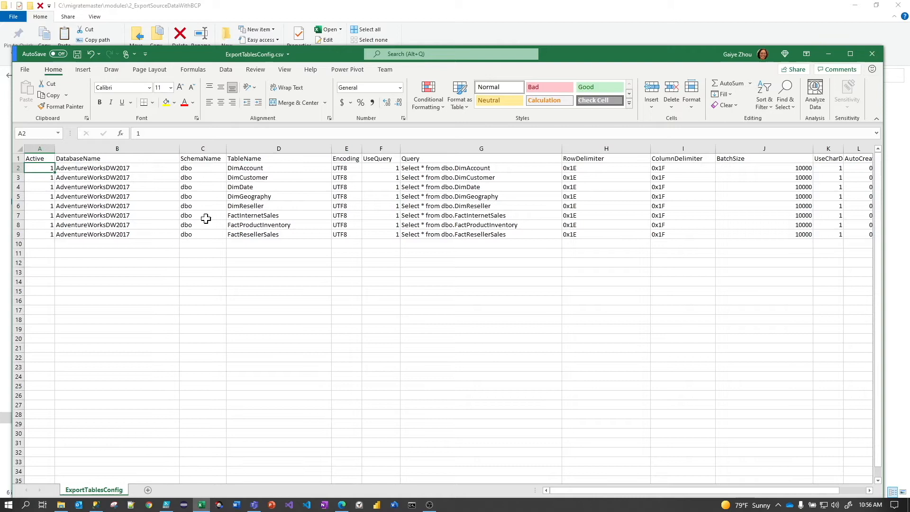
left_click(117, 224)
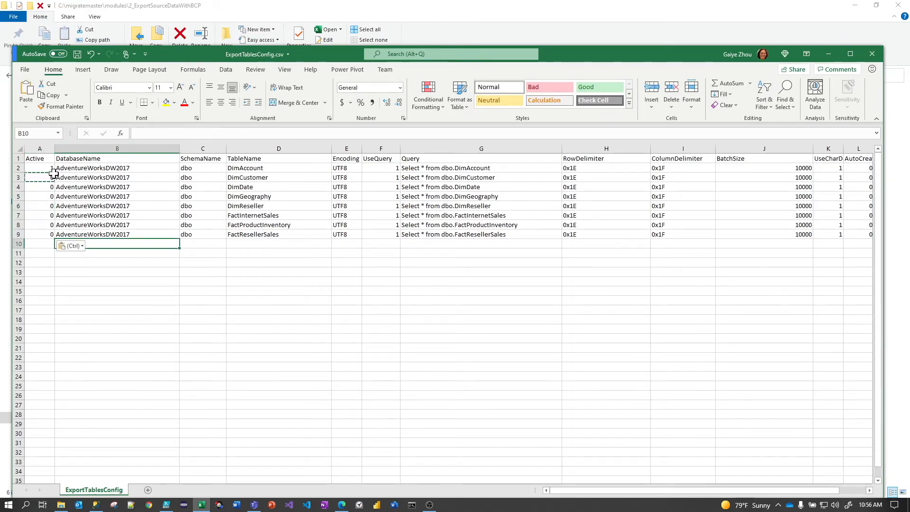
- Set Active back to 1 for all eight tables and review the DatabaseName, SchemaName and Encoding columns
left_click(39, 168)
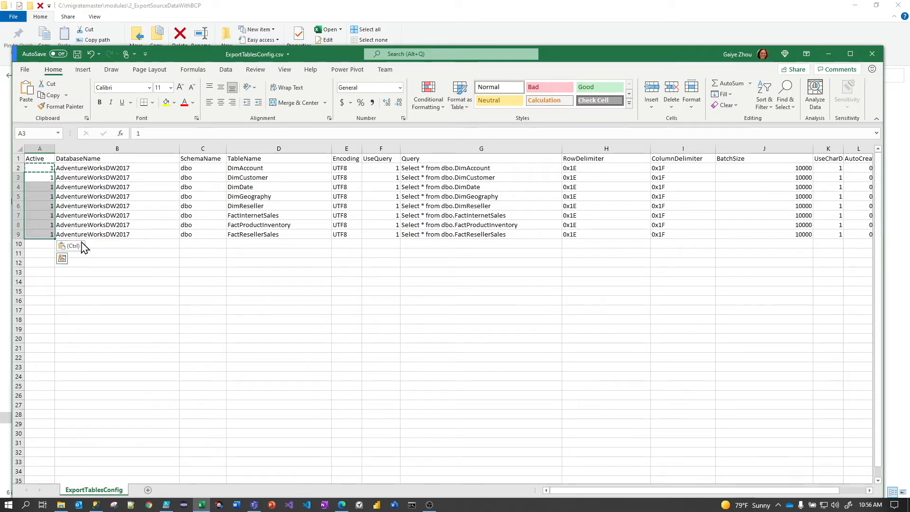
left_click(117, 196)
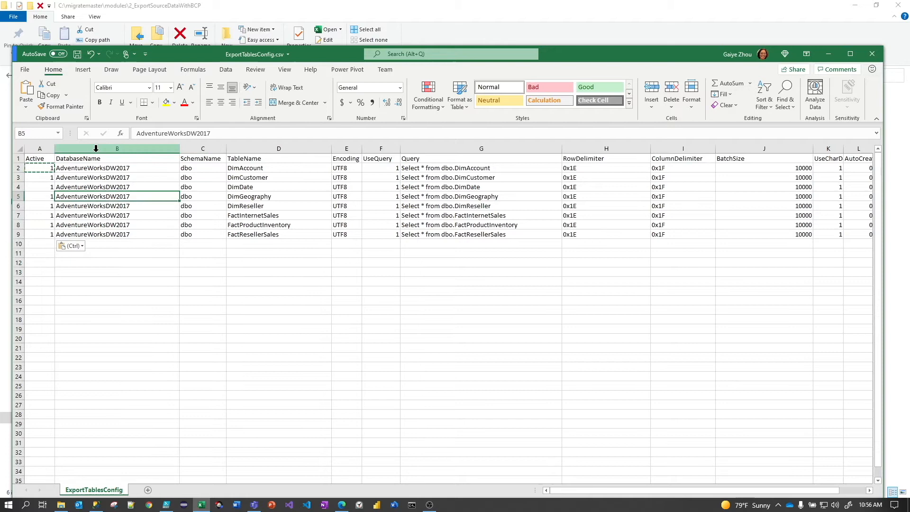
left_click(117, 147)
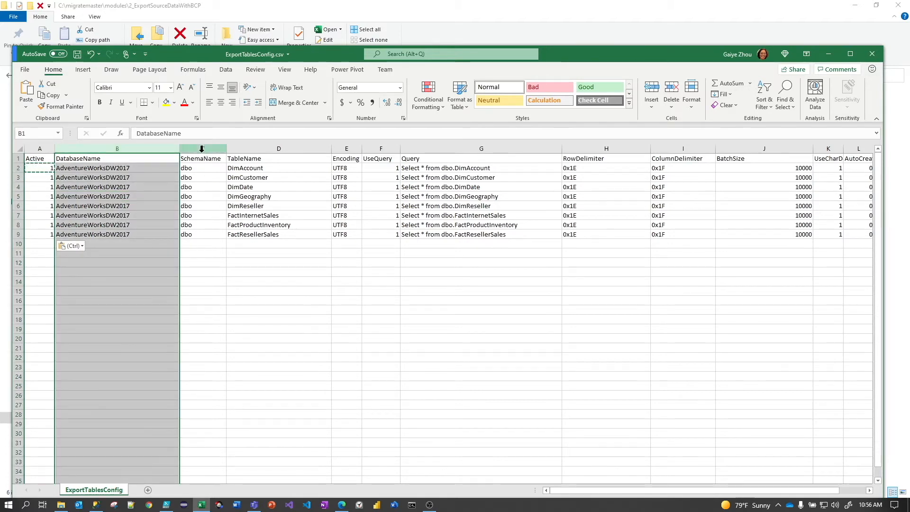
mouse_move(180, 153)
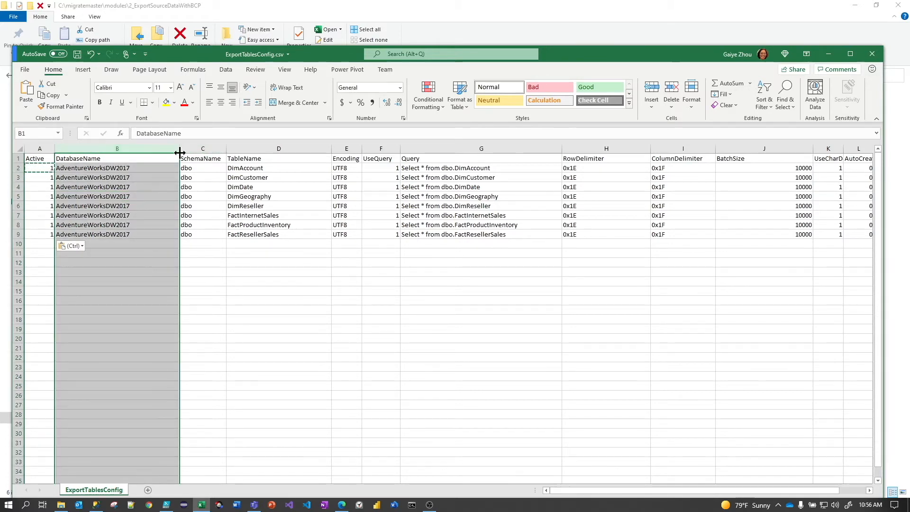
left_click(202, 159)
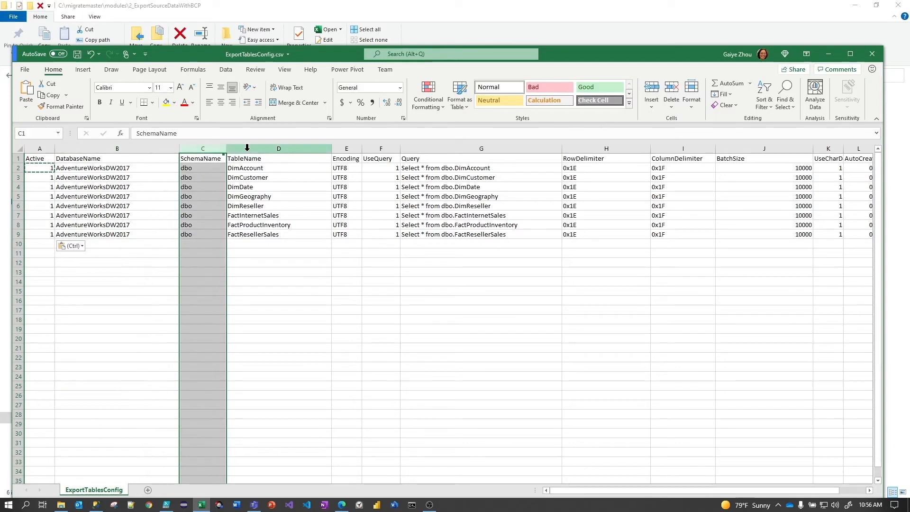
left_click(346, 157)
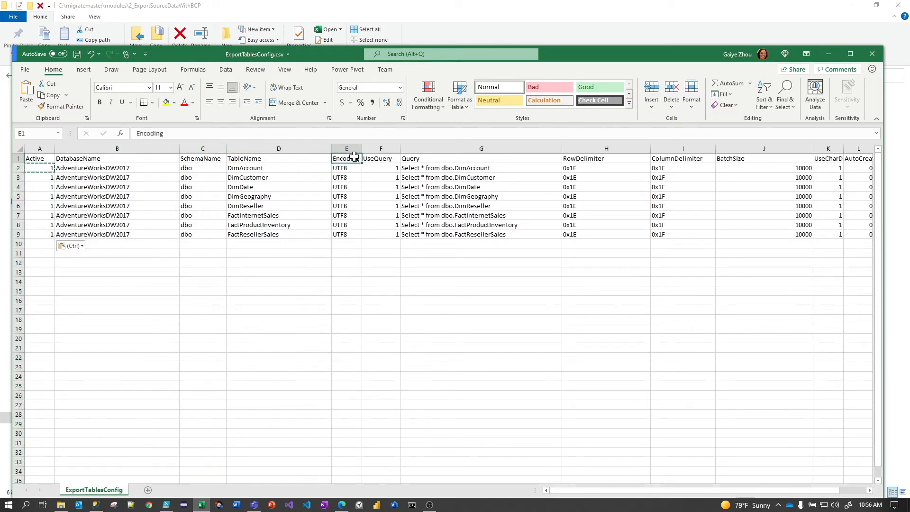
- Review DimAccount's UseQuery value and query text, then close the spreadsheet
left_click(381, 177)
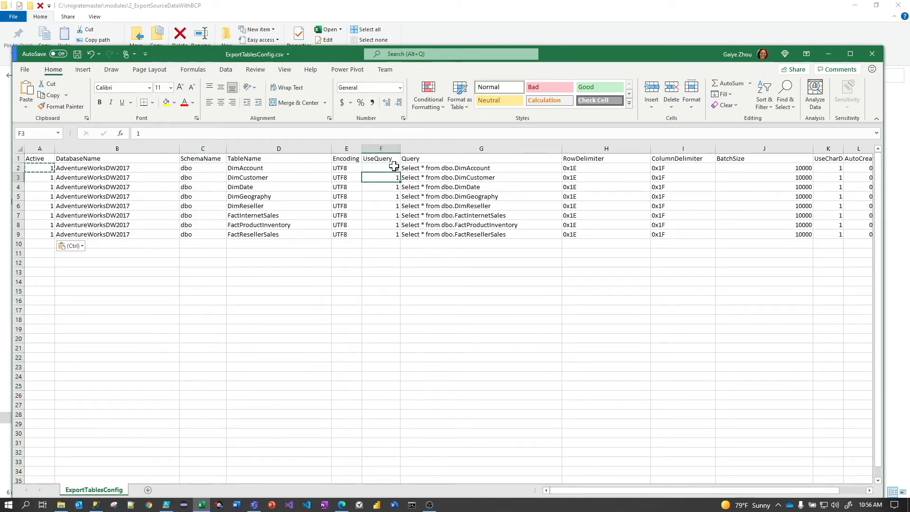
left_click(481, 168)
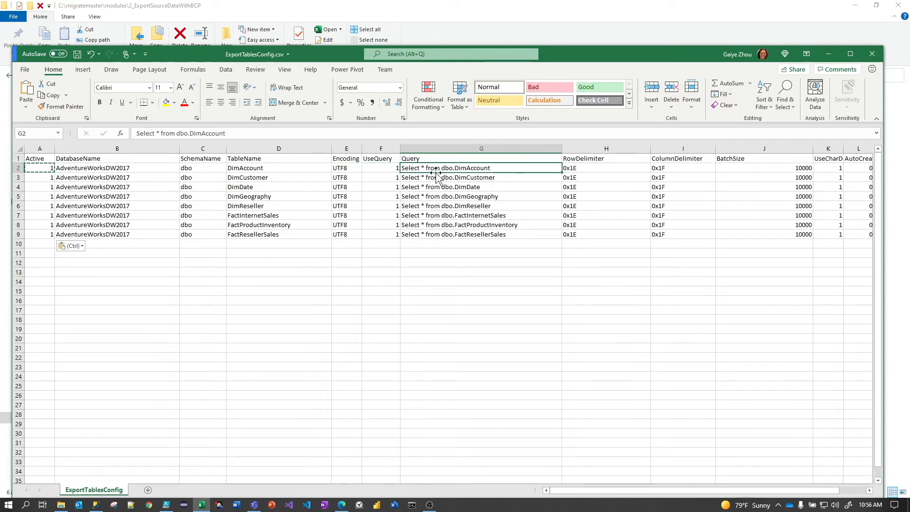
left_click(381, 168)
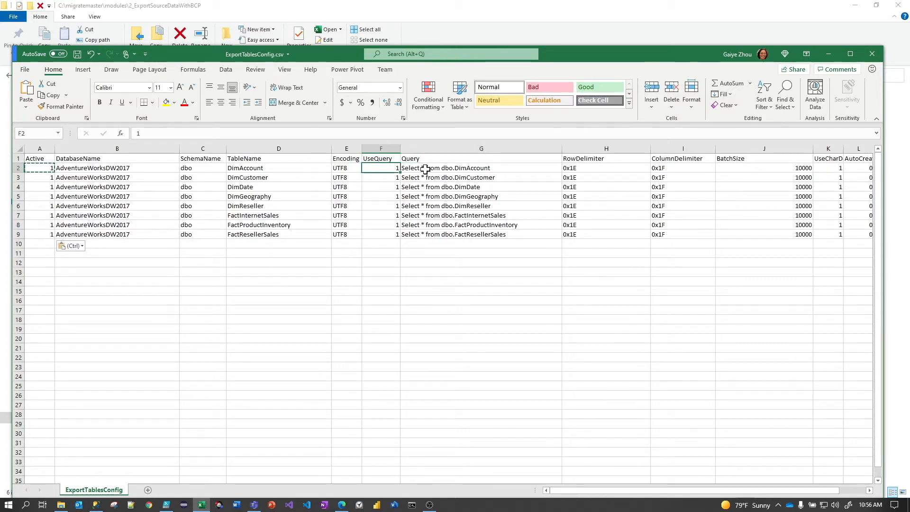
left_click(480, 168)
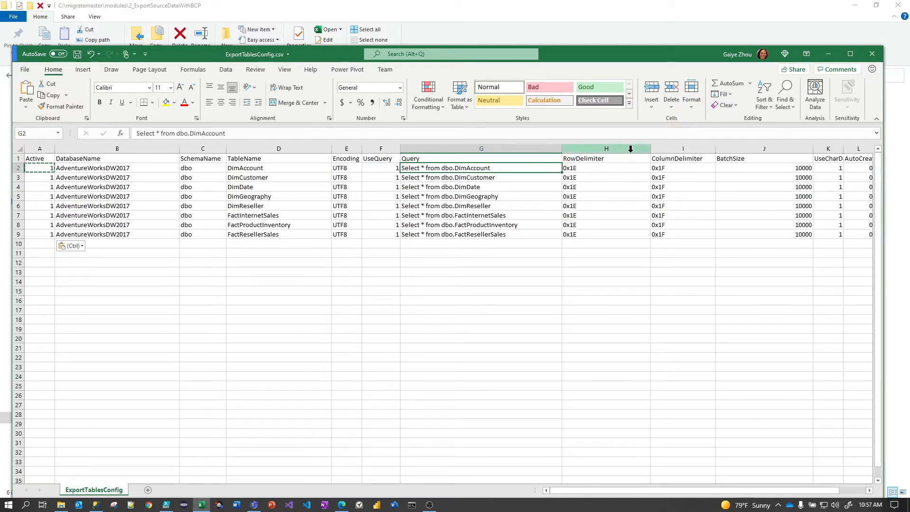
mouse_move(671, 293)
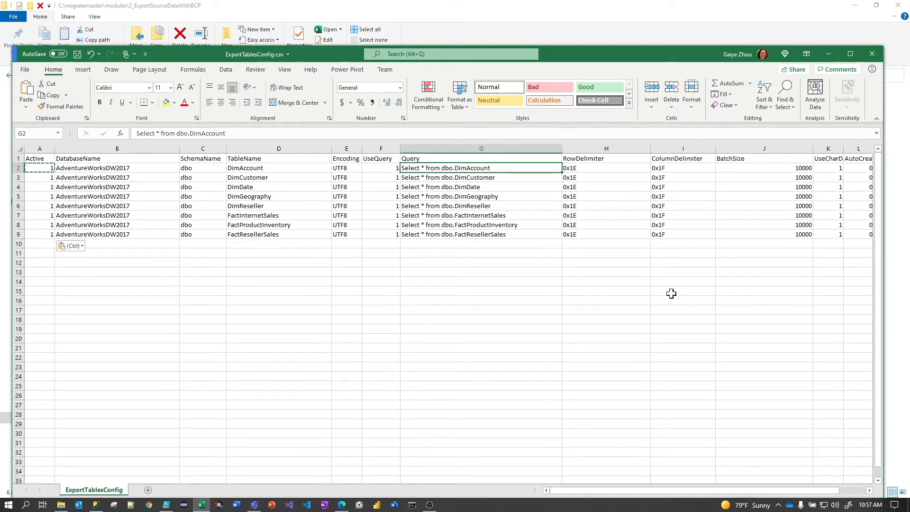
mouse_move(793, 481)
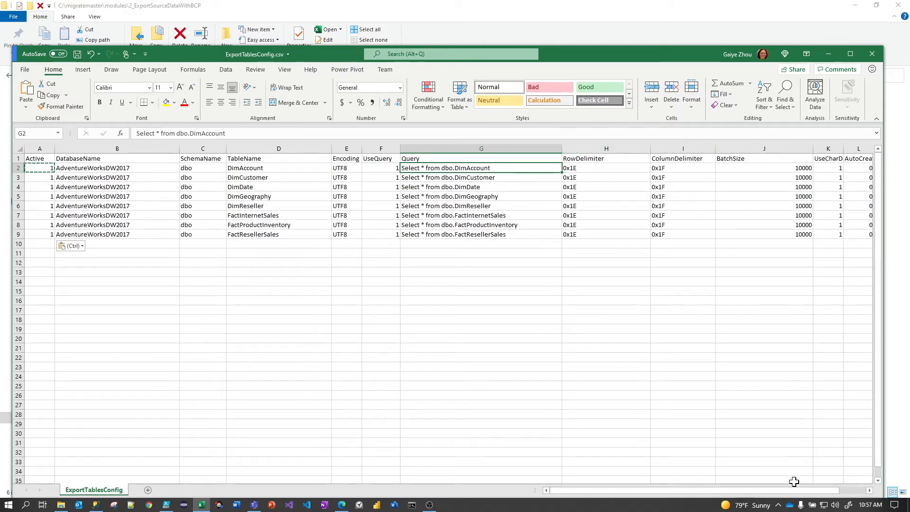
mouse_move(596, 436)
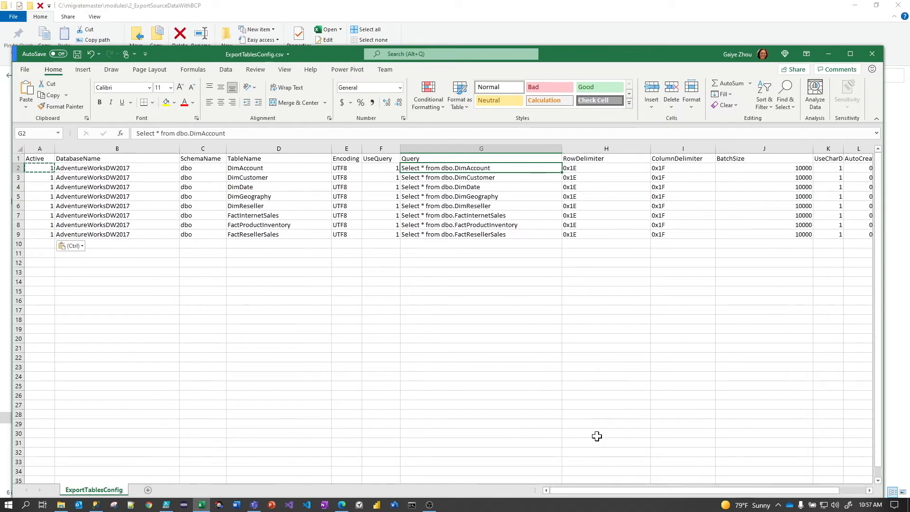
mouse_move(872, 54)
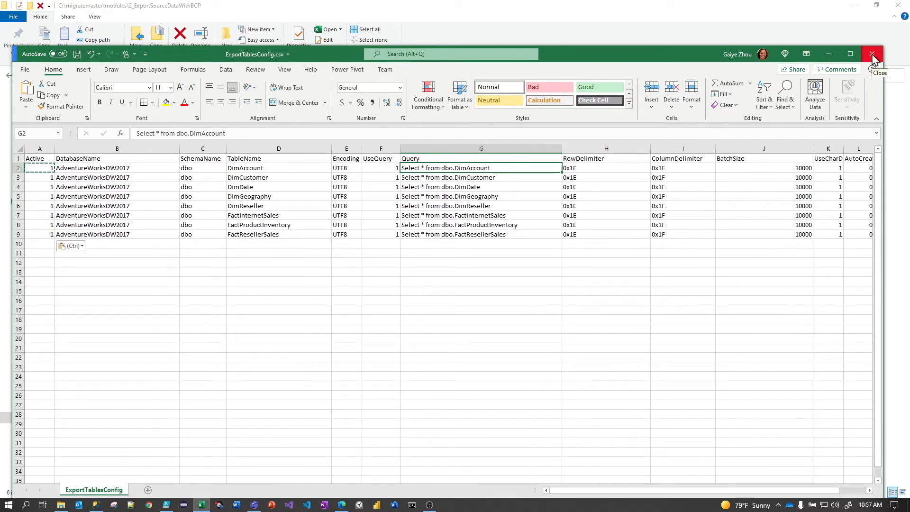
left_click(871, 54)
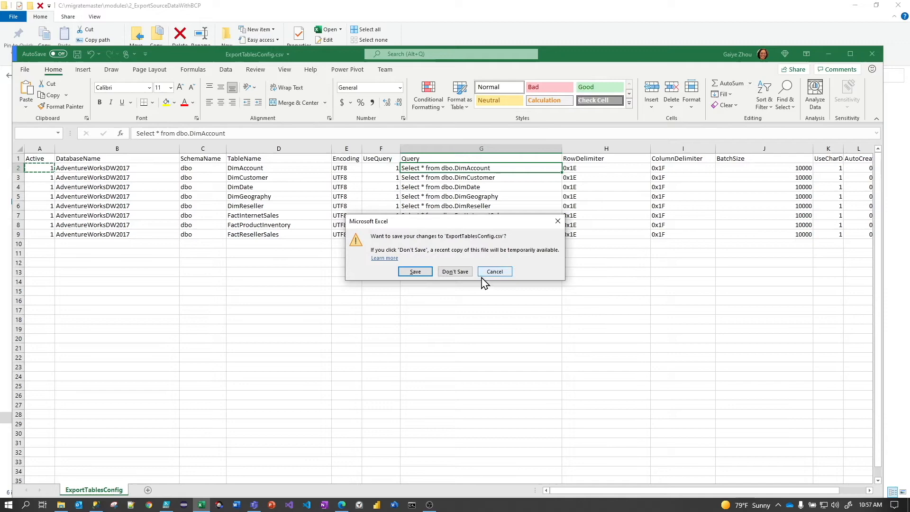
- Close the CSV without saving, open the Utilities folder, and switch to GenerateExportTablesConfig.sql in SSMS
left_click(454, 271)
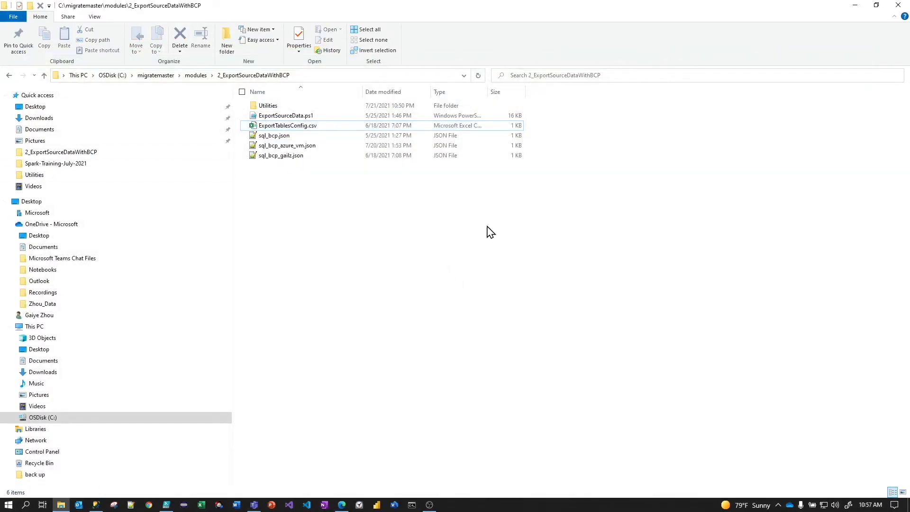
double_click(267, 106)
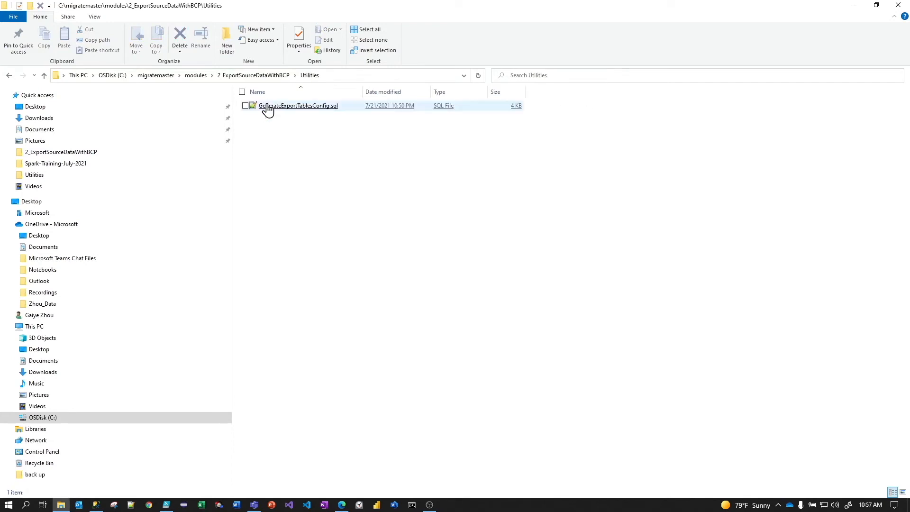
mouse_move(305, 109)
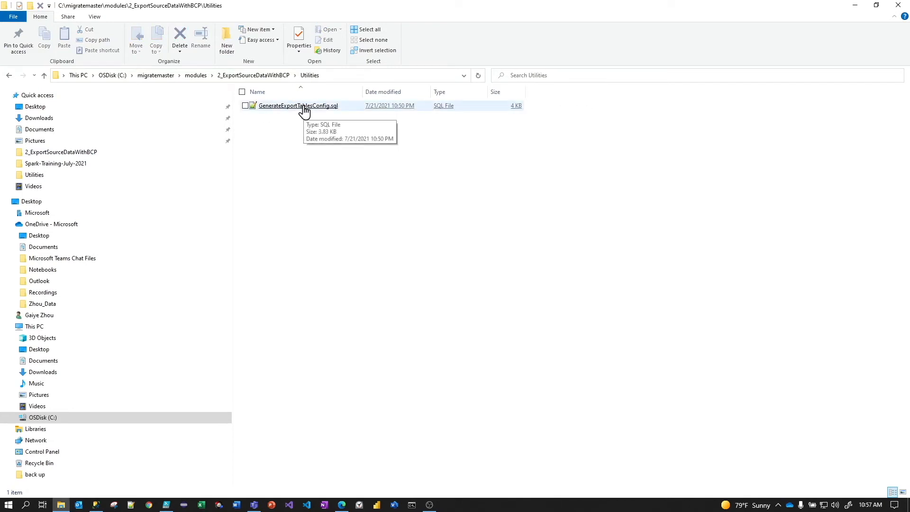
mouse_move(284, 488)
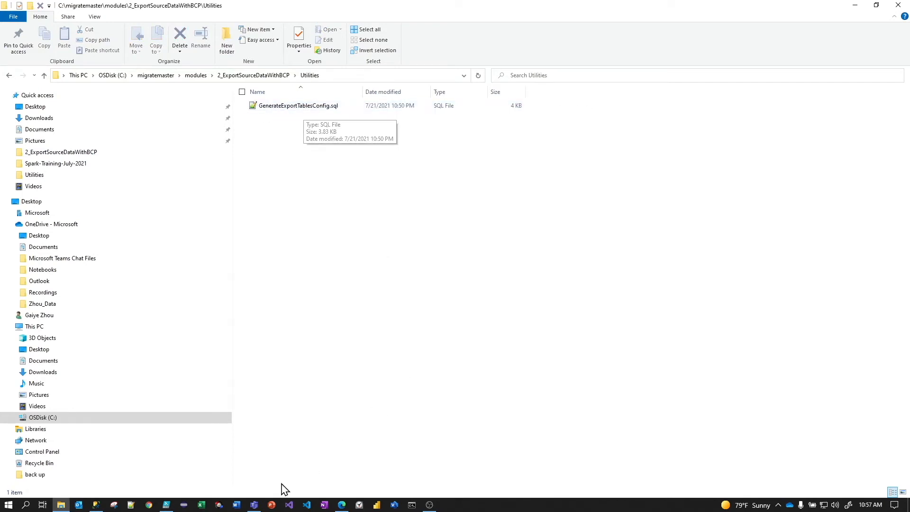
mouse_move(96, 503)
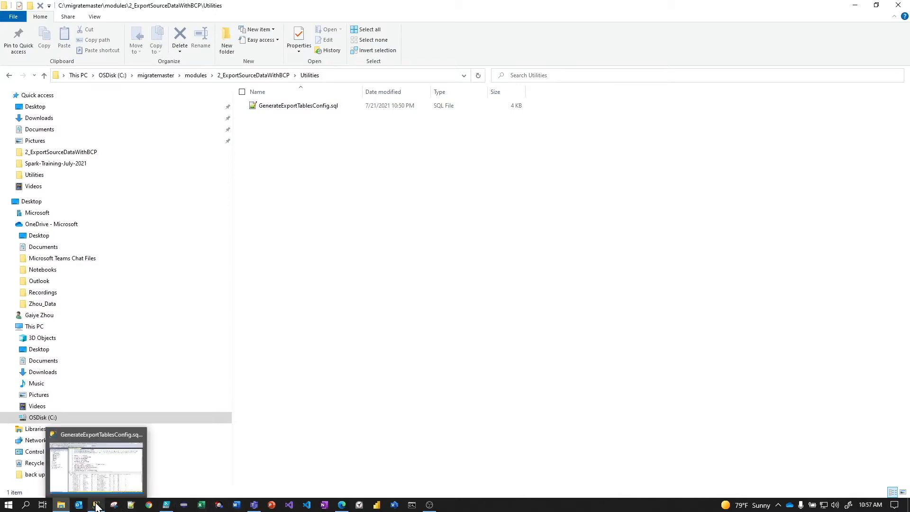
left_click(96, 458)
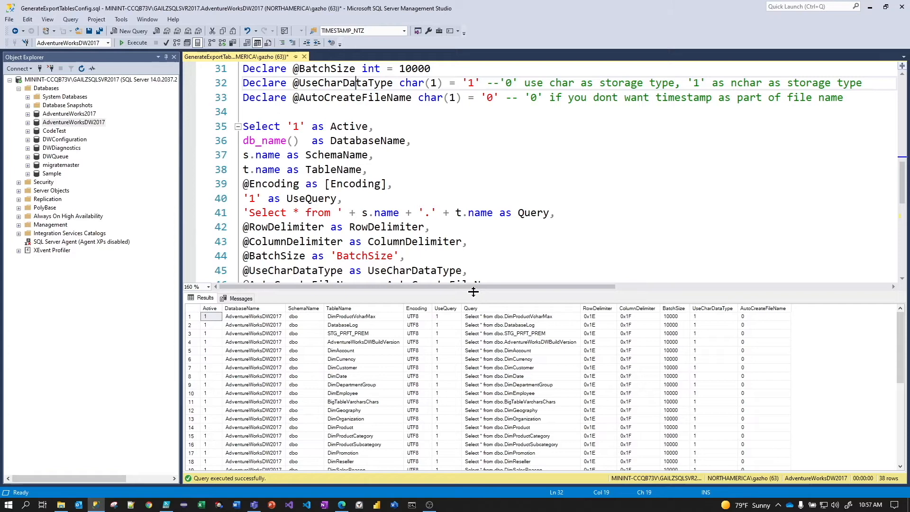
- Uncomment the line 55 table-name filter, rerun the query, and select all eight result rows
scroll("down", 3)
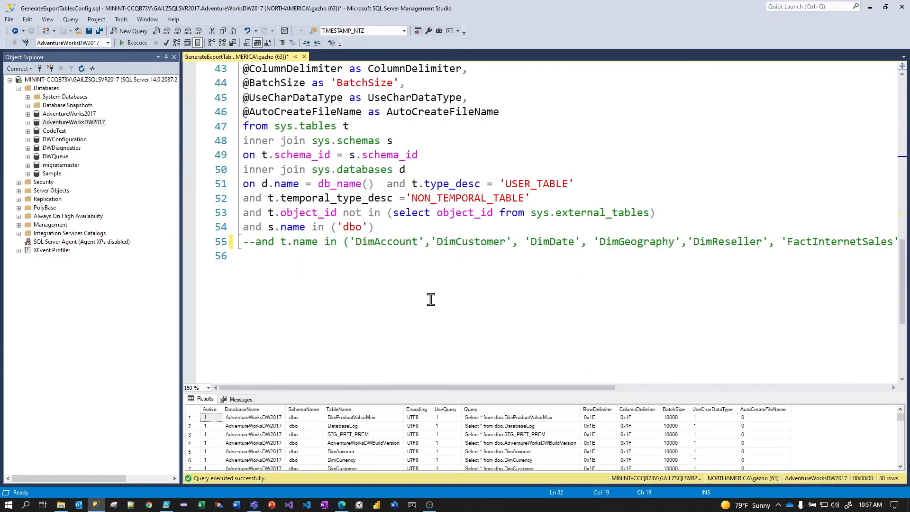
left_click(297, 241)
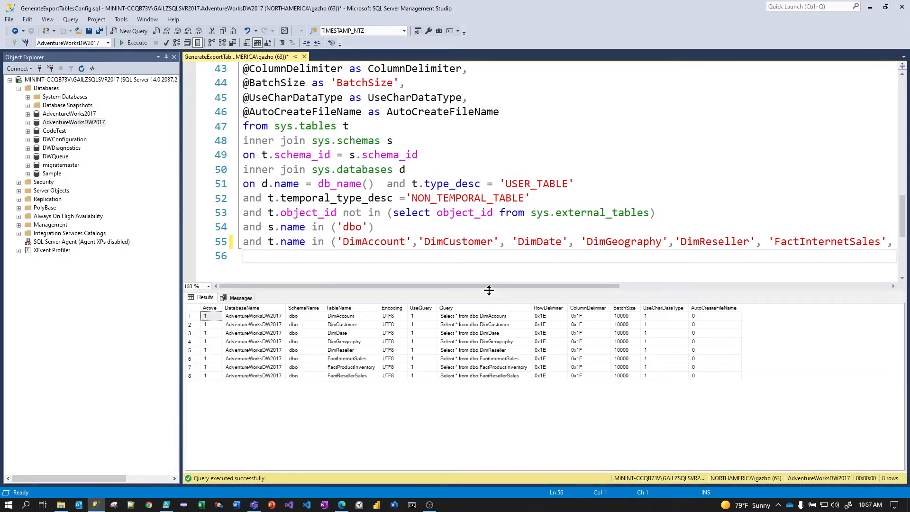
left_click(341, 349)
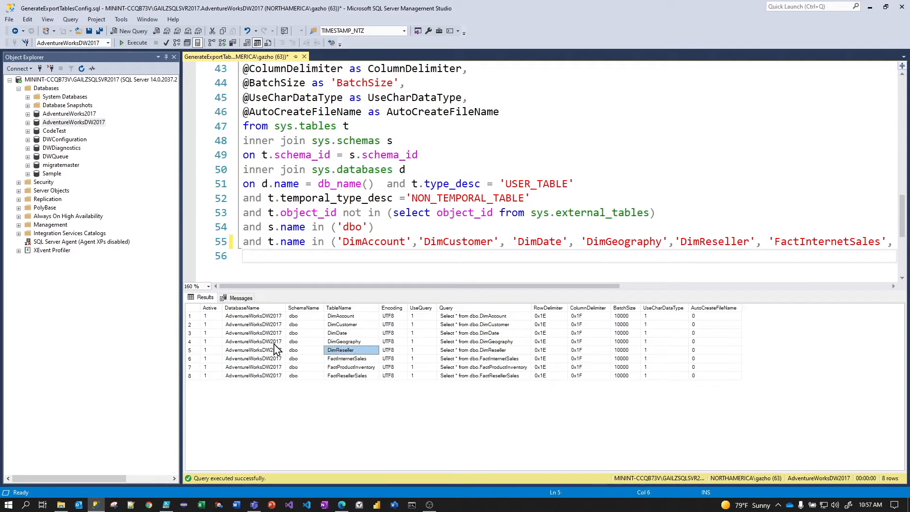
left_click(191, 307)
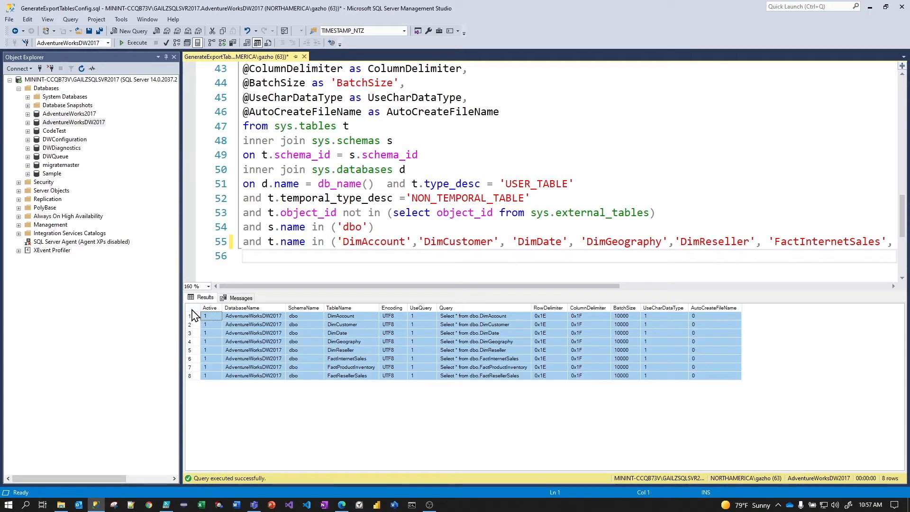
mouse_move(351, 339)
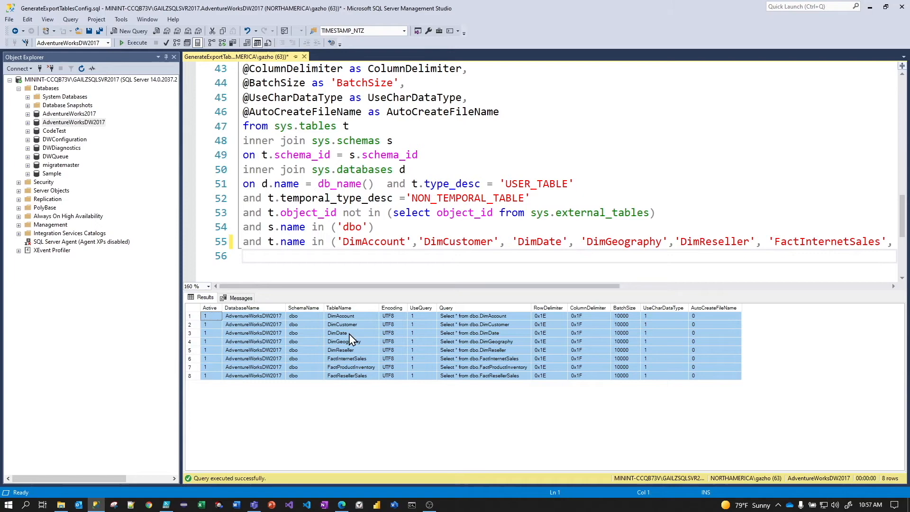
- Re-add the -- comment marker on line 55 and rerun to list all 38 tables
left_click(350, 333)
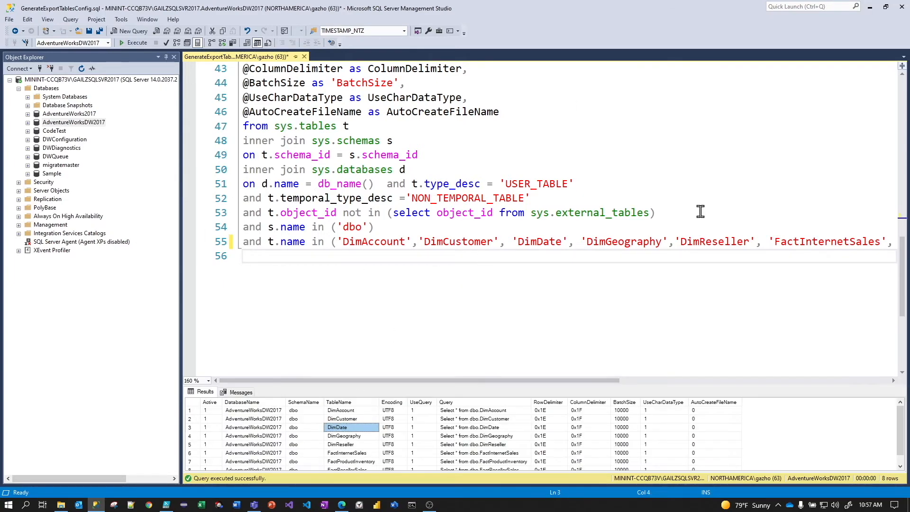
left_click(244, 241)
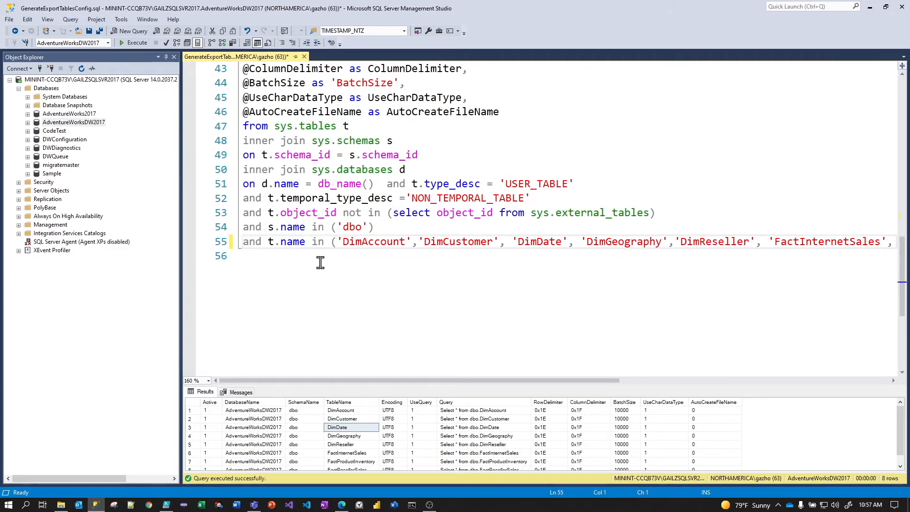
type("--")
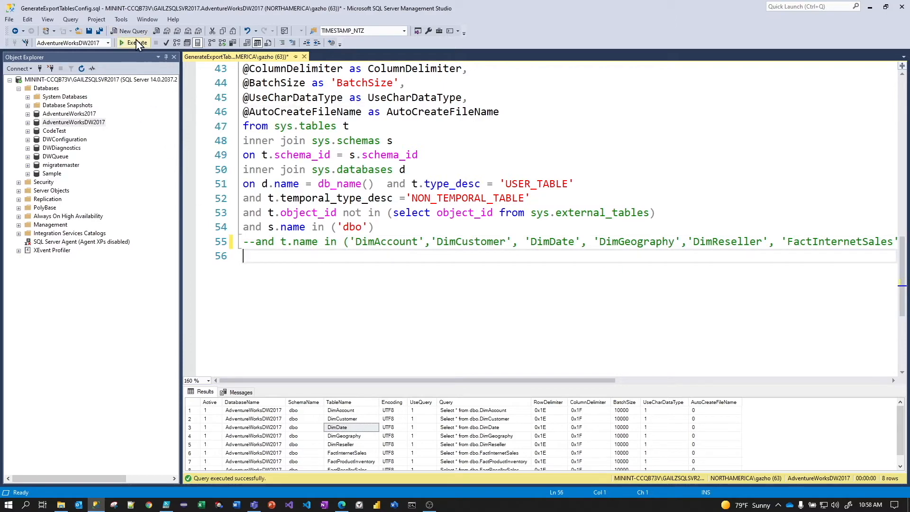
left_click(135, 42)
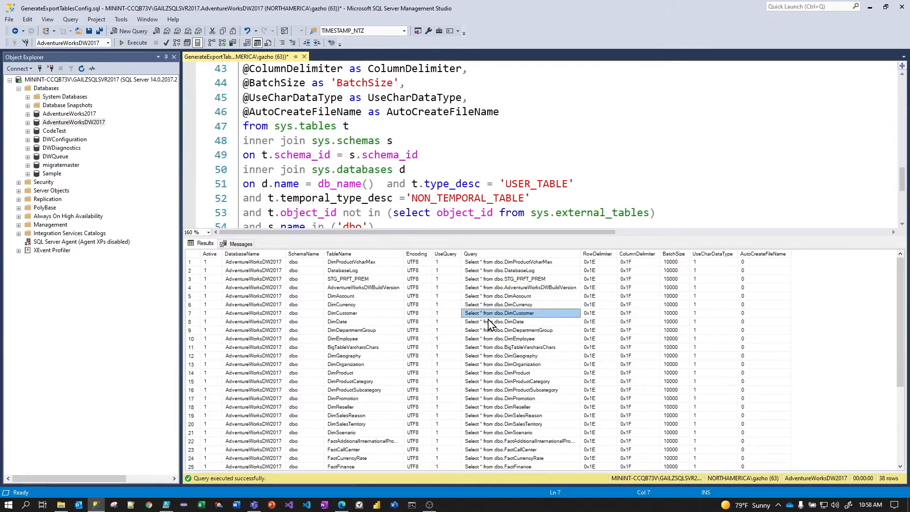
mouse_move(470, 238)
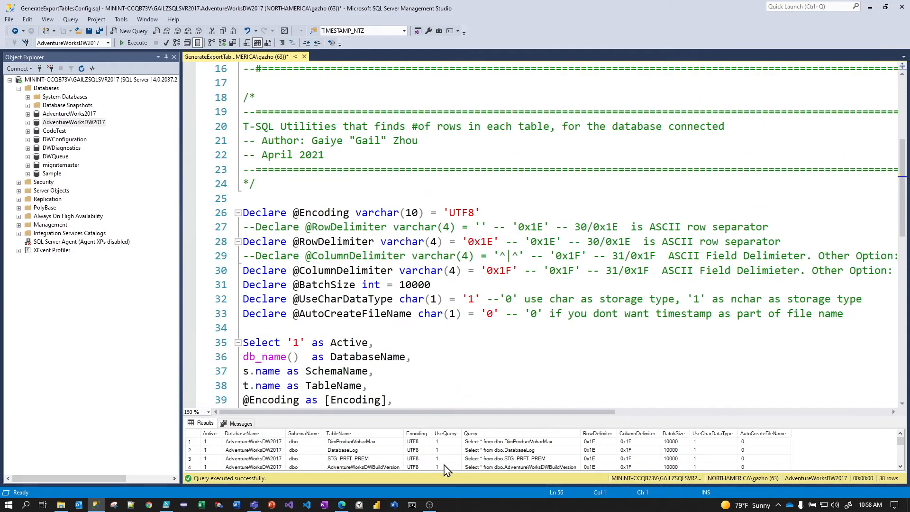
left_click(446, 433)
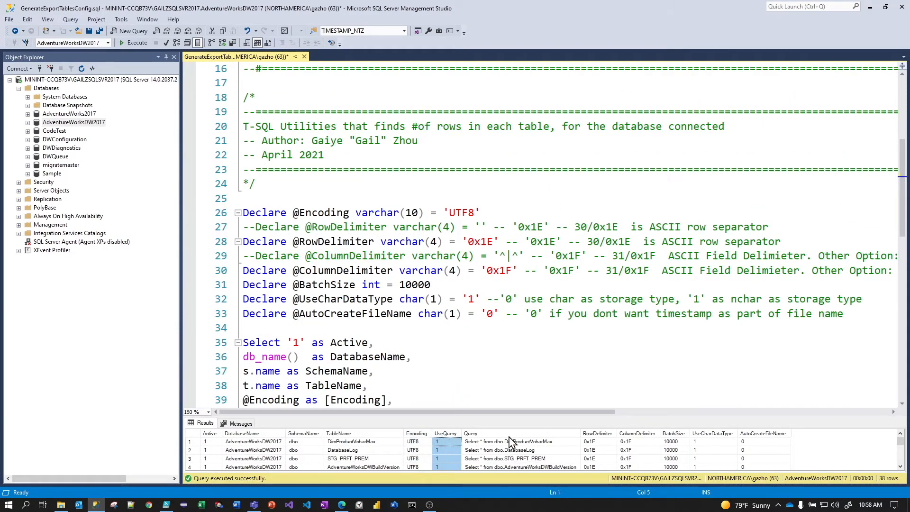
left_click(468, 212)
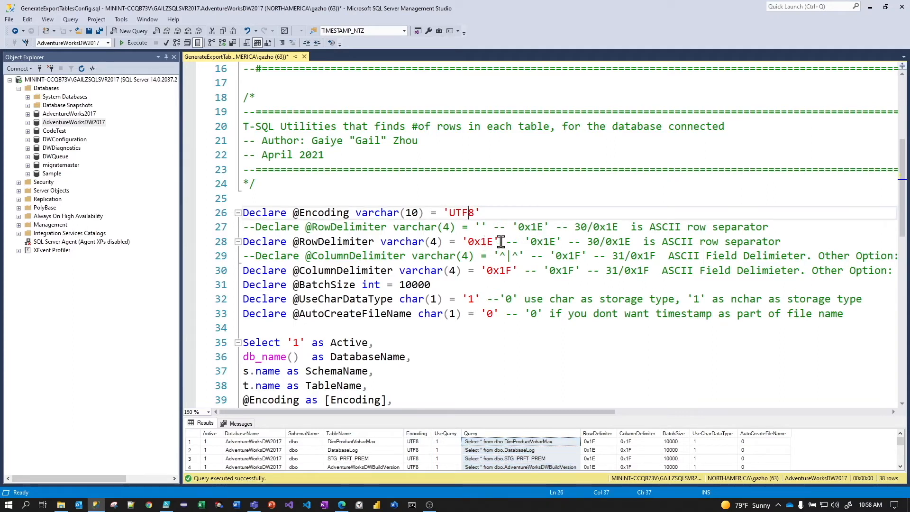
left_click(479, 242)
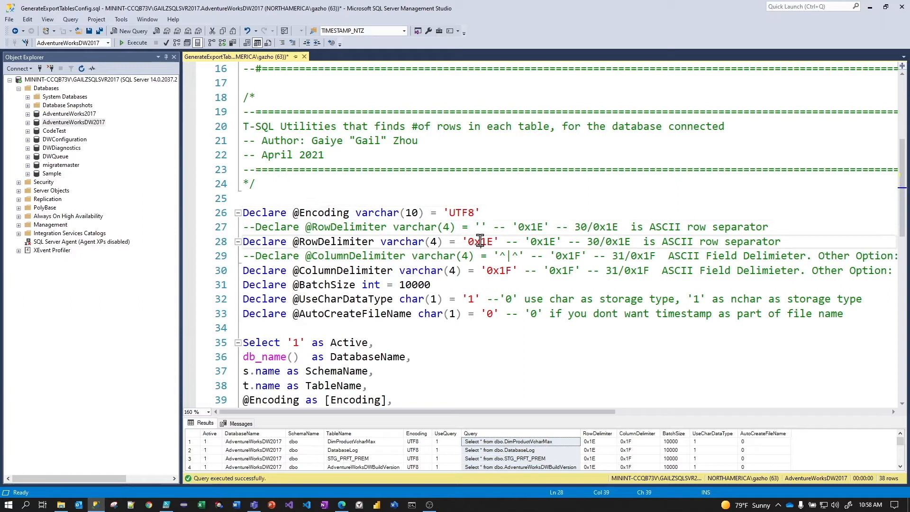
mouse_move(505, 279)
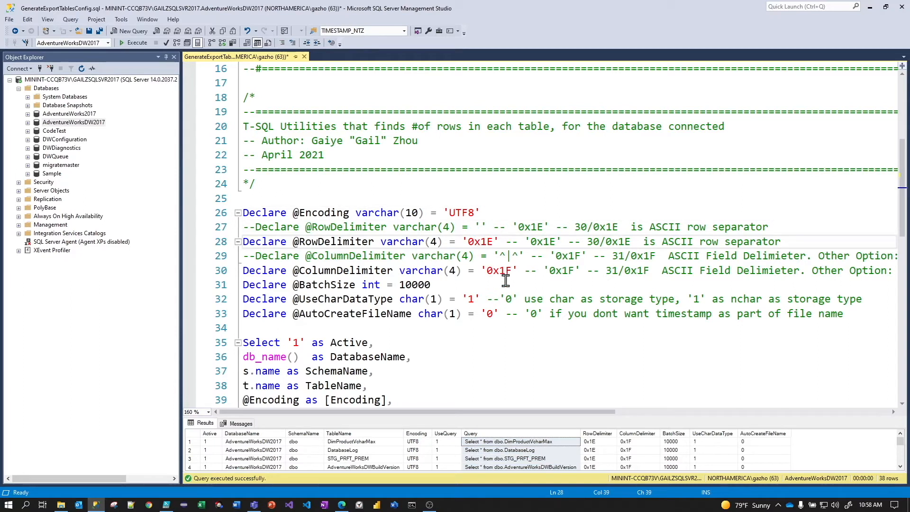
left_click(509, 270)
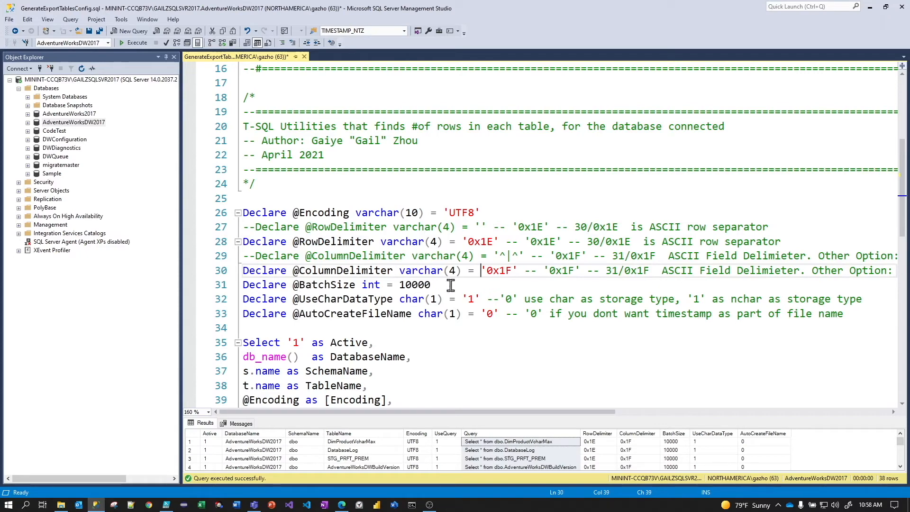
mouse_move(503, 255)
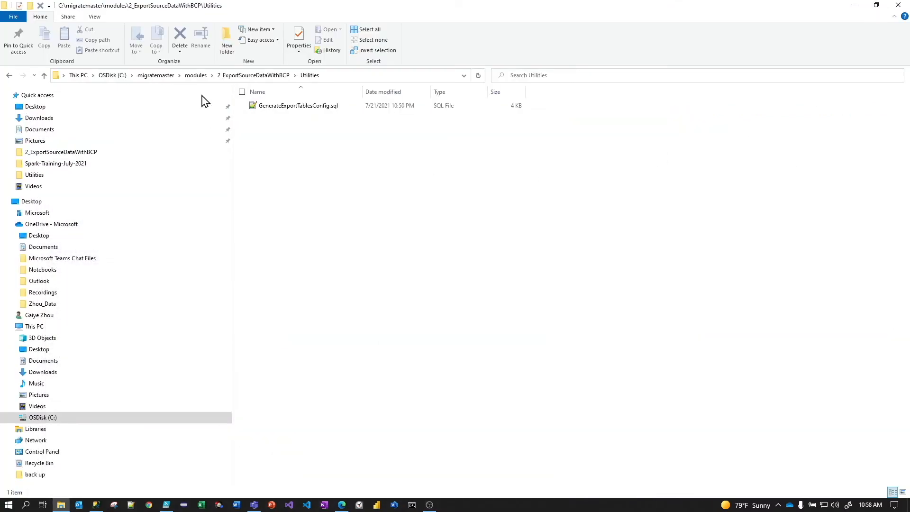
mouse_move(196, 75)
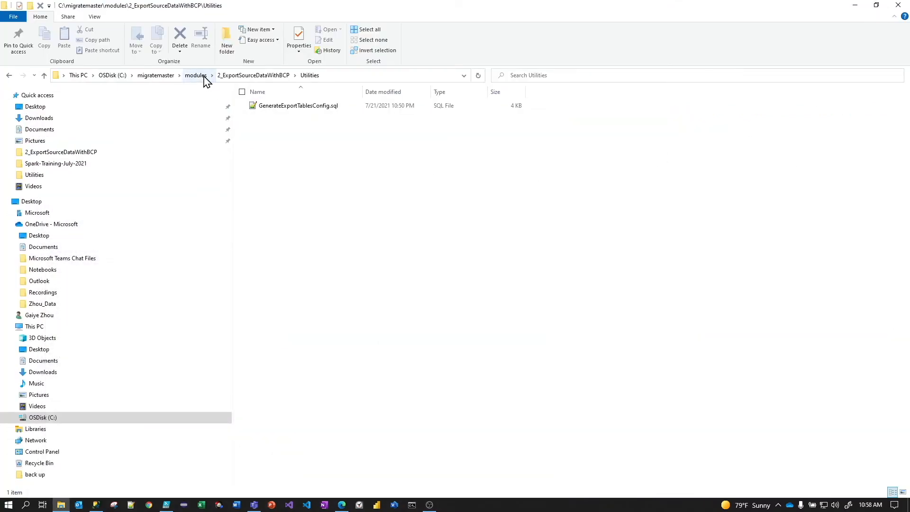
- Go up to the 2_ExportSourceDataWithBCP folder and switch to Windows PowerShell ISE
left_click(252, 75)
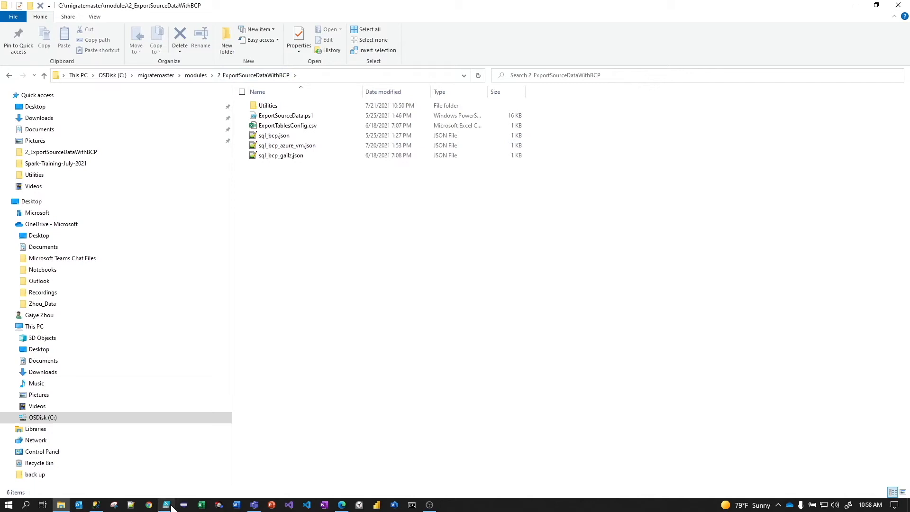
left_click(166, 504)
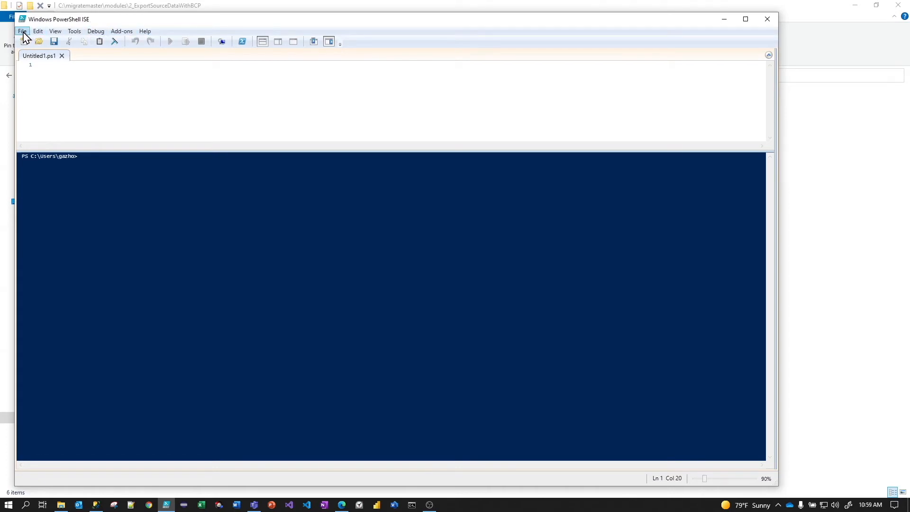
- Open ExportSourceData.ps1 in PowerShell ISE and run the script
left_click(38, 41)
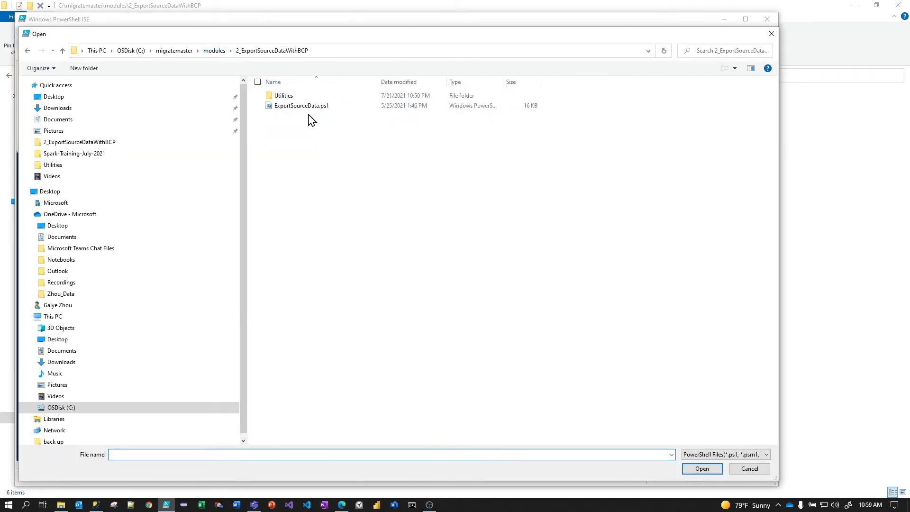
double_click(300, 105)
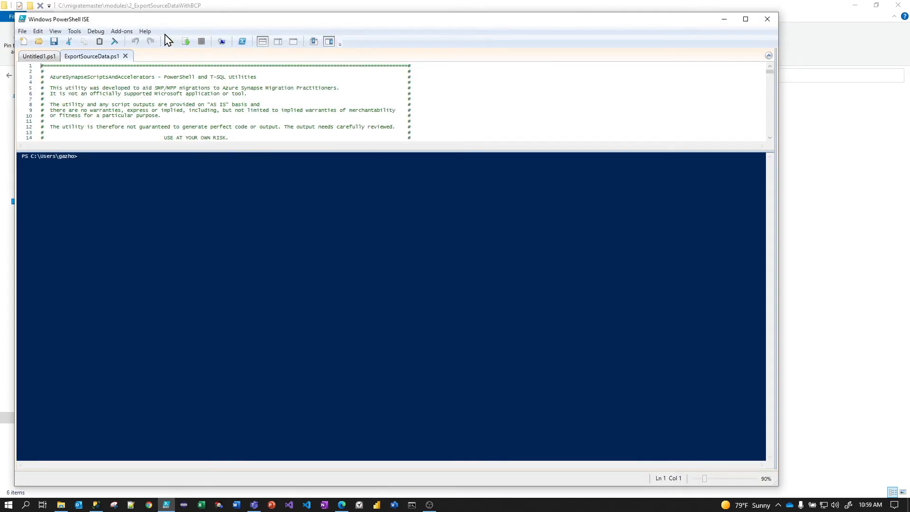
mouse_move(169, 41)
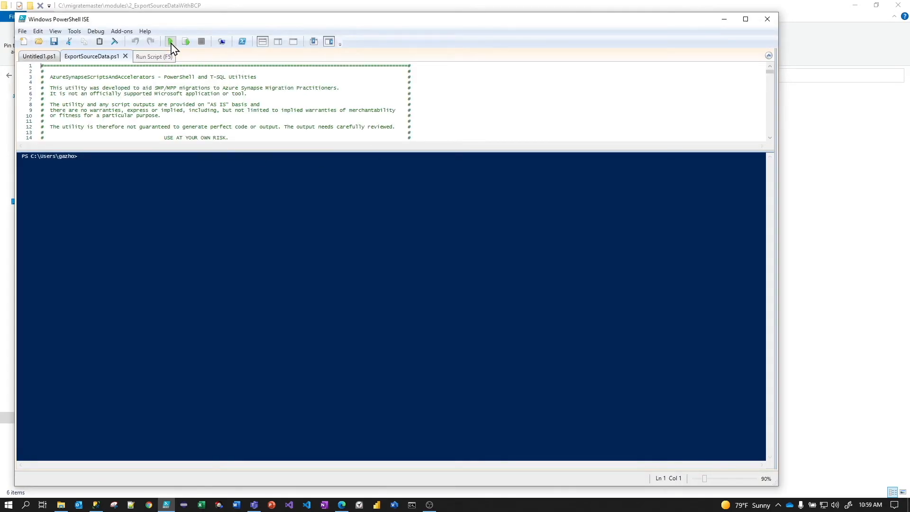
left_click(170, 42)
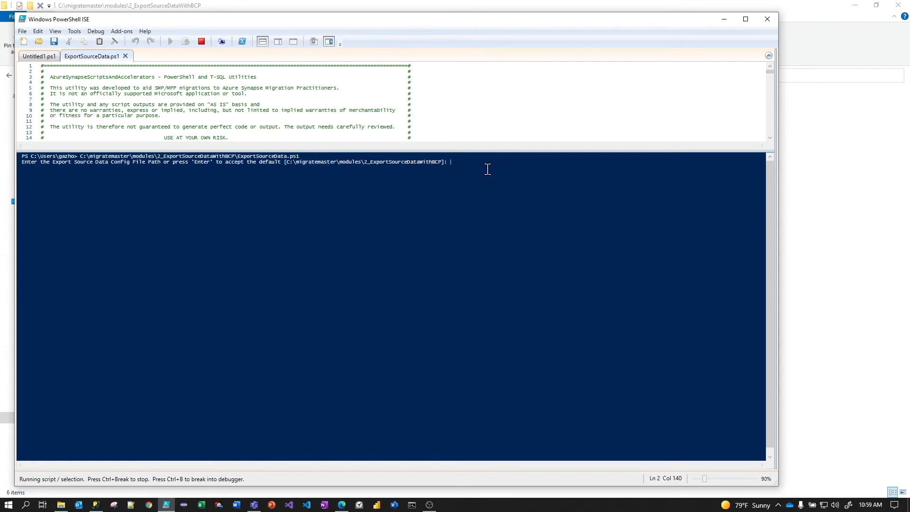
- Accept the default config path and tables file, then enter the custom sql_ JSON config file name
key("Return")
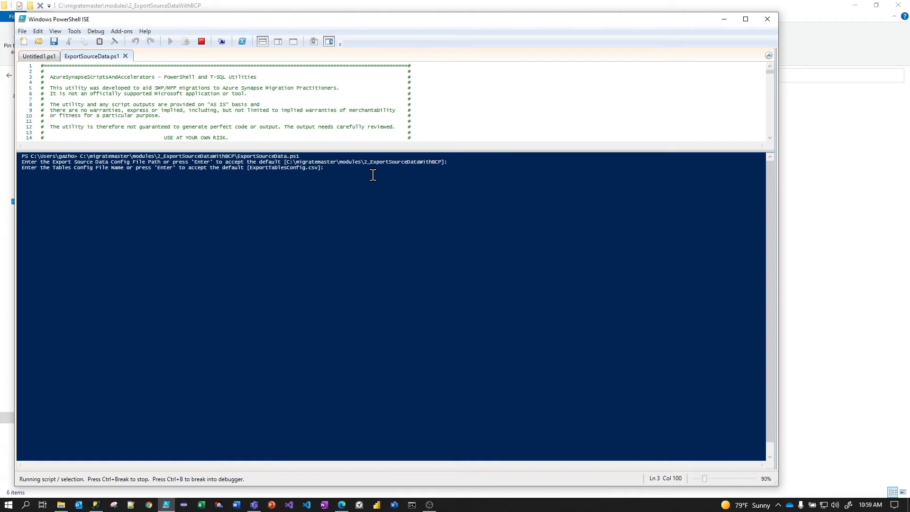
key("Return")
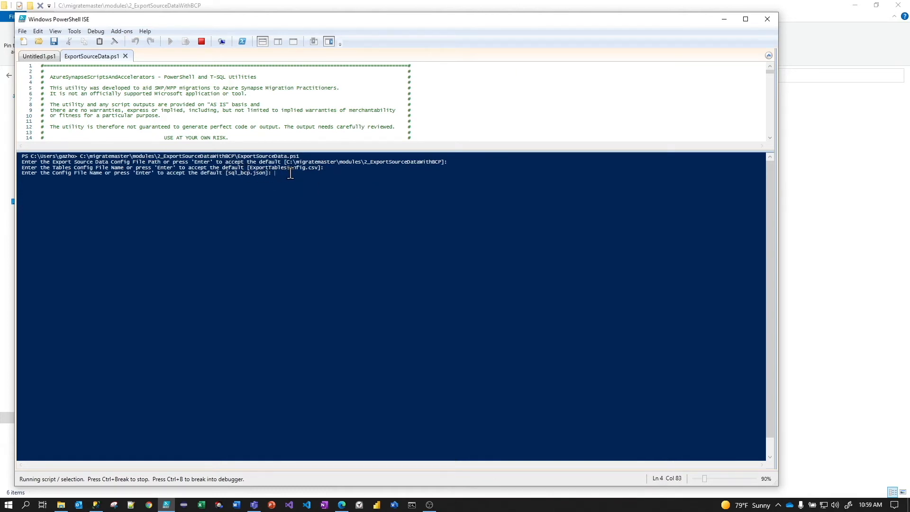
type("sql_bcp_")
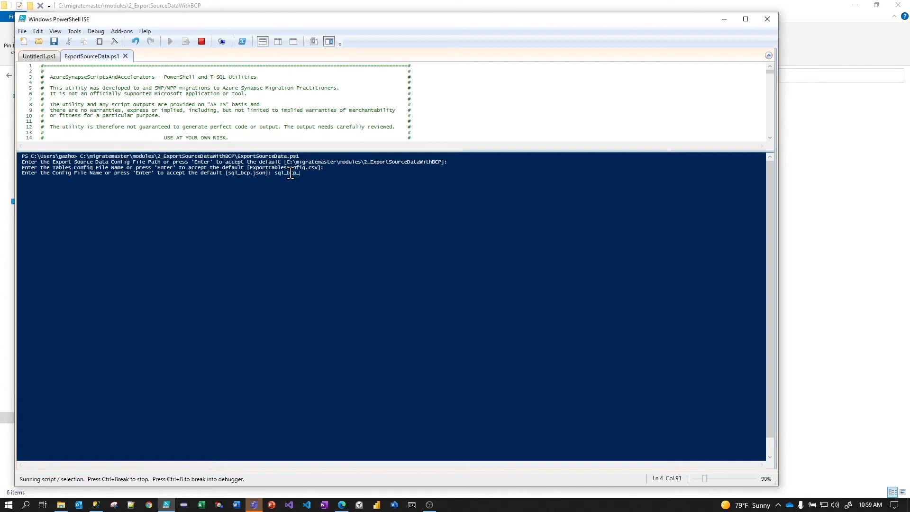
type("gailz.")
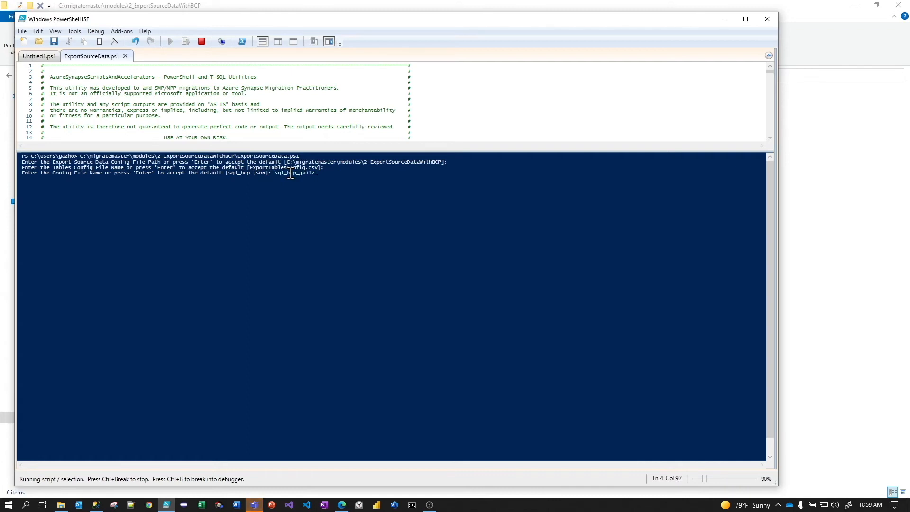
type(".json")
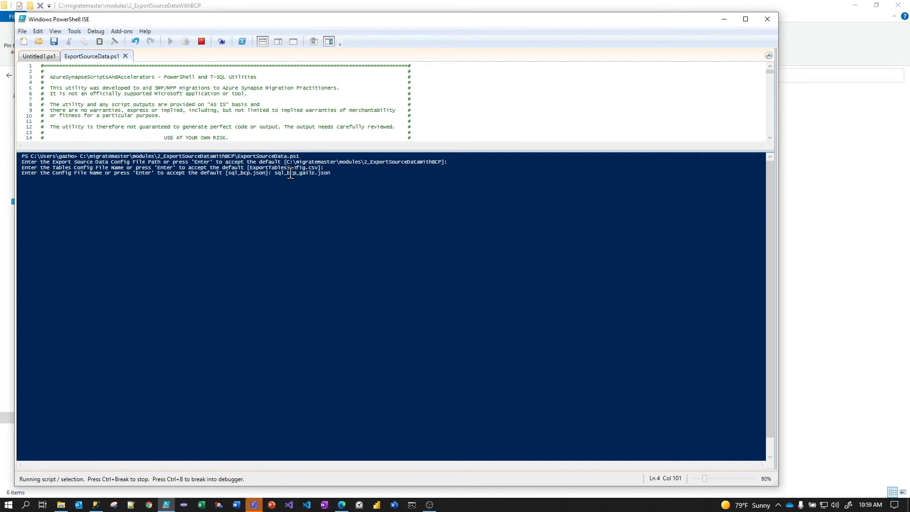
key("Return")
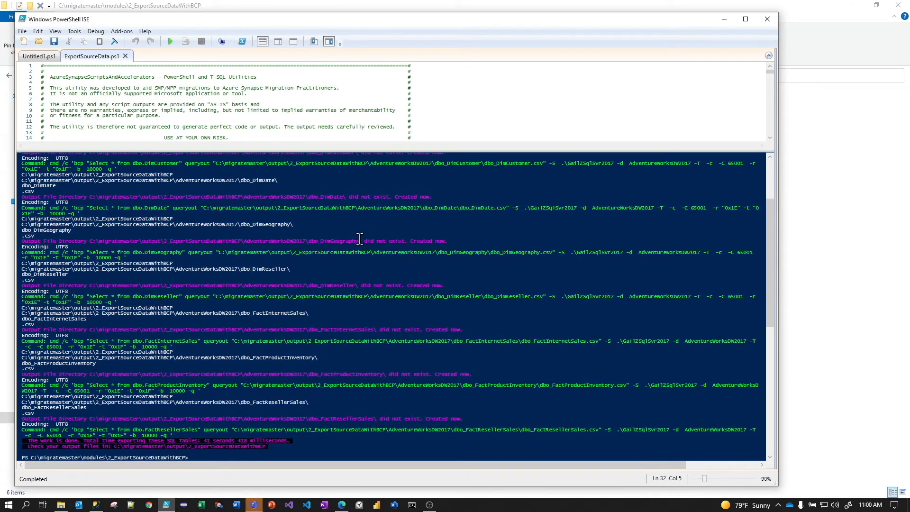
- Scroll the console output down to the export completion message
scroll("down", 3)
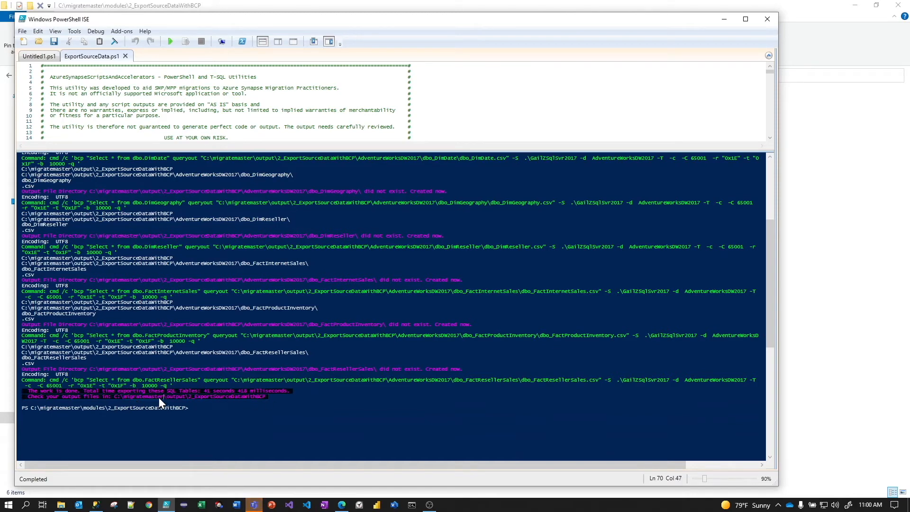
mouse_move(266, 397)
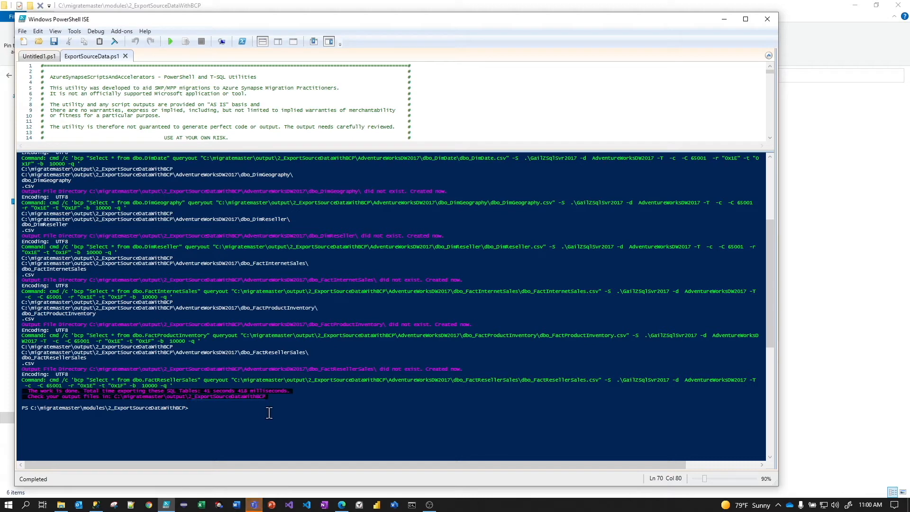
mouse_move(508, 113)
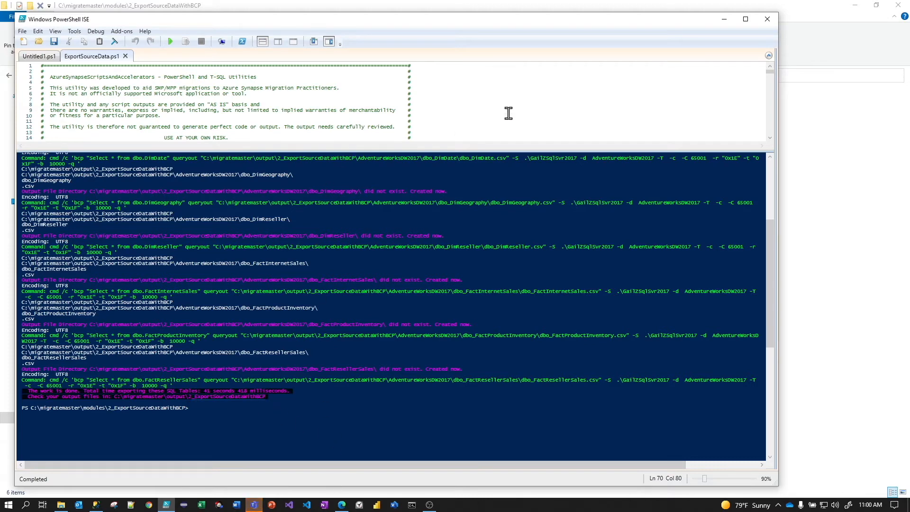
mouse_move(724, 19)
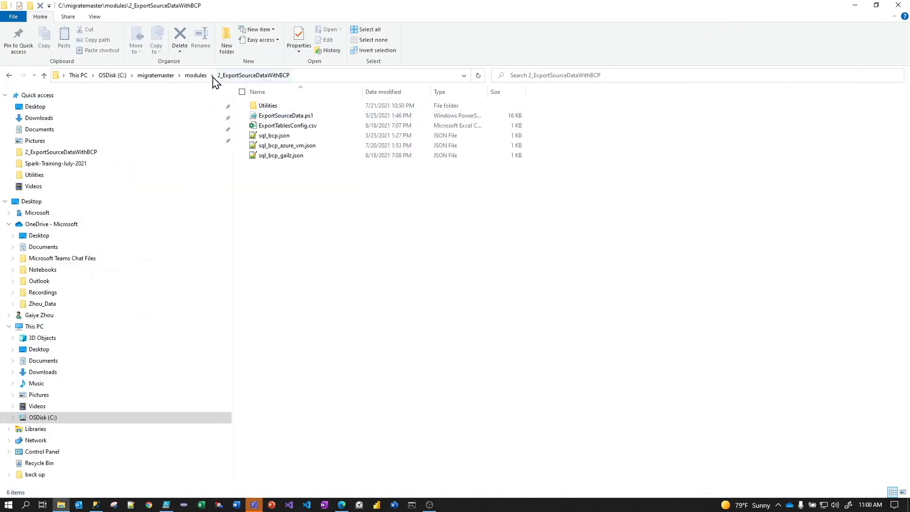
- Browse the exported AdventureWorksDW2017 table folders under output, including dbo_DimAccount
left_click(155, 75)
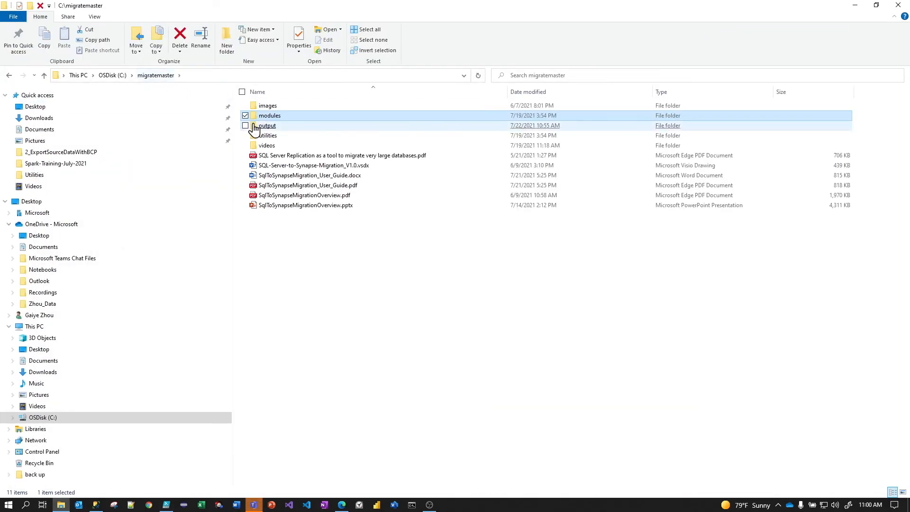
double_click(266, 126)
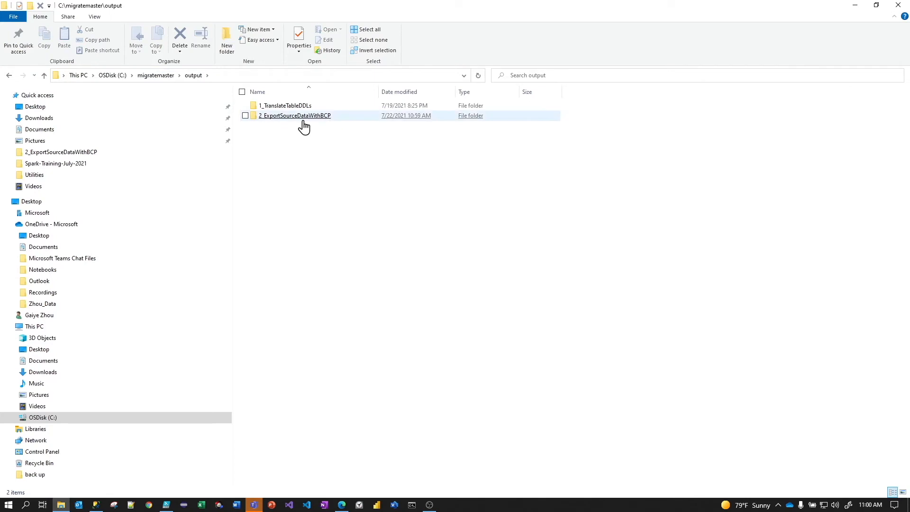
mouse_move(293, 122)
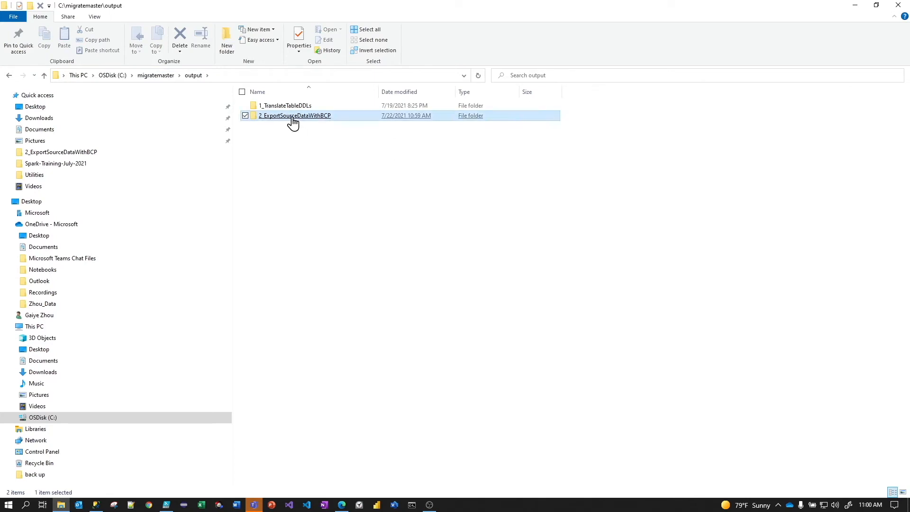
double_click(294, 116)
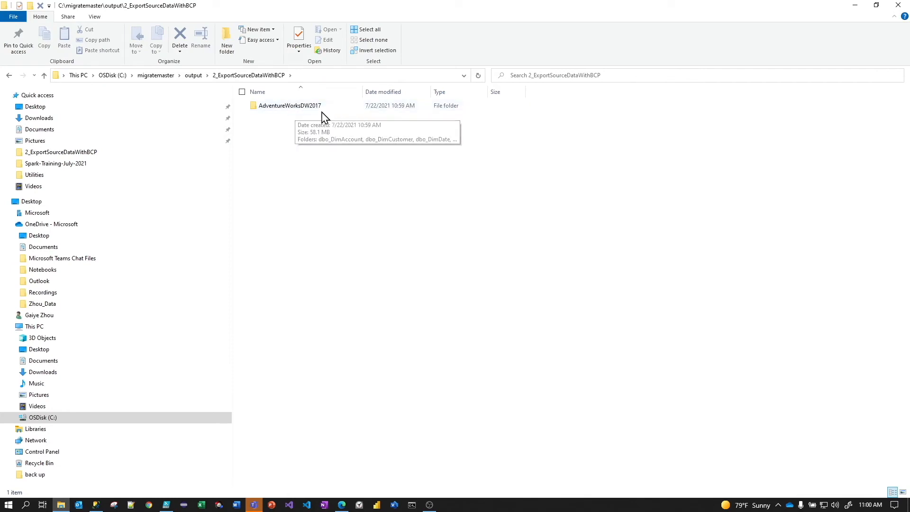
double_click(287, 105)
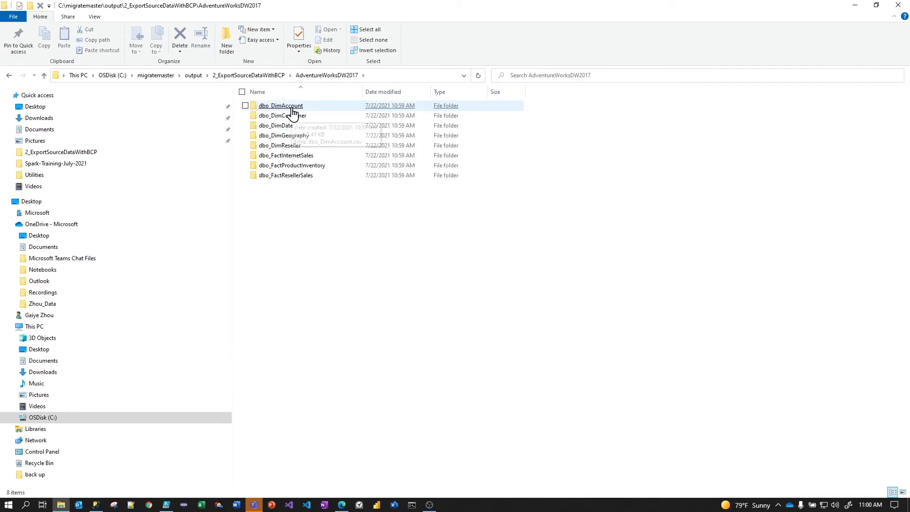
mouse_move(268, 111)
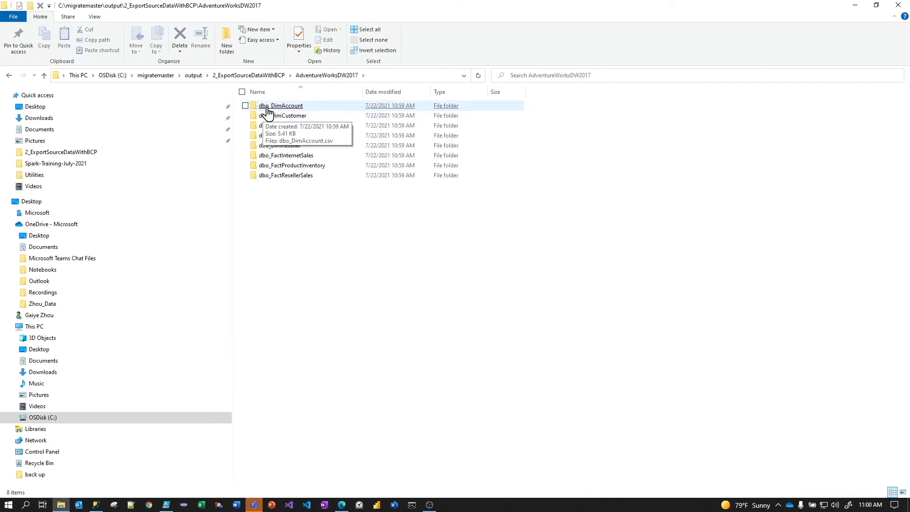
mouse_move(285, 111)
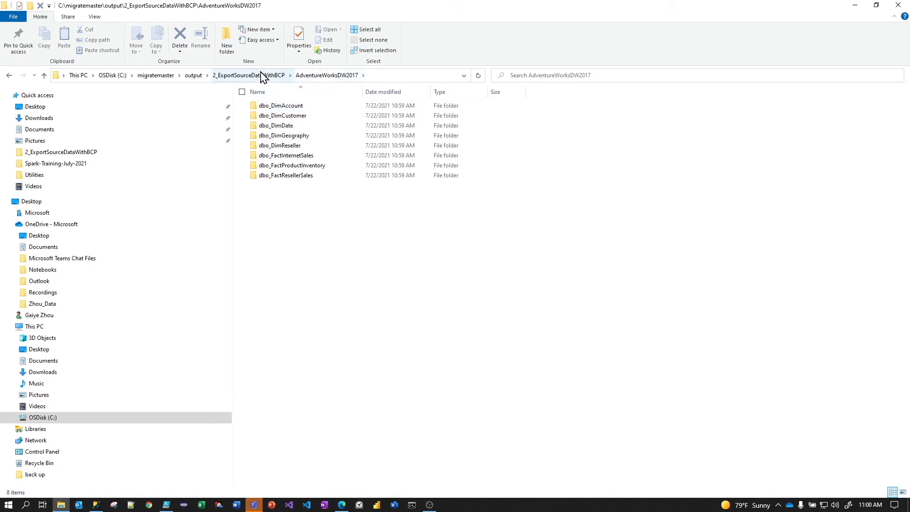
mouse_move(327, 75)
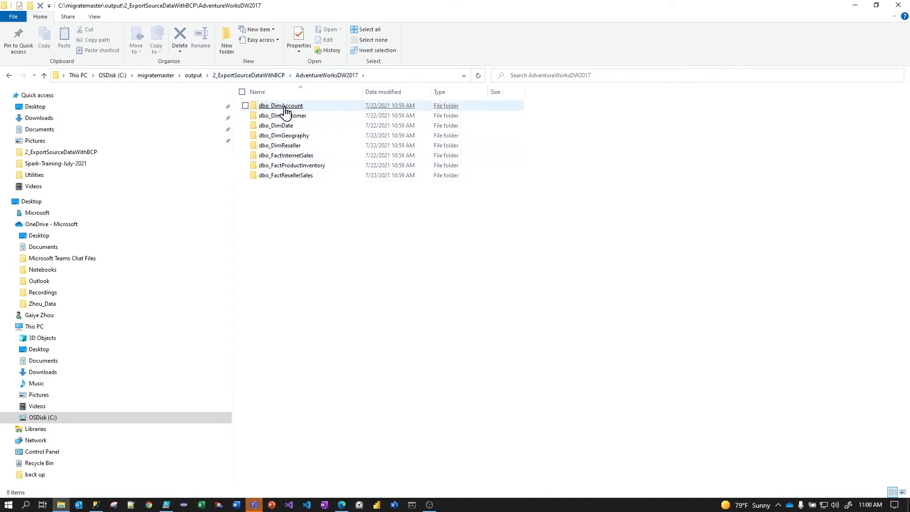
mouse_move(280, 110)
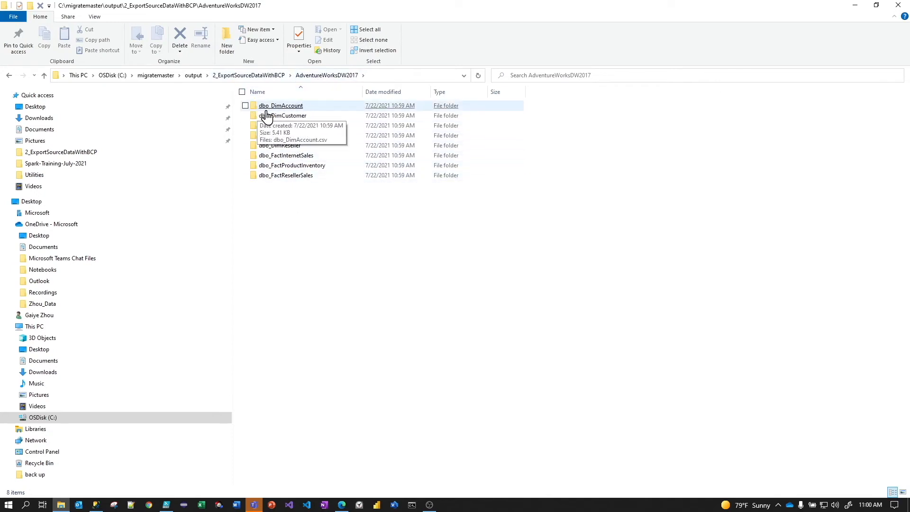
mouse_move(301, 112)
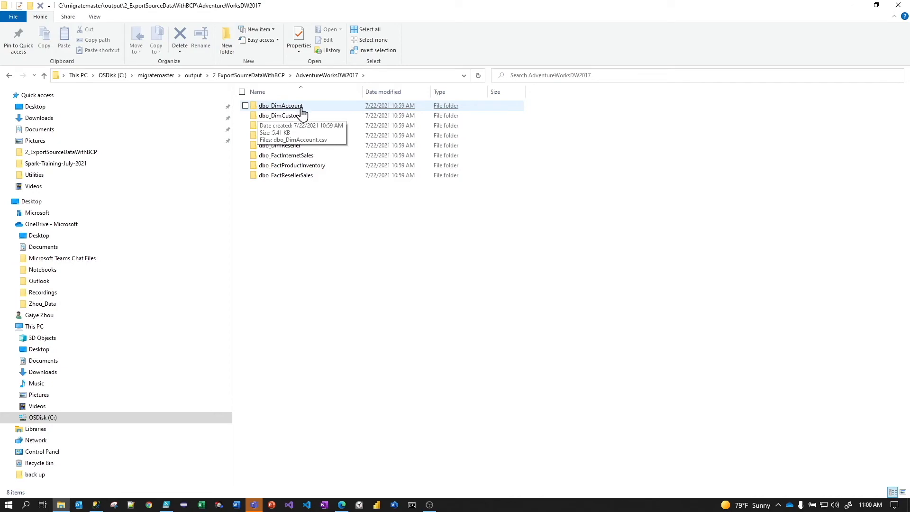
double_click(280, 106)
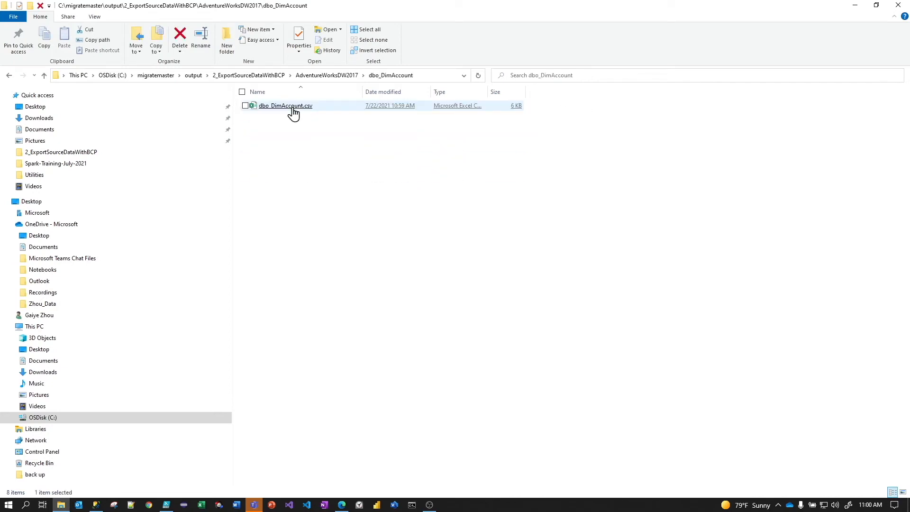
mouse_move(280, 135)
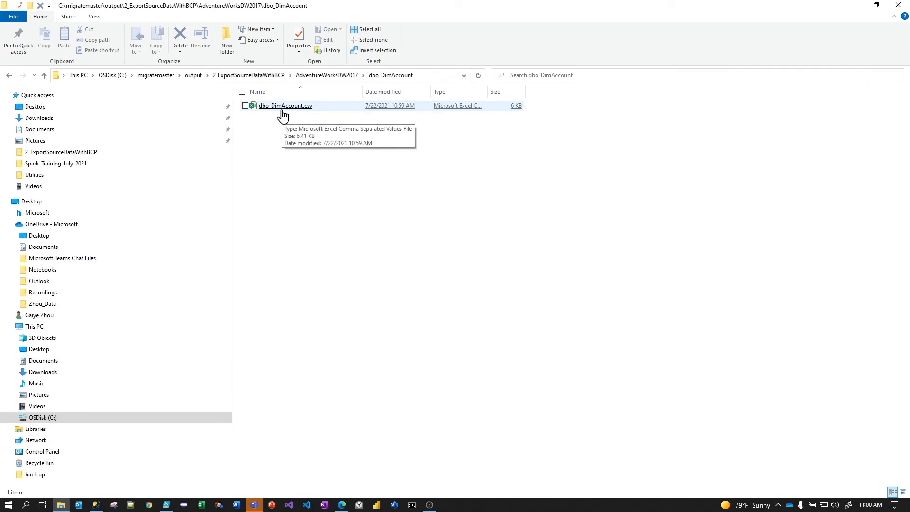
left_click(326, 75)
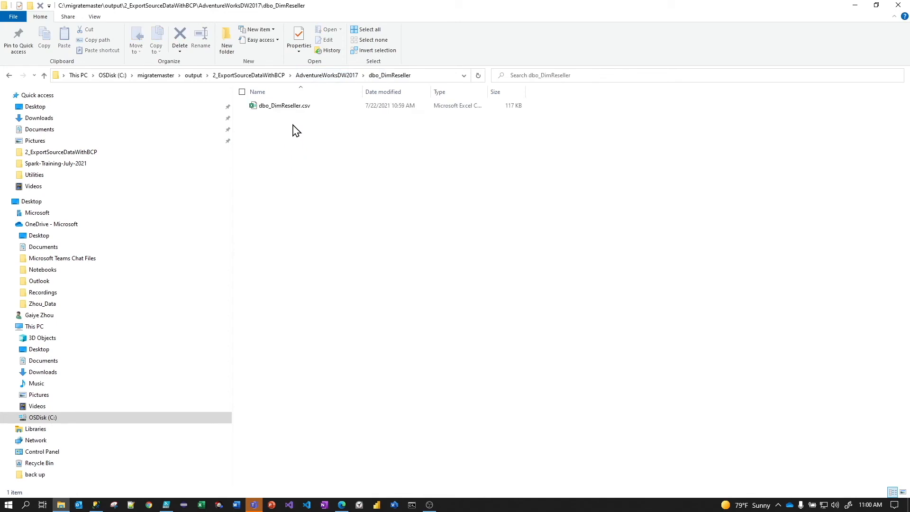
left_click(327, 75)
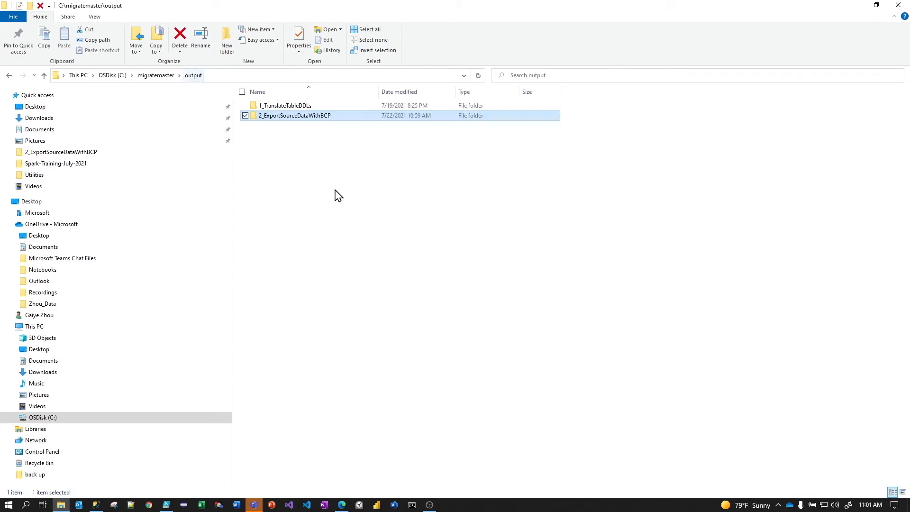
mouse_move(293, 115)
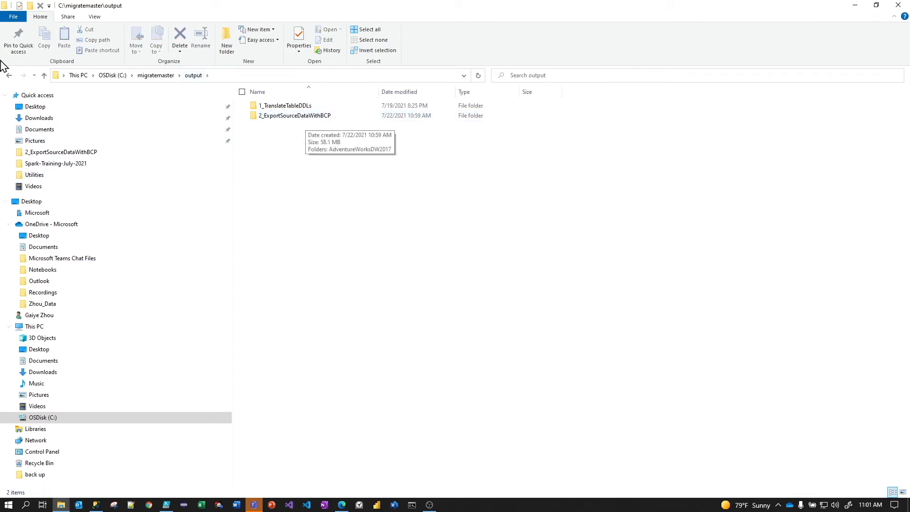
- Open modules > 3_LoadDataIntoAzureStorage and right-click upload_config_demo.json
left_click(156, 75)
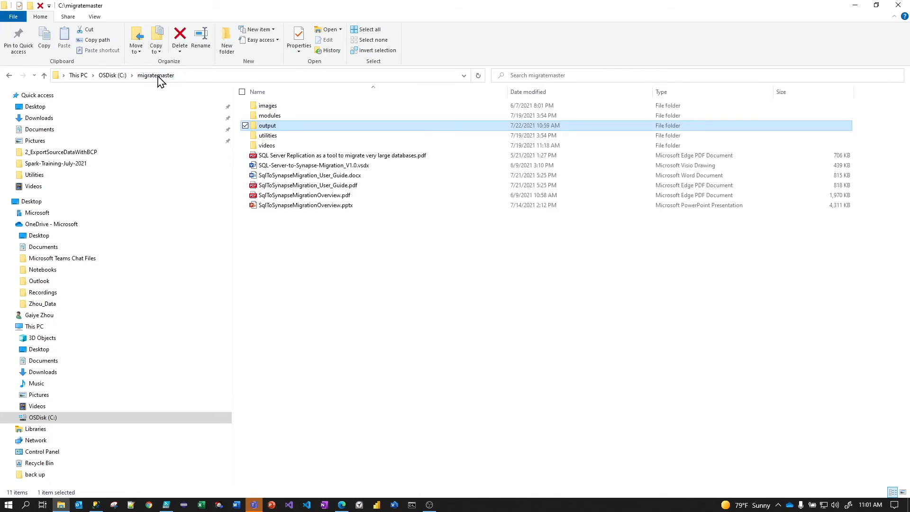
double_click(270, 115)
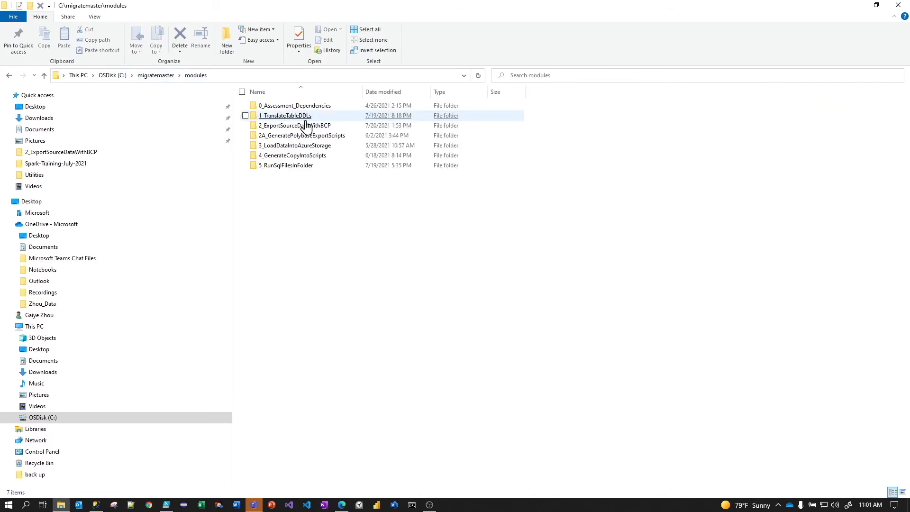
mouse_move(296, 145)
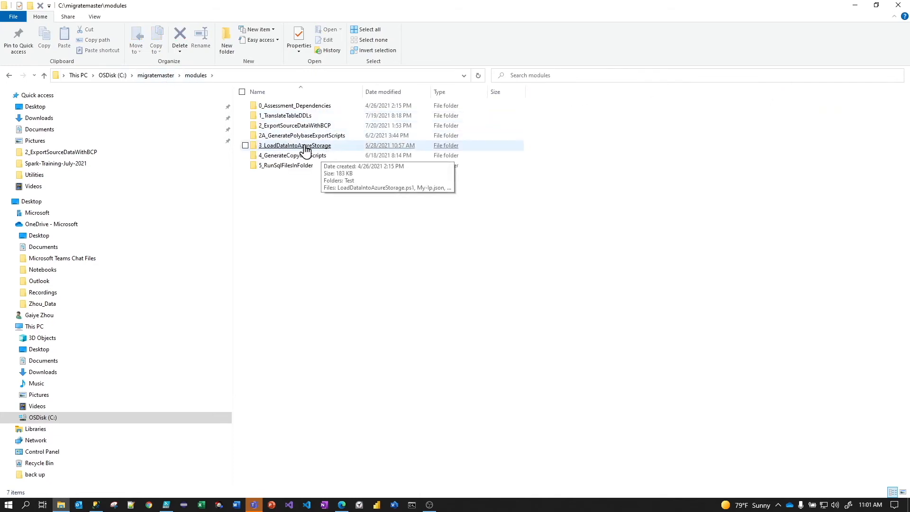
double_click(295, 146)
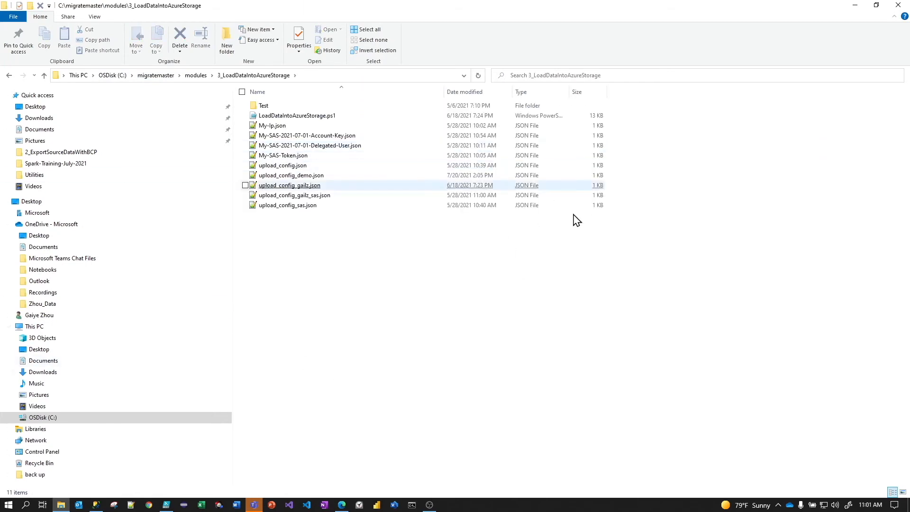
left_click(290, 175)
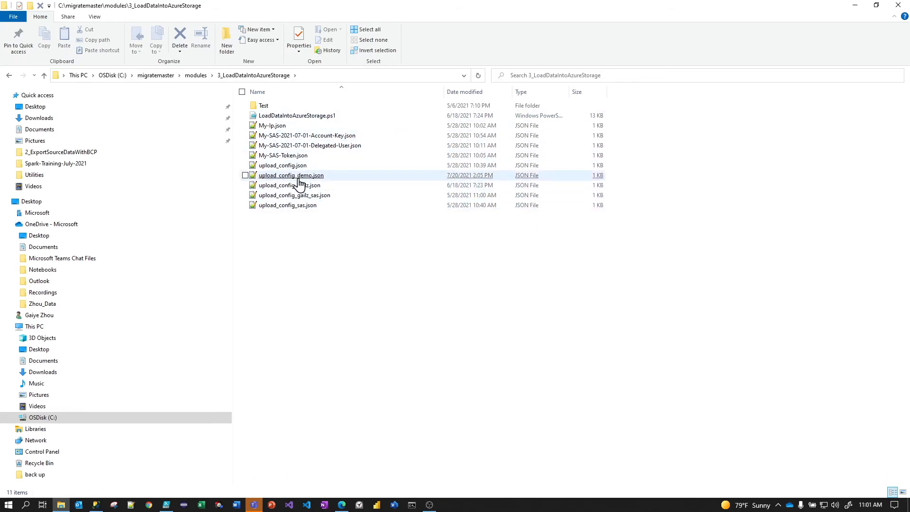
right_click(290, 175)
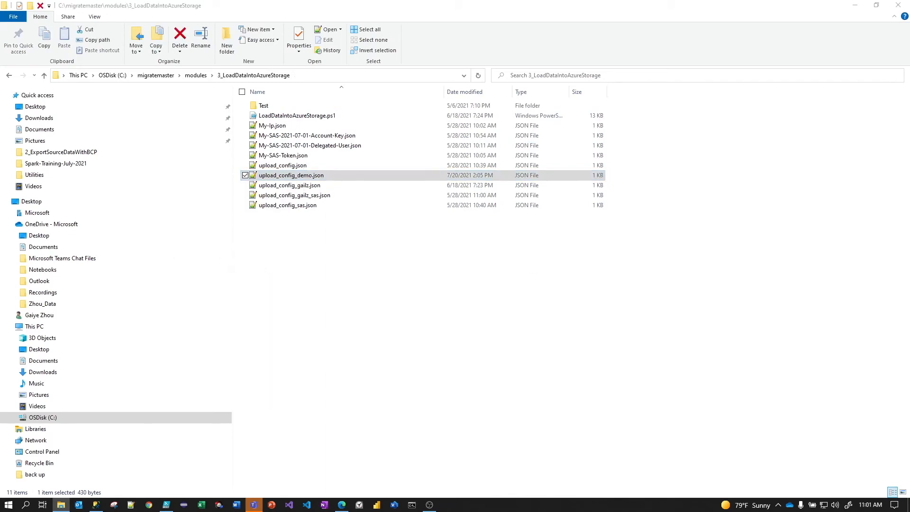
- Open upload_config_demo.json in Notepad++ and review the AzCopyPath and AzureSubscriptionID settings
double_click(291, 175)
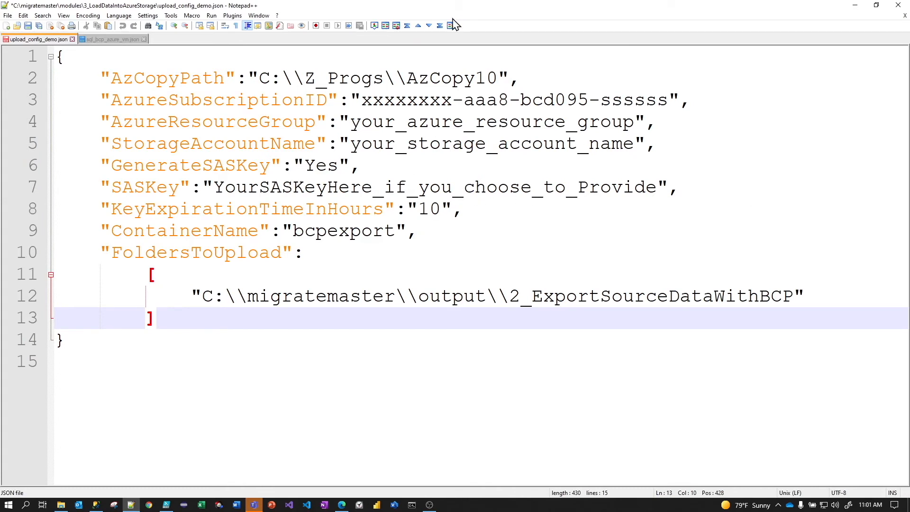
left_click(360, 78)
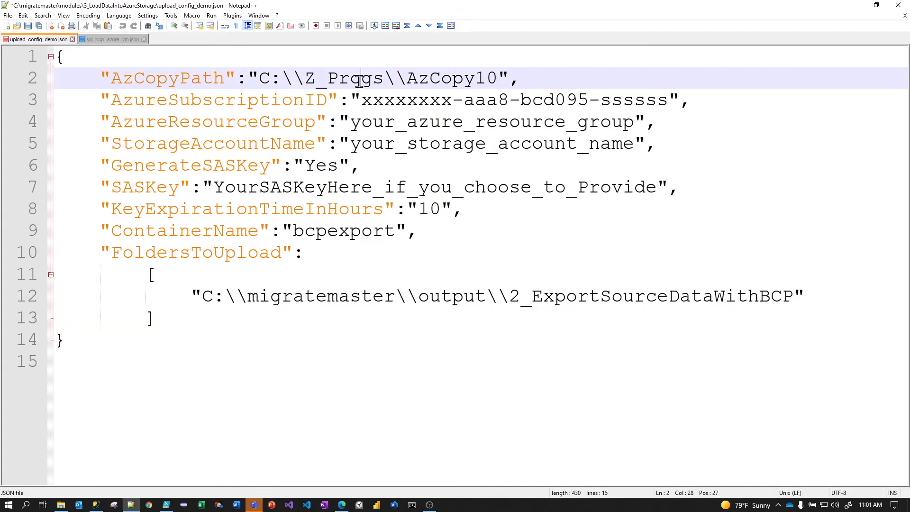
double_click(167, 77)
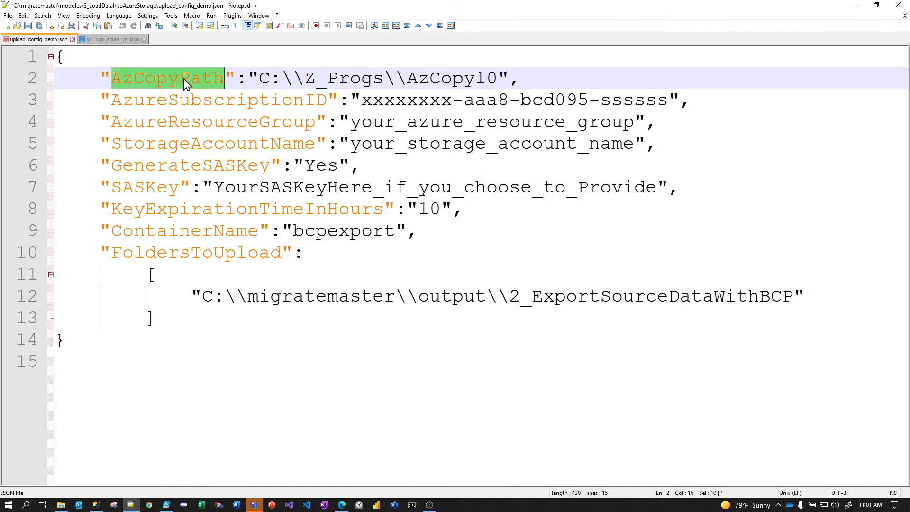
left_click(365, 77)
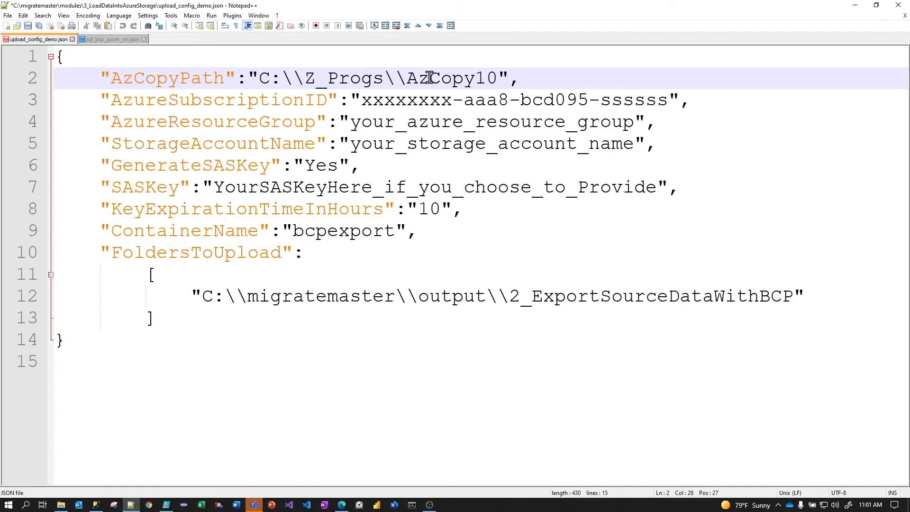
left_click(264, 78)
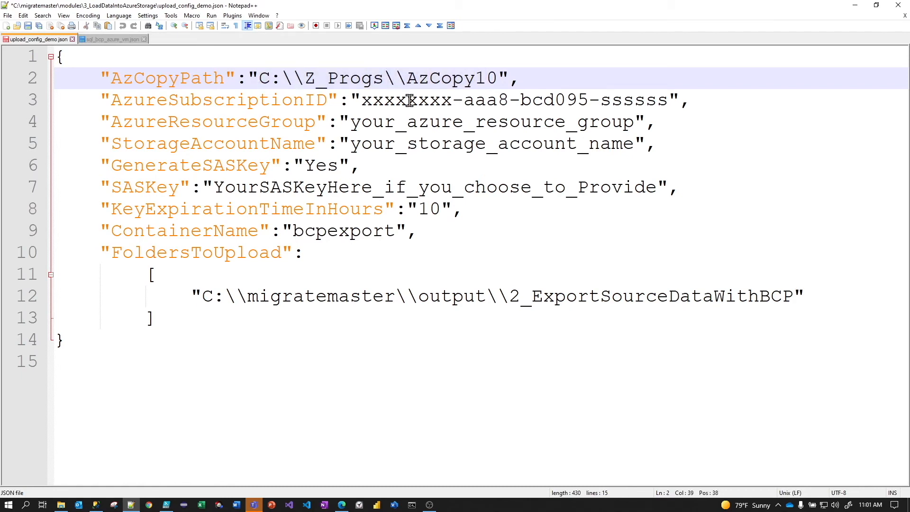
double_click(217, 100)
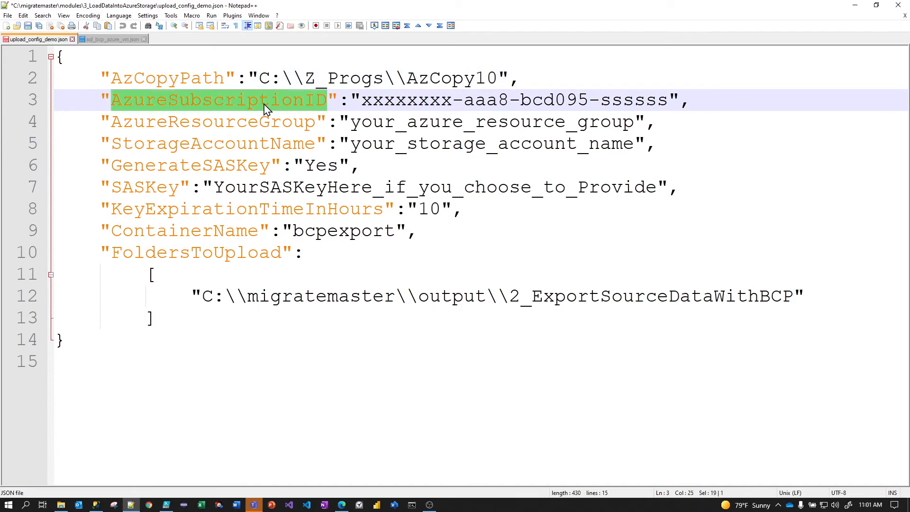
mouse_move(468, 97)
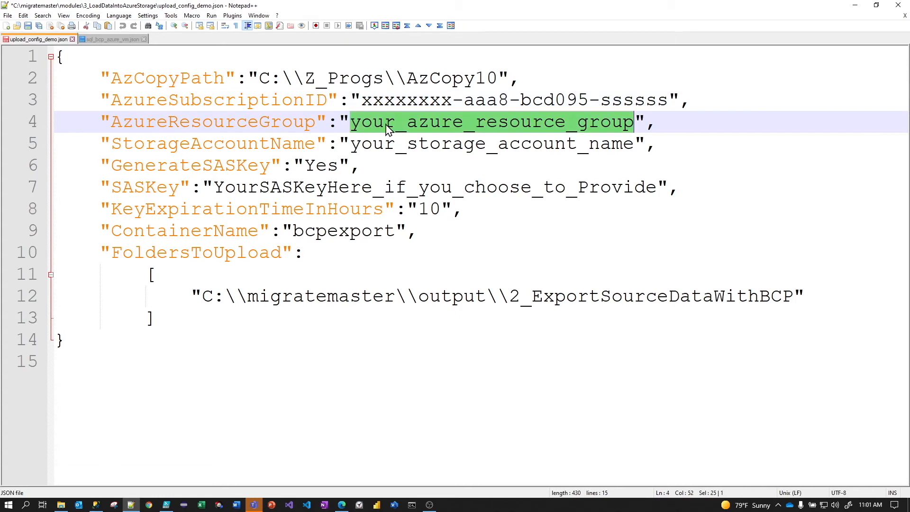
- Review the storage account name, GenerateSASKey Yes and 10-hour key expiration settings
left_click(383, 143)
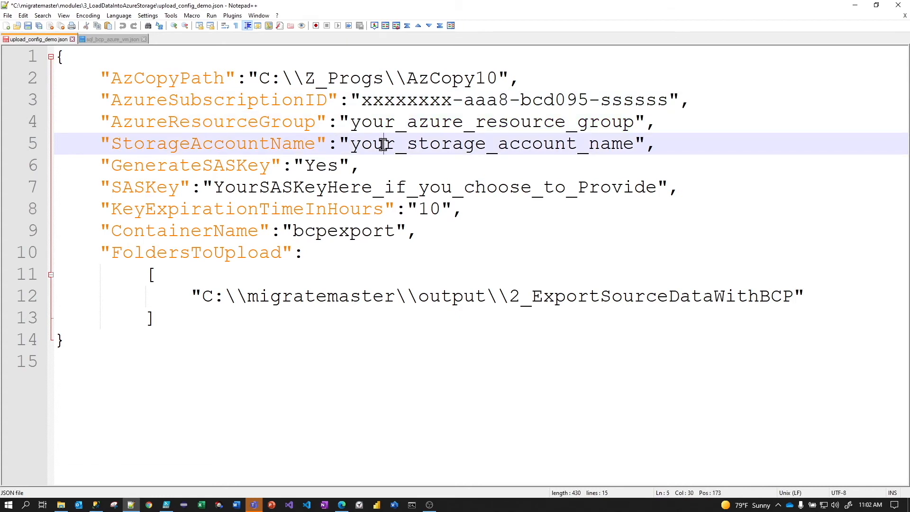
mouse_move(316, 165)
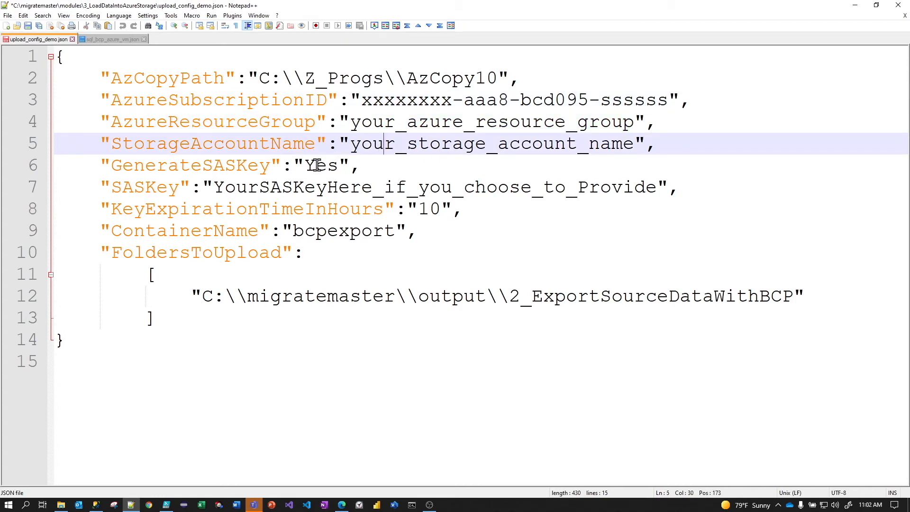
left_click(318, 166)
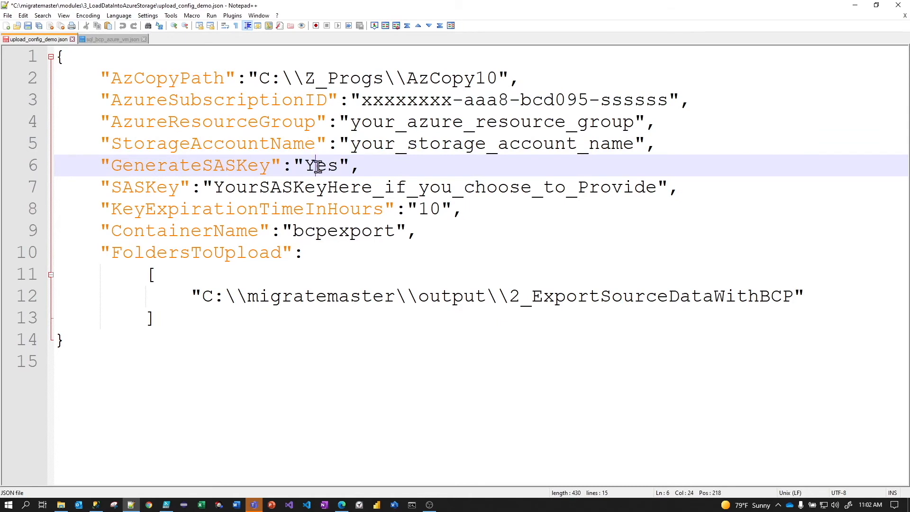
double_click(321, 165)
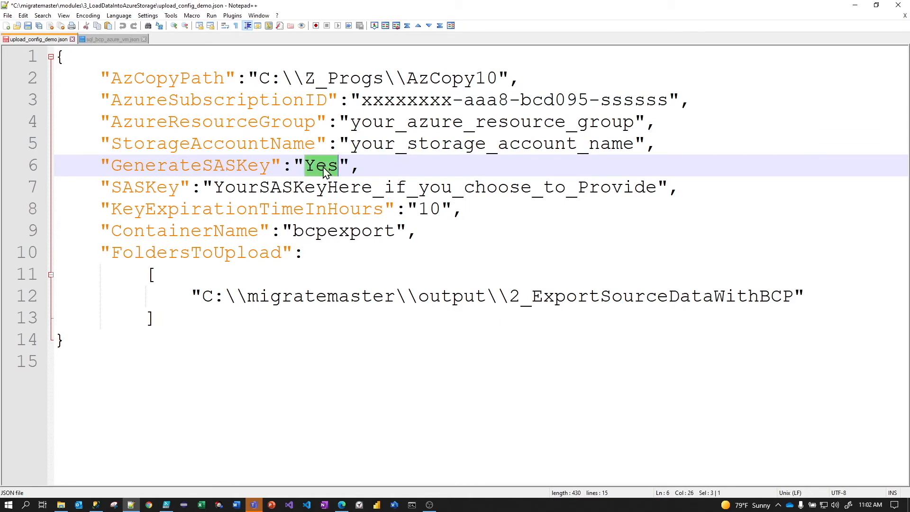
mouse_move(284, 5)
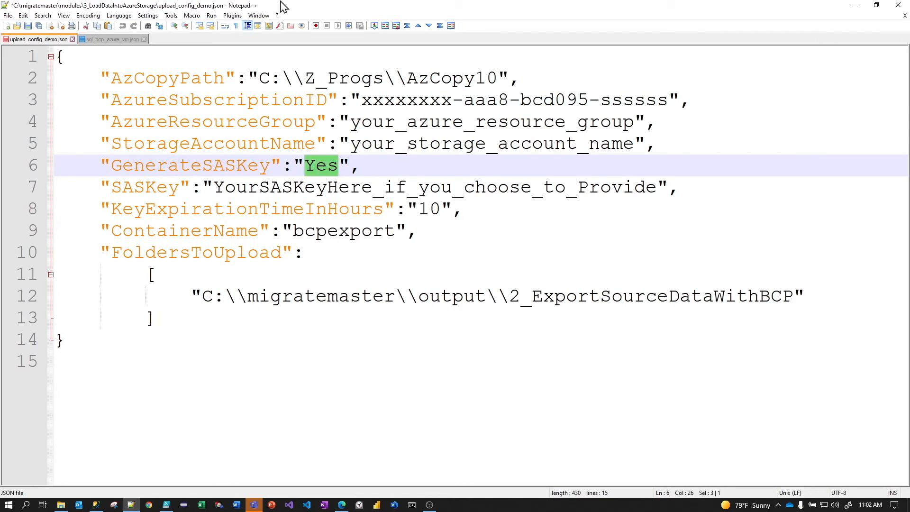
left_click(239, 165)
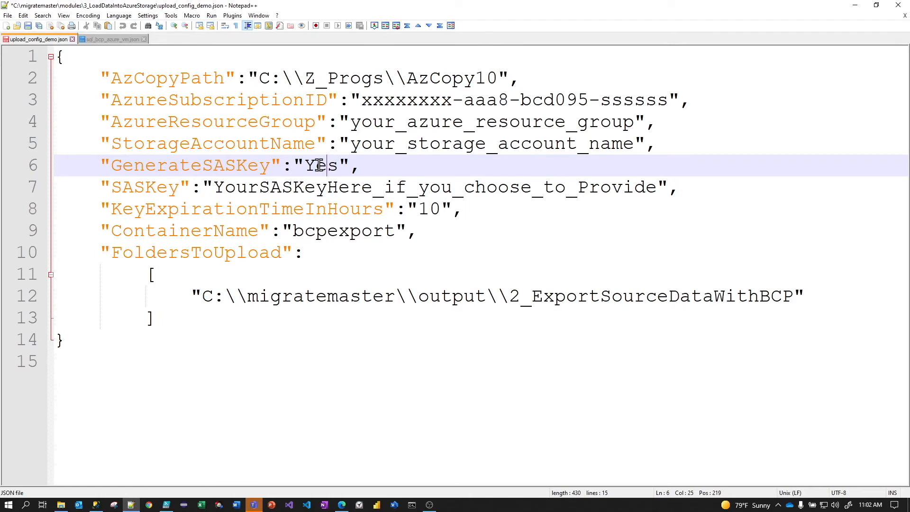
left_click(215, 166)
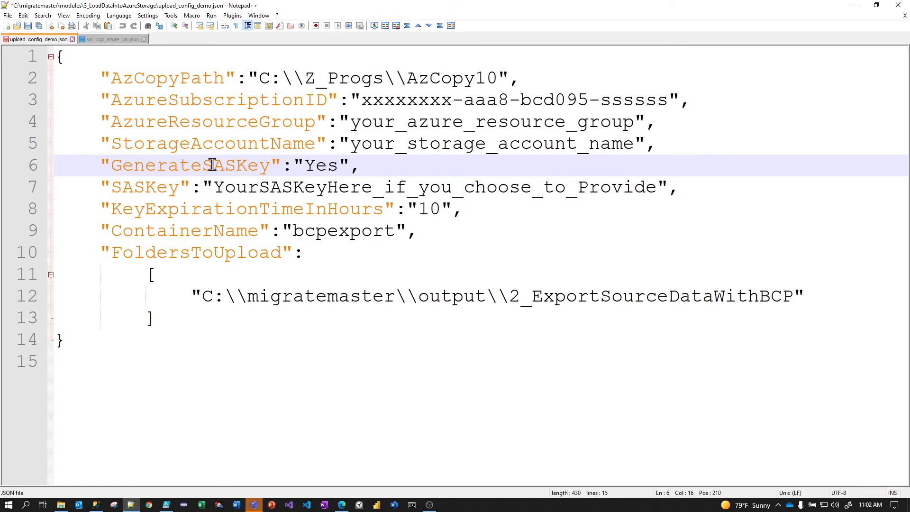
mouse_move(322, 165)
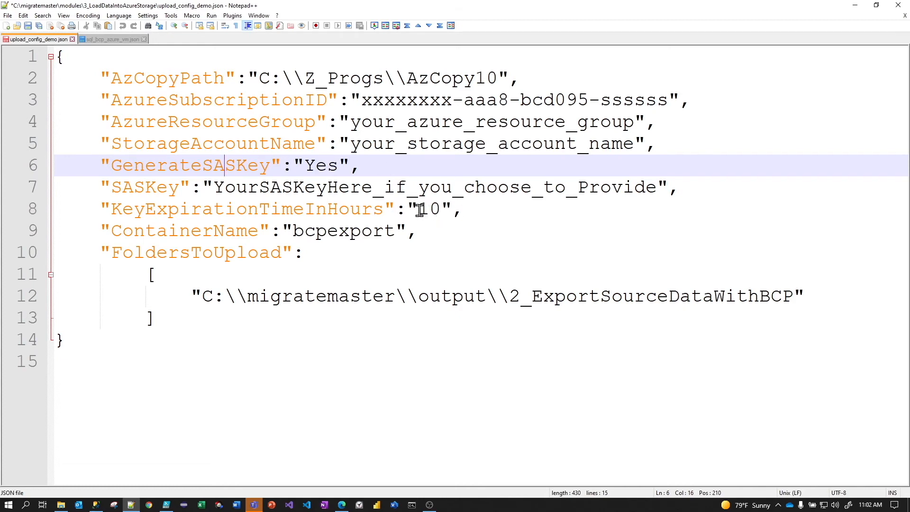
left_click(432, 209)
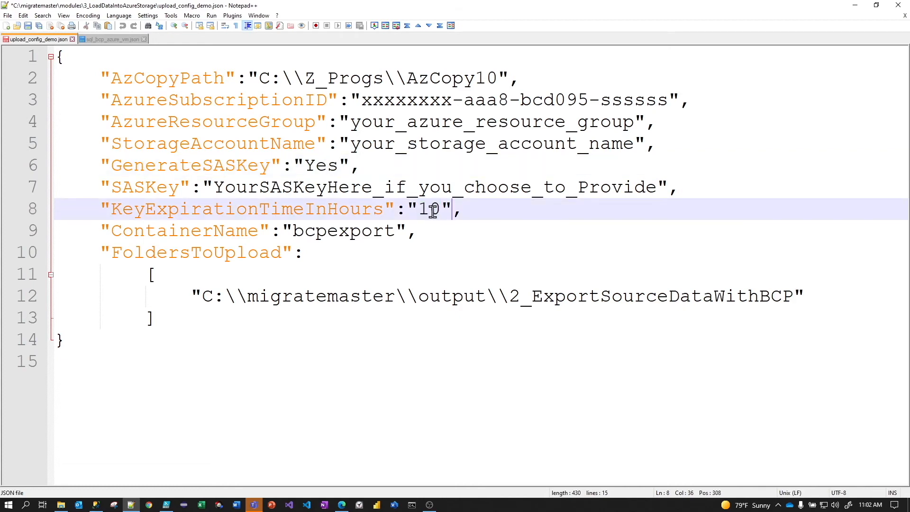
double_click(429, 209)
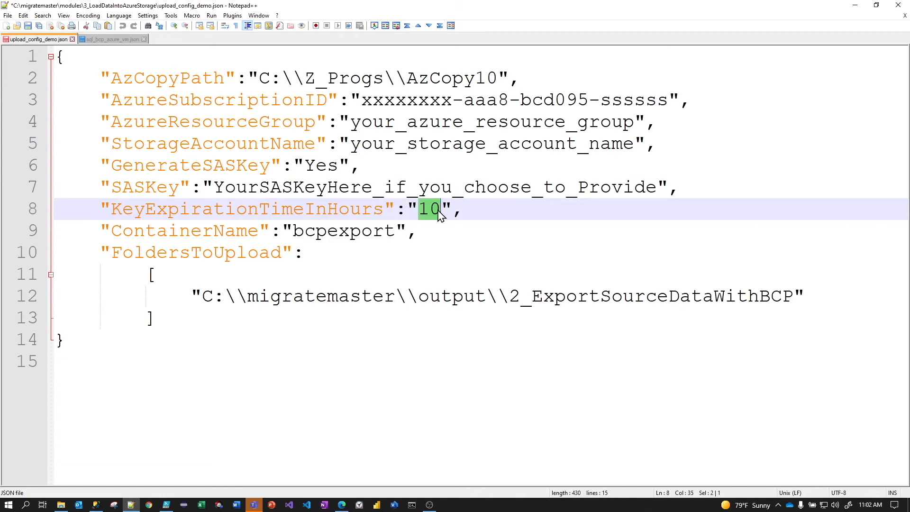
left_click(338, 187)
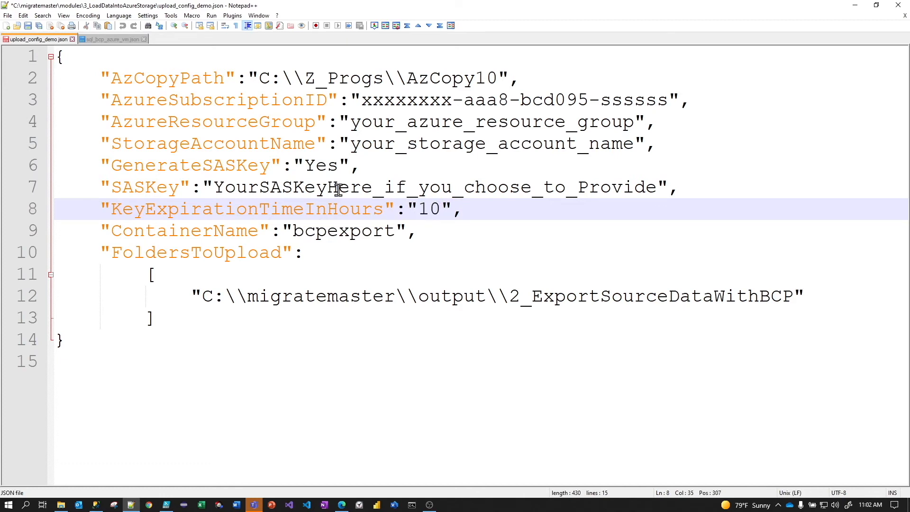
left_click(335, 165)
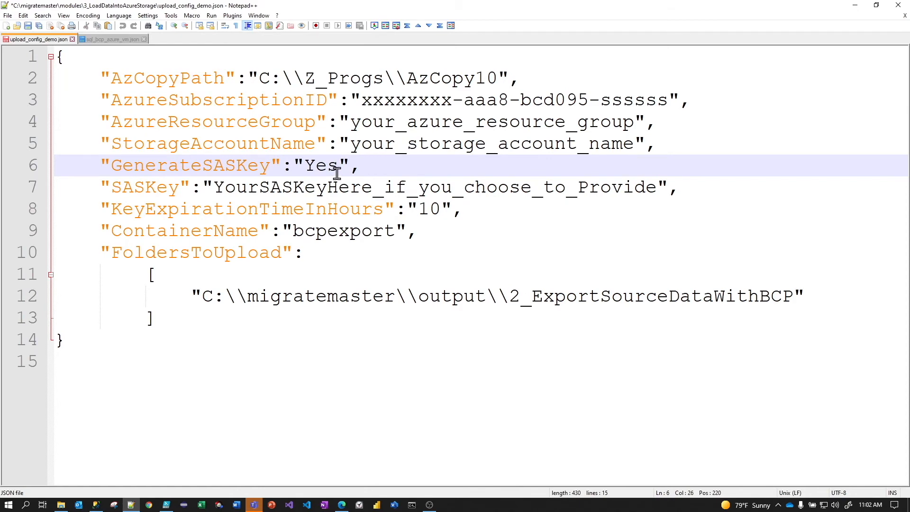
mouse_move(253, 165)
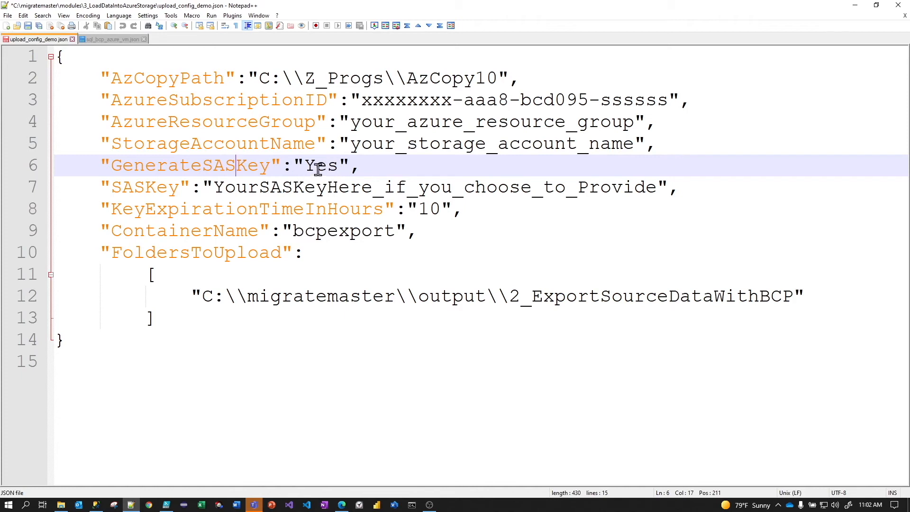
- Change GenerateSASKey to NO, then review the SASKey, bcpexport container and FoldersToUpload entries
type("No")
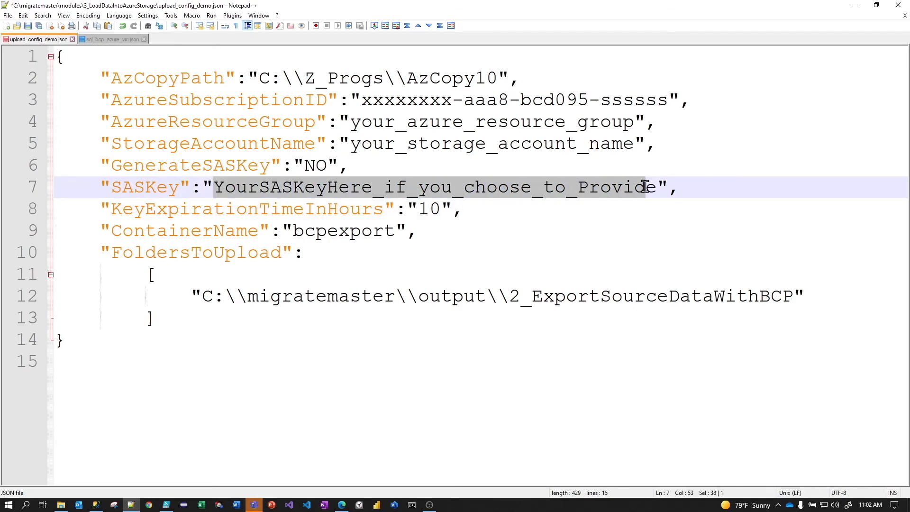
left_click(384, 165)
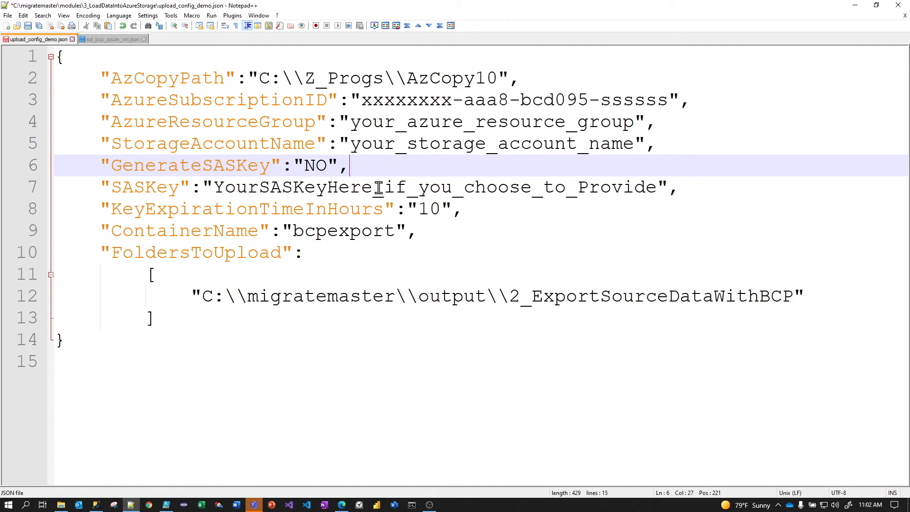
left_click(359, 252)
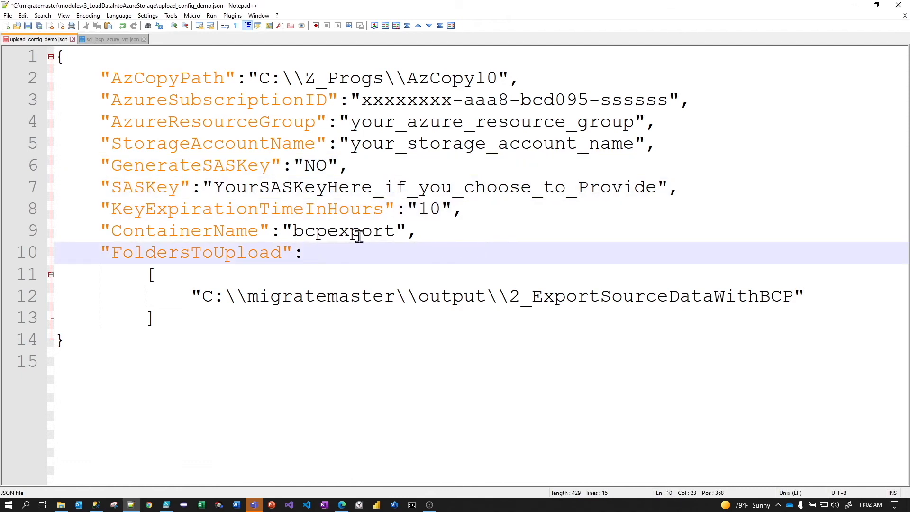
left_click(348, 231)
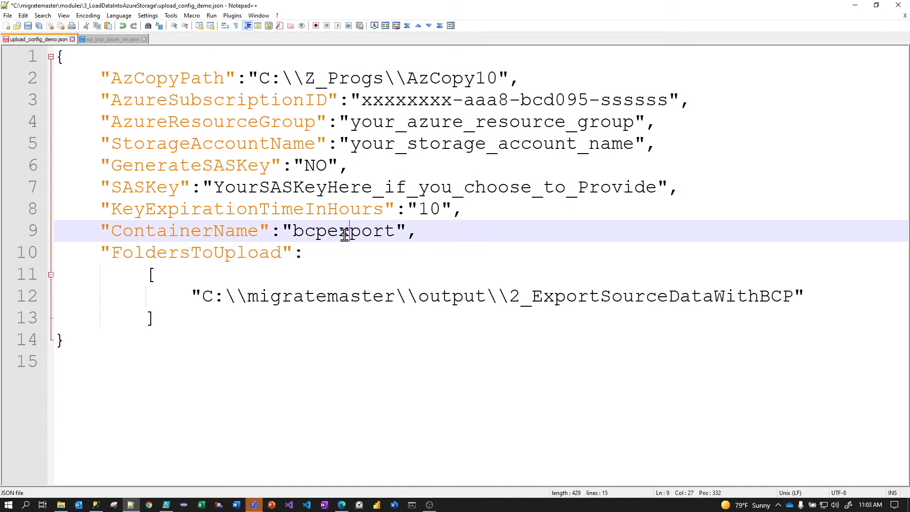
double_click(342, 231)
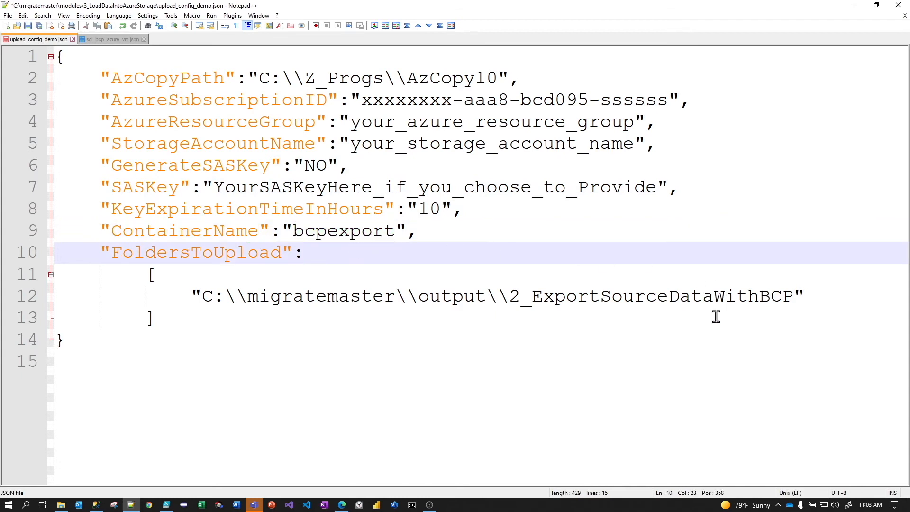
left_click(70, 340)
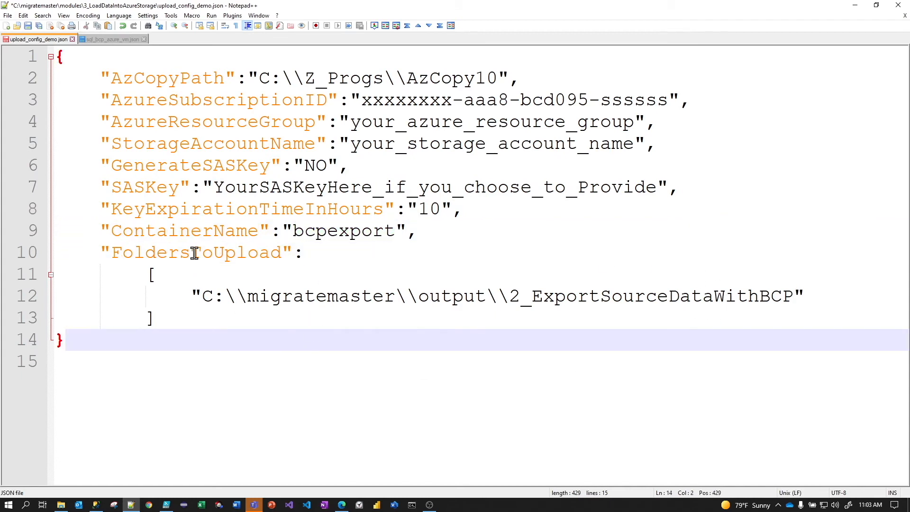
left_click(330, 295)
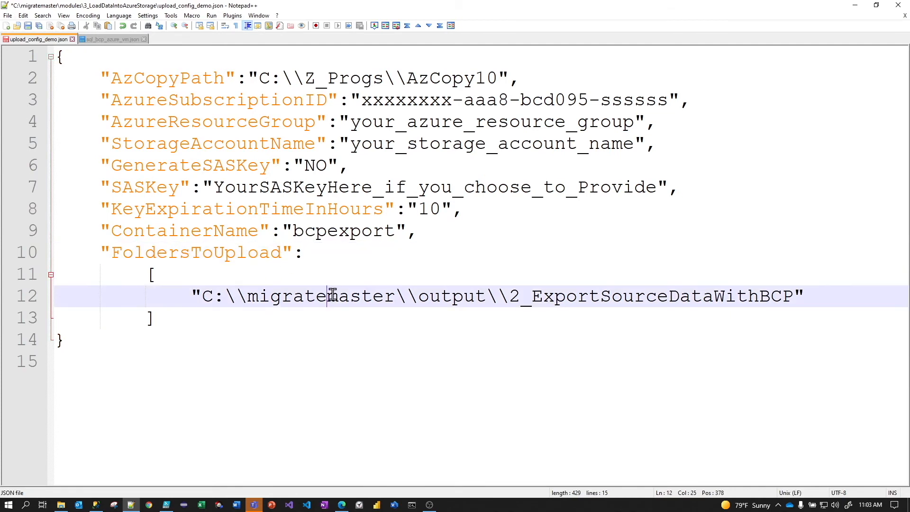
- Demo adding a 3_ folder entry after the 2_ExportSourceDataWithBCP path, then delete it
left_click(603, 296)
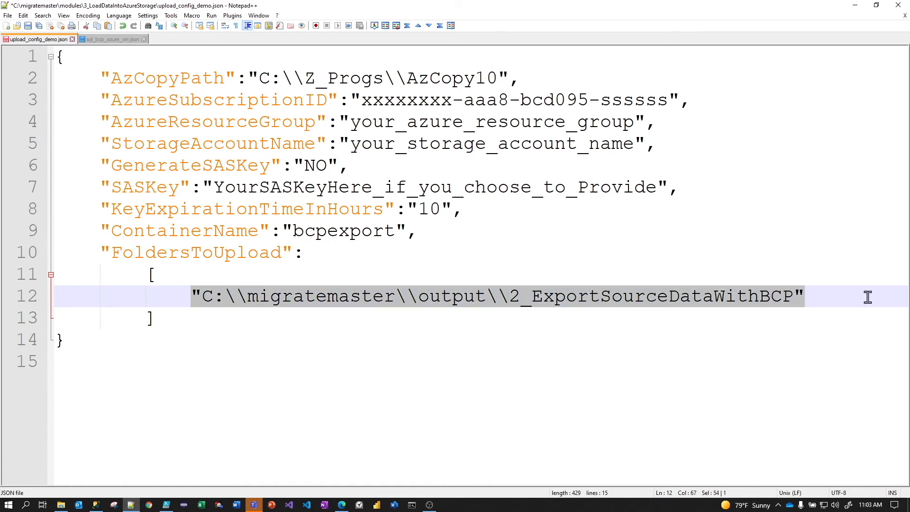
left_click(837, 295)
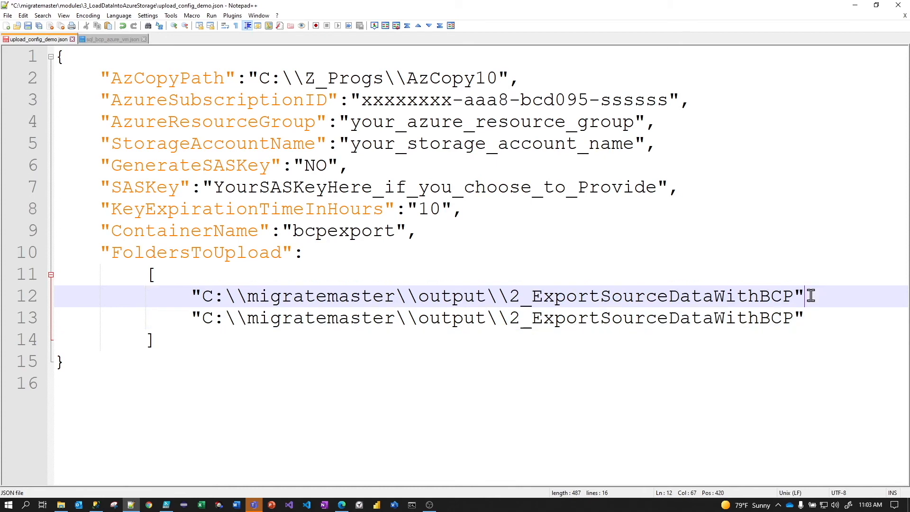
type(",")
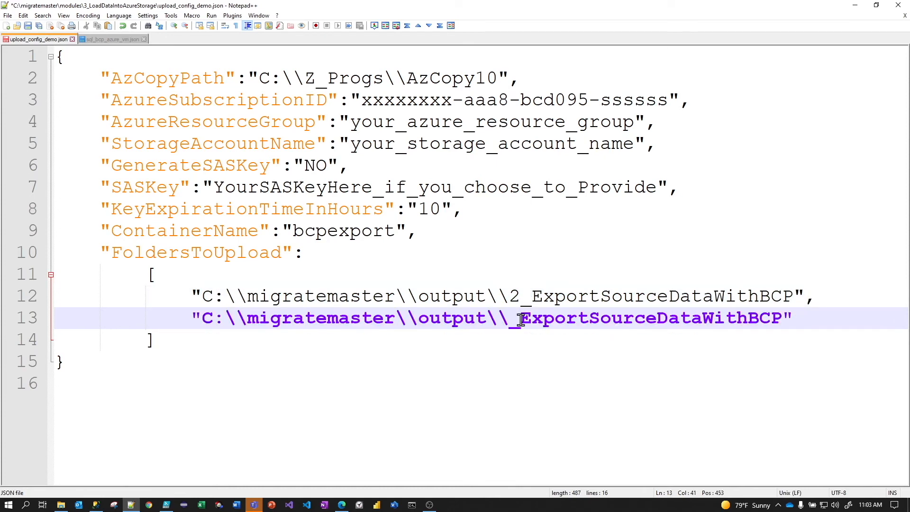
type("3_")
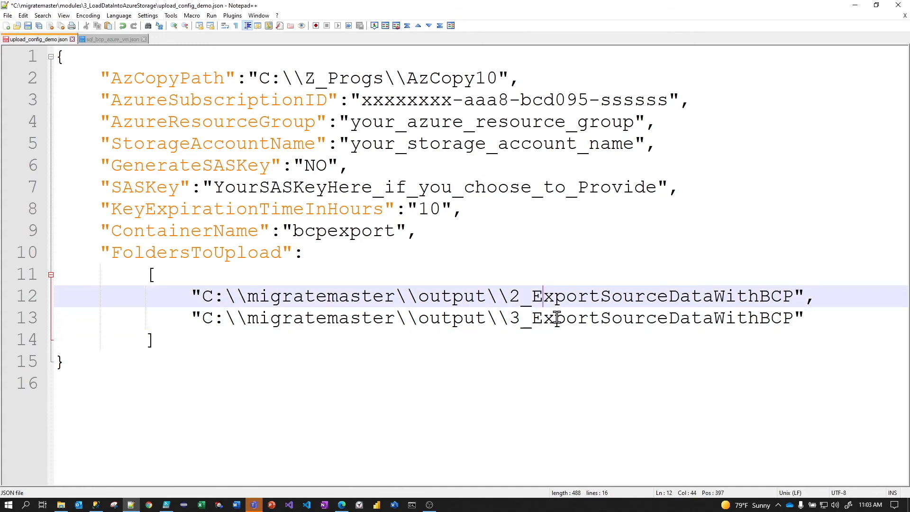
left_click(156, 340)
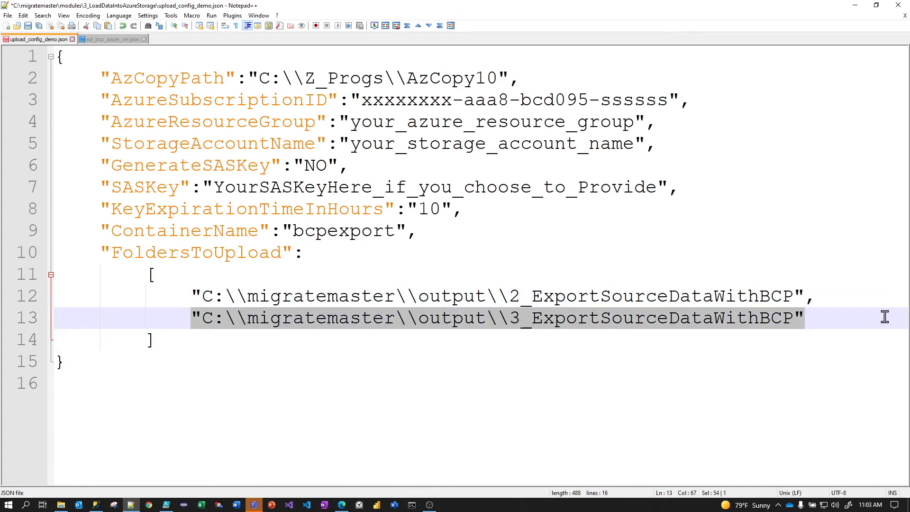
key("Delete")
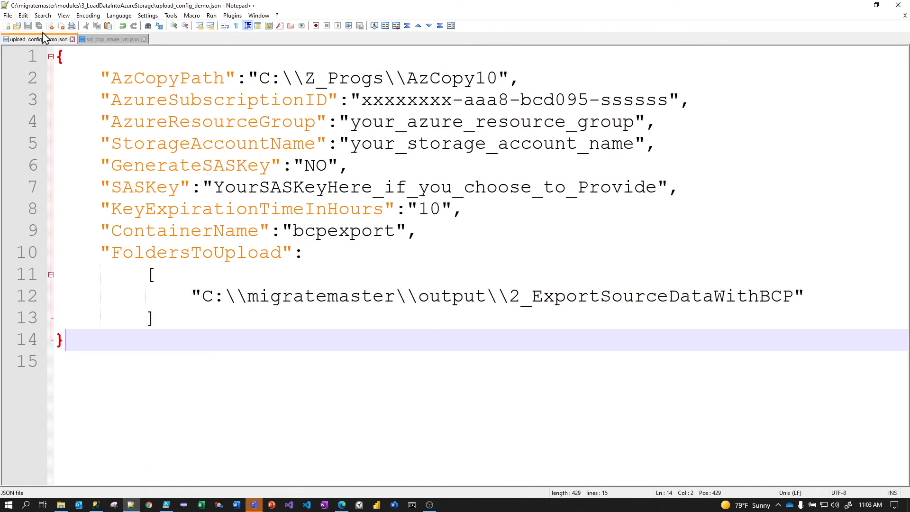
mouse_move(788, 30)
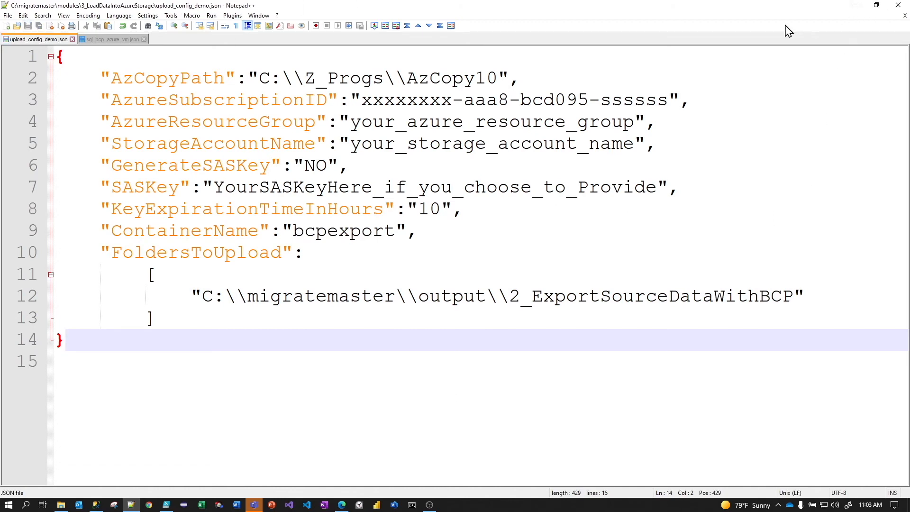
mouse_move(874, 22)
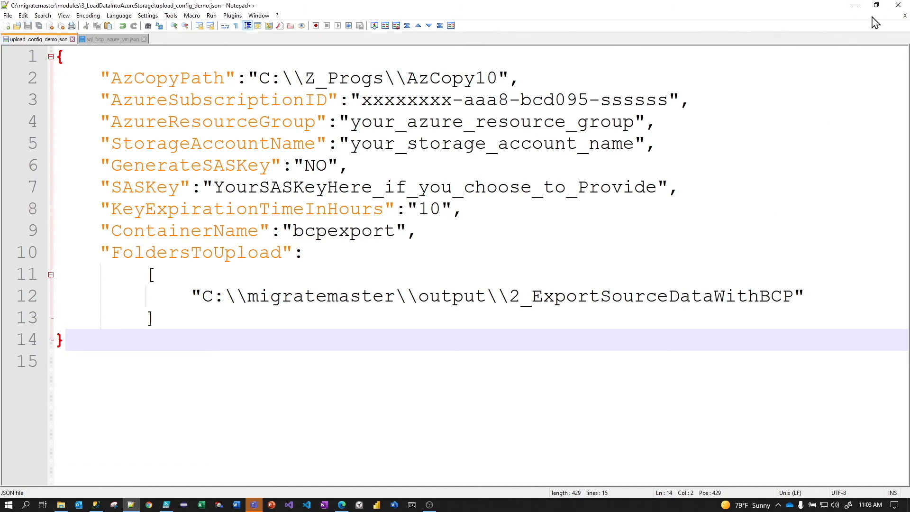
mouse_move(854, 5)
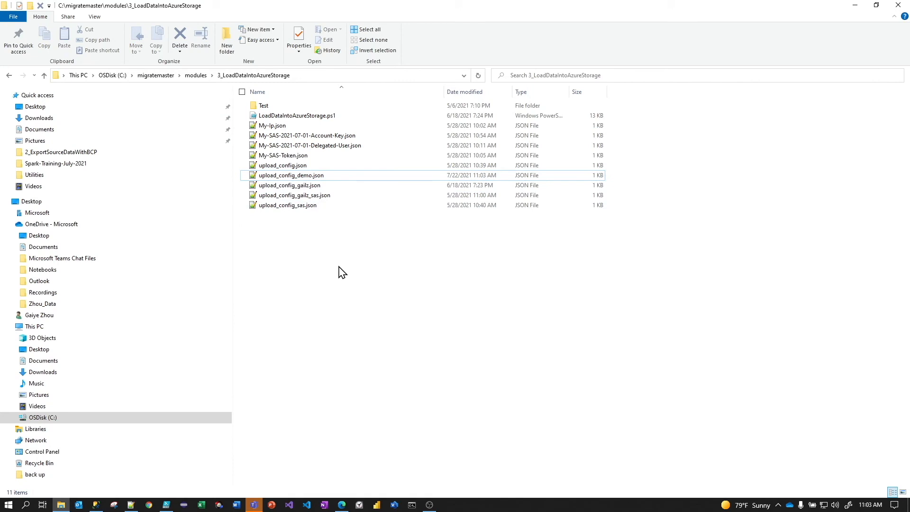
mouse_move(388, 315)
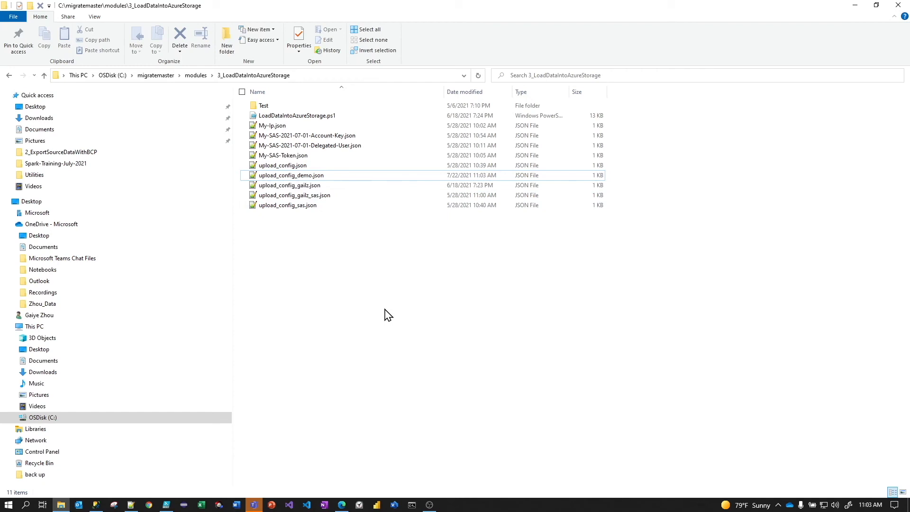
mouse_move(372, 285)
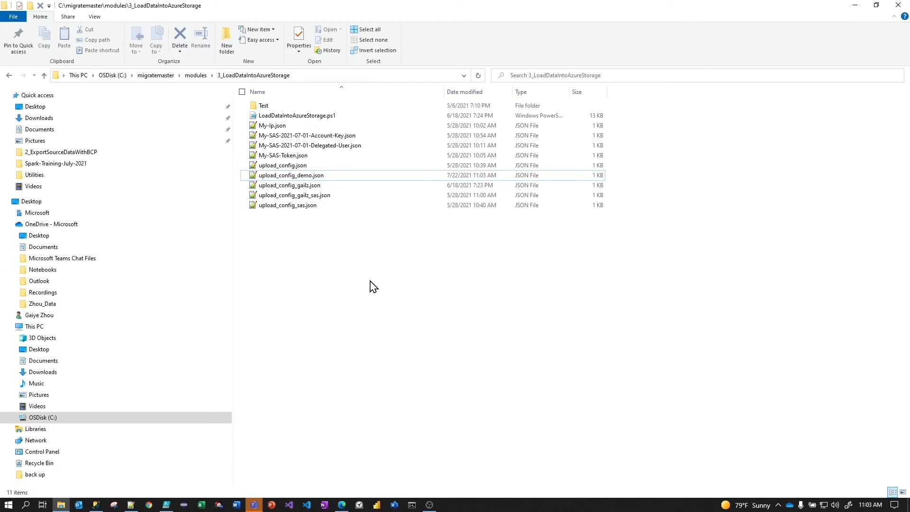
mouse_move(404, 332)
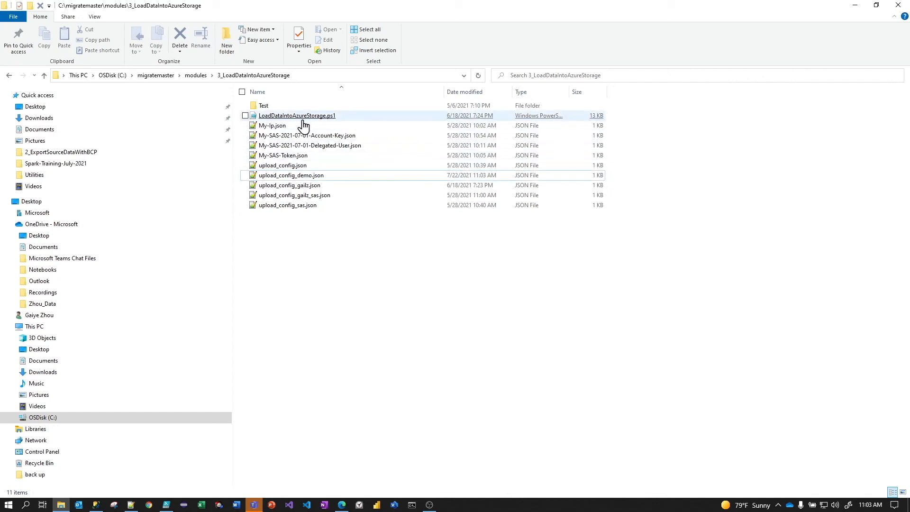
mouse_move(356, 458)
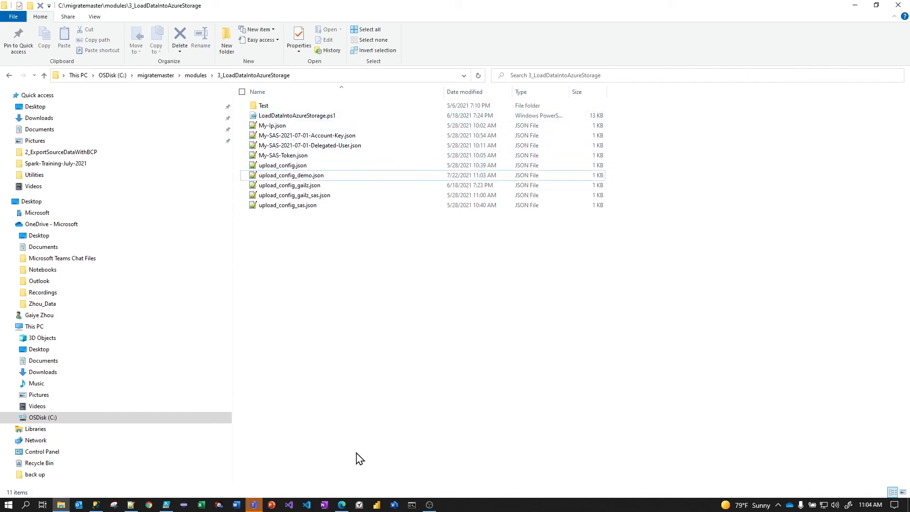
mouse_move(316, 119)
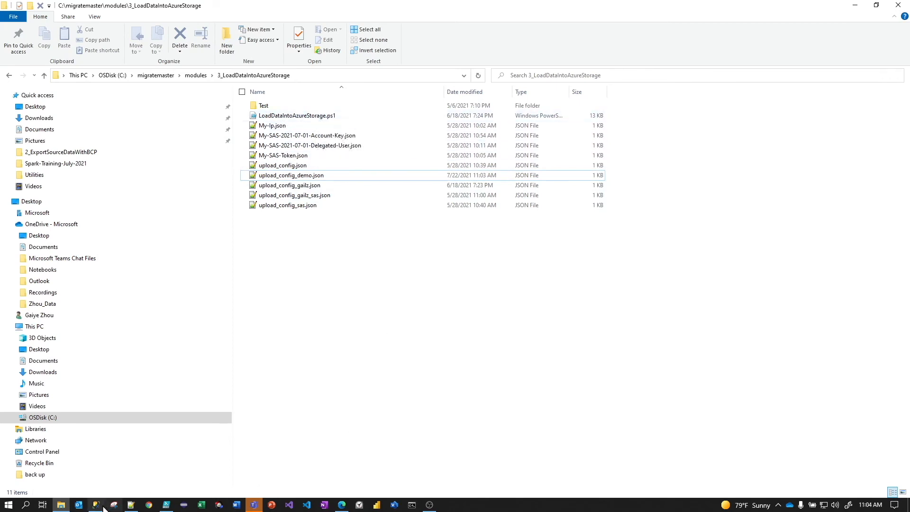
mouse_move(165, 504)
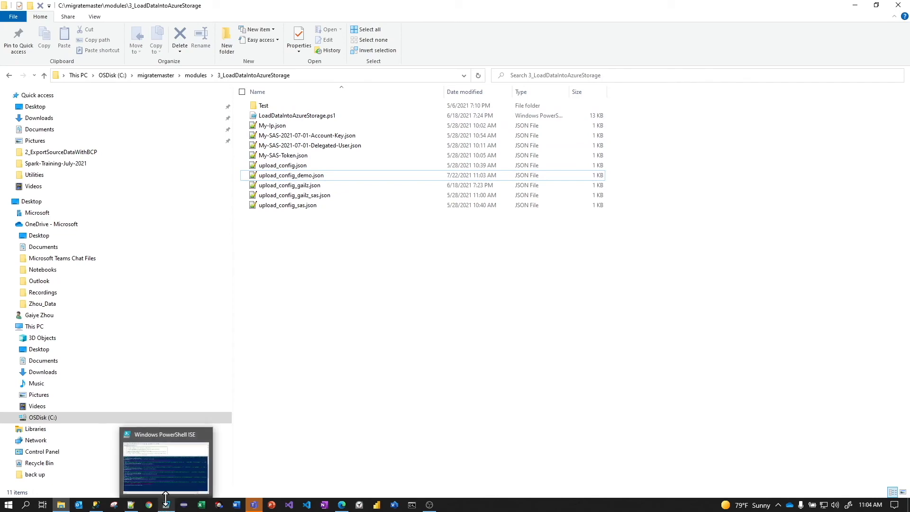
- Clear the console, close the export script, and open the 3_LoadDataIntoAzureStorage module folder
left_click(165, 469)
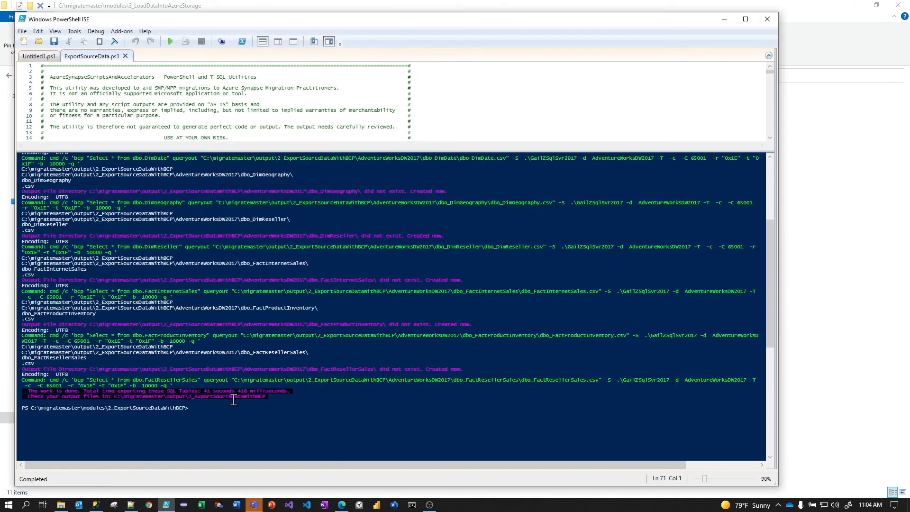
type("clear")
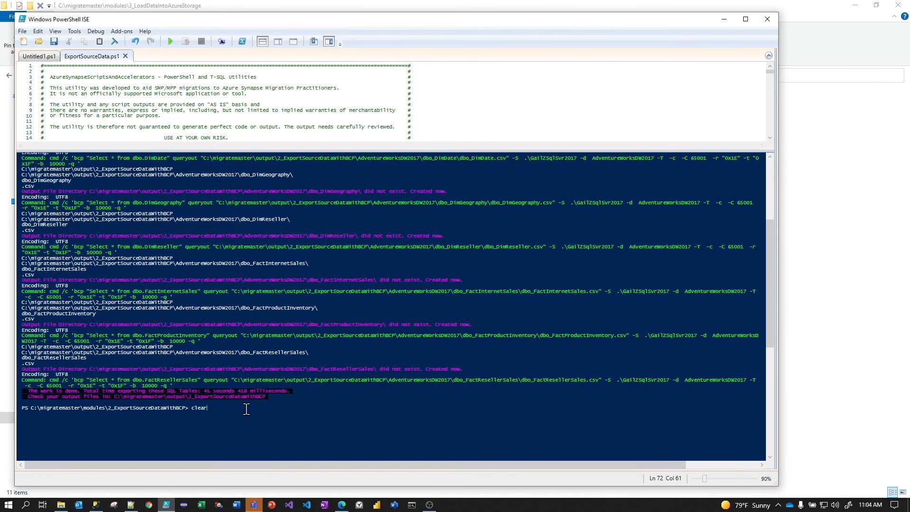
key("Return")
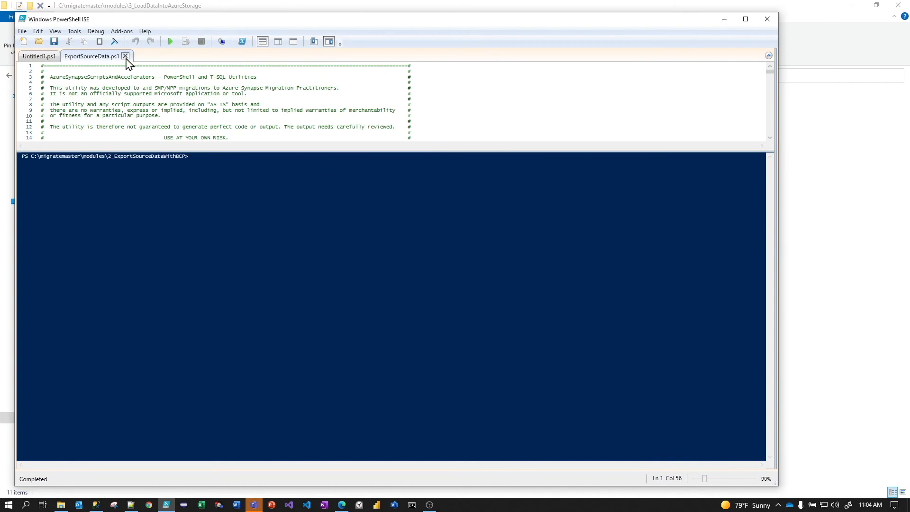
left_click(125, 56)
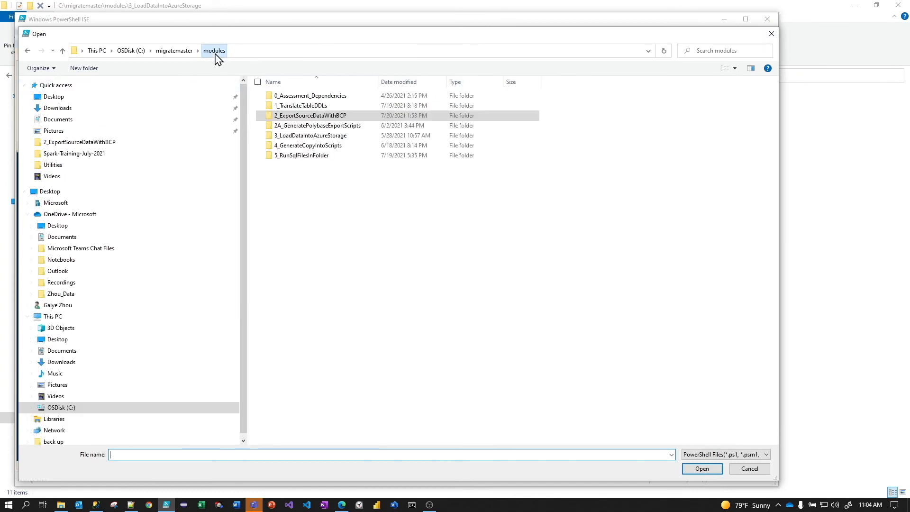
double_click(310, 135)
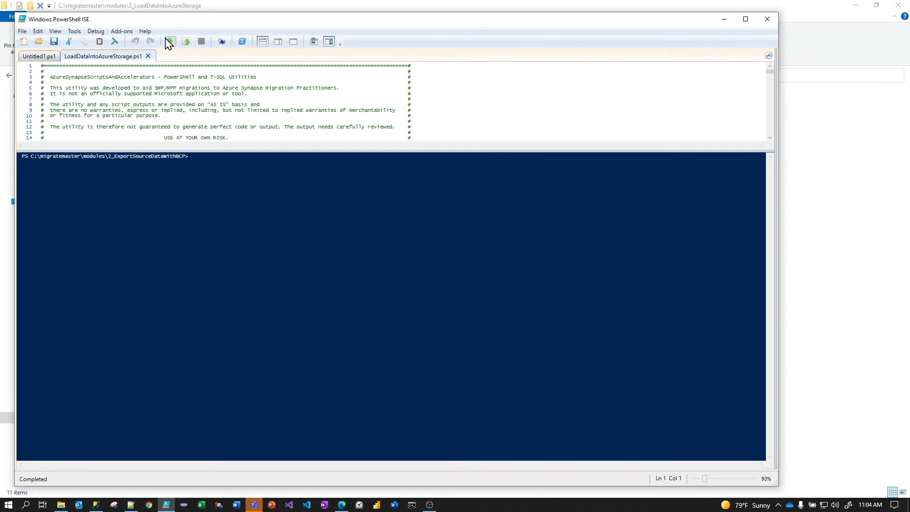
mouse_move(170, 42)
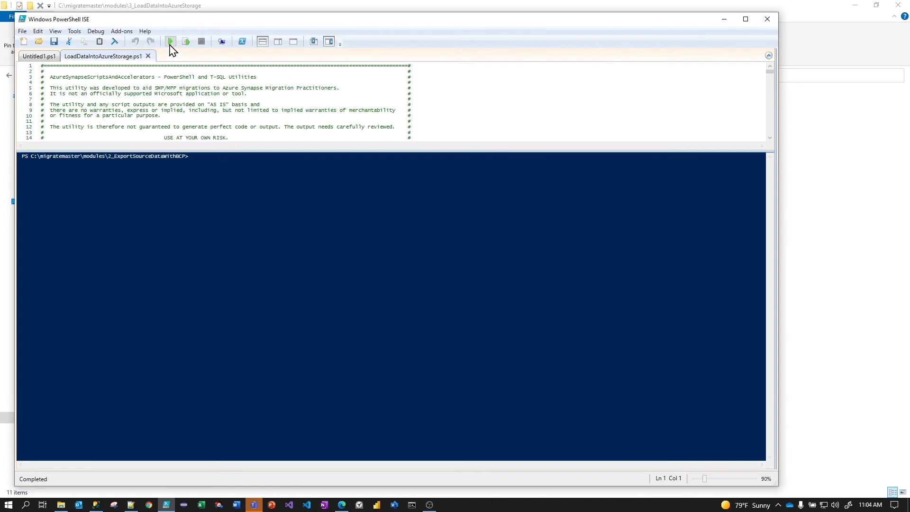
- Run LoadDataIntoAzureStorage.ps1 and enter upload_config_gailz.json as the config file
left_click(169, 42)
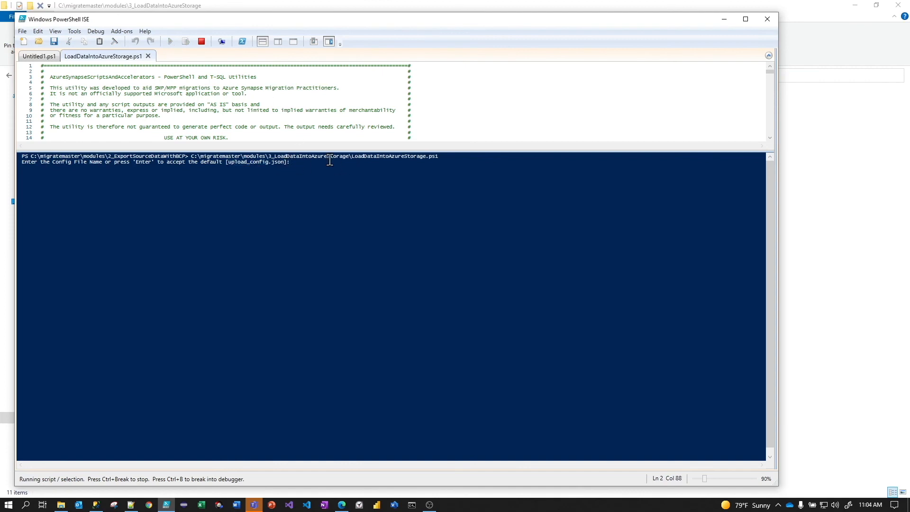
type("upl")
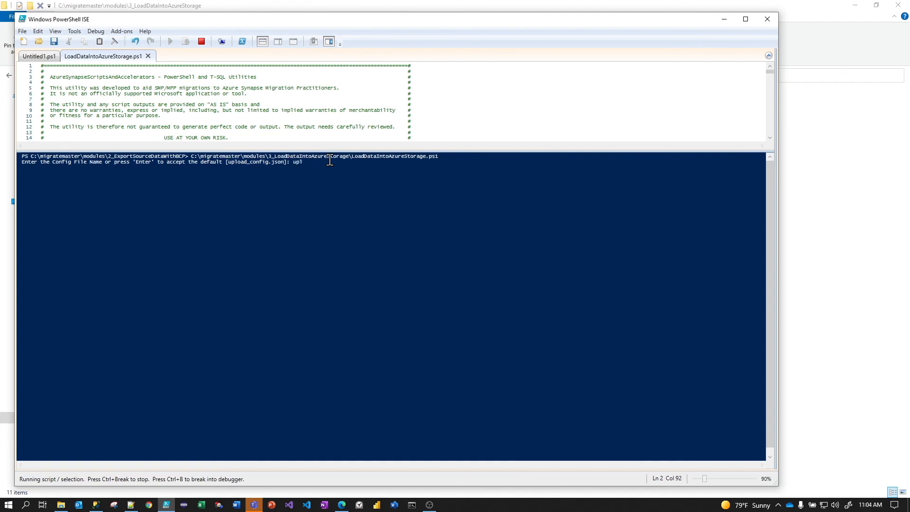
key("Backspace")
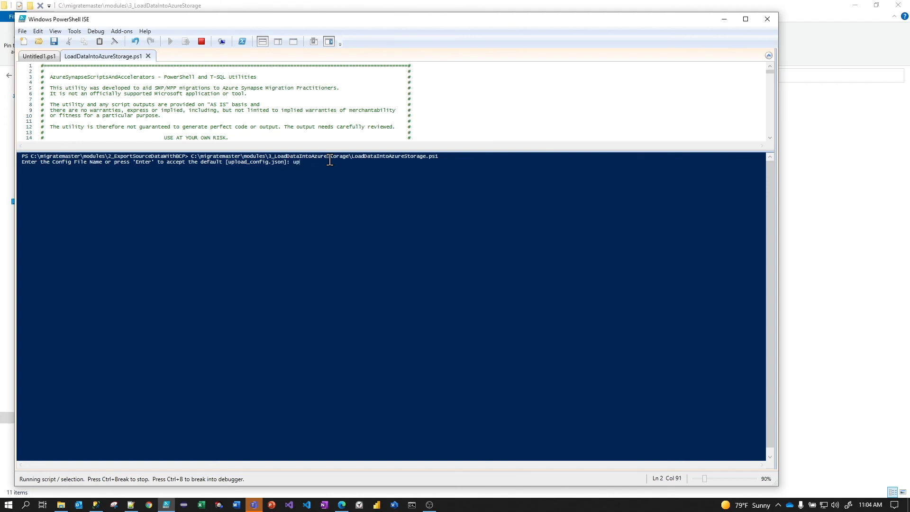
type("load_config_gailz.json")
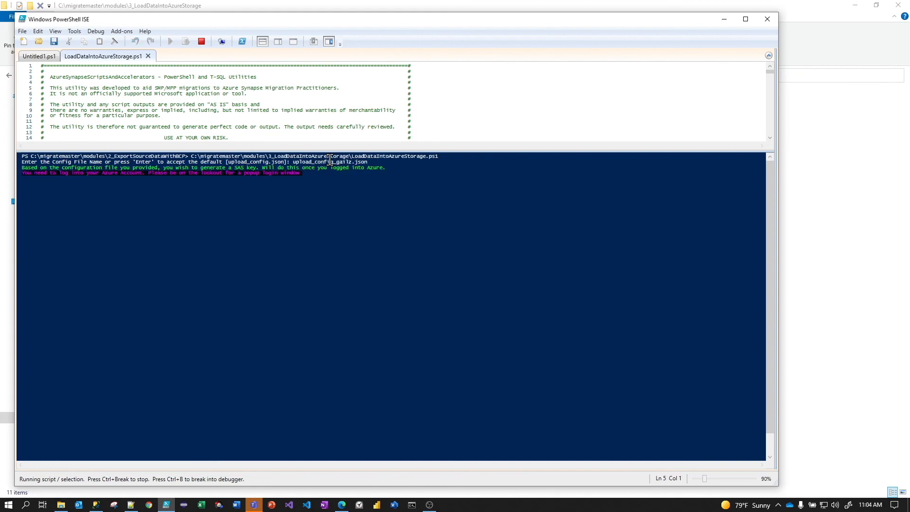
key("Return")
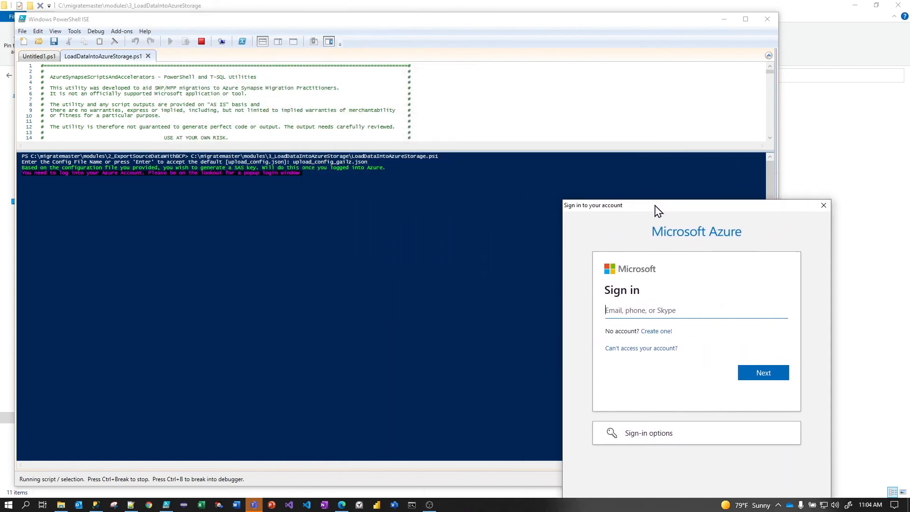
left_click(822, 204)
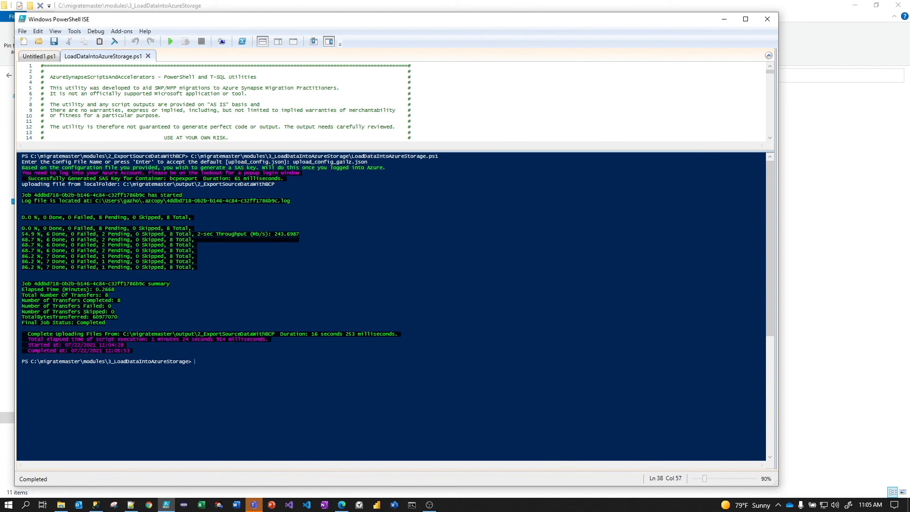
mouse_move(102, 345)
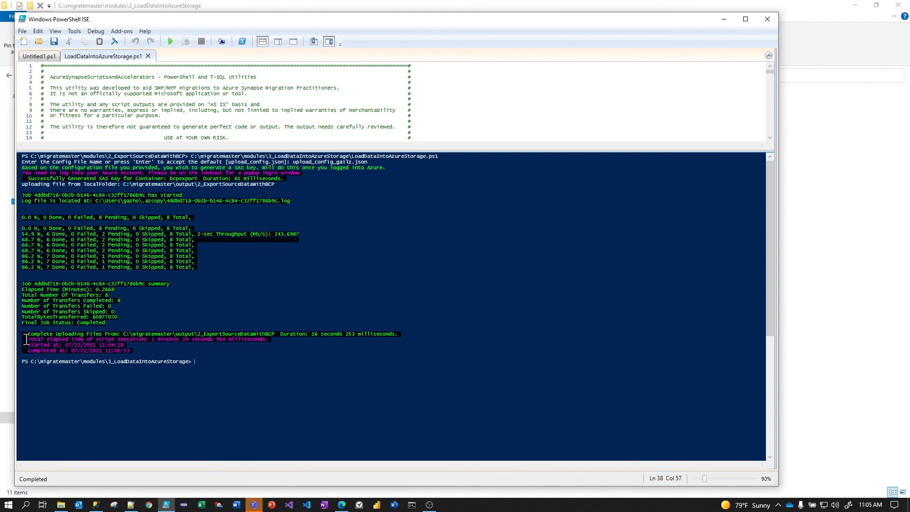
- Point out the Complete Uploading Files lines in the console output
left_click(81, 335)
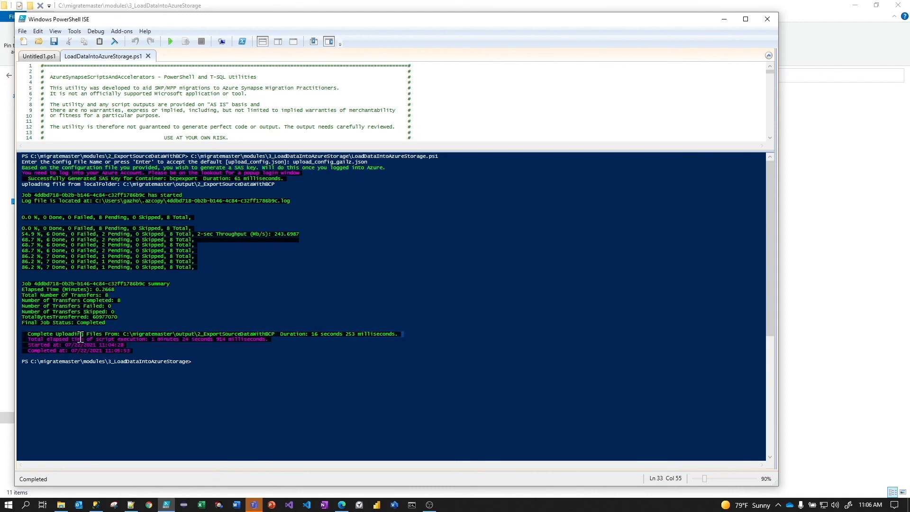
left_click(81, 338)
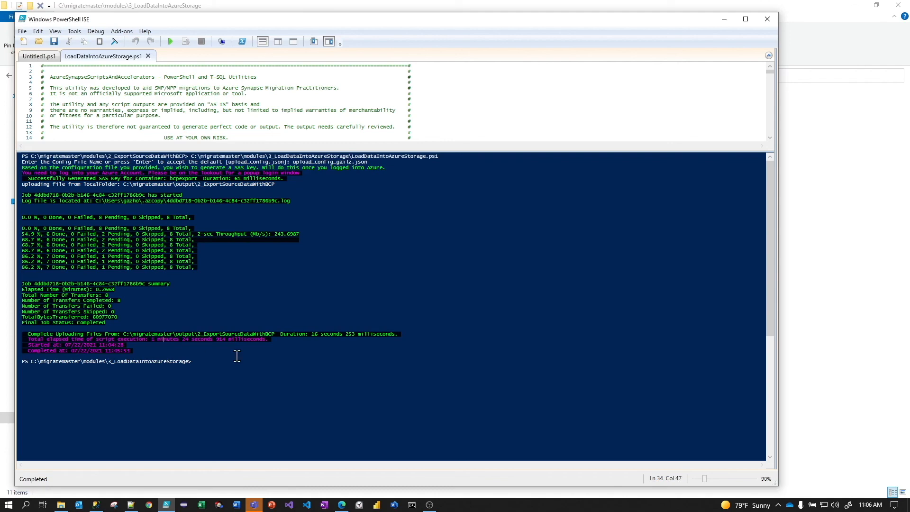
mouse_move(629, 59)
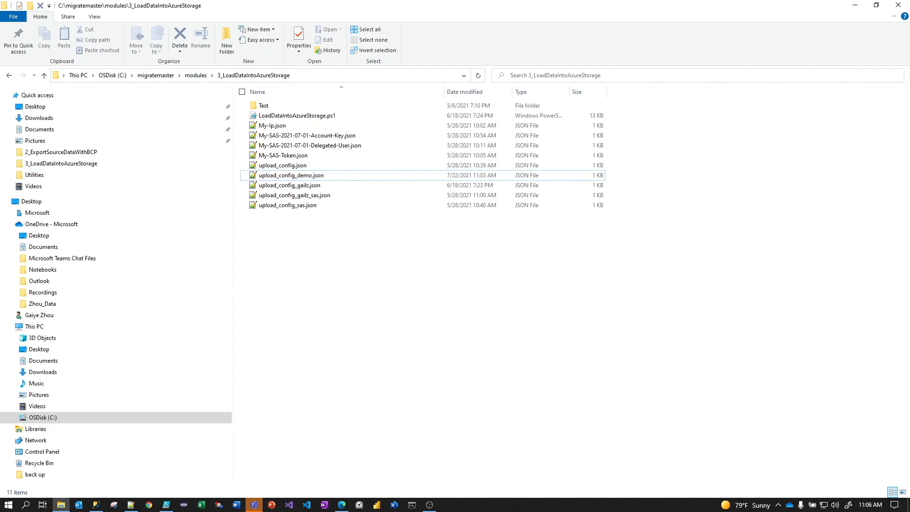
mouse_move(341, 506)
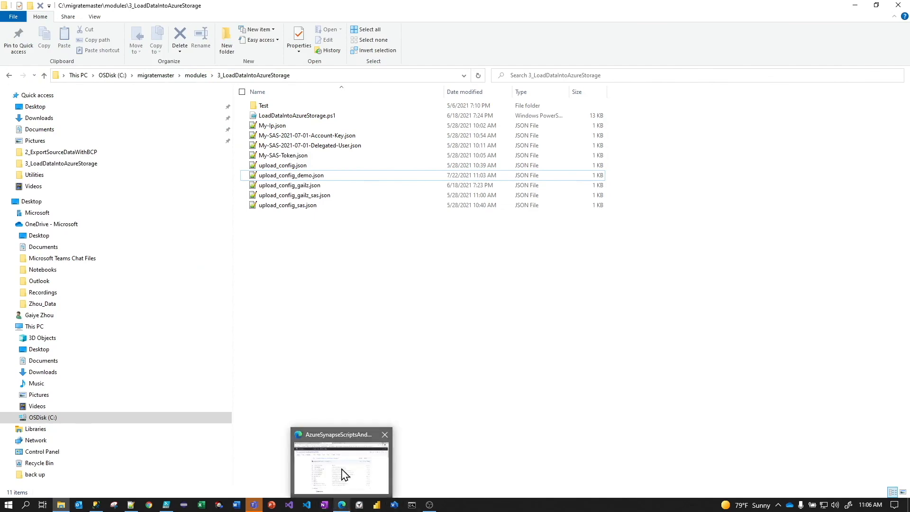
- In Edge's Azure Portal tab, open the bcpexport container and its 2_ExportSourceDataWithBCP folder
left_click(342, 470)
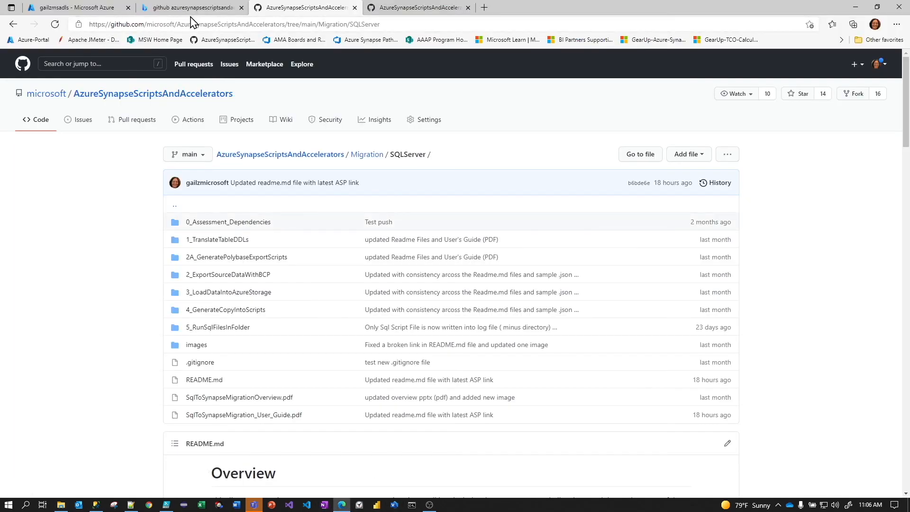
left_click(74, 8)
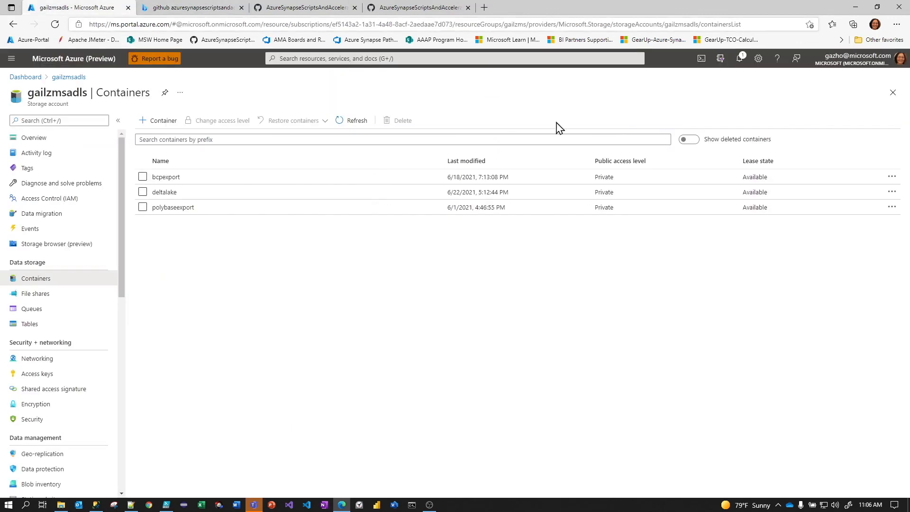
mouse_move(175, 181)
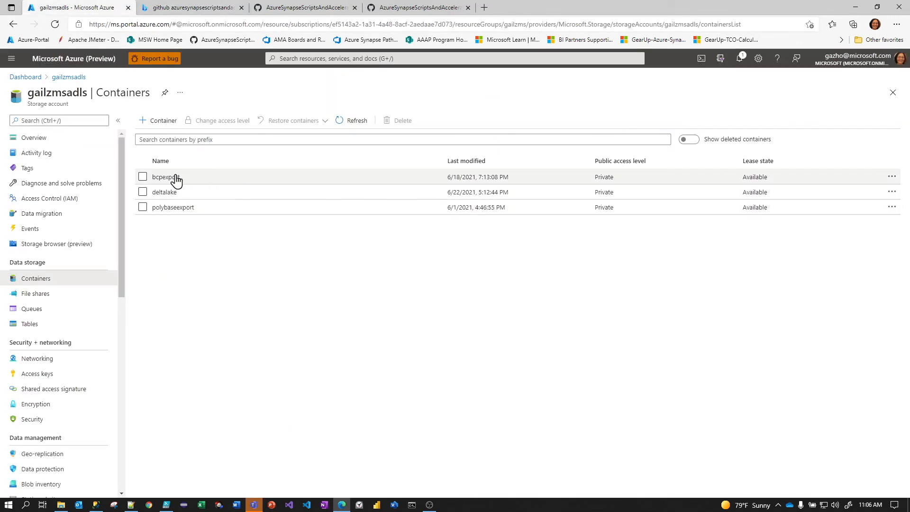
mouse_move(174, 183)
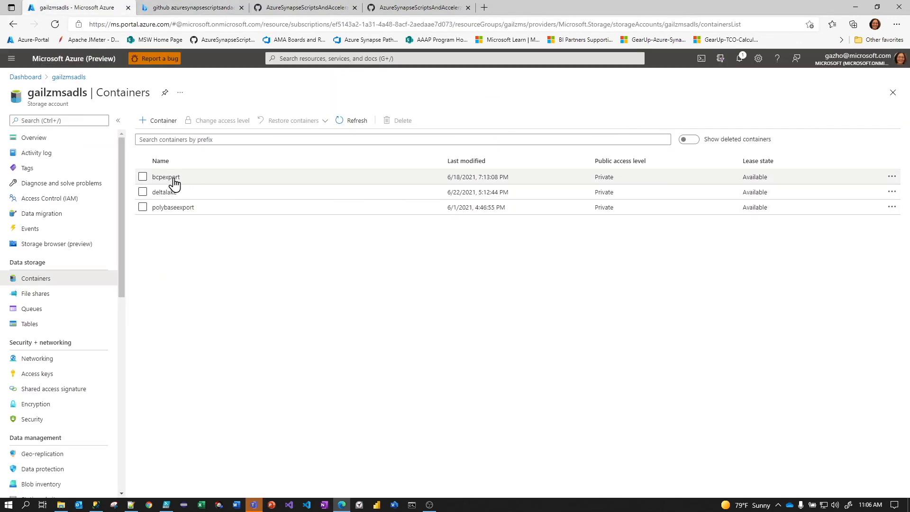
left_click(167, 177)
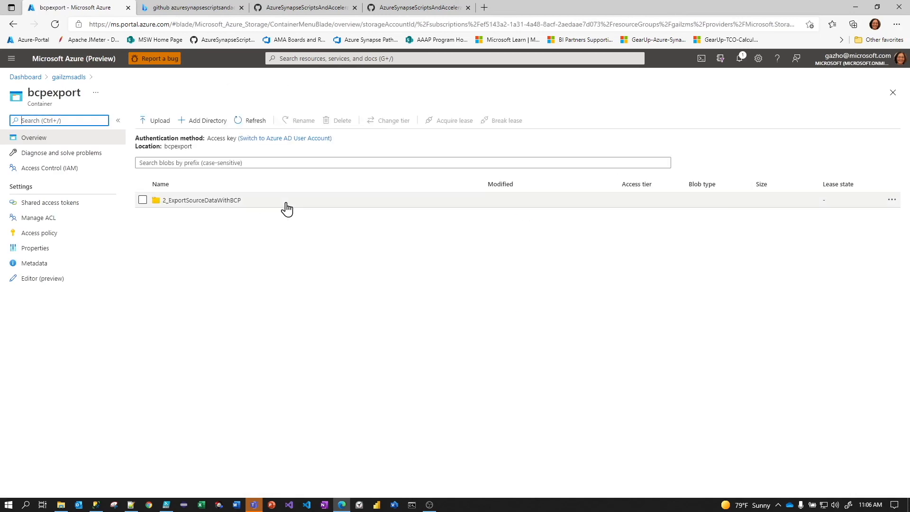
left_click(202, 199)
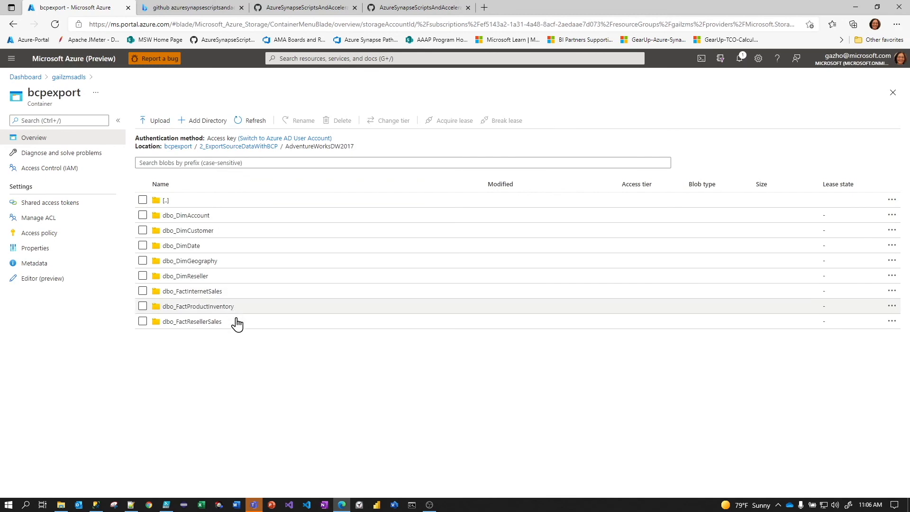
mouse_move(269, 369)
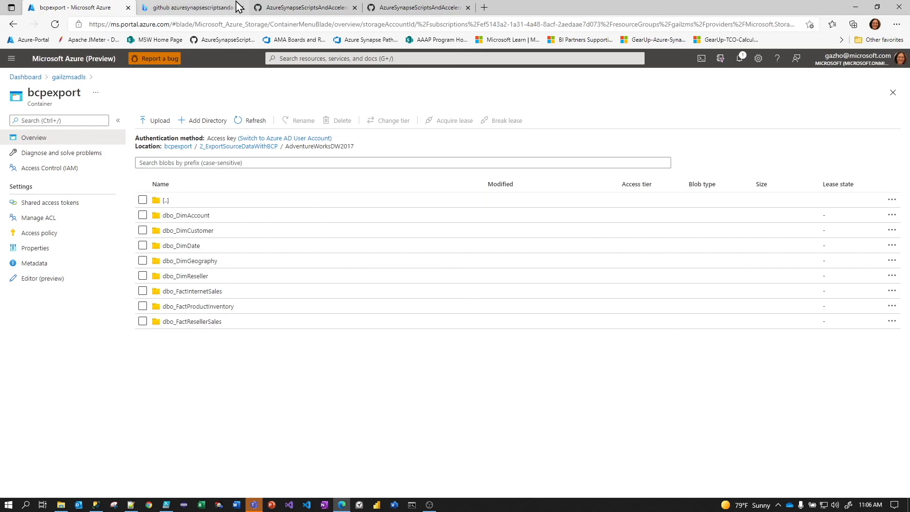
- Return to the GitHub SQLServer folder page and scroll to the Migration Option 1 diagram
left_click(415, 7)
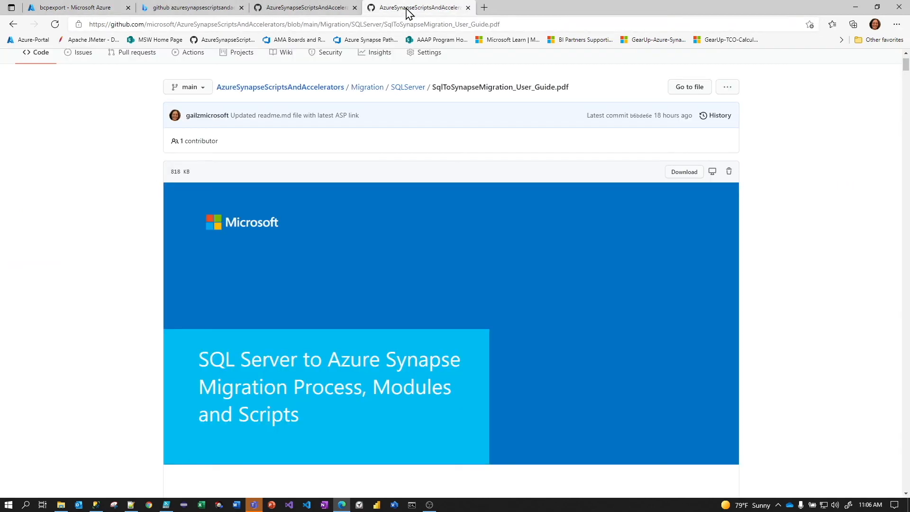
left_click(407, 87)
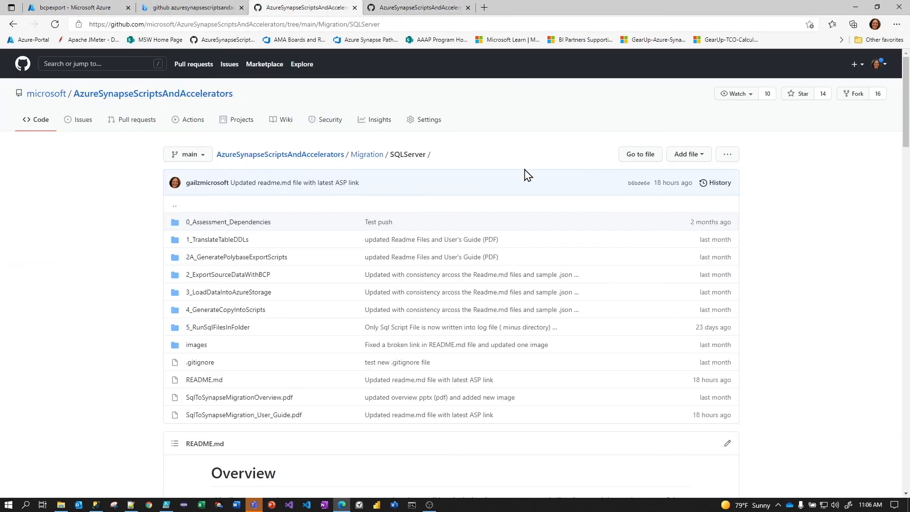
scroll("down", 3)
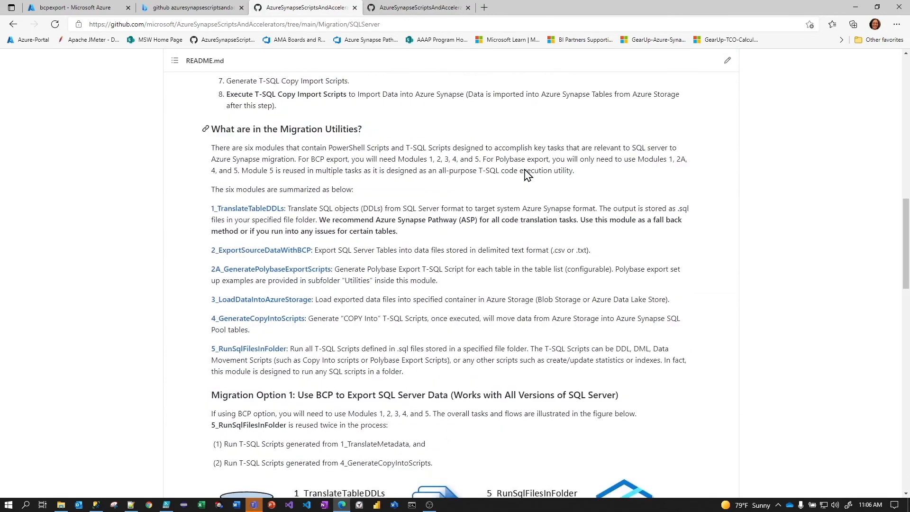
scroll("down", 3)
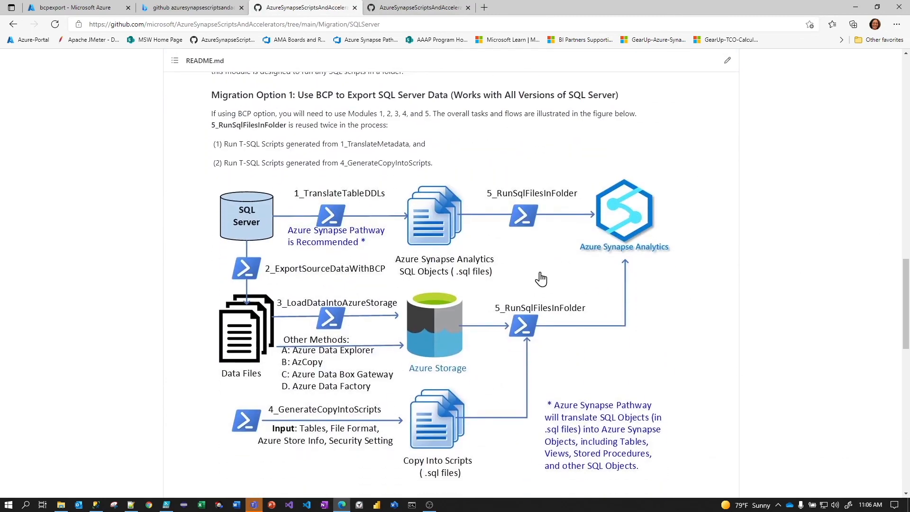
mouse_move(240, 220)
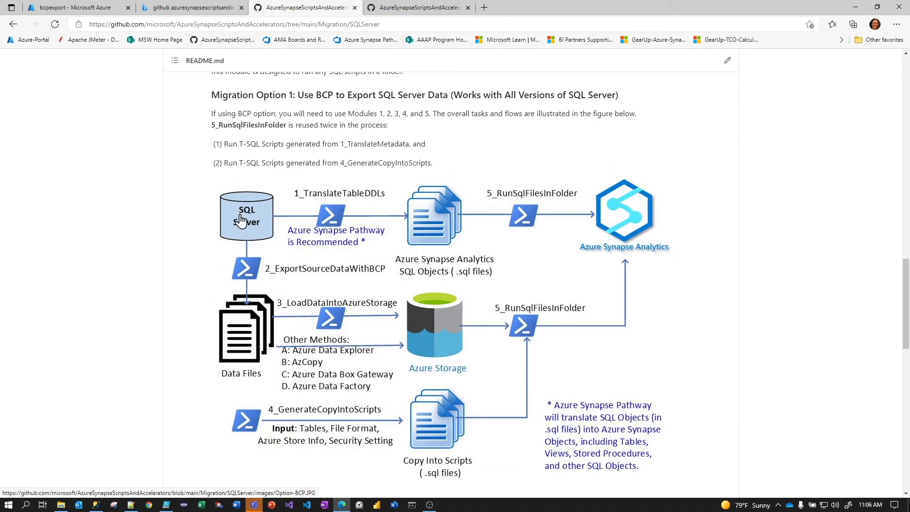
mouse_move(266, 331)
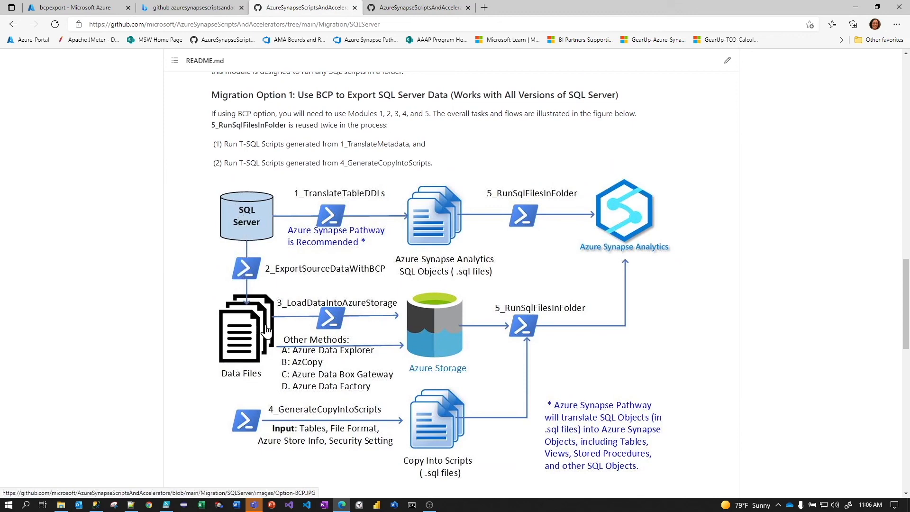